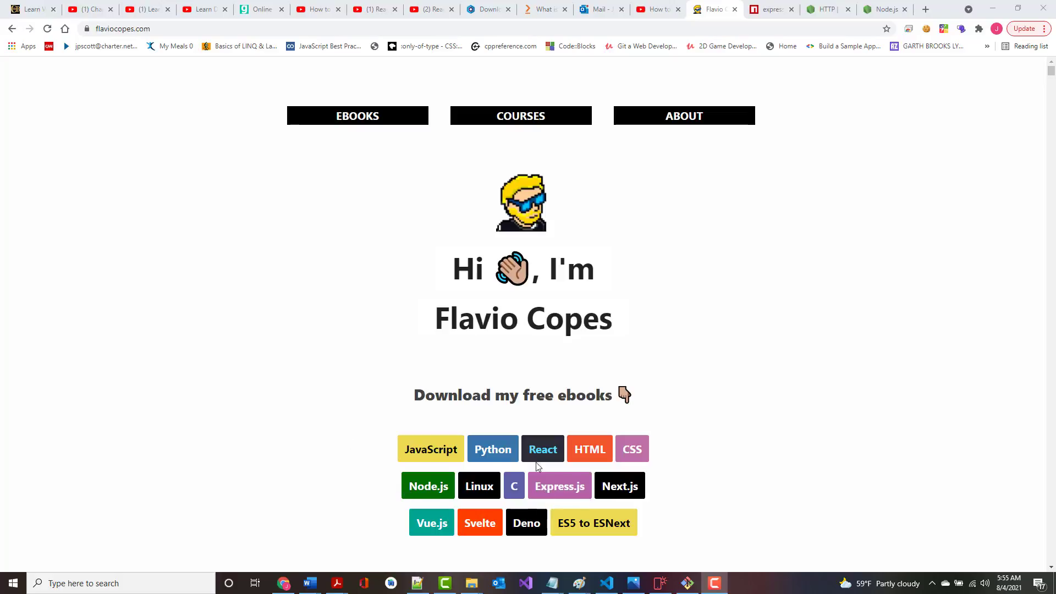
{"action": "mouse_move", "coordinate": [492, 450]}
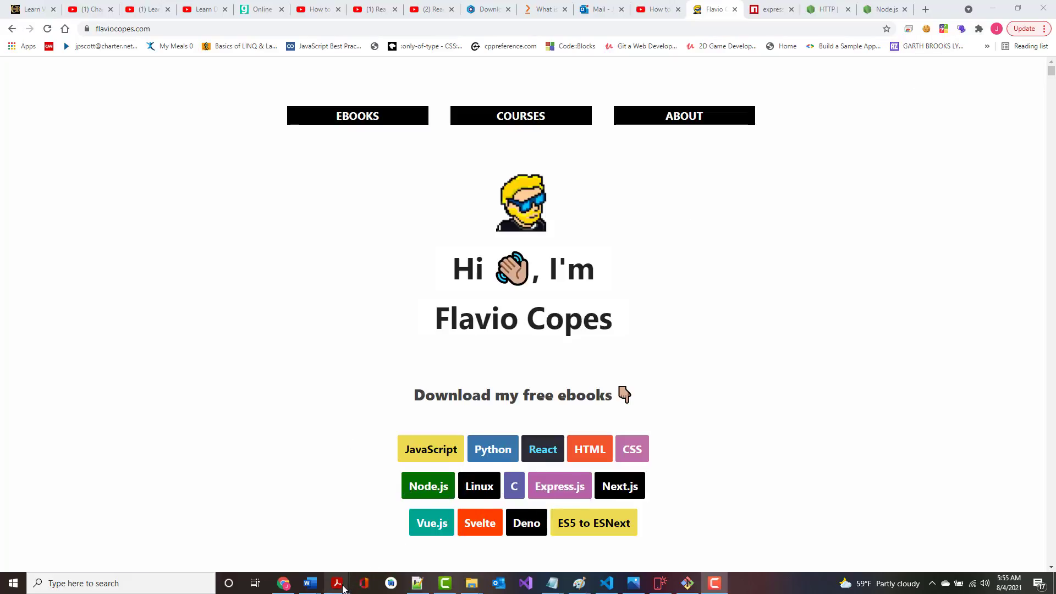
- Bring node-handbook.pdf to the front and select the 'node app.js' command example
{"action": "left_click", "coordinate": [337, 582]}
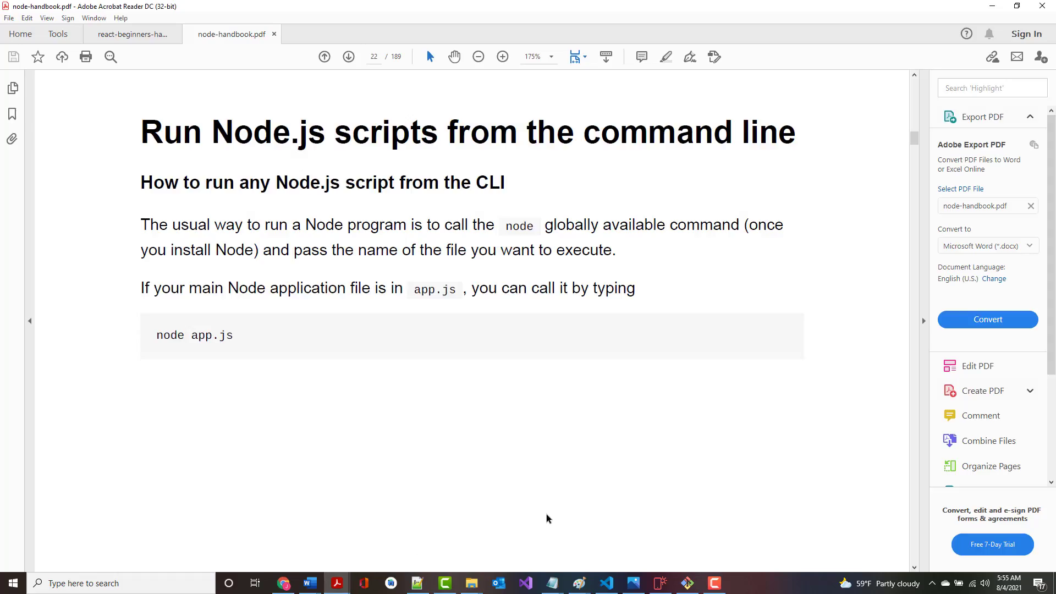
{"action": "mouse_move", "coordinate": [308, 221]}
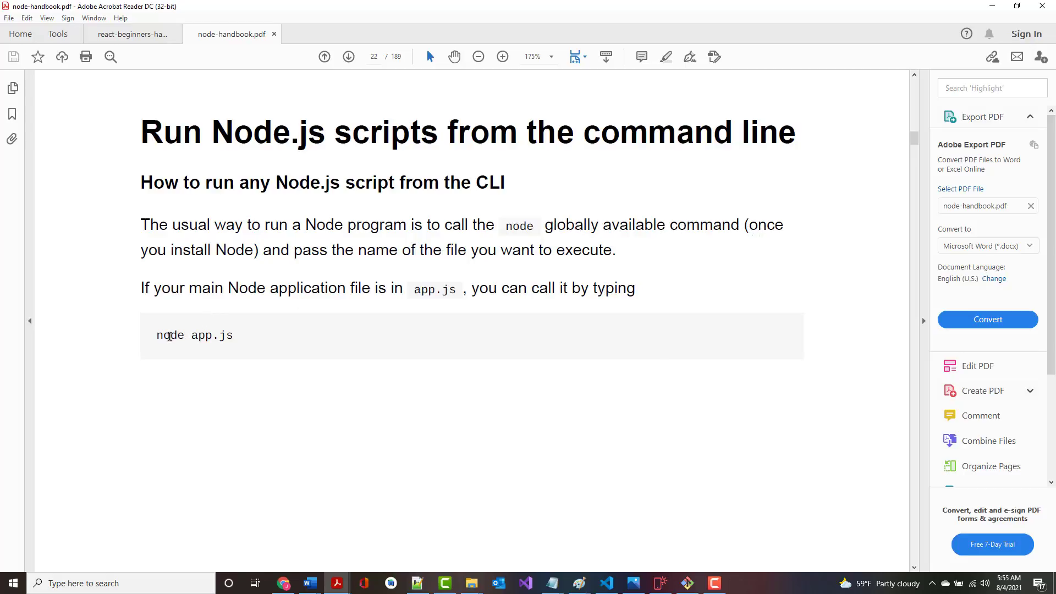
{"action": "double_click", "coordinate": [193, 335]}
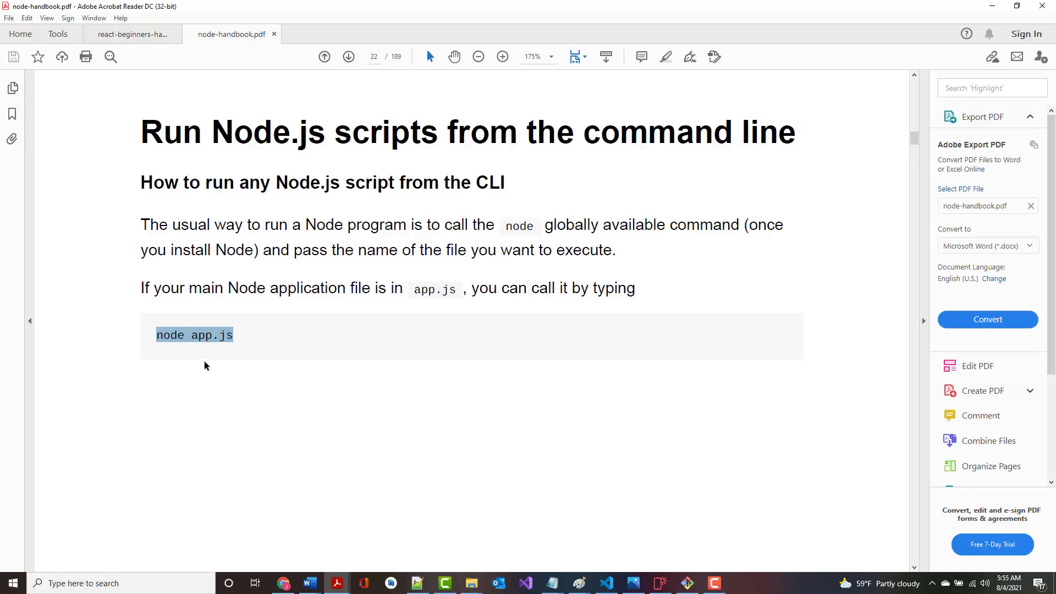
{"action": "mouse_move", "coordinate": [199, 340]}
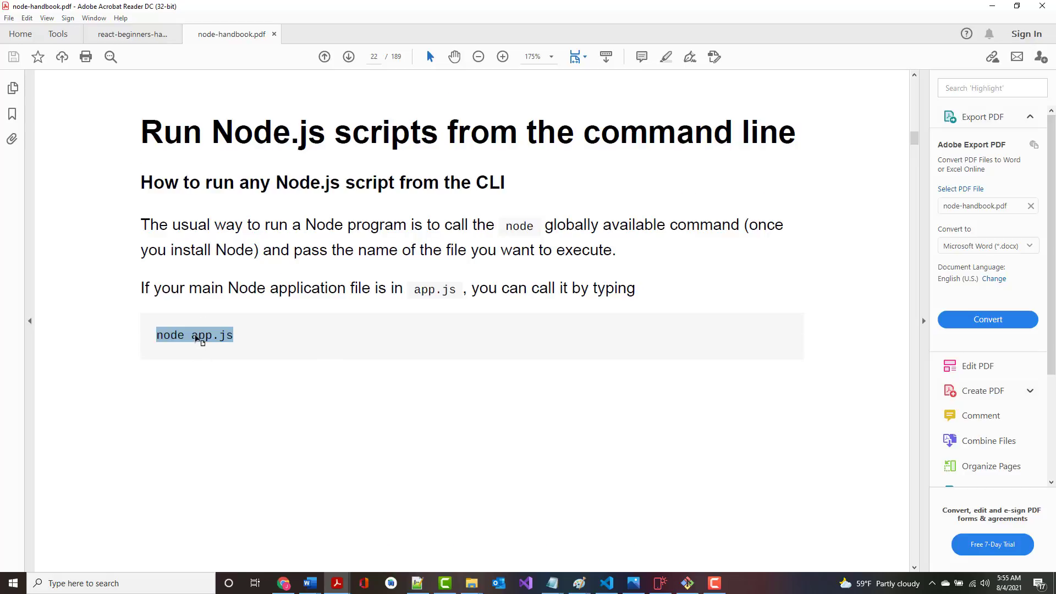
- Scroll to page 23 and select the process.exit() paragraph about the process module
{"action": "scroll", "scroll_direction": "down", "scroll_amount": 3}
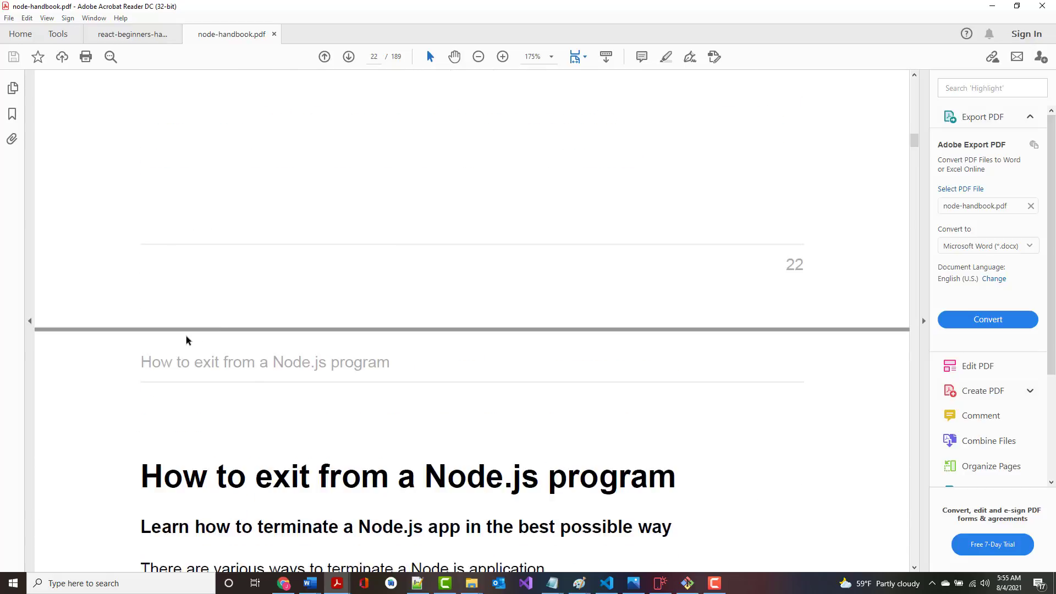
{"action": "scroll", "scroll_direction": "down", "scroll_amount": 3}
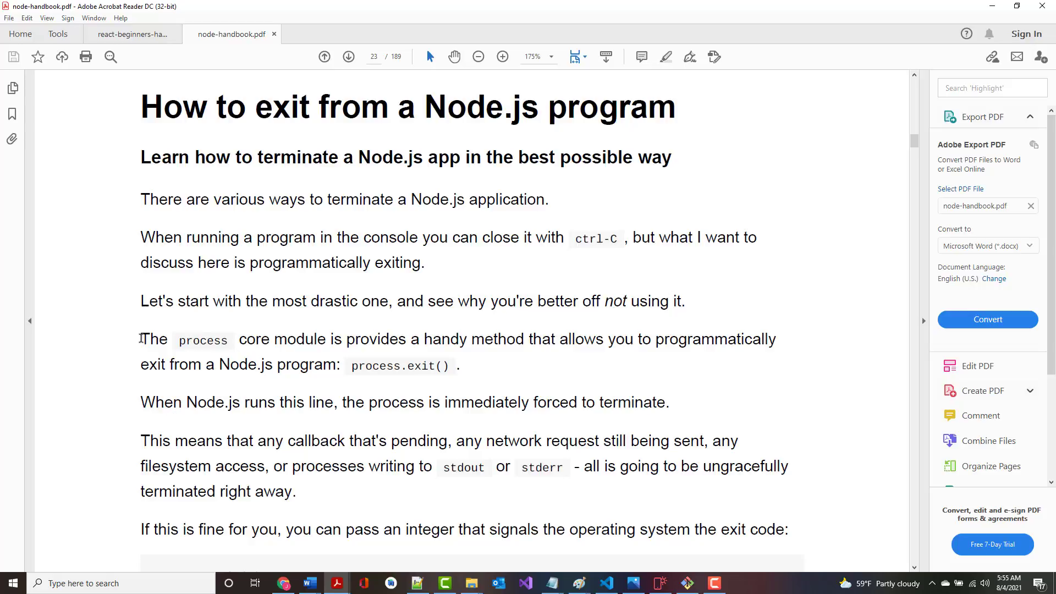
{"action": "left_click_drag", "start_coordinate": [141, 339], "coordinate": [463, 366]}
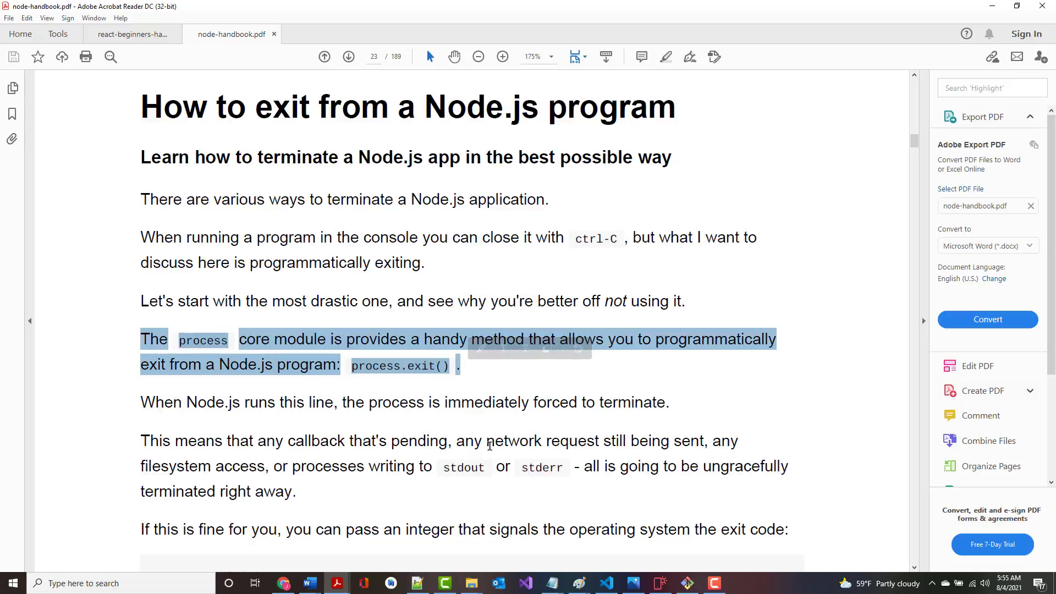
{"action": "mouse_move", "coordinate": [377, 425]}
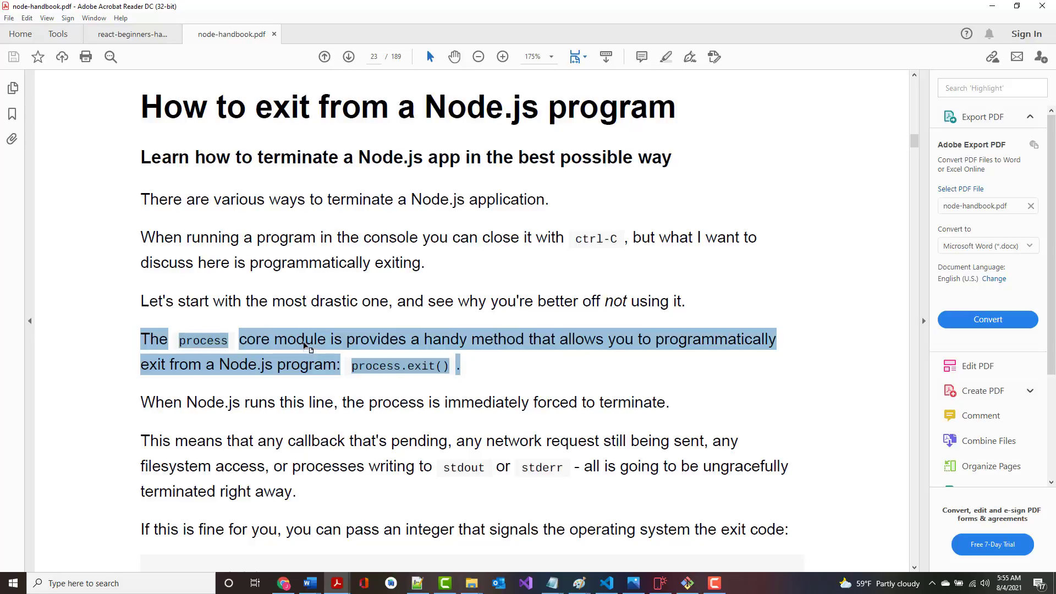
{"action": "mouse_move", "coordinate": [315, 341]}
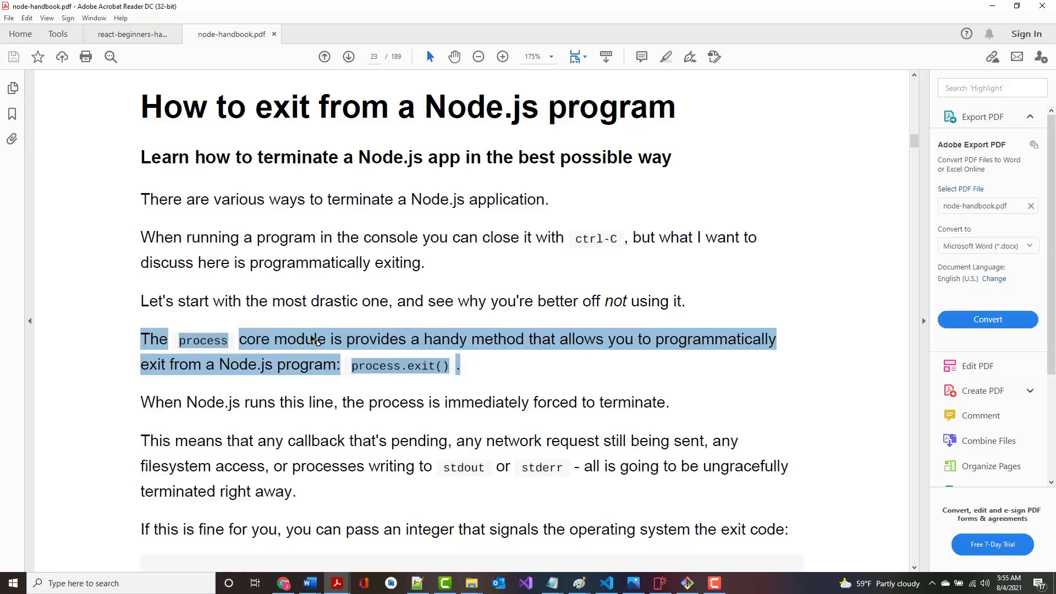
{"action": "mouse_move", "coordinate": [279, 384]}
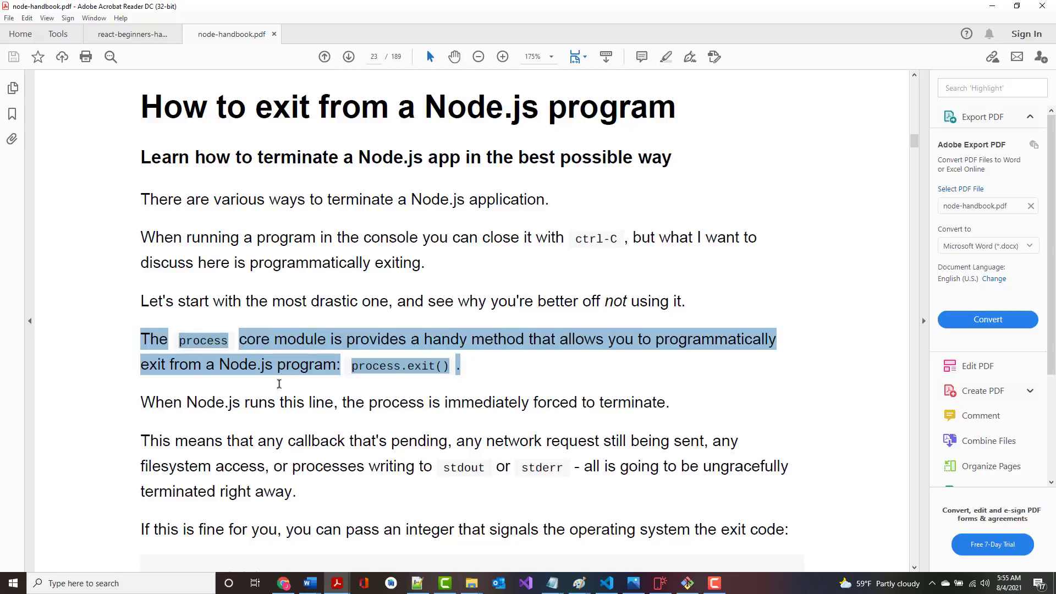
{"action": "mouse_move", "coordinate": [375, 444]}
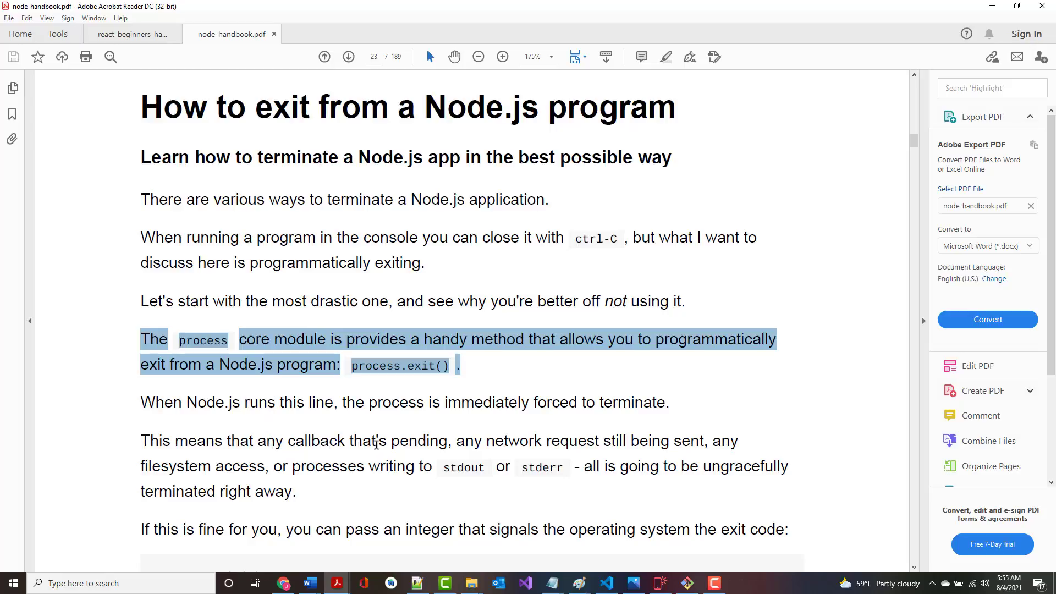
{"action": "mouse_move", "coordinate": [375, 443]}
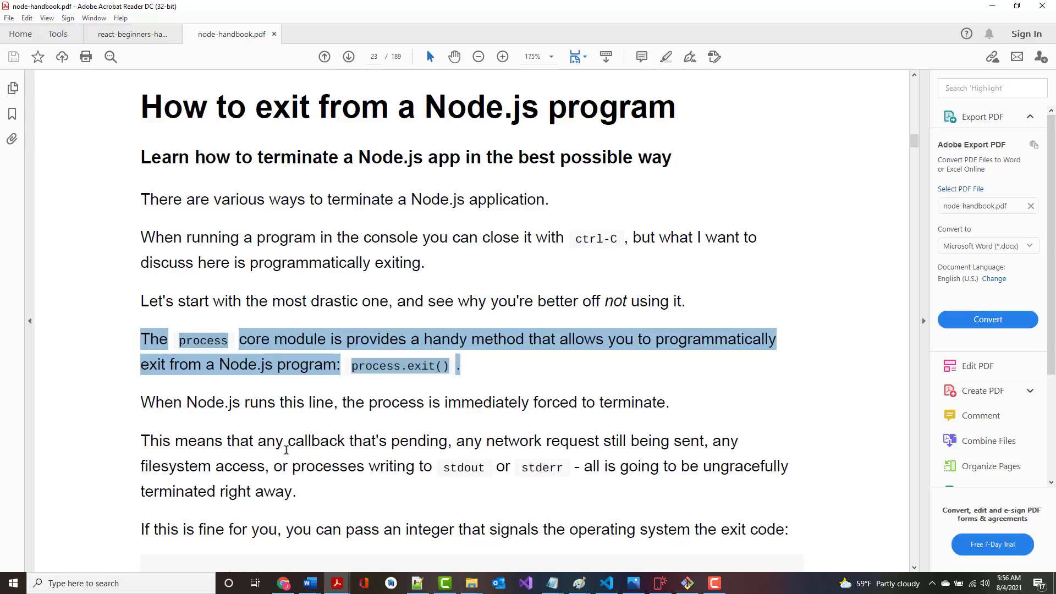
- Read through the exit code explanation down to the HTTP server example
{"action": "scroll", "scroll_direction": "down", "scroll_amount": 3}
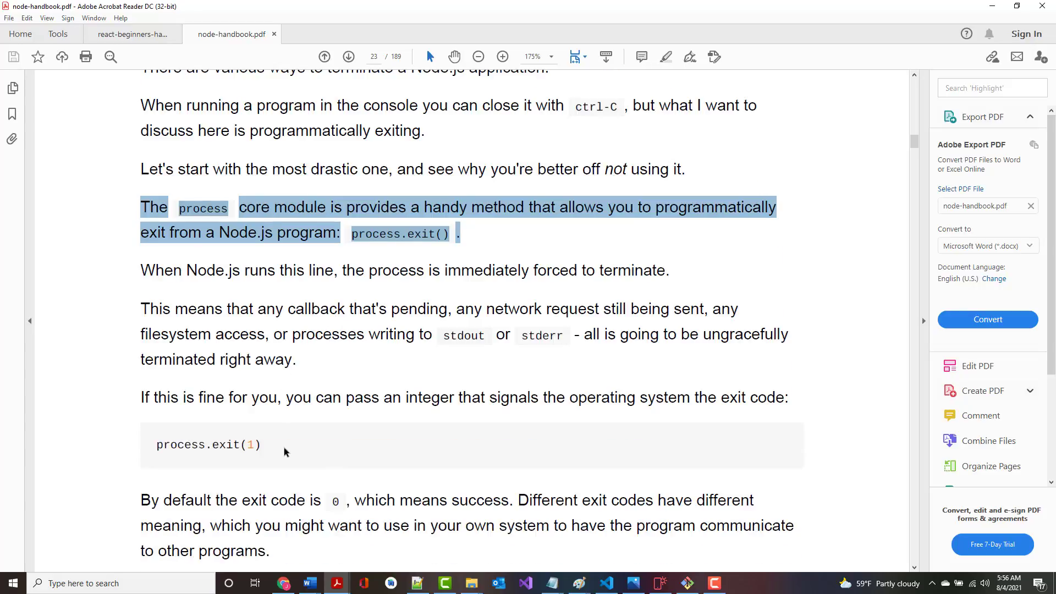
{"action": "scroll", "scroll_direction": "down", "scroll_amount": 3}
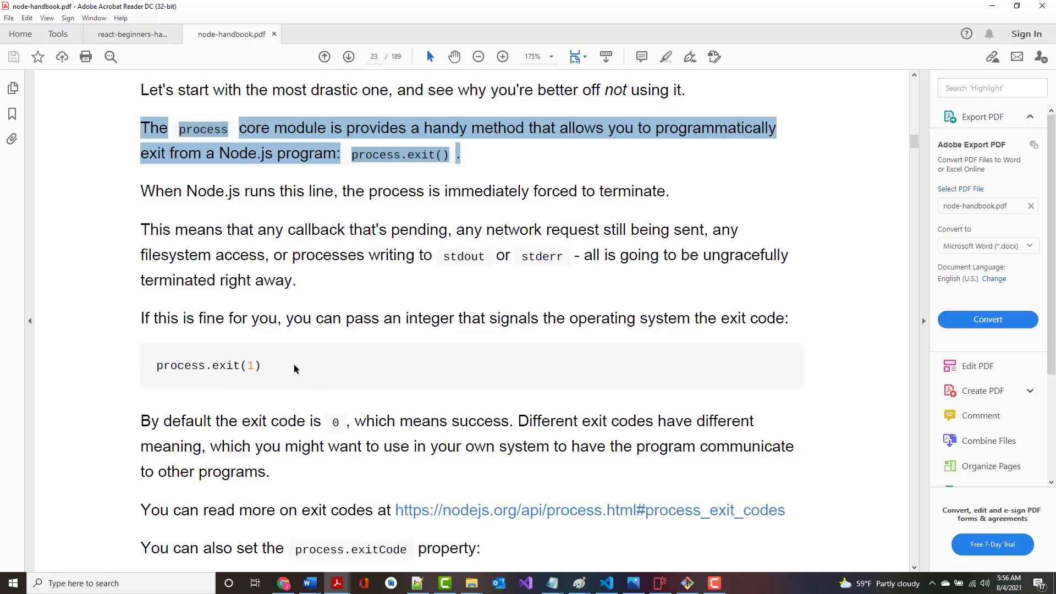
{"action": "scroll", "scroll_direction": "down", "scroll_amount": 3}
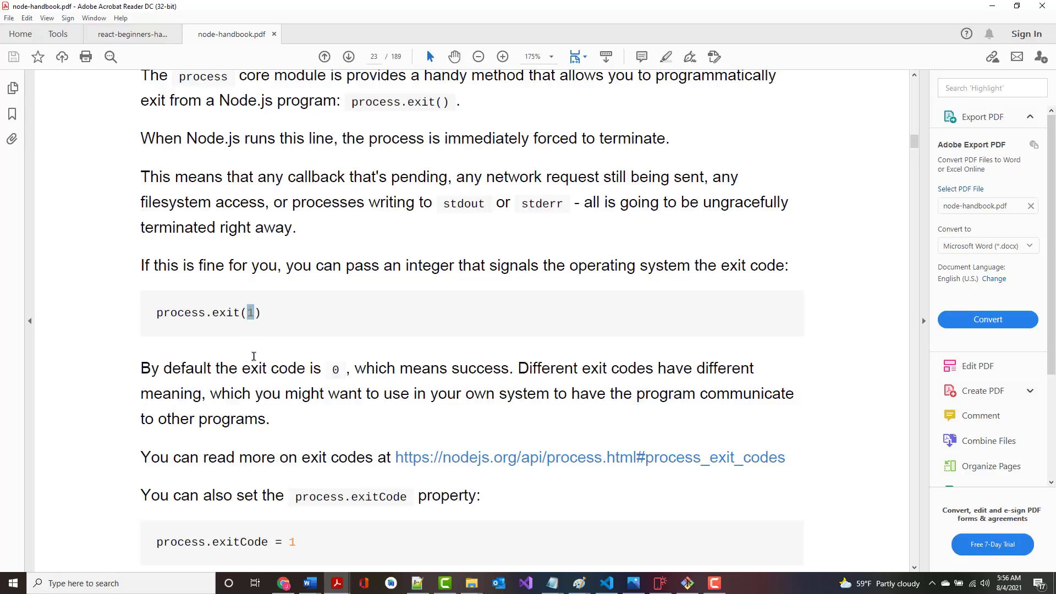
{"action": "mouse_move", "coordinate": [320, 350]}
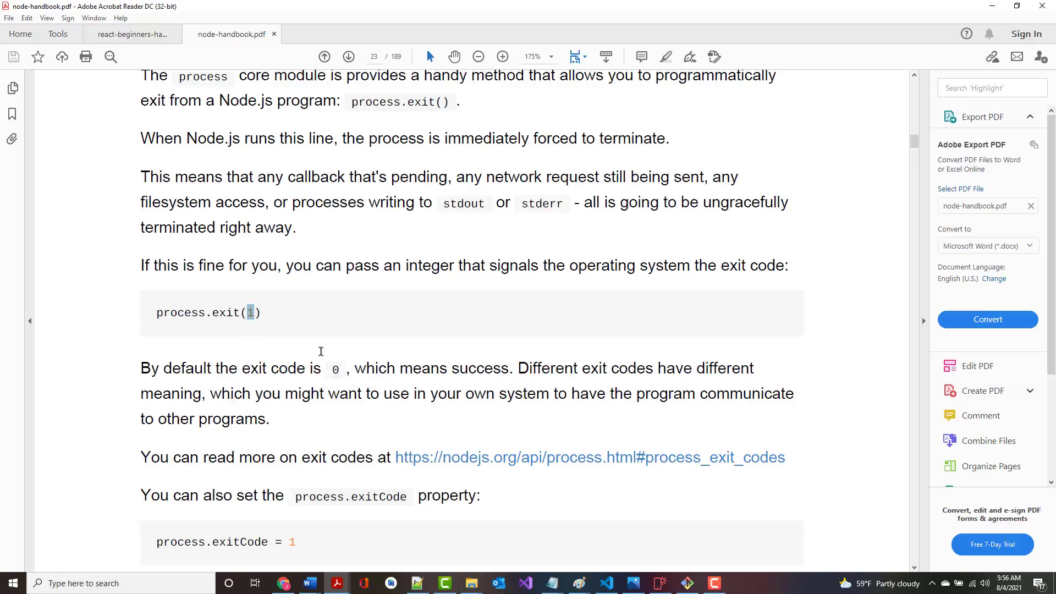
{"action": "scroll", "scroll_direction": "down", "scroll_amount": 3}
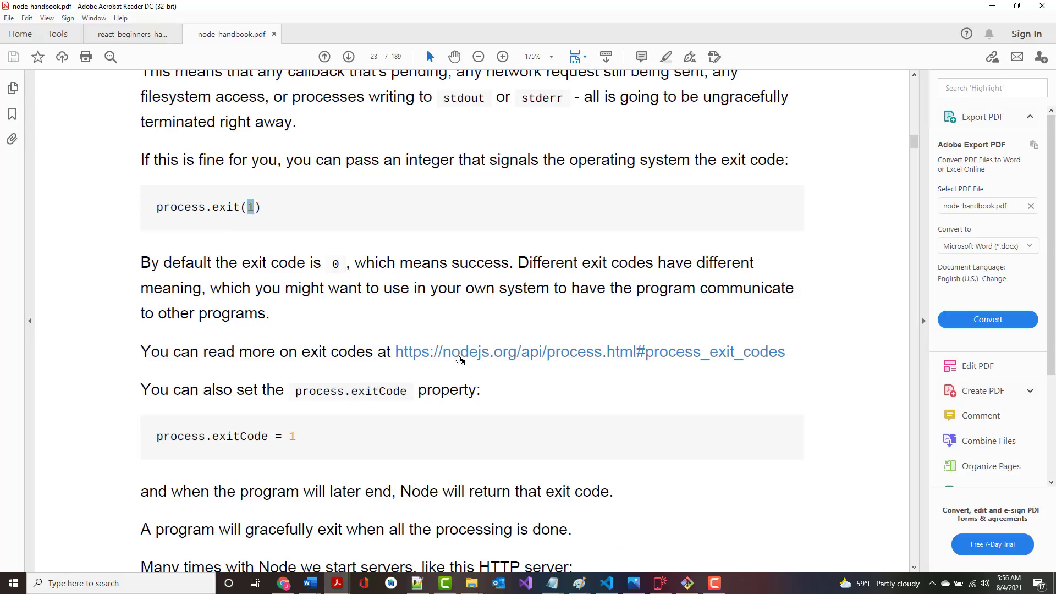
{"action": "mouse_move", "coordinate": [490, 366]}
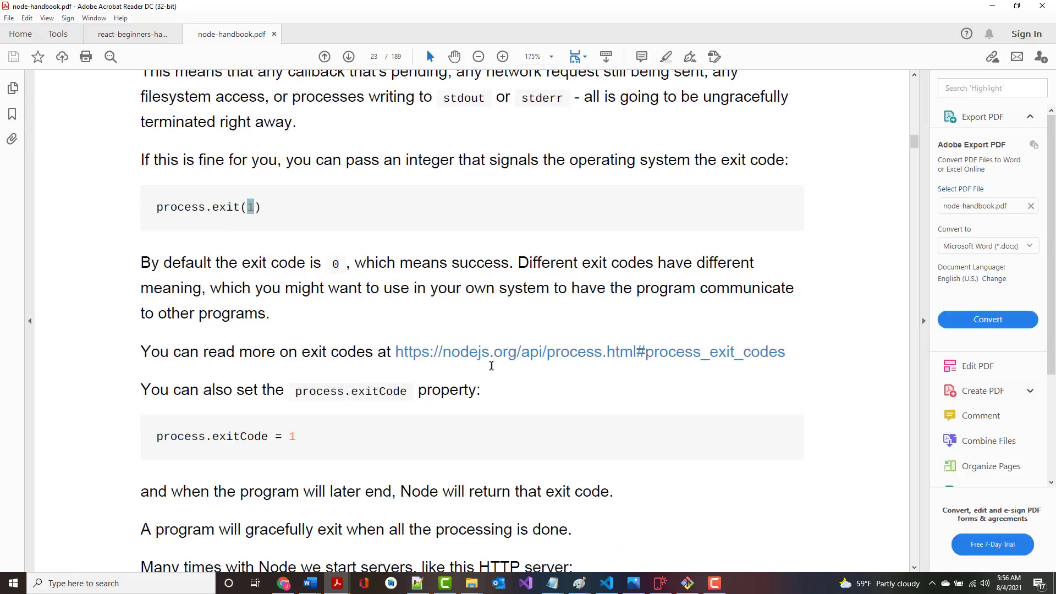
{"action": "scroll", "scroll_direction": "down", "scroll_amount": 3}
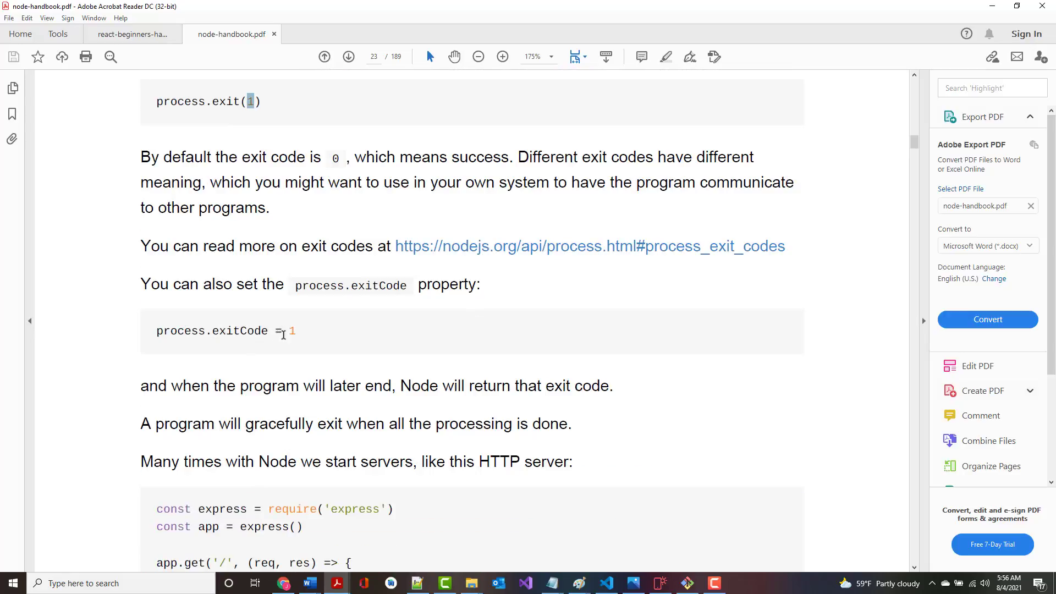
{"action": "scroll", "scroll_direction": "down", "scroll_amount": 3}
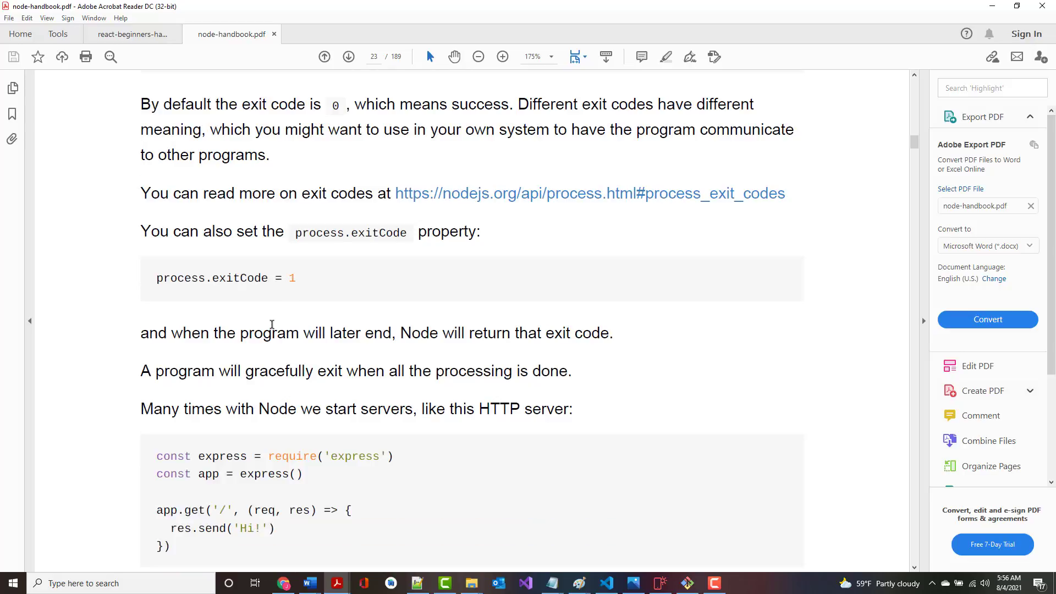
- Move onto page 24 and select console.log('Server ready') in the app.listen line
{"action": "scroll", "scroll_direction": "down", "scroll_amount": 3}
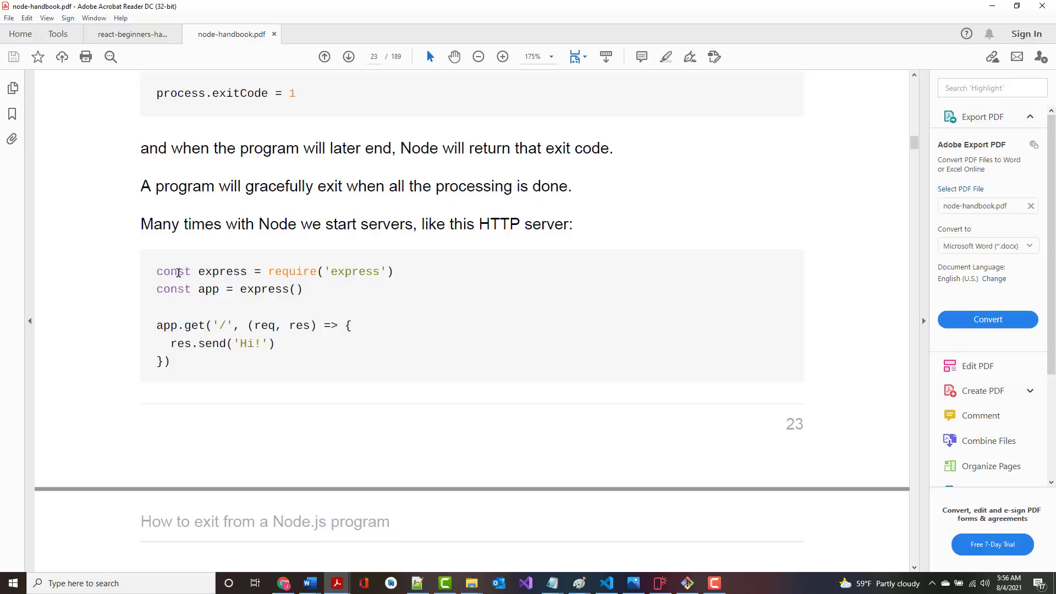
{"action": "double_click", "coordinate": [175, 325]}
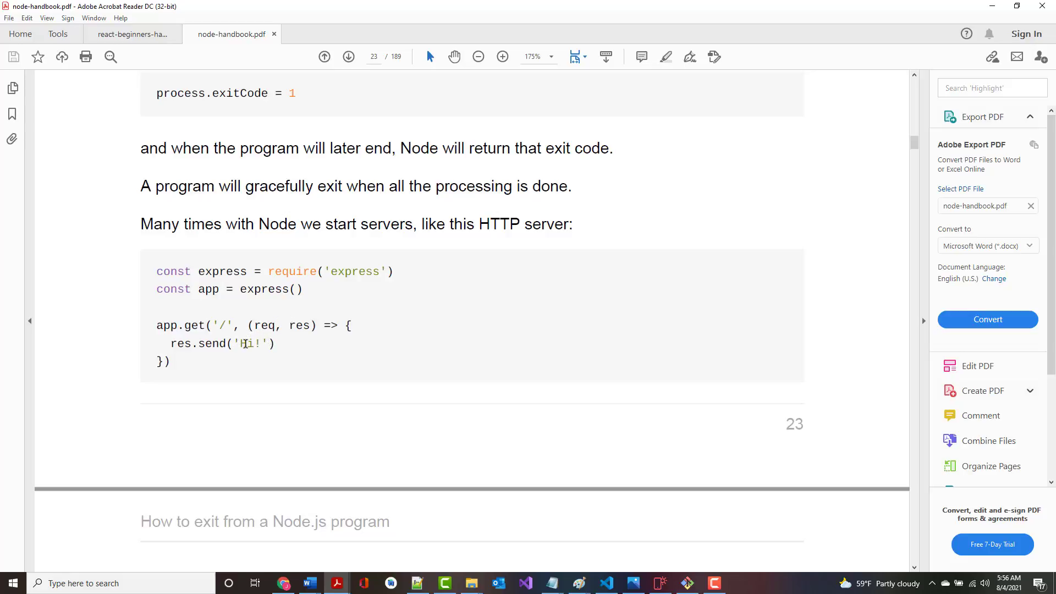
{"action": "scroll", "scroll_direction": "down", "scroll_amount": 3}
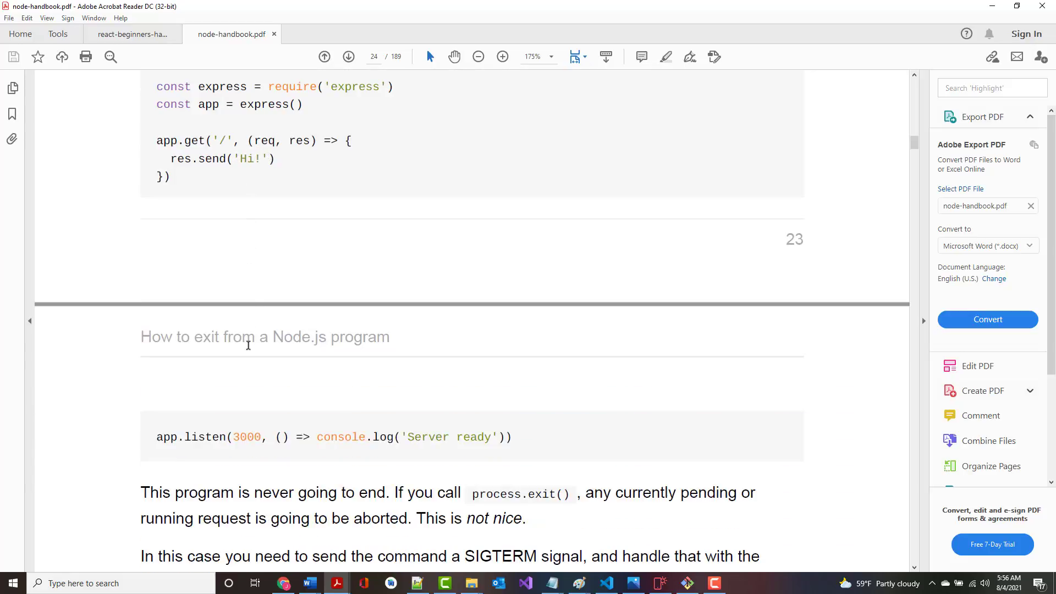
{"action": "scroll", "scroll_direction": "down", "scroll_amount": 3}
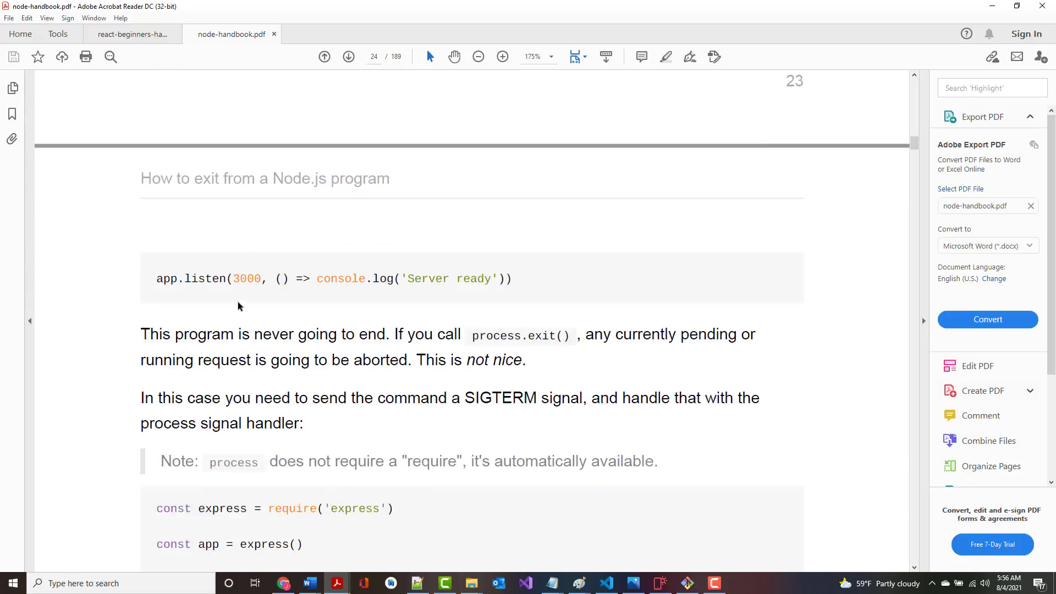
{"action": "mouse_move", "coordinate": [326, 285]}
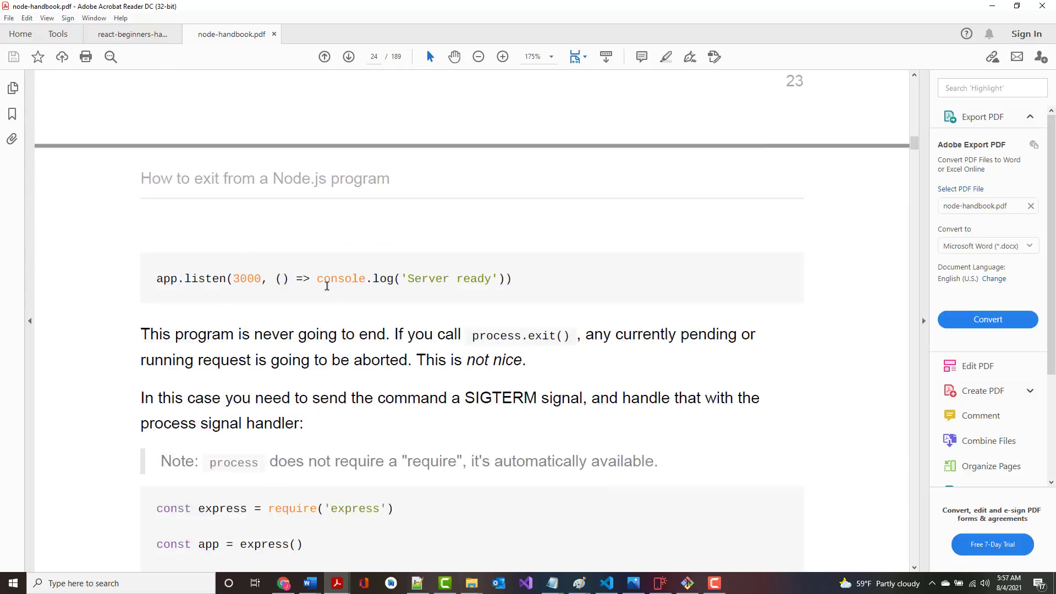
{"action": "left_click_drag", "start_coordinate": [316, 278], "coordinate": [512, 279]}
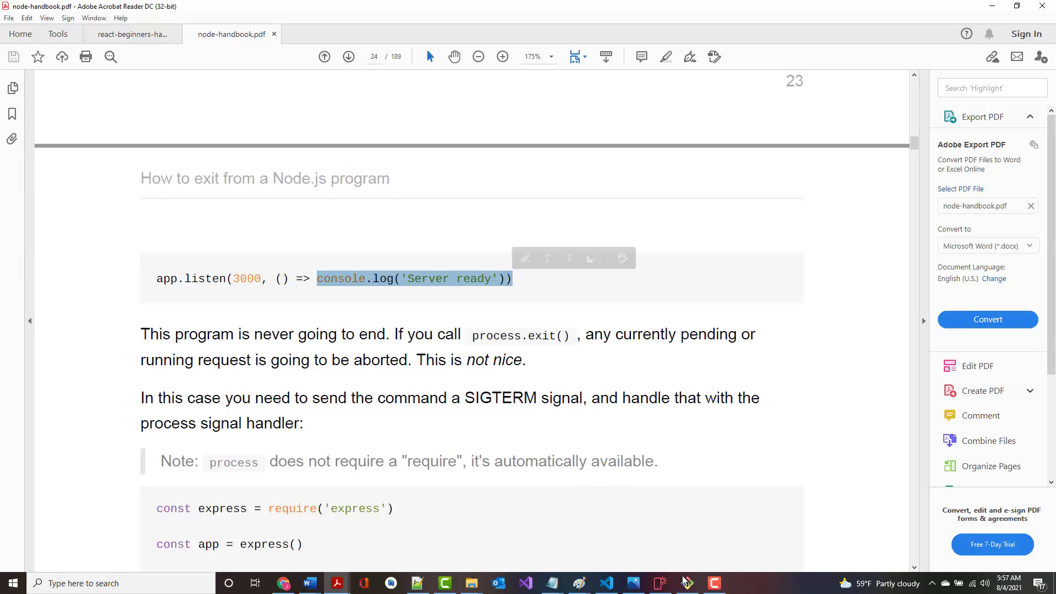
- Run node server in Git Bash at 127.0.0.1:3000, then minimize the terminal
{"action": "left_click", "coordinate": [687, 583]}
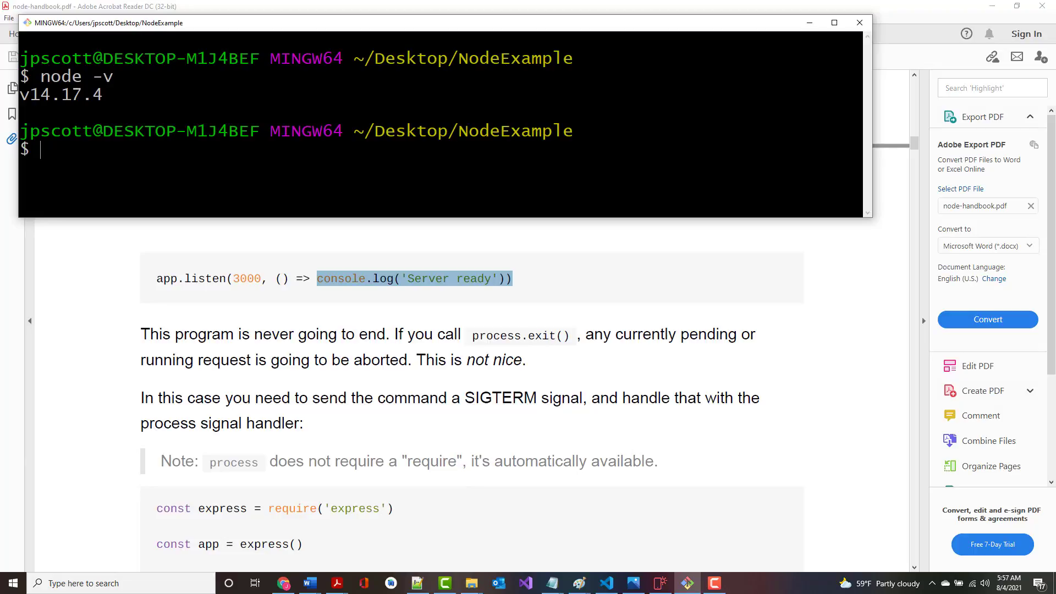
{"action": "type", "text": "ls"}
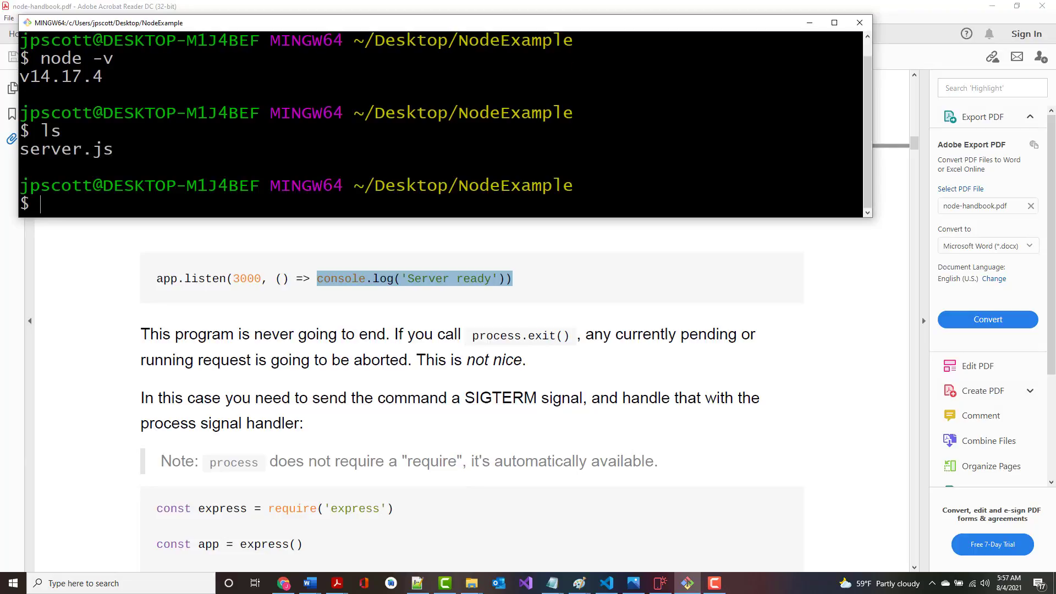
{"action": "type", "text": "cle"}
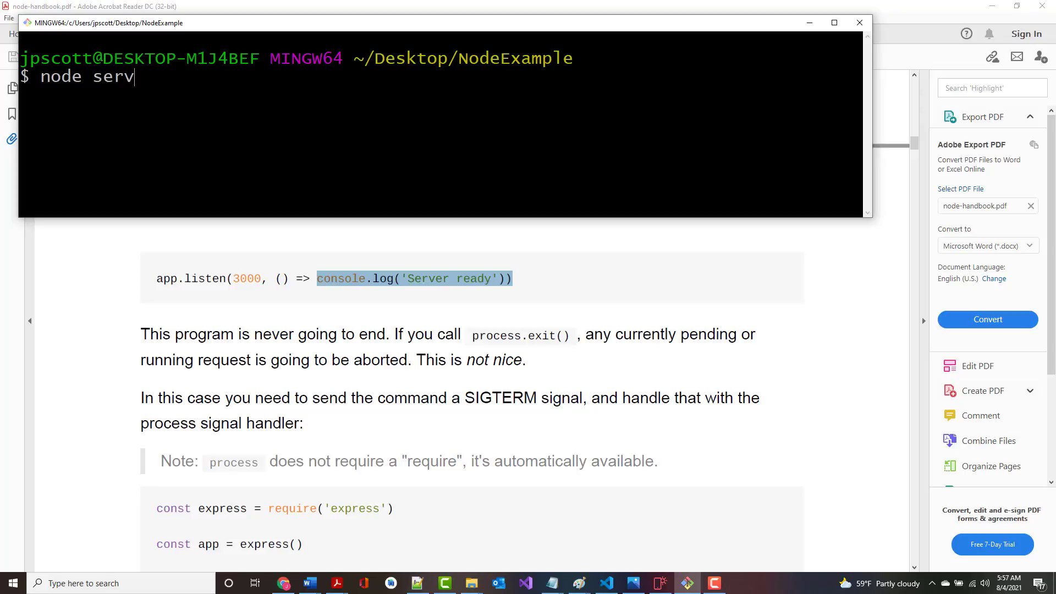
{"action": "type", "text": "er."}
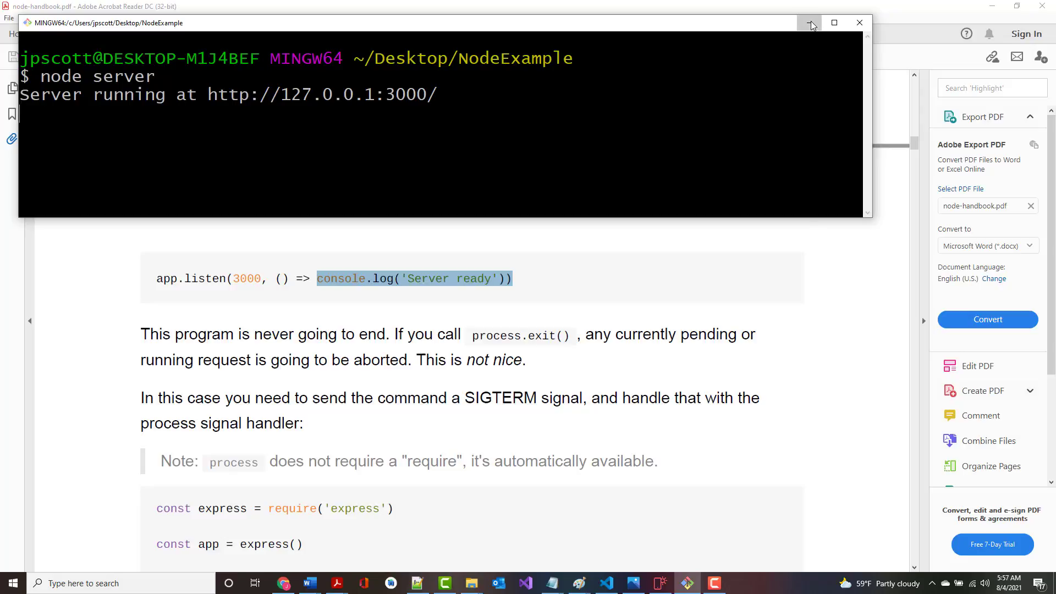
{"action": "left_click", "coordinate": [809, 24]}
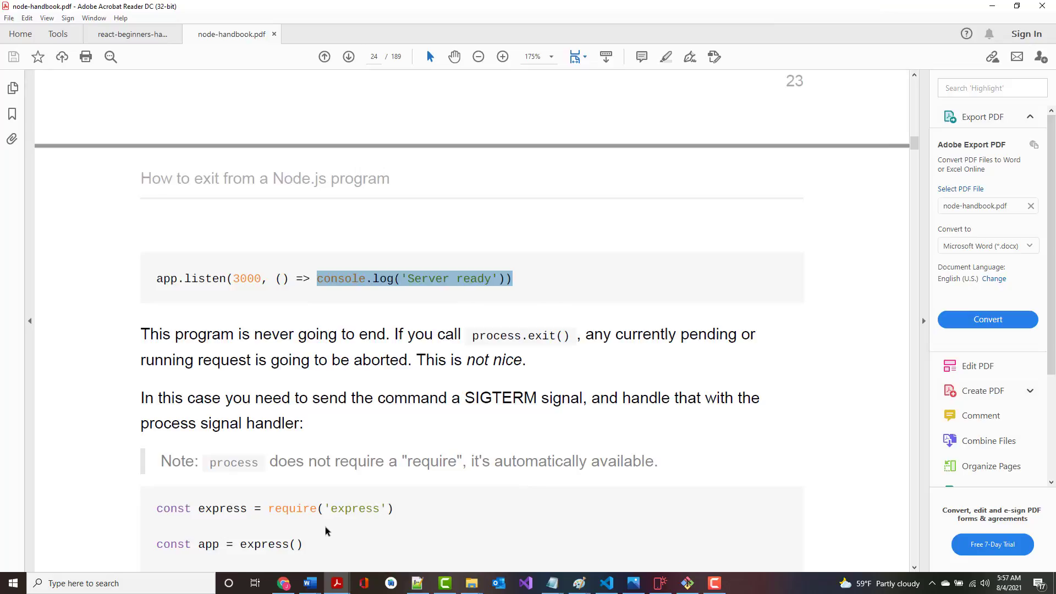
{"action": "mouse_move", "coordinate": [566, 492]}
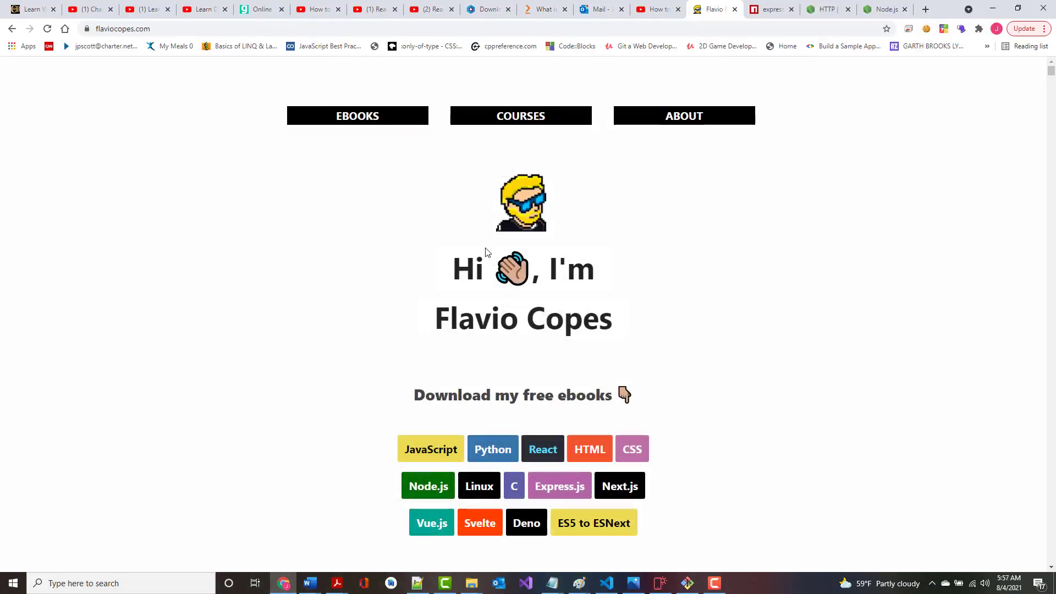
{"action": "mouse_move", "coordinate": [706, 355]}
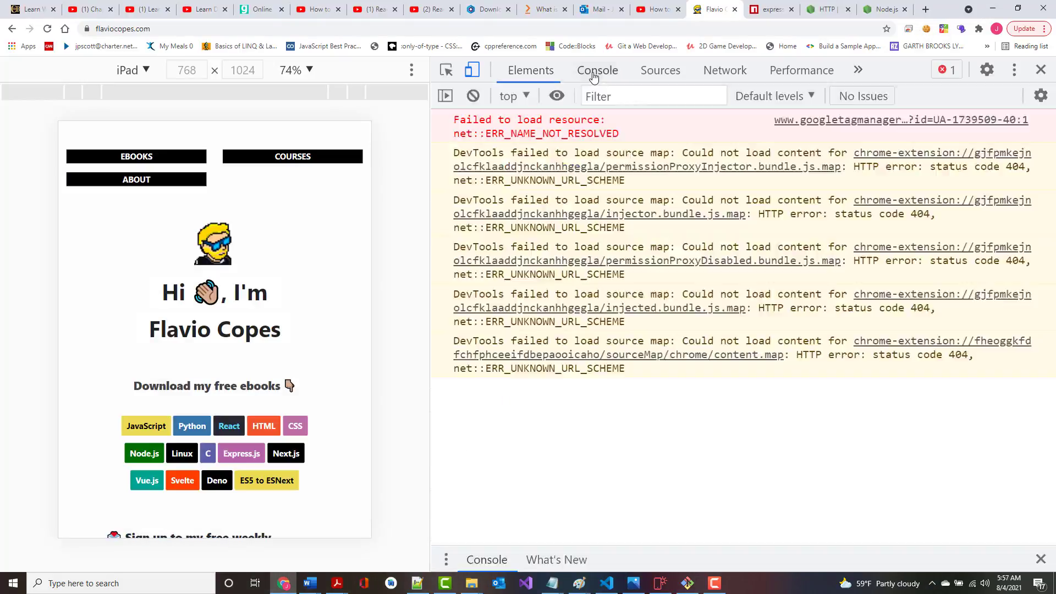
- Show the Console tab of Chrome DevTools on flaviocopes.com
{"action": "left_click", "coordinate": [597, 70]}
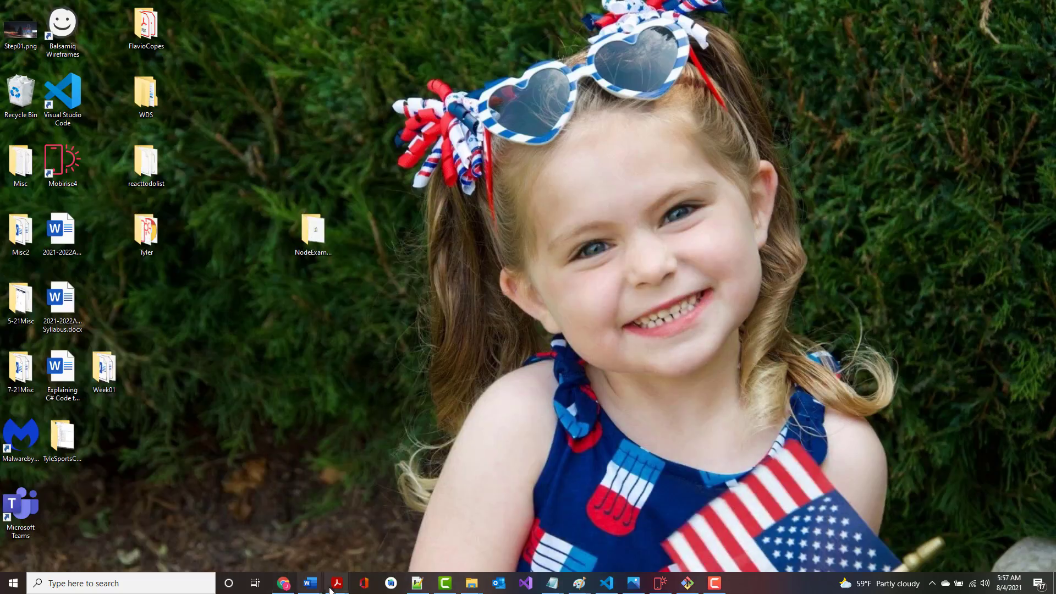
- Return to the handbook and scroll past the SIGTERM and process.kill examples
{"action": "left_click", "coordinate": [336, 582]}
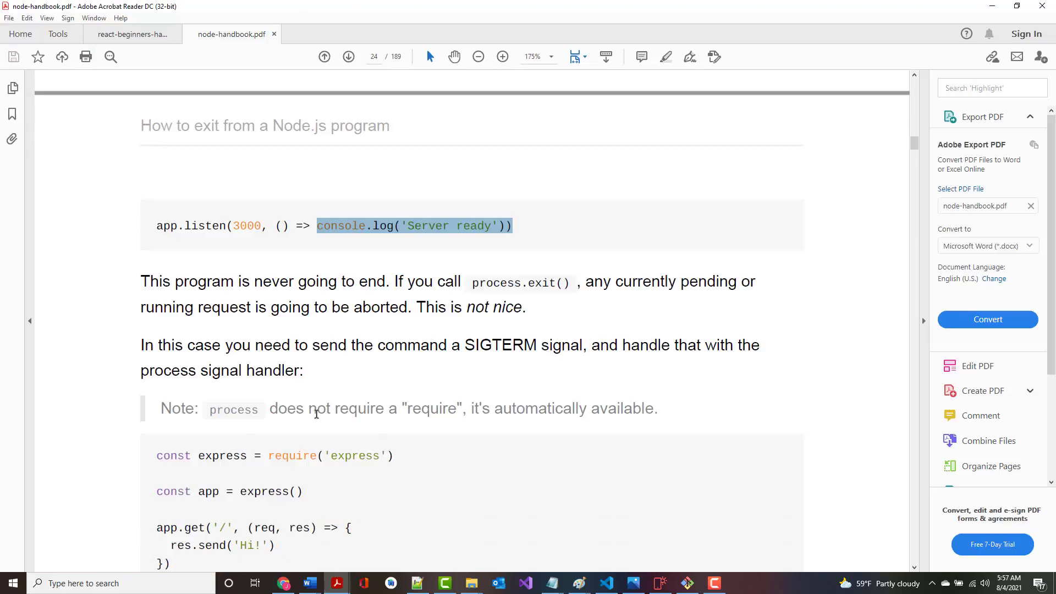
{"action": "scroll", "scroll_direction": "down", "scroll_amount": 3}
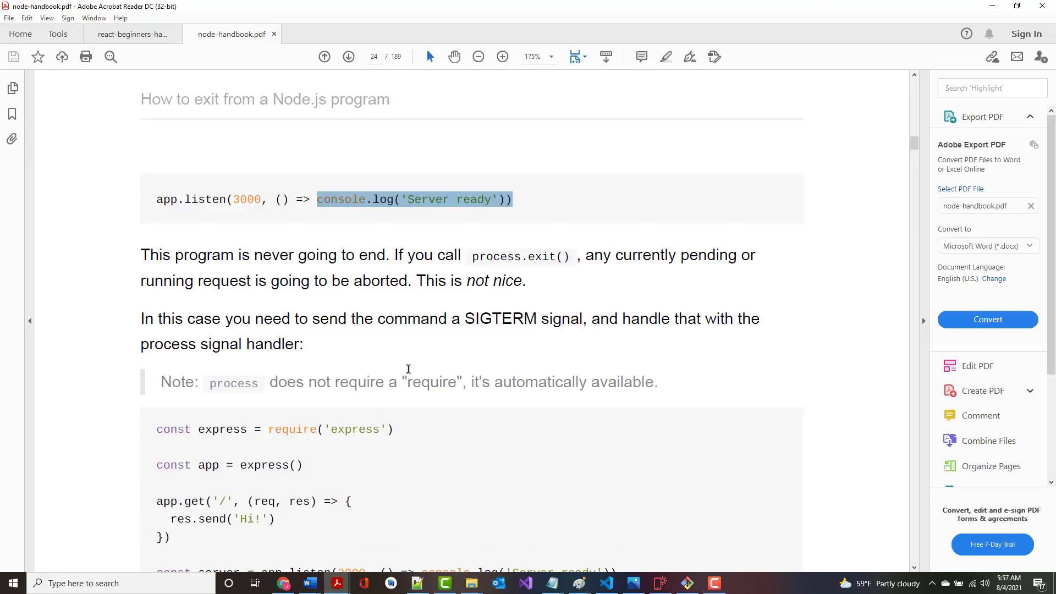
{"action": "scroll", "scroll_direction": "down", "scroll_amount": 3}
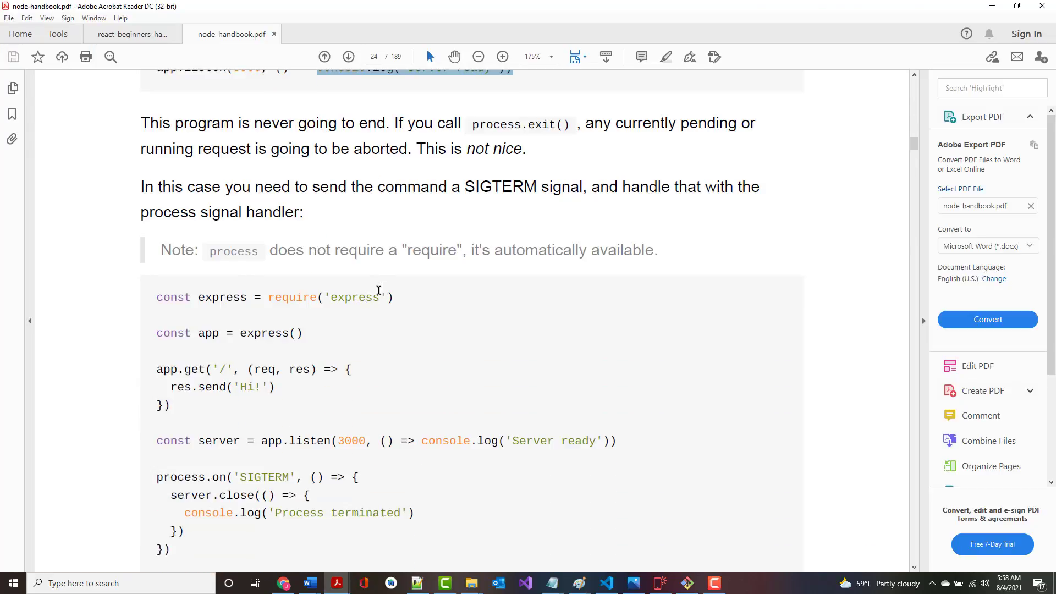
{"action": "scroll", "scroll_direction": "down", "scroll_amount": 3}
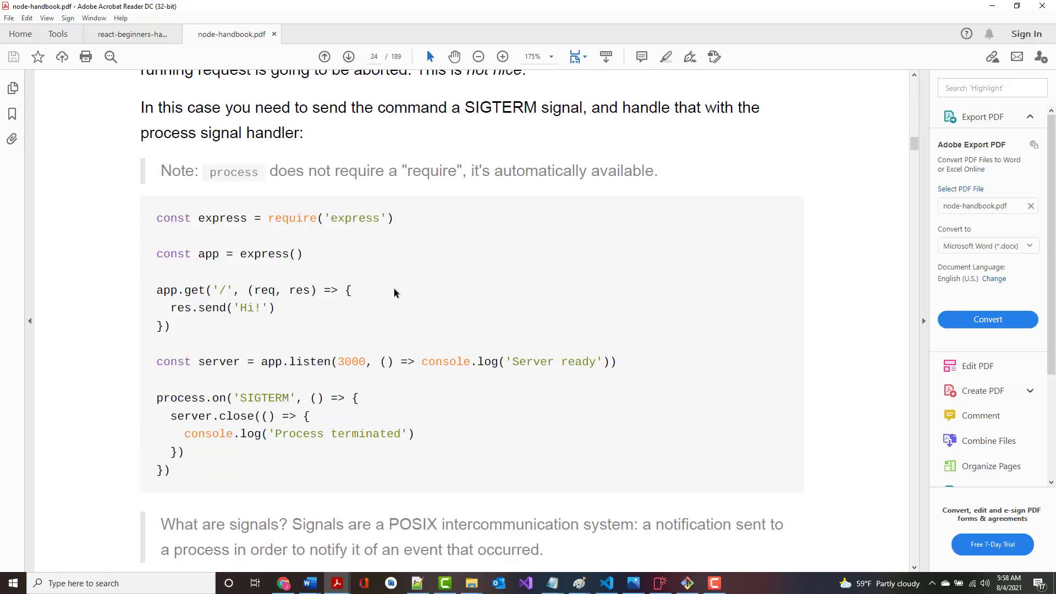
{"action": "scroll", "scroll_direction": "down", "scroll_amount": 3}
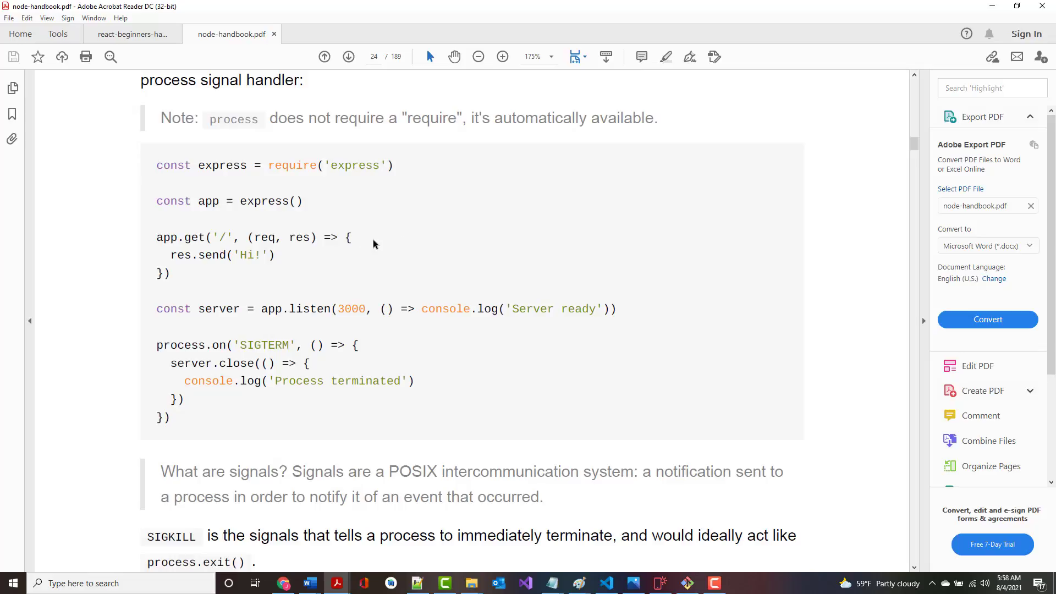
{"action": "scroll", "scroll_direction": "down", "scroll_amount": 3}
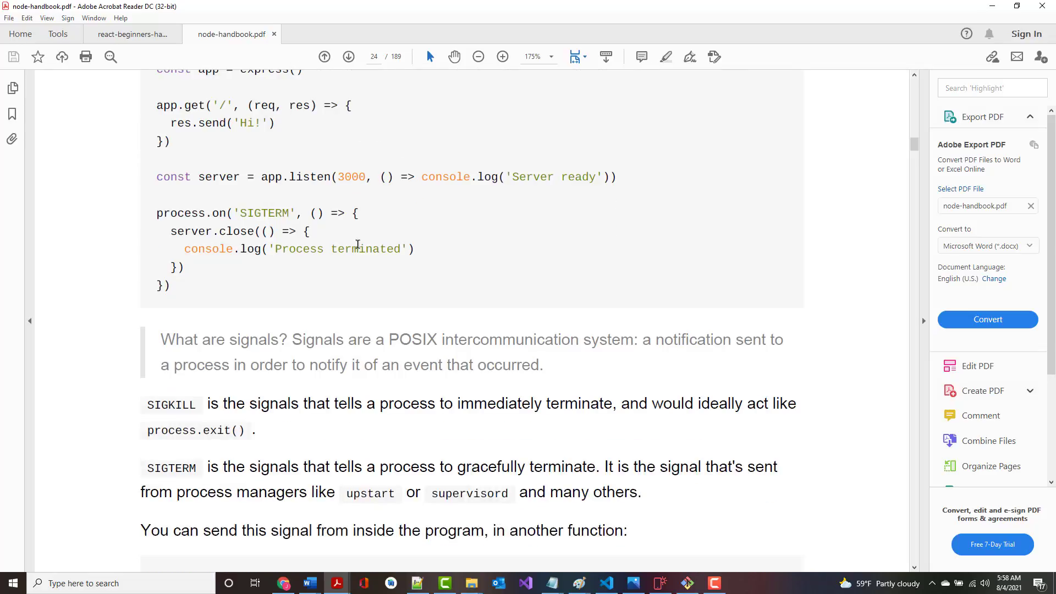
{"action": "scroll", "scroll_direction": "down", "scroll_amount": 3}
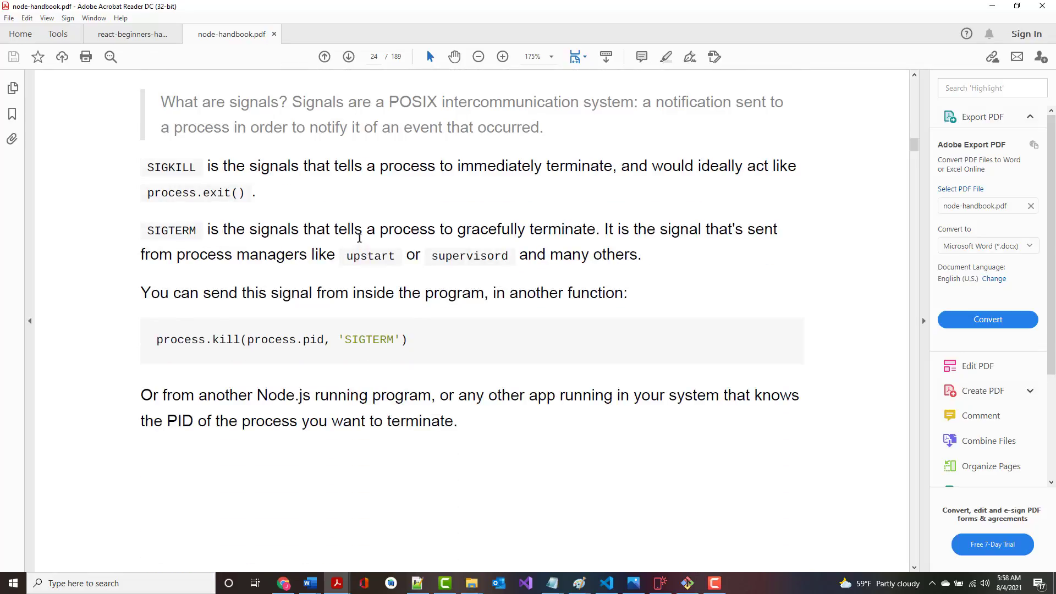
{"action": "scroll", "scroll_direction": "down", "scroll_amount": 3}
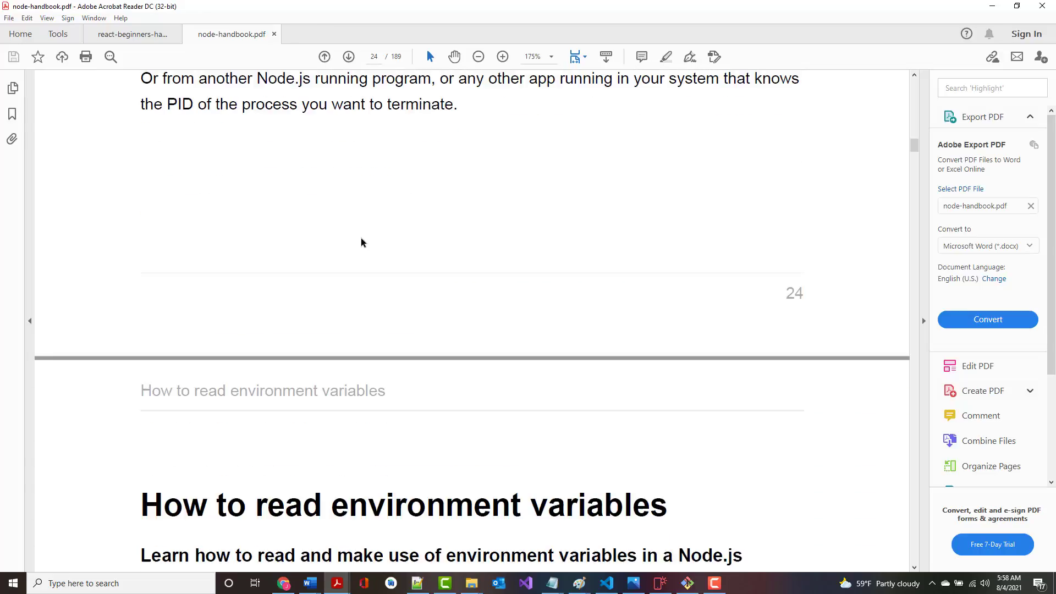
- On page 25, select process.env.NODE_ENV and the production-mode sentence, then finish the section
{"action": "scroll", "scroll_direction": "down", "scroll_amount": 3}
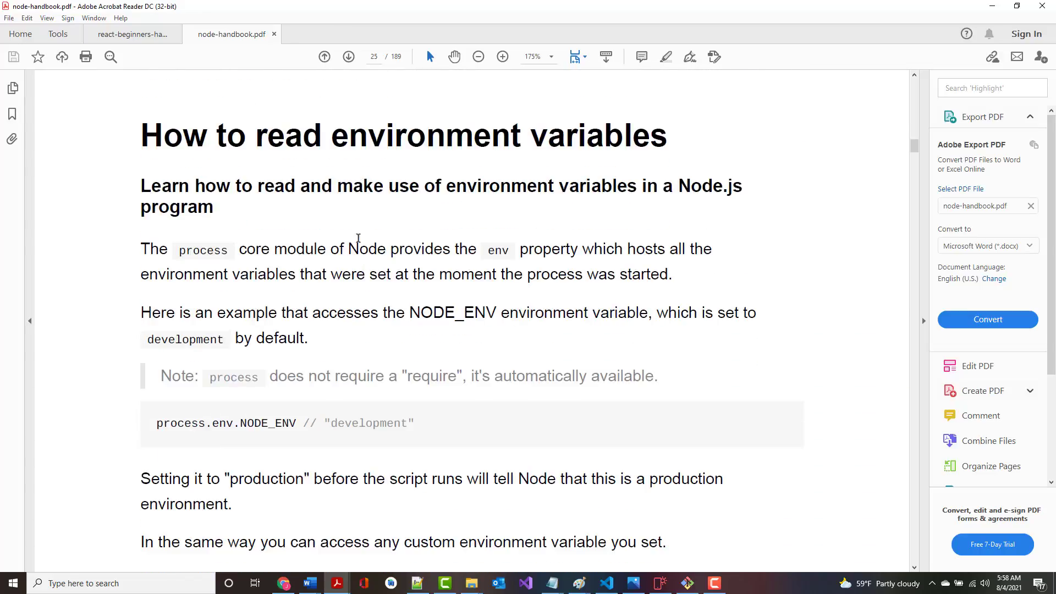
{"action": "scroll", "scroll_direction": "down", "scroll_amount": 3}
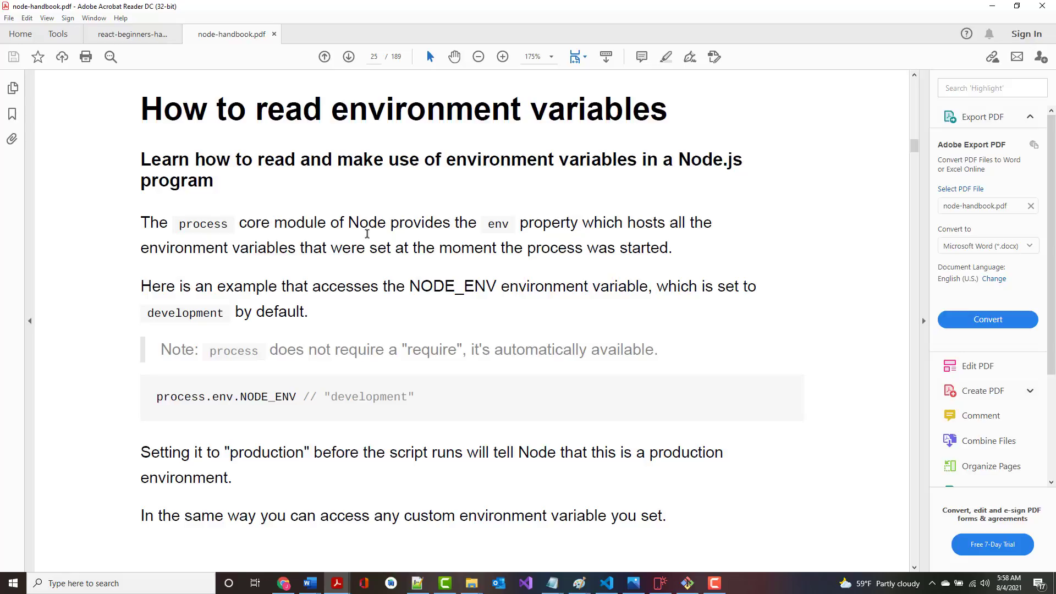
{"action": "mouse_move", "coordinate": [346, 245]}
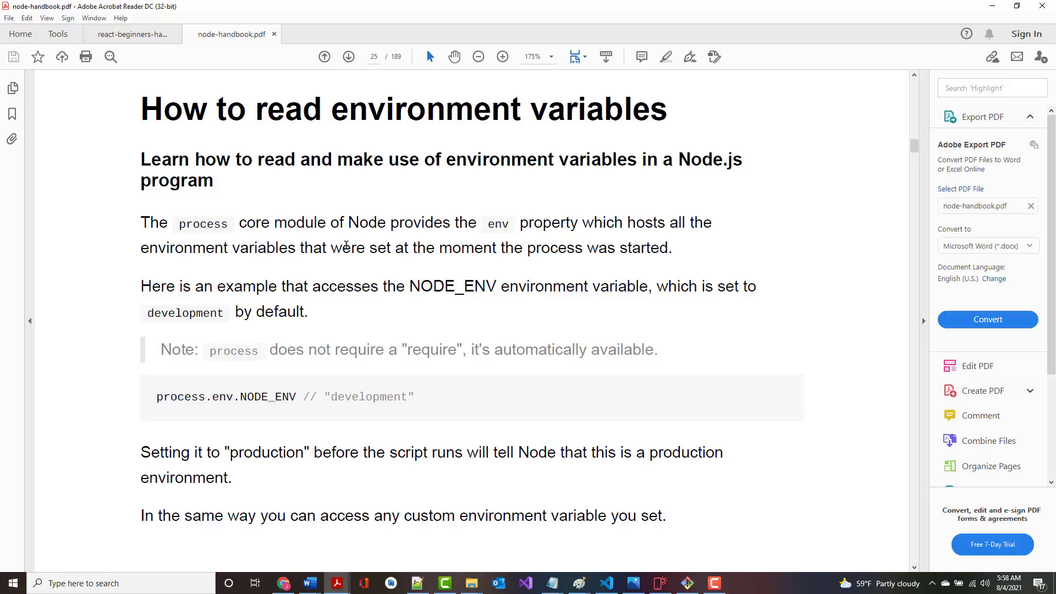
{"action": "mouse_move", "coordinate": [417, 286]}
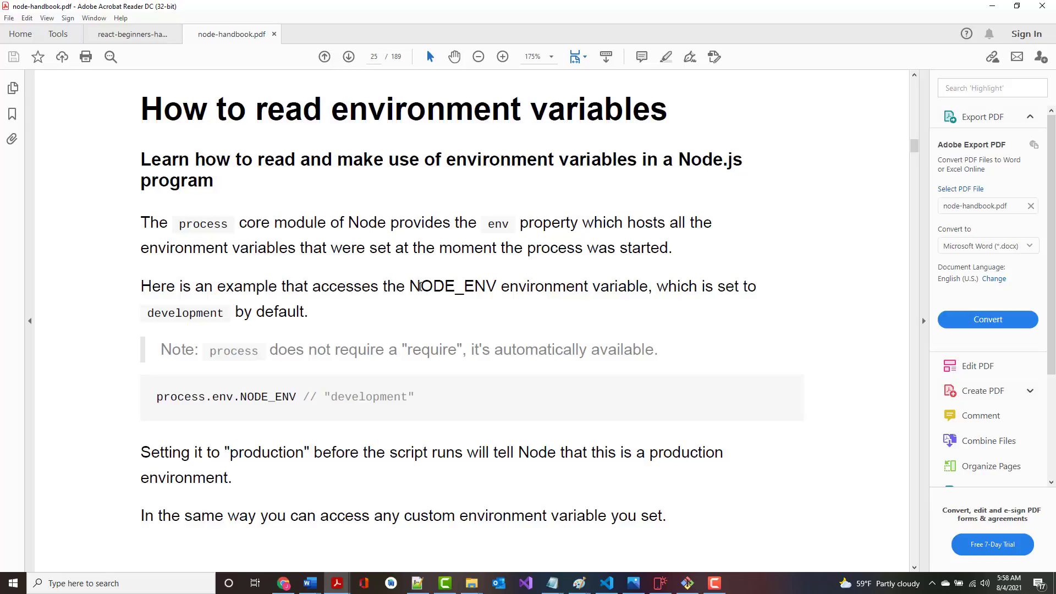
{"action": "mouse_move", "coordinate": [505, 303]}
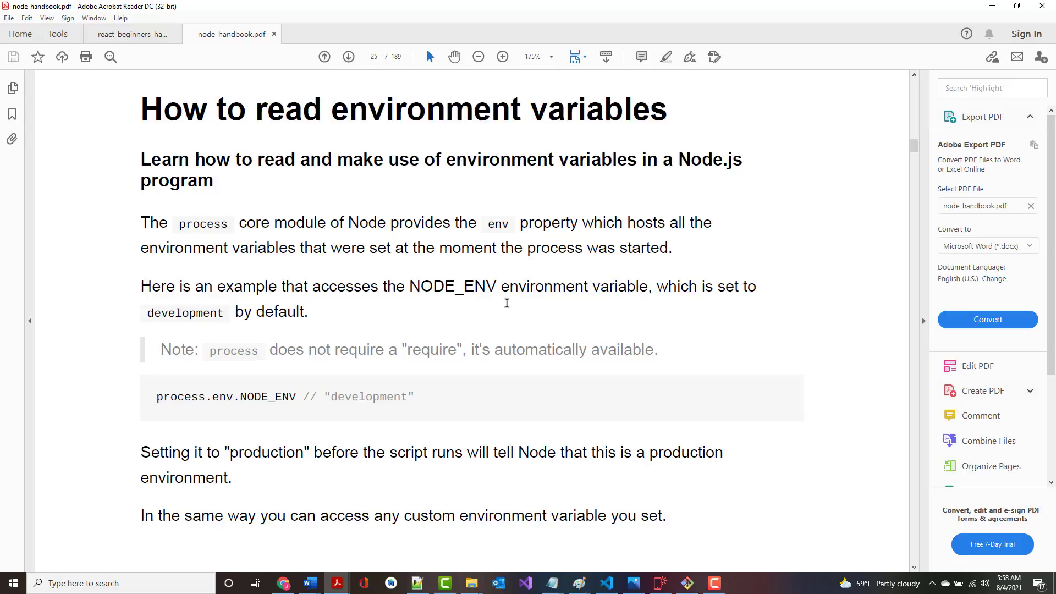
{"action": "mouse_move", "coordinate": [192, 387]}
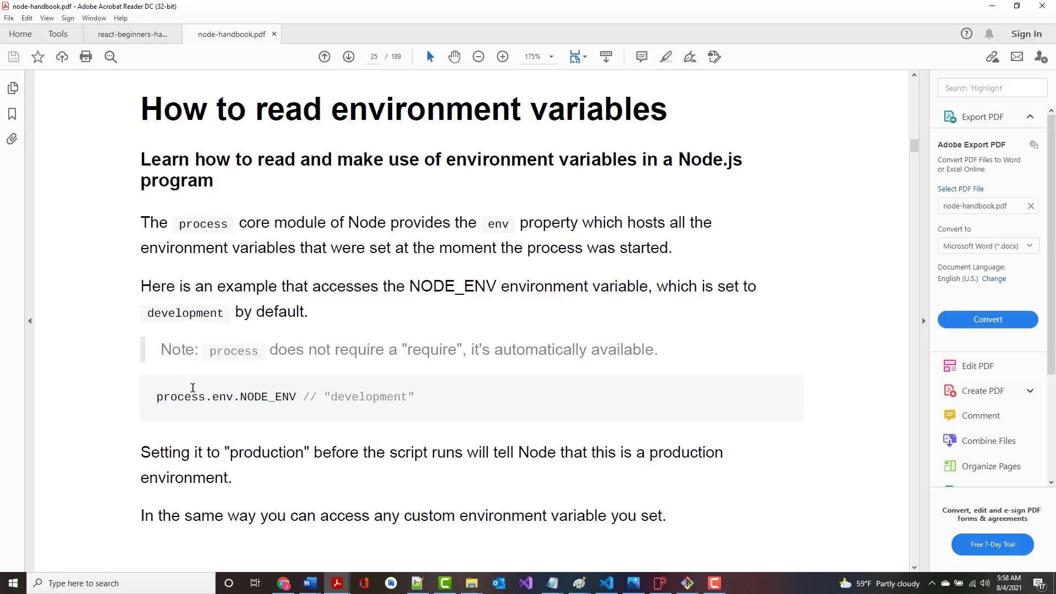
{"action": "left_click_drag", "start_coordinate": [157, 395], "coordinate": [228, 396]}
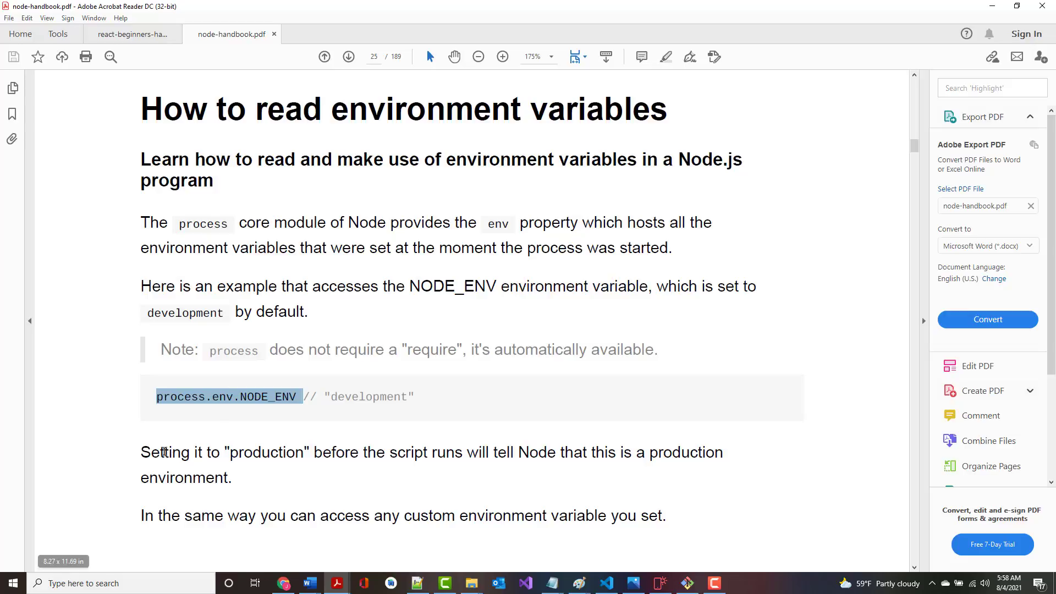
{"action": "left_click_drag", "start_coordinate": [140, 452], "coordinate": [230, 477]}
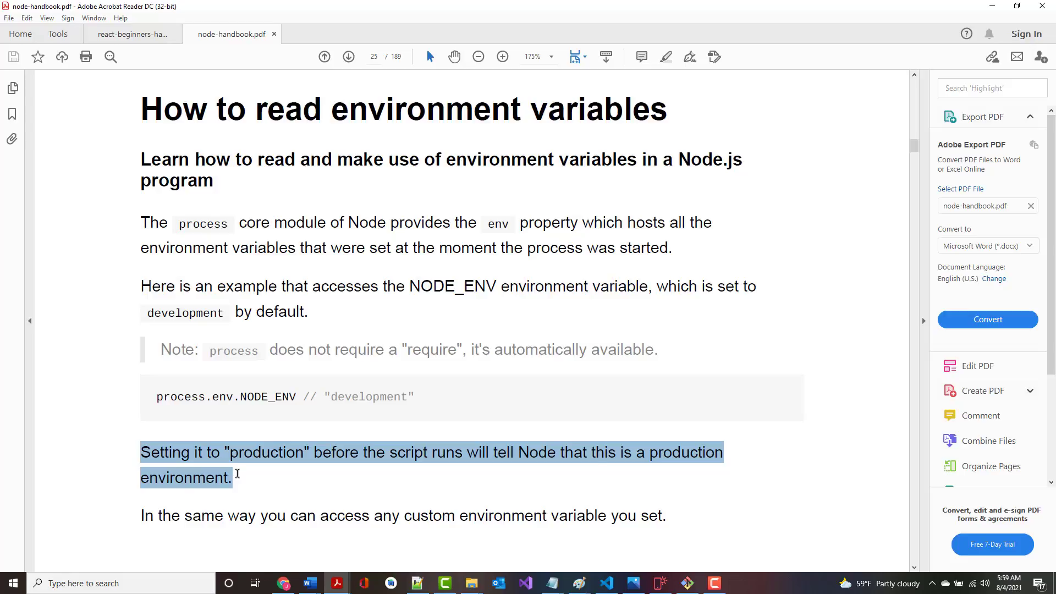
{"action": "mouse_move", "coordinate": [162, 454]}
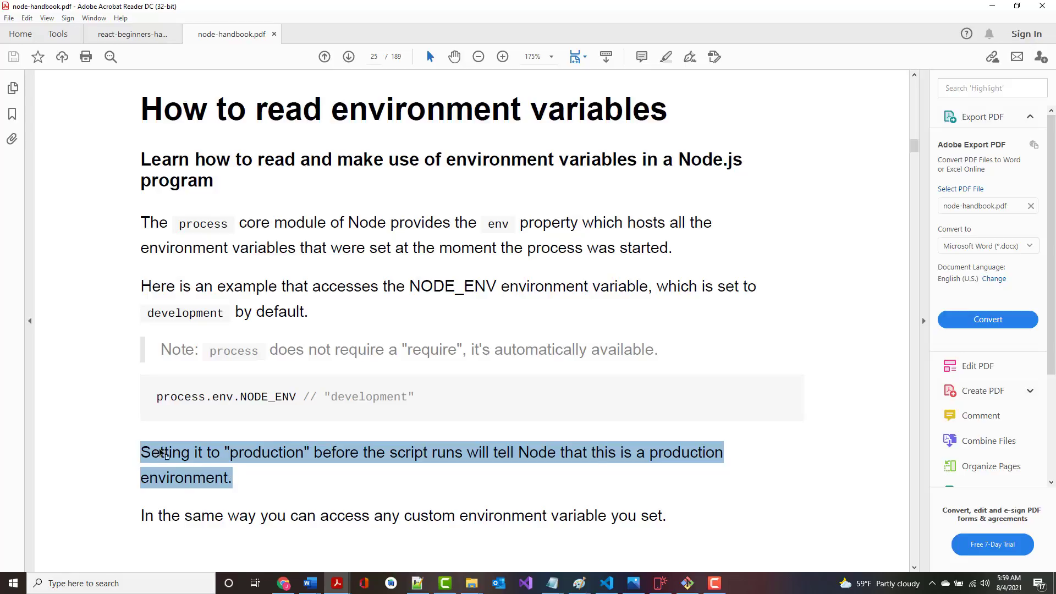
{"action": "scroll", "scroll_direction": "down", "scroll_amount": 3}
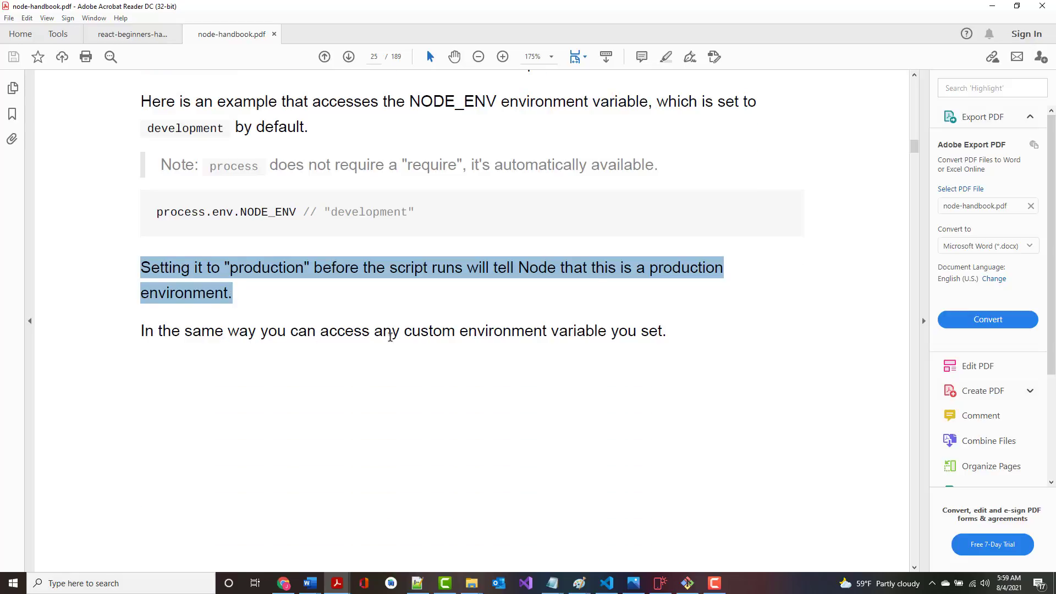
{"action": "mouse_move", "coordinate": [512, 313]}
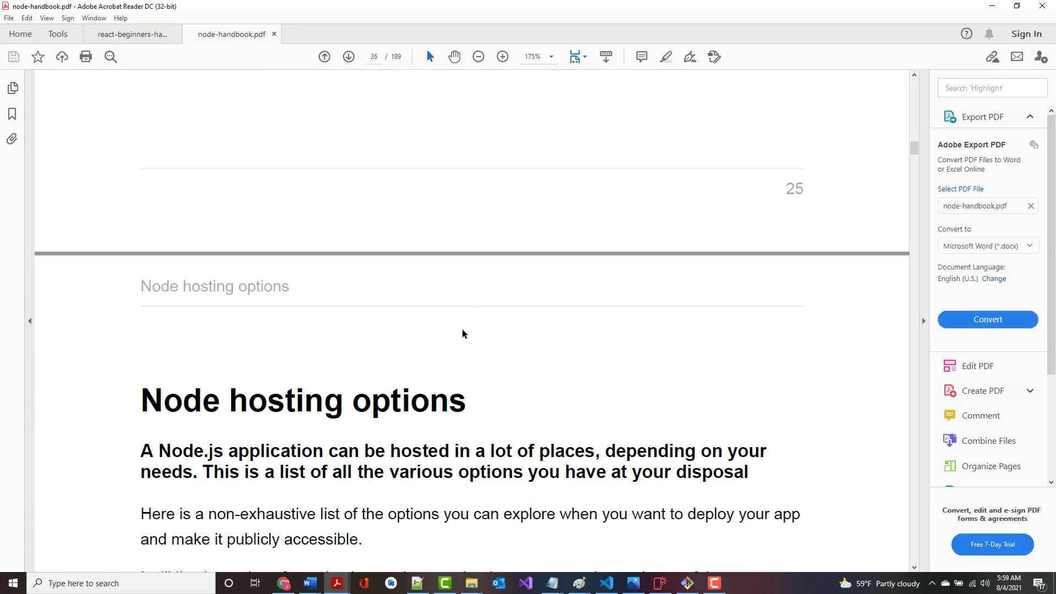
- Scroll to the page 28 Node hosting options and double-click the Heroku link
{"action": "scroll", "scroll_direction": "down", "scroll_amount": 3}
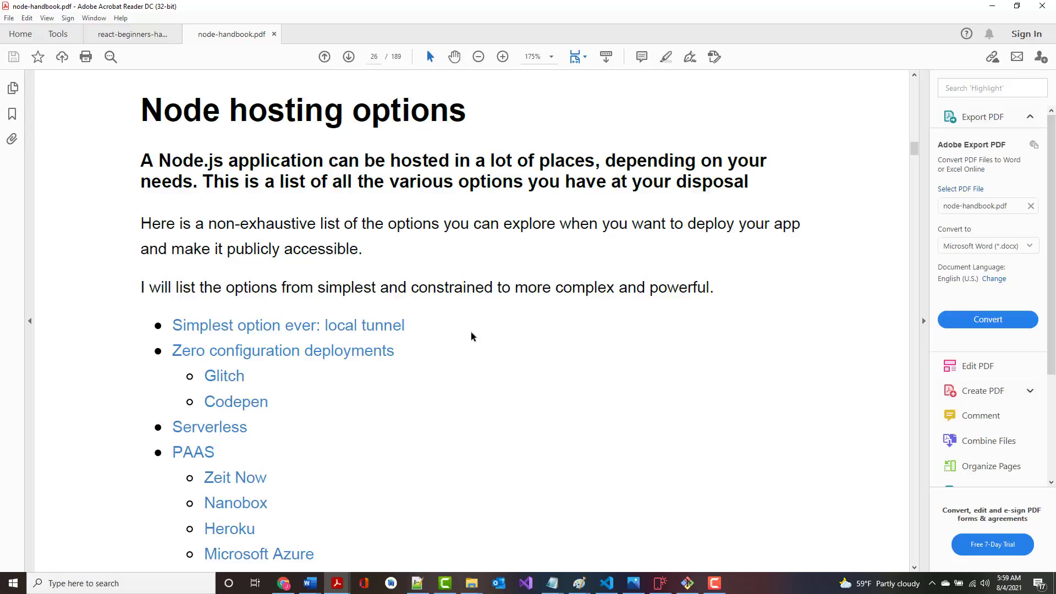
{"action": "scroll", "scroll_direction": "down", "scroll_amount": 3}
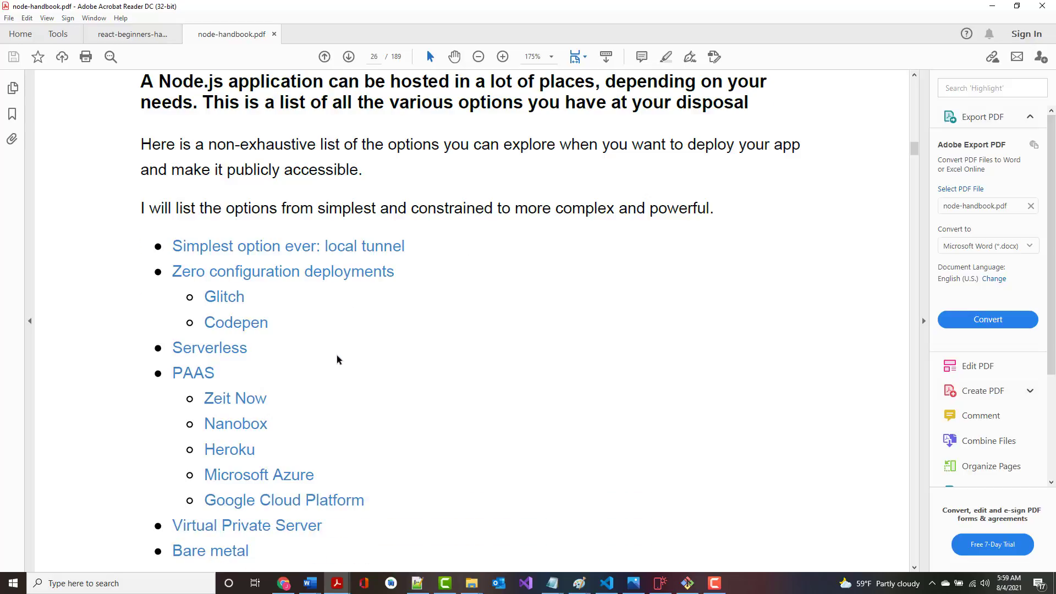
{"action": "scroll", "scroll_direction": "down", "scroll_amount": 3}
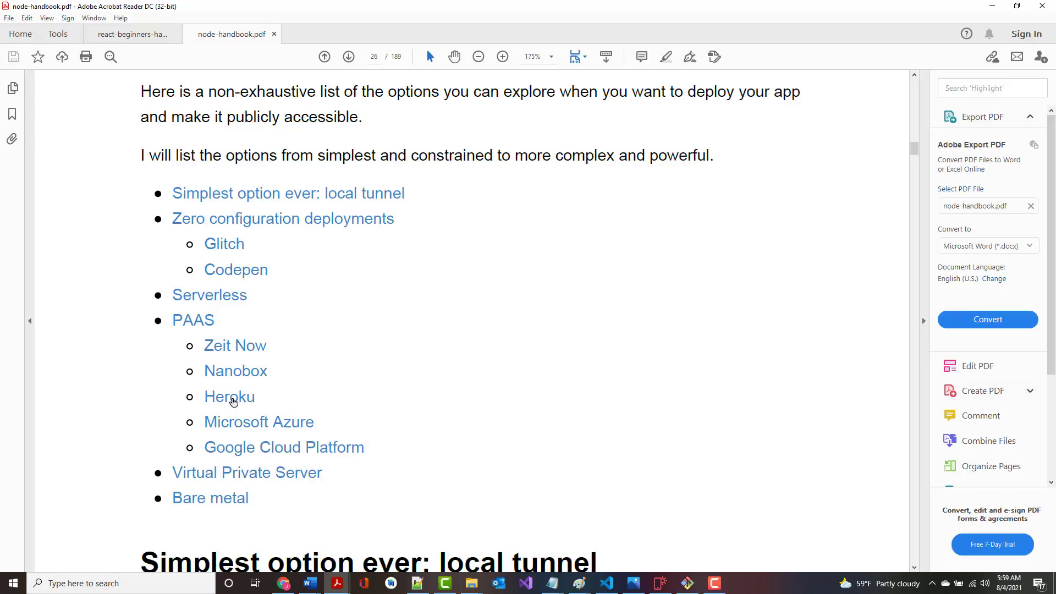
{"action": "double_click", "coordinate": [229, 396]}
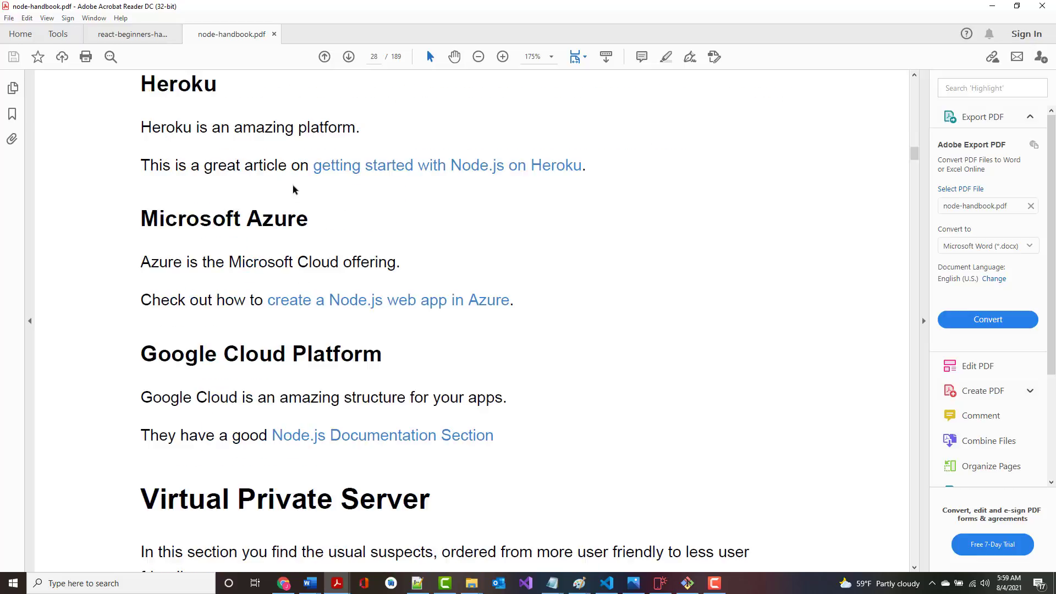
{"action": "mouse_move", "coordinate": [378, 172]}
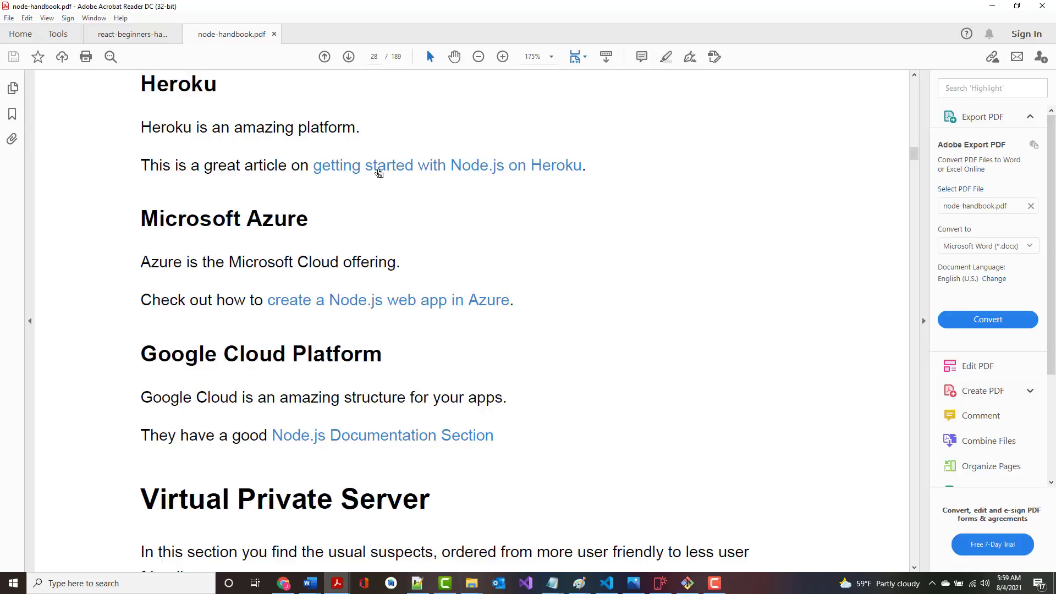
- Allow the security warning so Heroku's 'Getting Started with Node.js' opens in Chrome, and skim it
{"action": "left_click", "coordinate": [446, 165]}
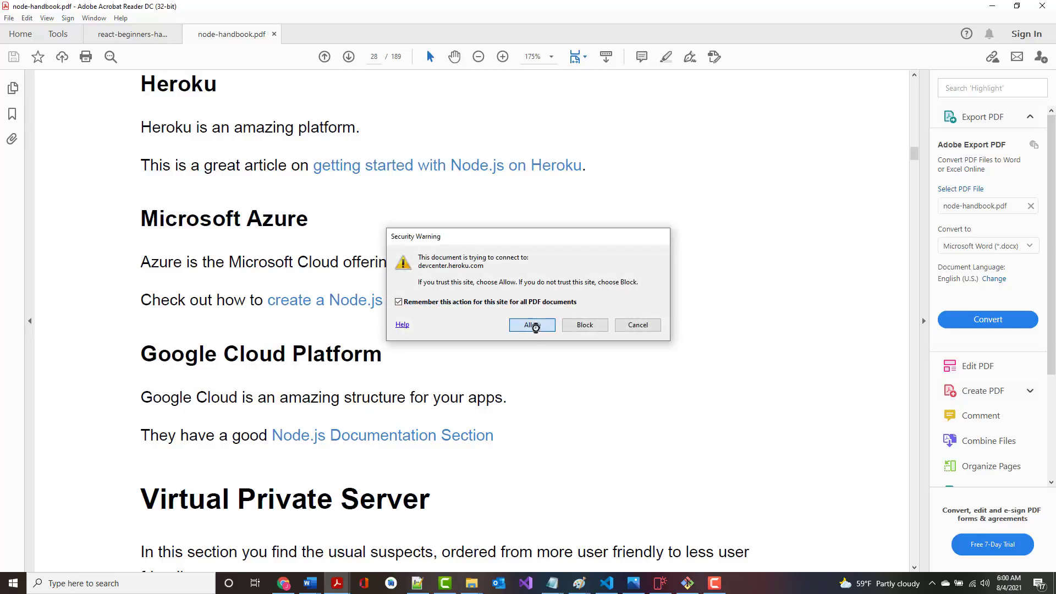
{"action": "left_click", "coordinate": [532, 325]}
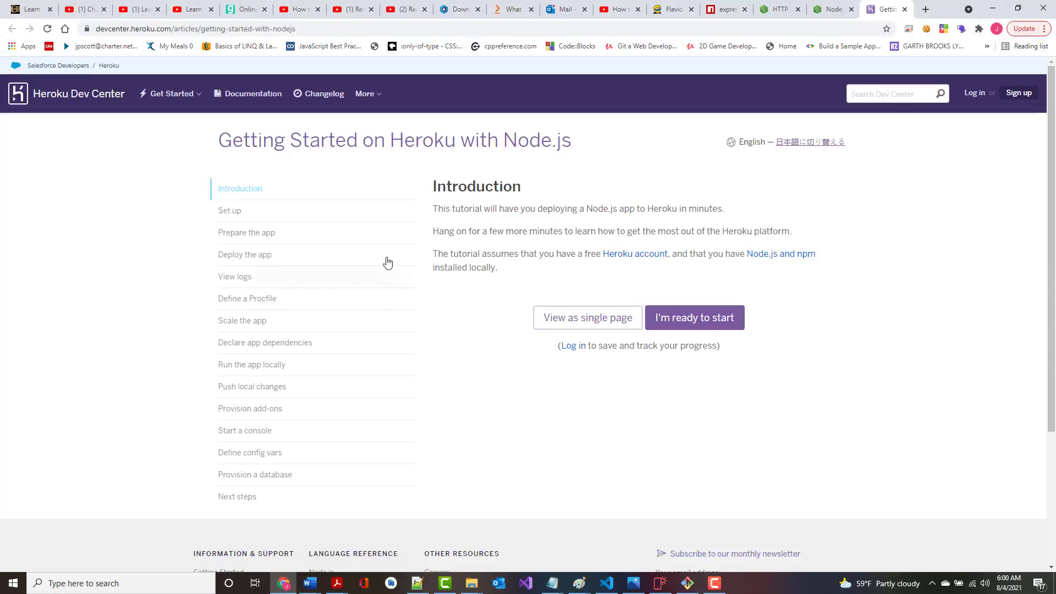
{"action": "mouse_move", "coordinate": [423, 199]}
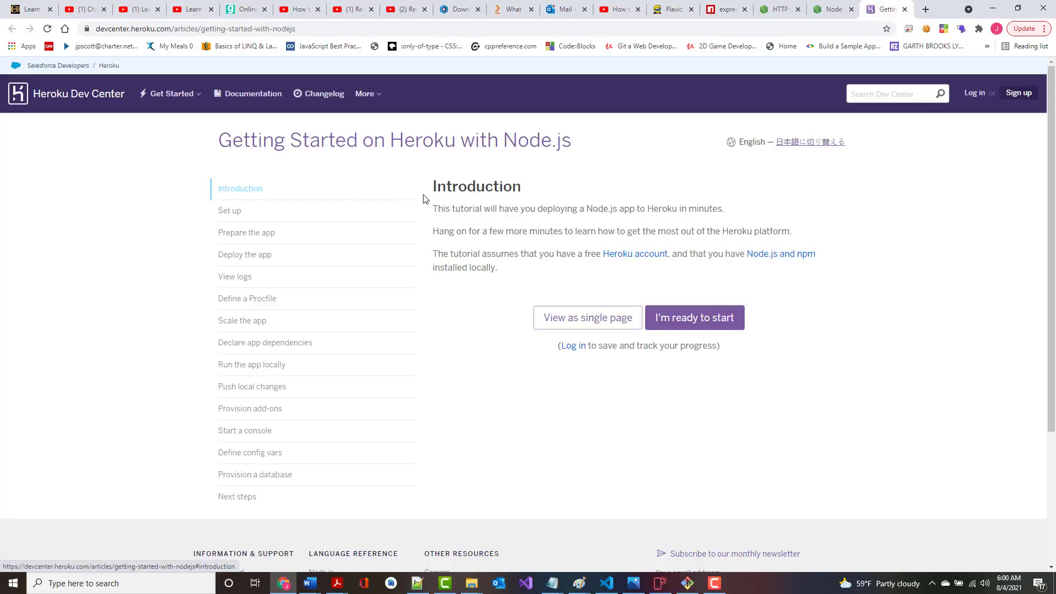
{"action": "scroll", "scroll_direction": "down", "scroll_amount": 3}
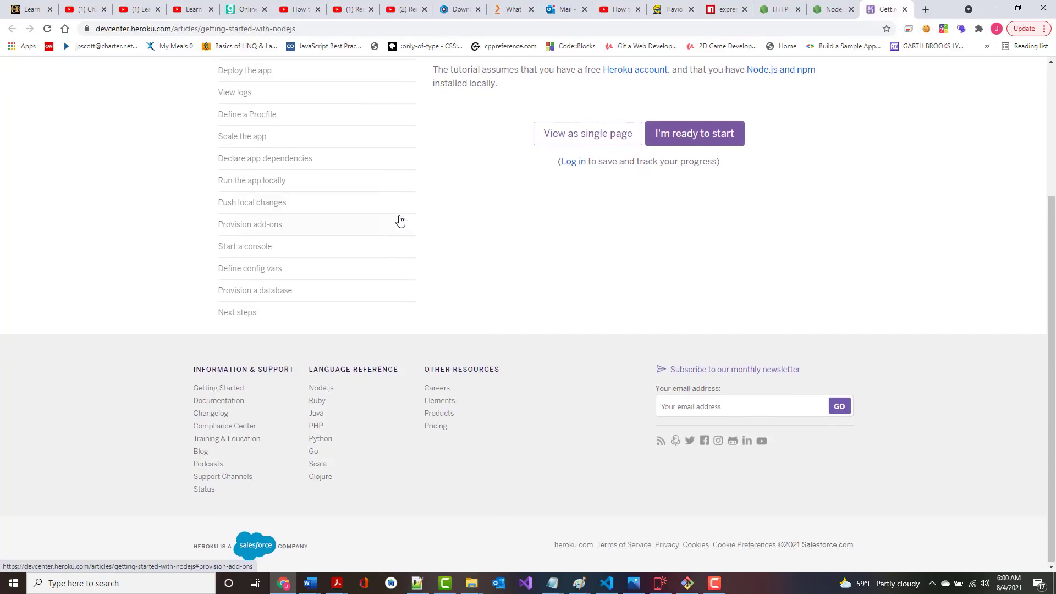
{"action": "scroll", "scroll_direction": "up", "scroll_amount": 3}
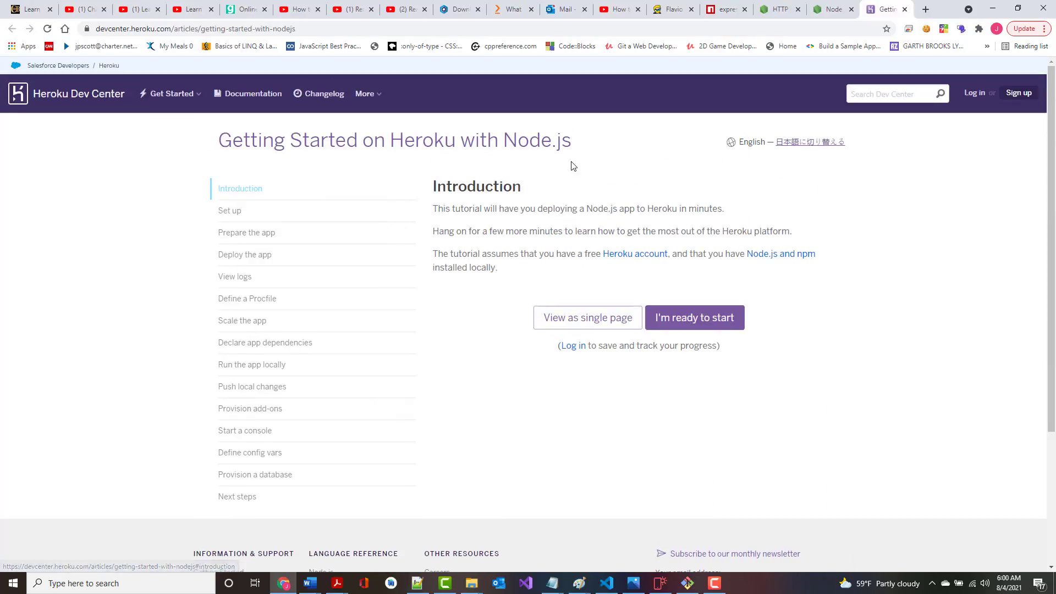
{"action": "mouse_move", "coordinate": [298, 522]}
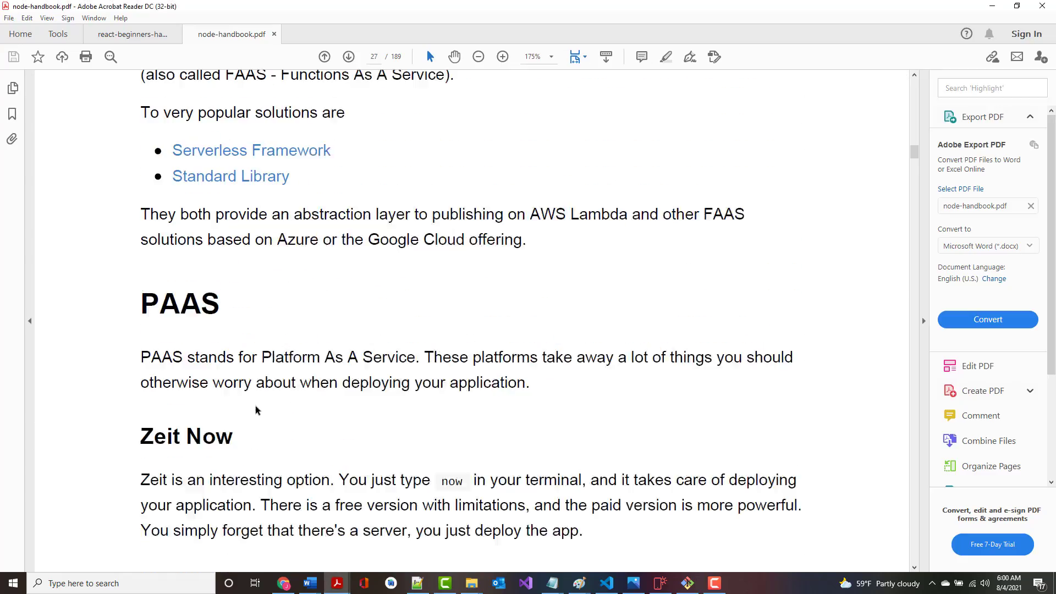
- Return to Acrobat and read from Glitch and Serverless through Virtual Private Server
{"action": "left_click", "coordinate": [323, 57]}
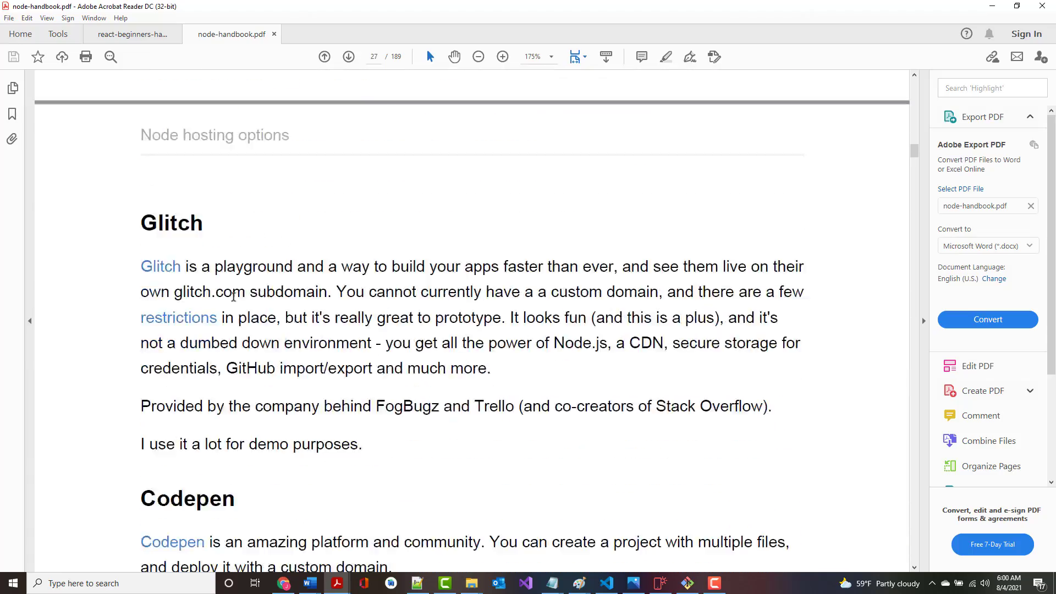
{"action": "scroll", "scroll_direction": "down", "scroll_amount": 3}
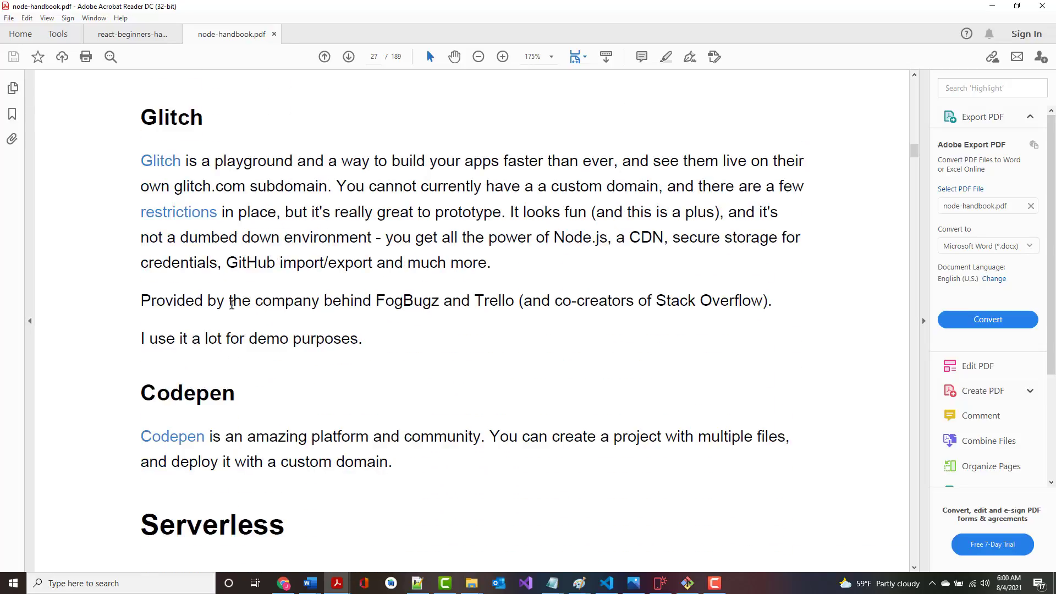
{"action": "scroll", "scroll_direction": "down", "scroll_amount": 3}
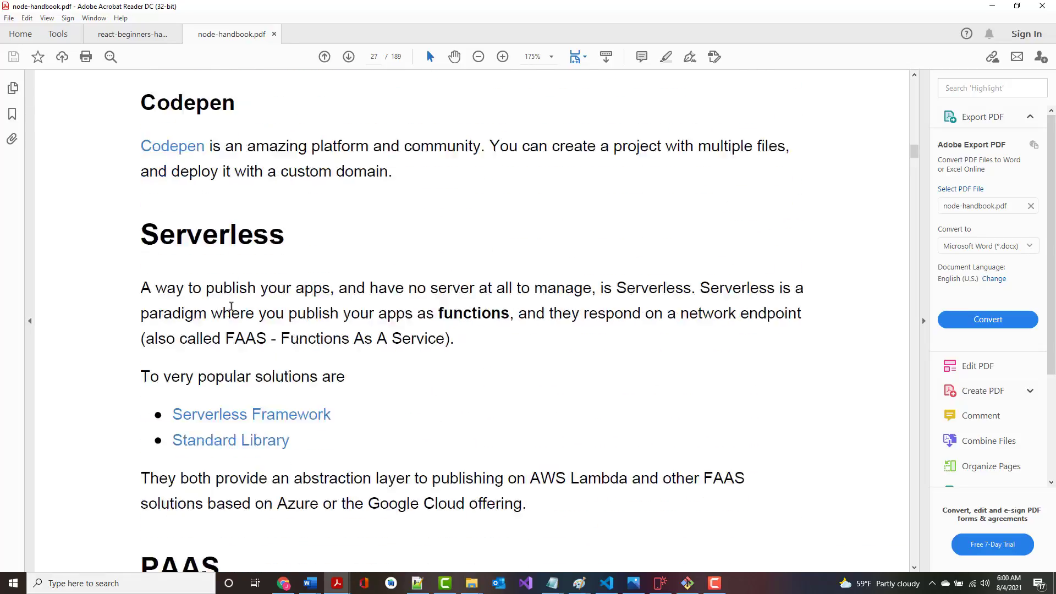
{"action": "scroll", "scroll_direction": "down", "scroll_amount": 3}
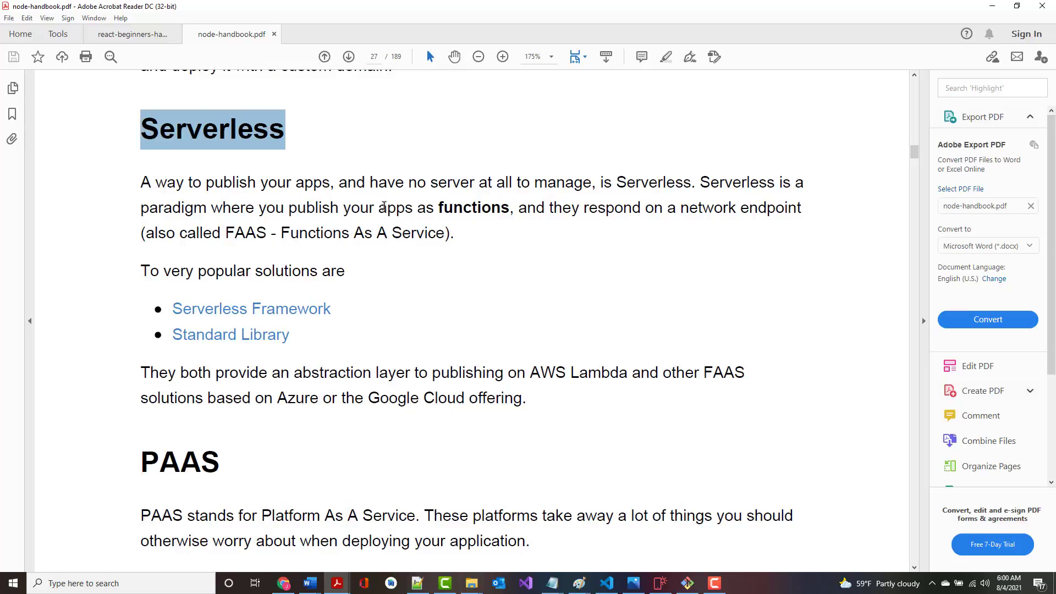
{"action": "mouse_move", "coordinate": [441, 218]}
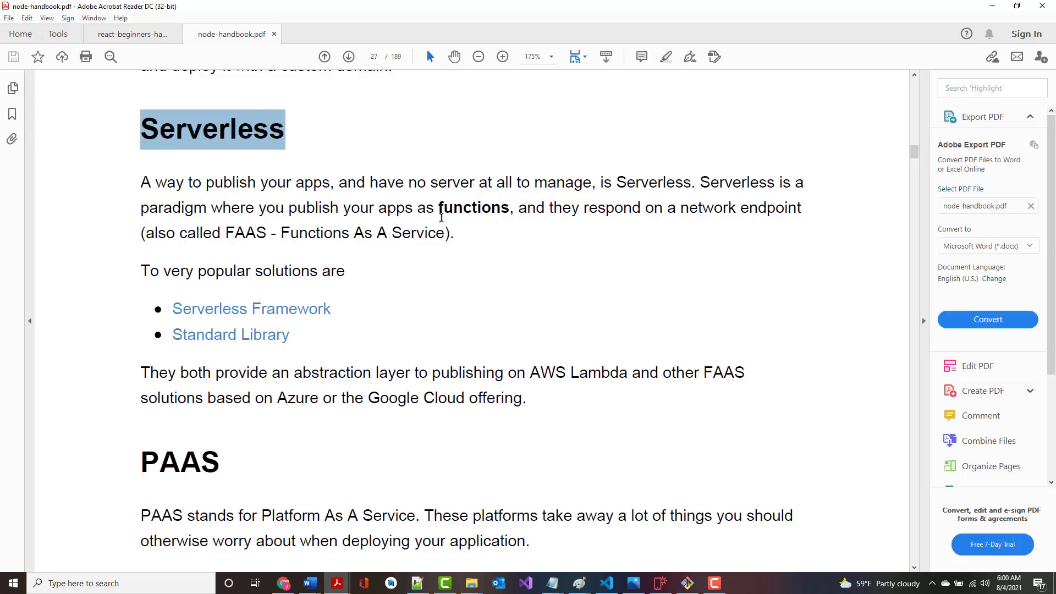
{"action": "scroll", "scroll_direction": "down", "scroll_amount": 3}
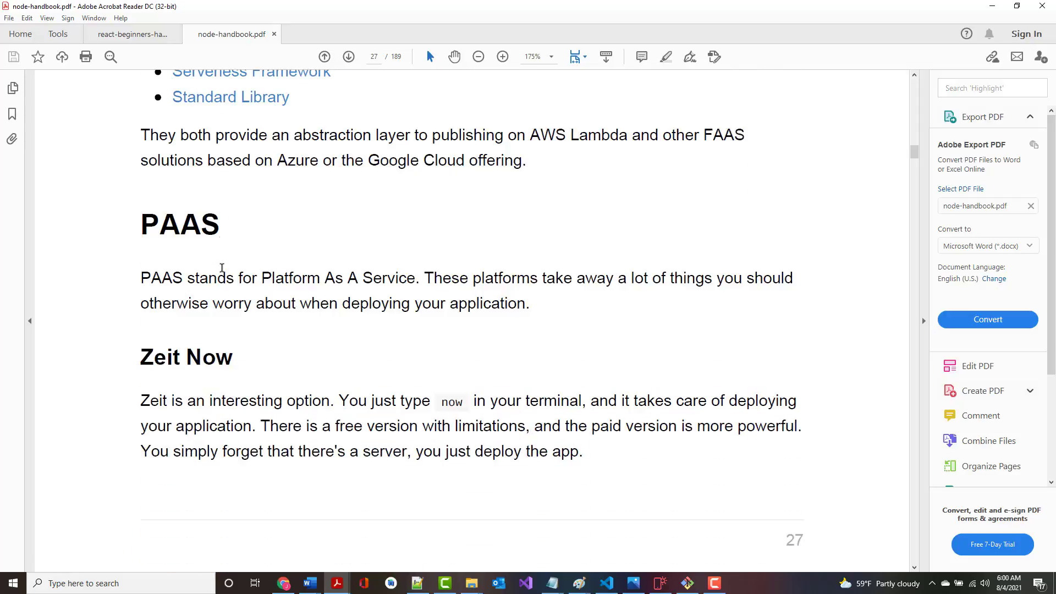
{"action": "scroll", "scroll_direction": "down", "scroll_amount": 3}
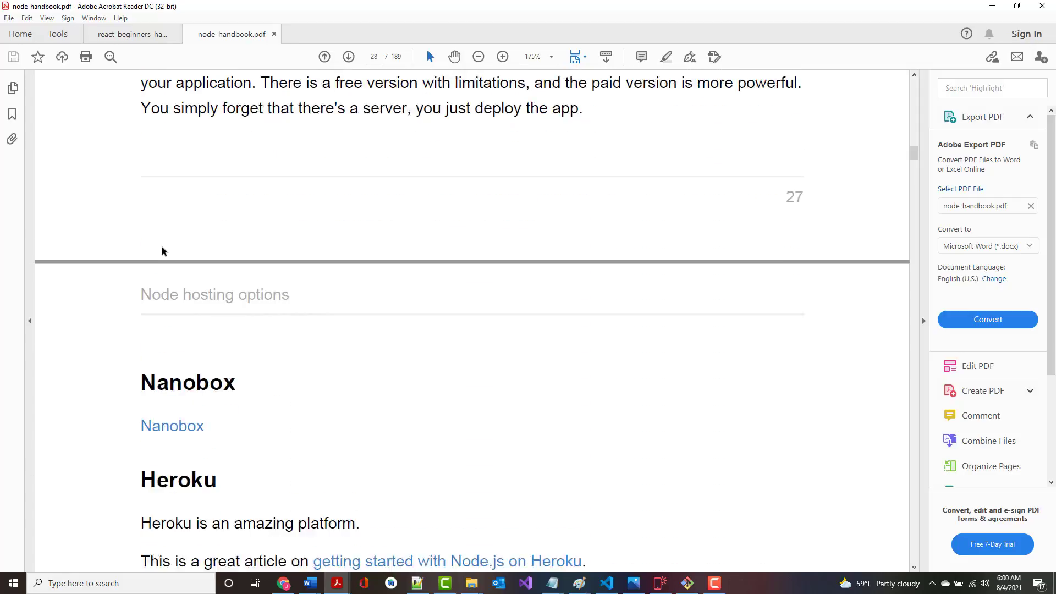
{"action": "scroll", "scroll_direction": "down", "scroll_amount": 3}
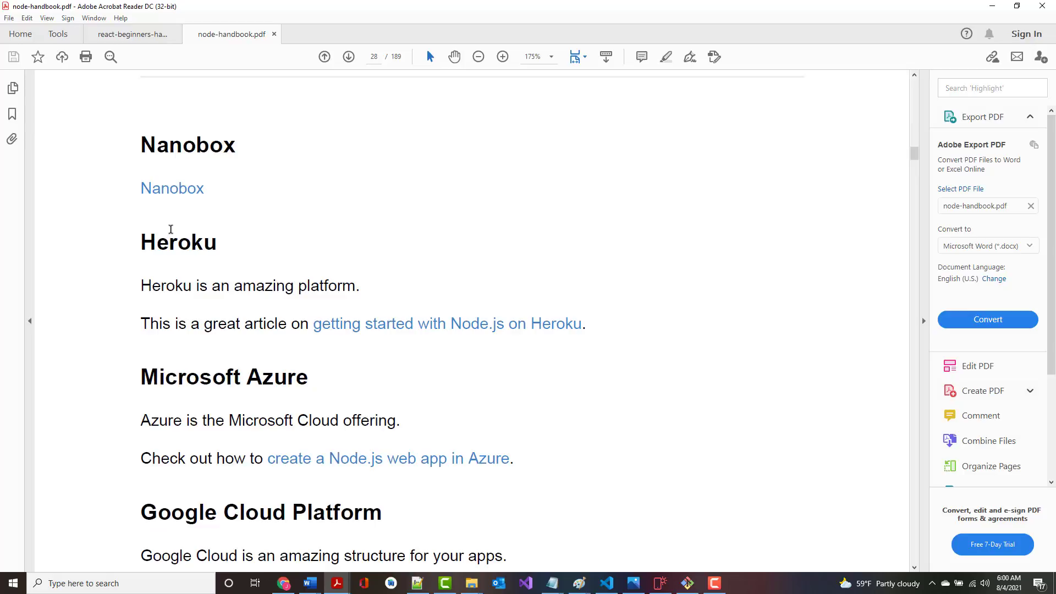
{"action": "scroll", "scroll_direction": "down", "scroll_amount": 3}
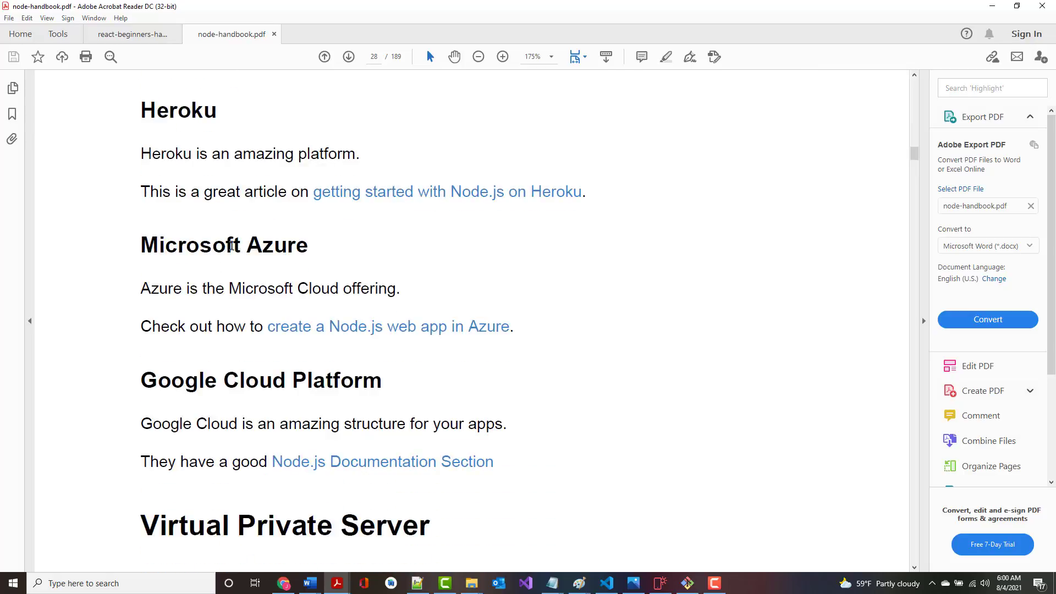
{"action": "scroll", "scroll_direction": "down", "scroll_amount": 3}
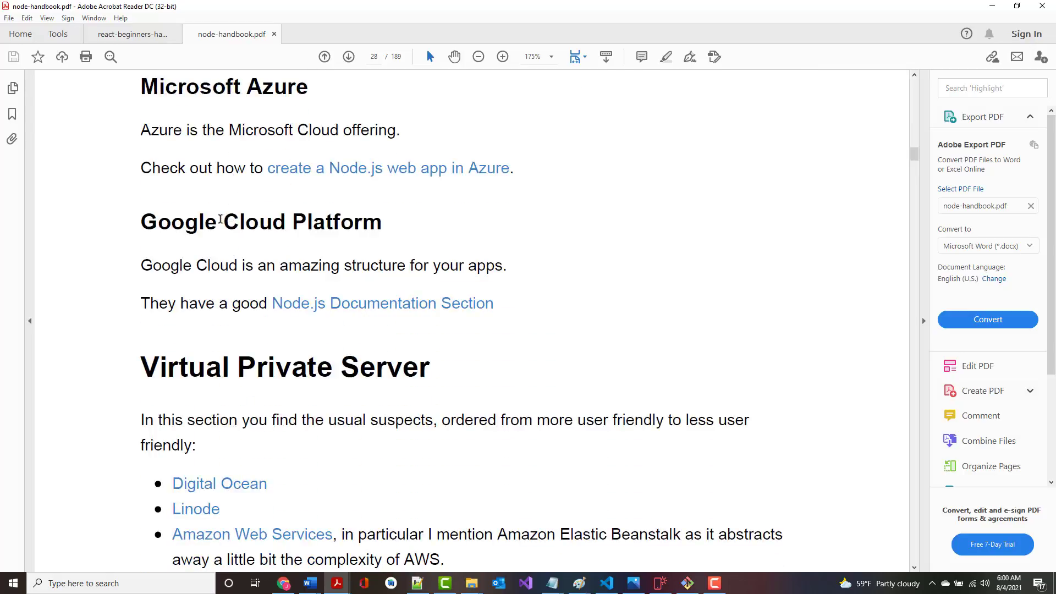
{"action": "scroll", "scroll_direction": "down", "scroll_amount": 3}
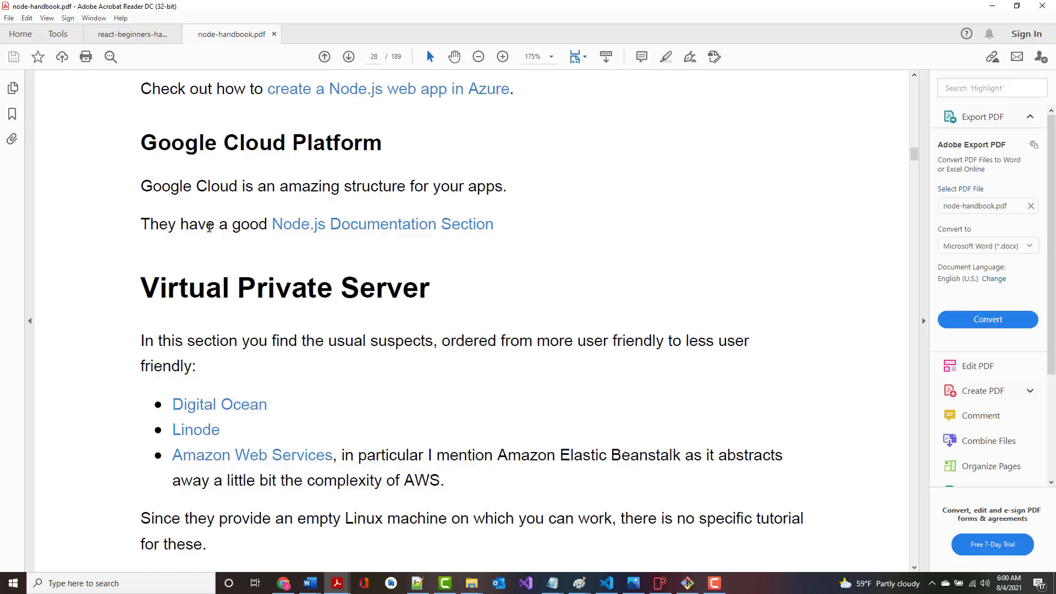
{"action": "scroll", "scroll_direction": "down", "scroll_amount": 3}
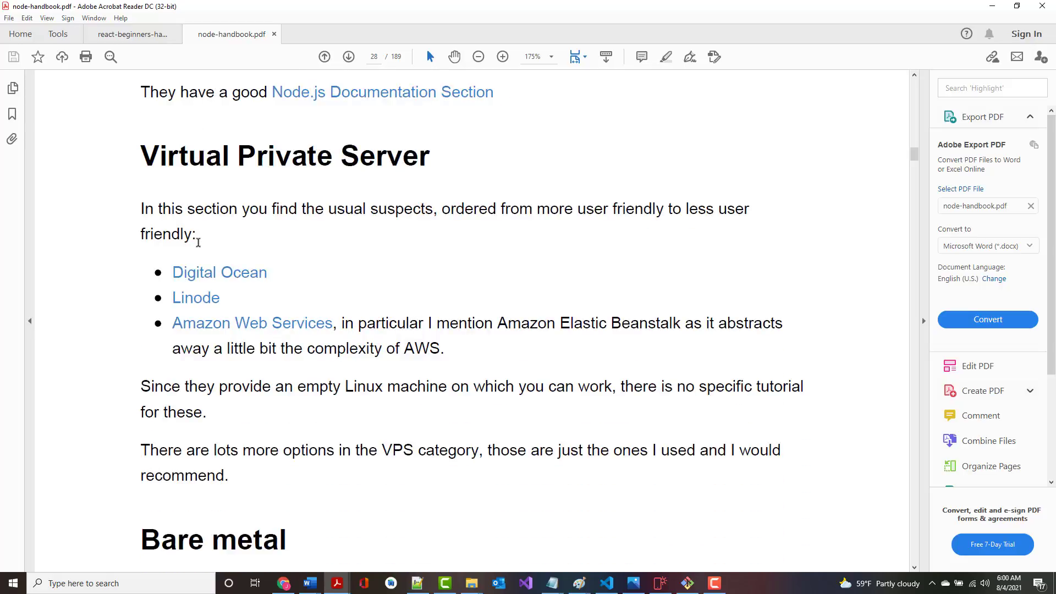
{"action": "scroll", "scroll_direction": "down", "scroll_amount": 3}
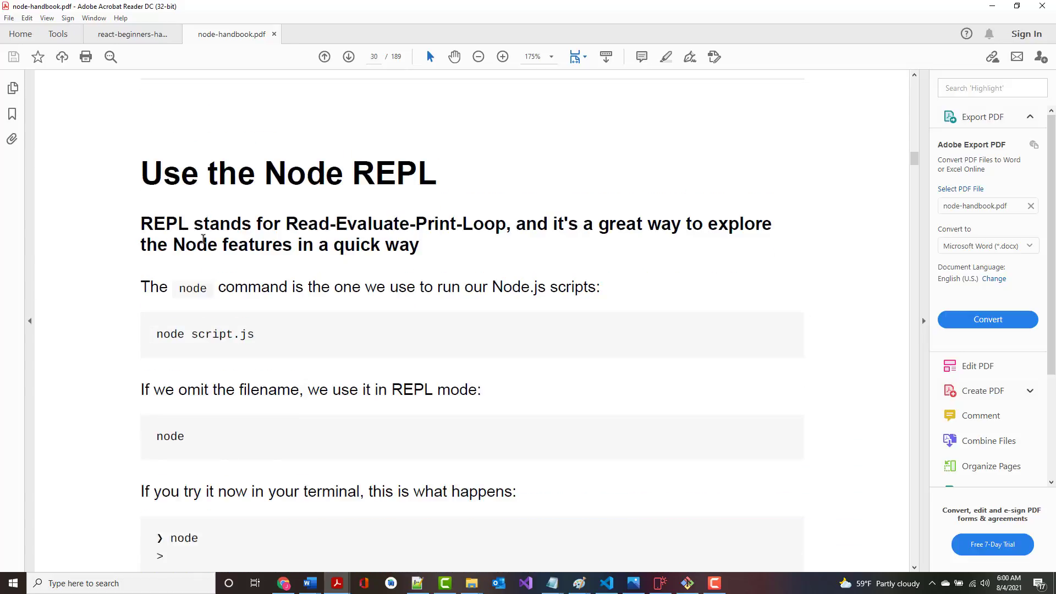
- Scroll through the 'Use the Node REPL' section to the idle-mode explanation
{"action": "scroll", "scroll_direction": "down", "scroll_amount": 3}
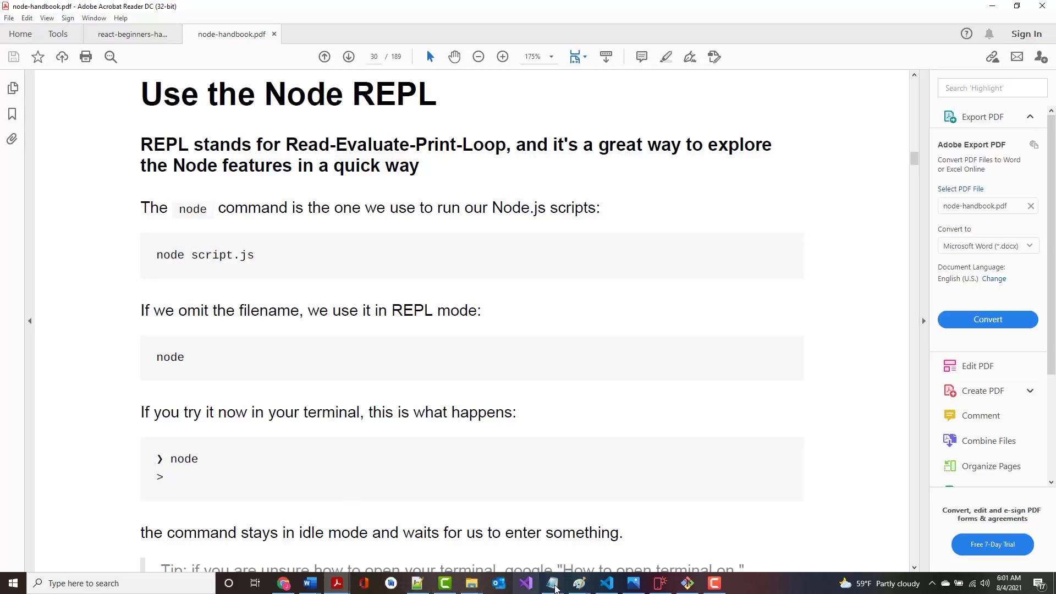
{"action": "mouse_move", "coordinate": [687, 583]}
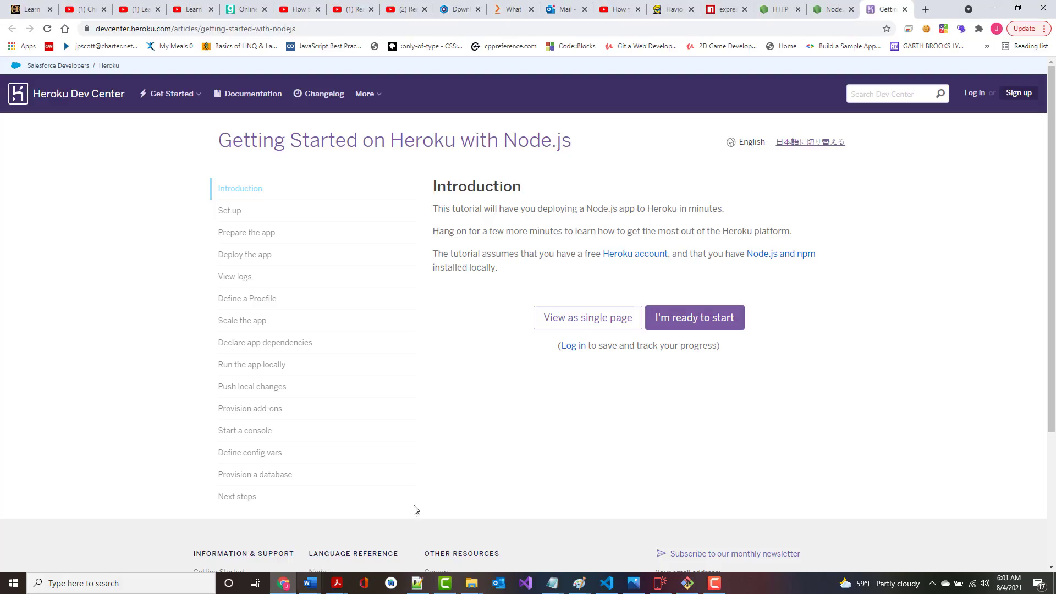
- Open a new Chrome tab and start typing a localhost address
{"action": "left_click", "coordinate": [925, 9]}
{"action": "type", "text": "http:"}
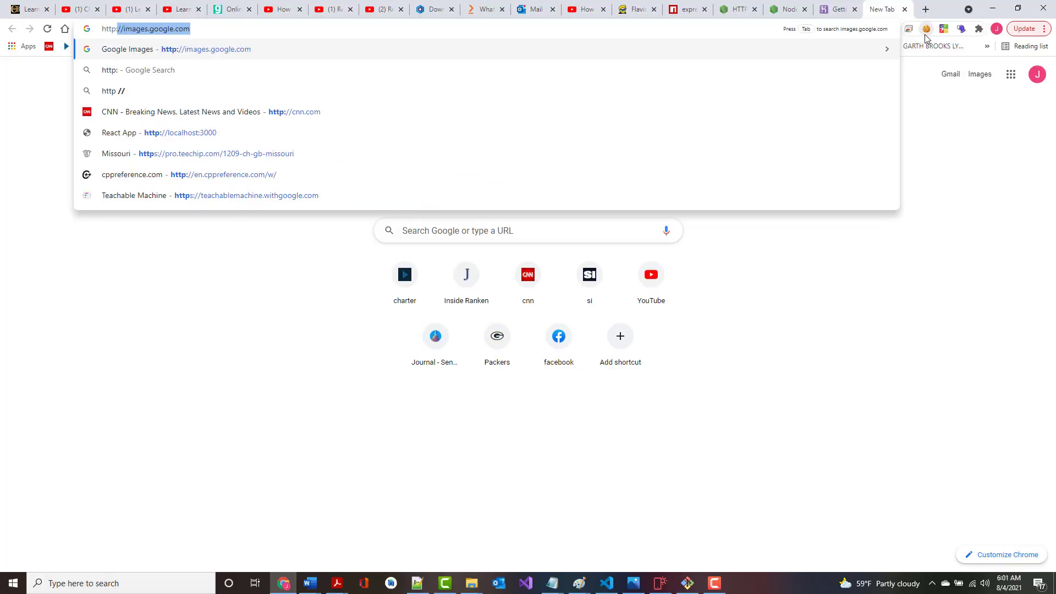
{"action": "type", "text": "lochal"}
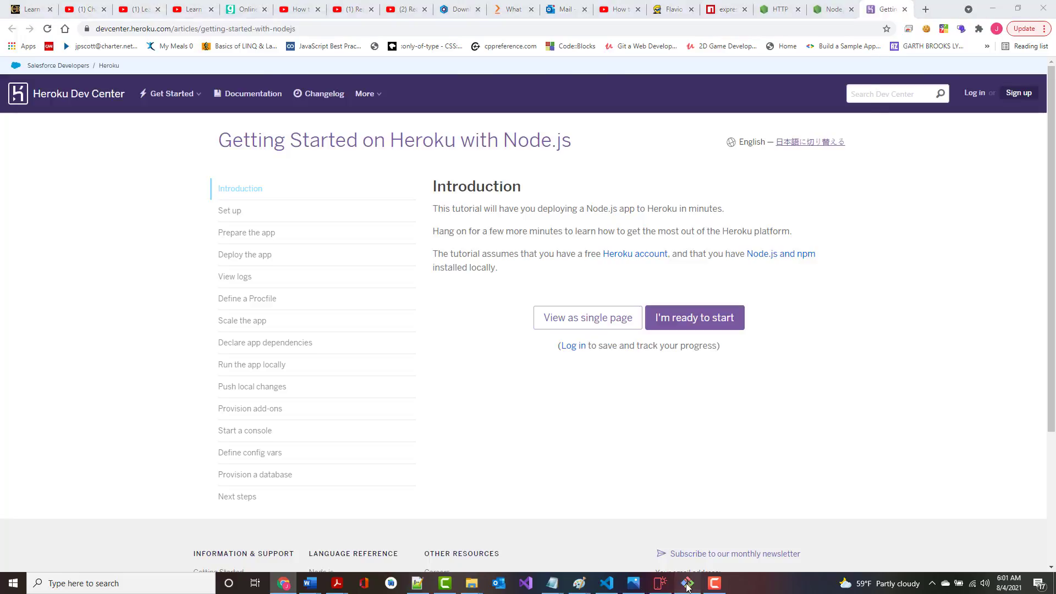
- Bring Git Bash forward and clear the terminal before starting node
{"action": "left_click", "coordinate": [688, 582]}
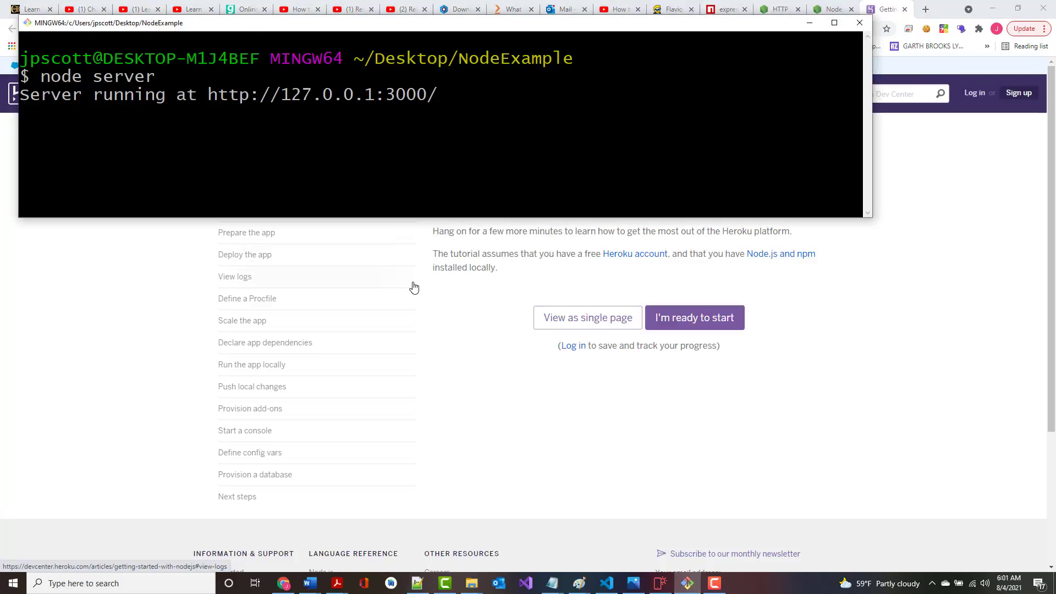
{"action": "type", "text": "cle"}
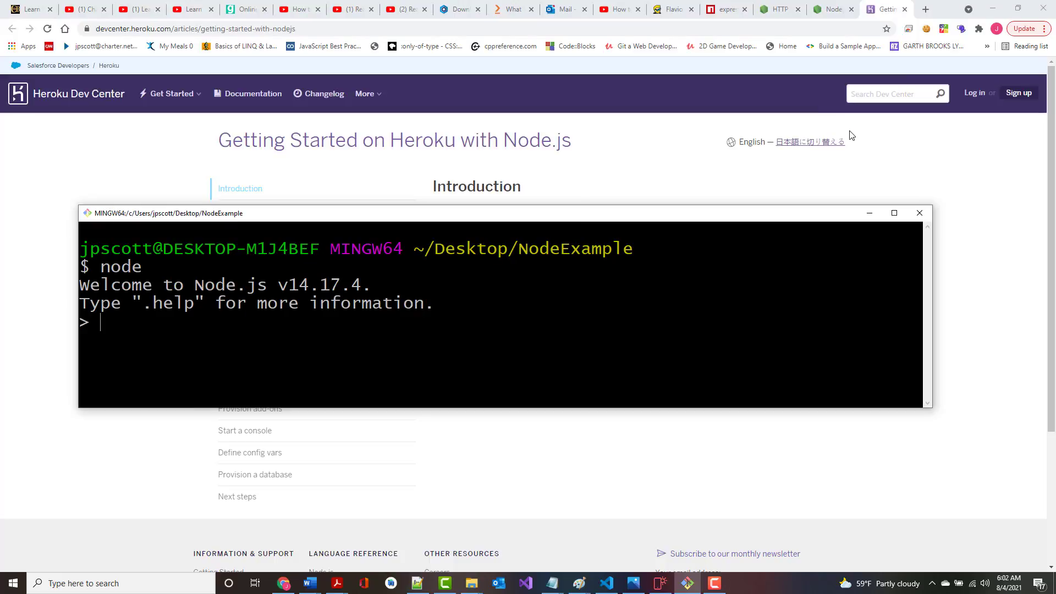
- Evaluate 2 + 2, store "Jeff" in fname, and evaluate fname in the REPL
{"action": "type", "text": "2 + 2"}
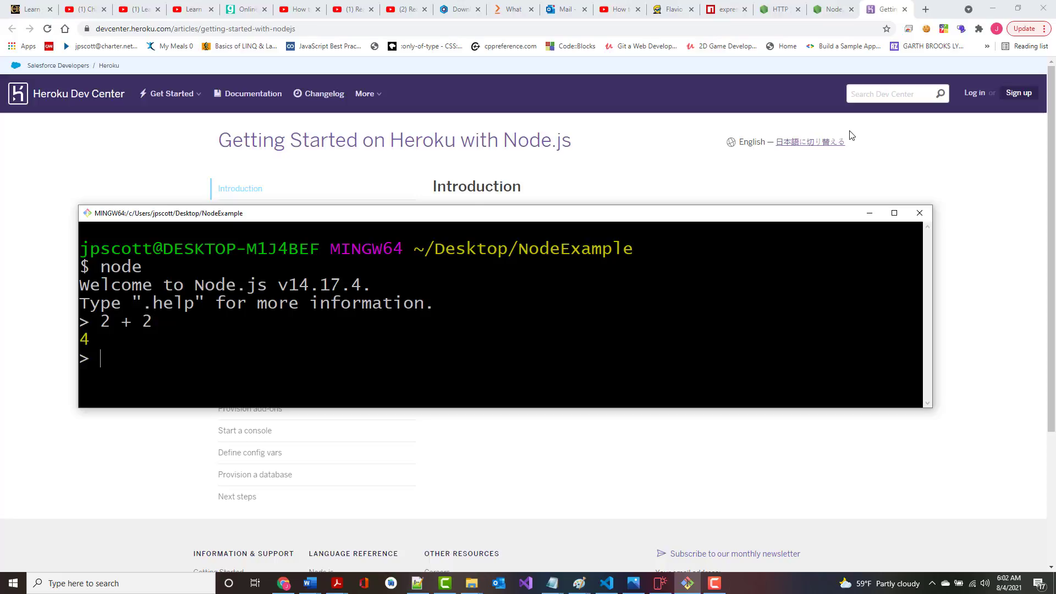
{"action": "type", "text": "let"}
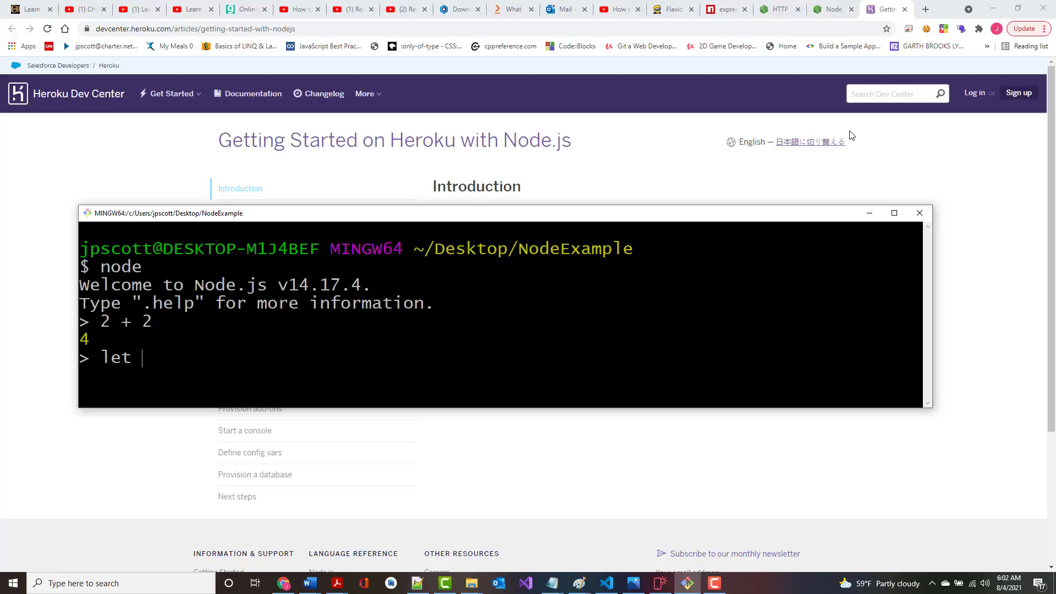
{"action": "type", "text": "fname ="}
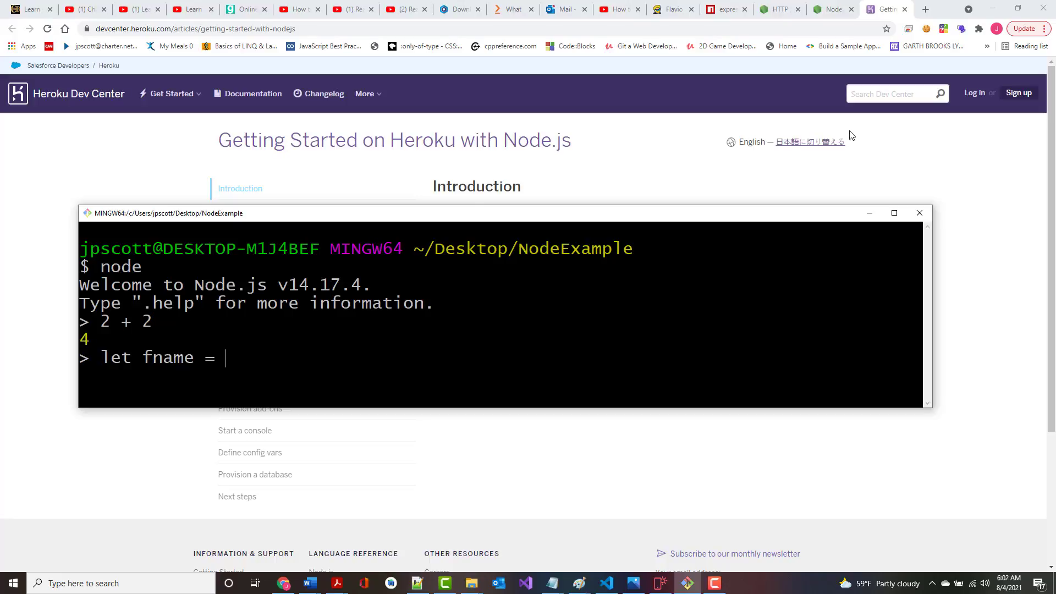
{"action": "type", "text": "\"Jeff\""}
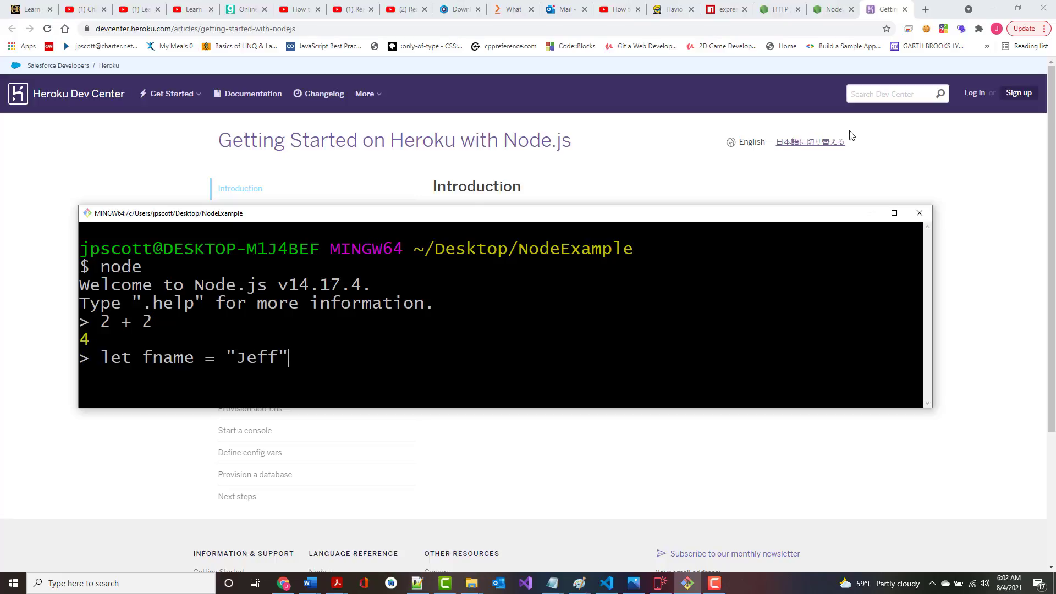
{"action": "key", "text": "enter"}
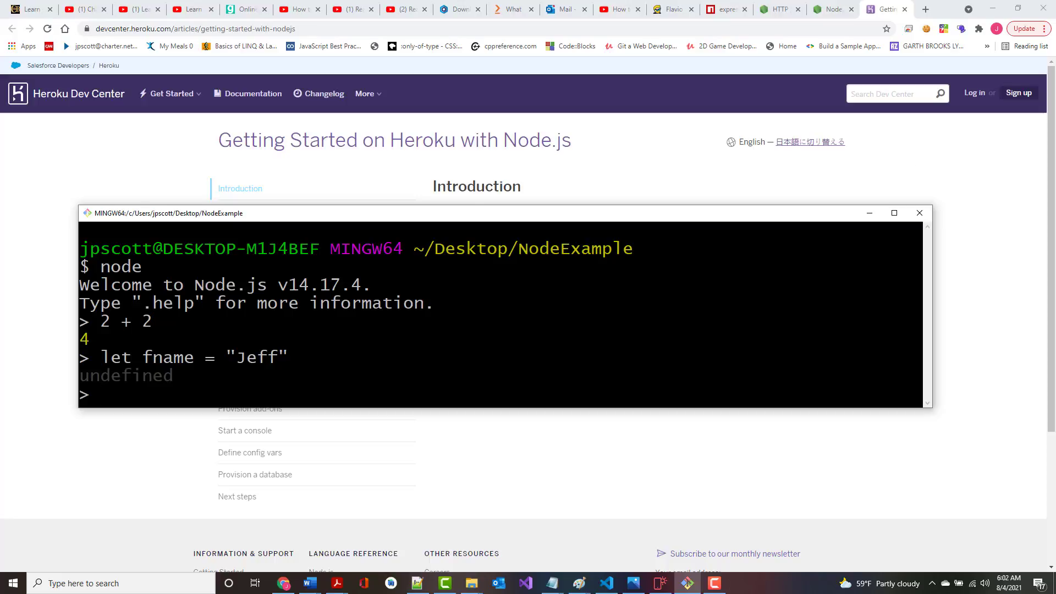
{"action": "type", "text": "j"}
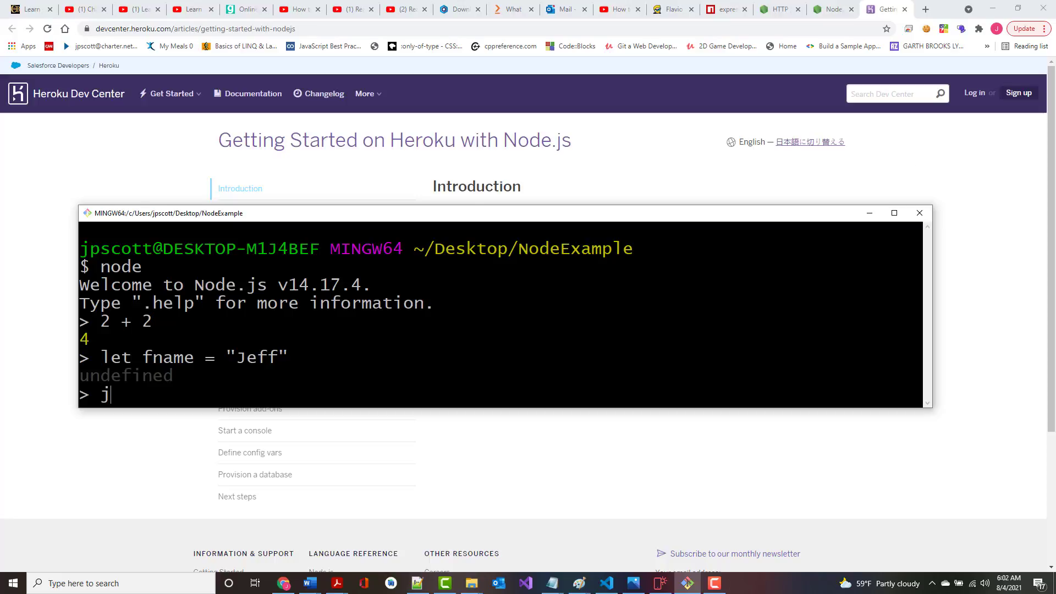
{"action": "type", "text": "name"}
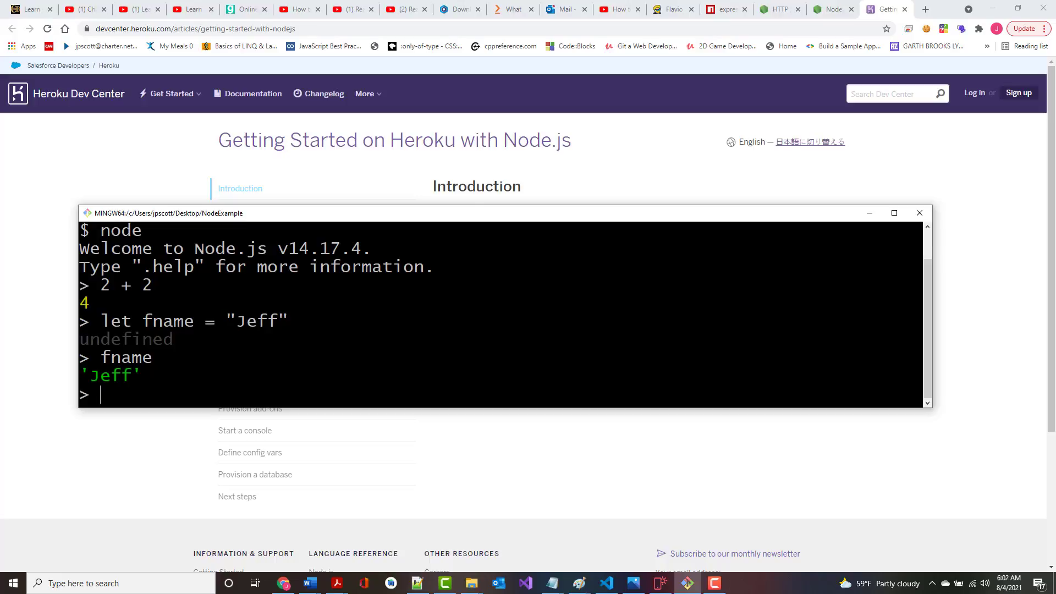
- Define num1 = 37, num2 = 48, product = num1 * num2, and evaluate product
{"action": "type", "text": "let null"}
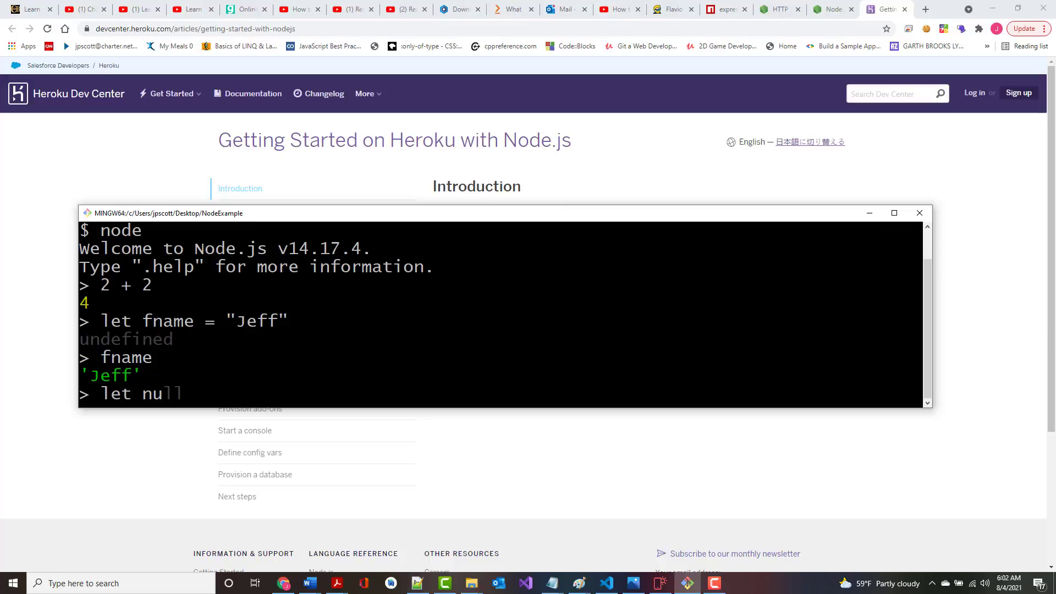
{"action": "type", "text": "um1 ="}
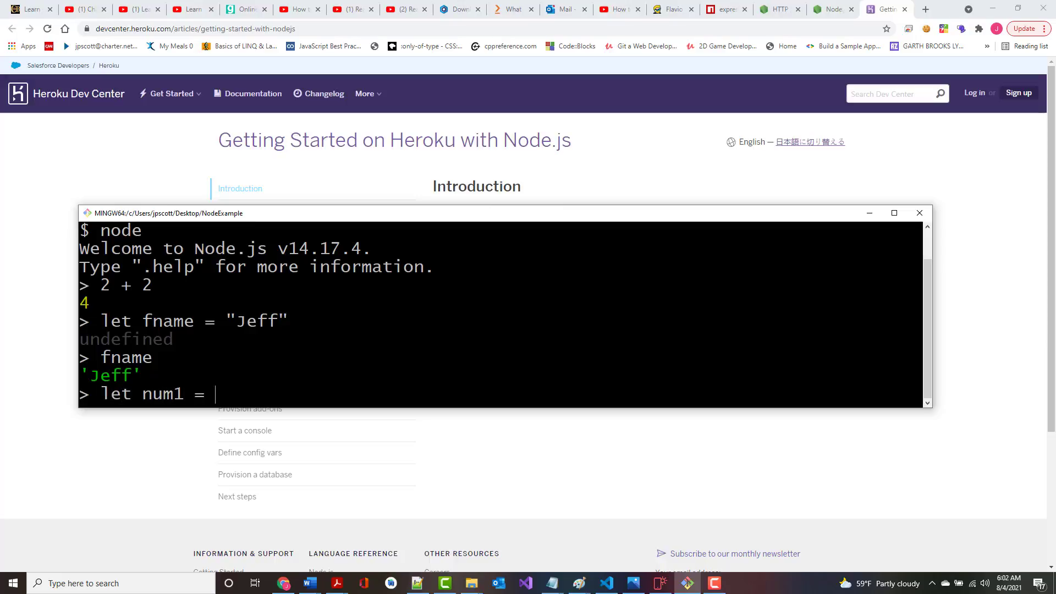
{"action": "type", "text": "37;"}
{"action": "type", "text": "let n"}
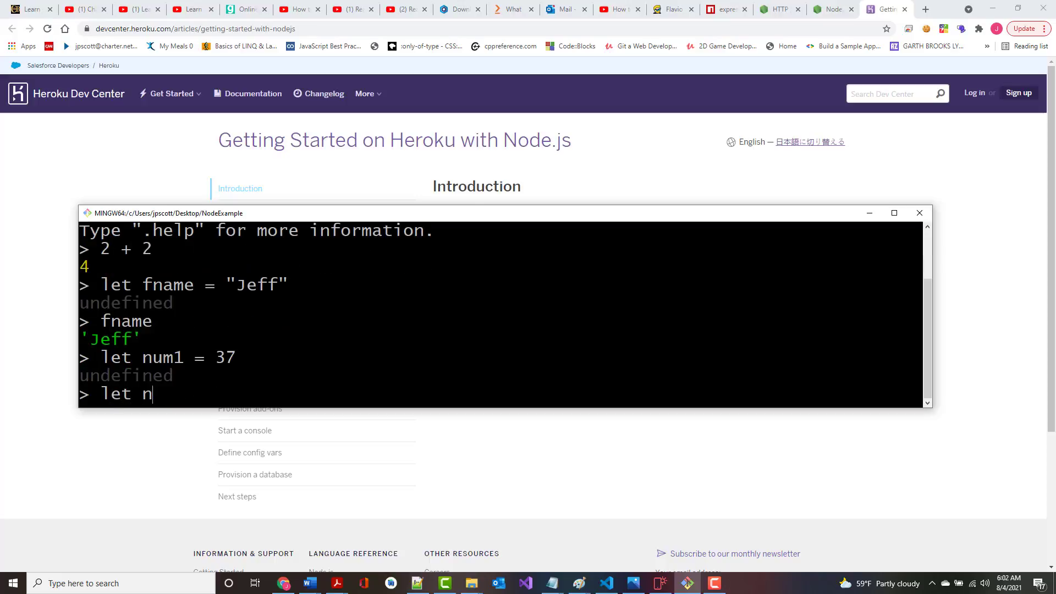
{"action": "type", "text": "um2 ="}
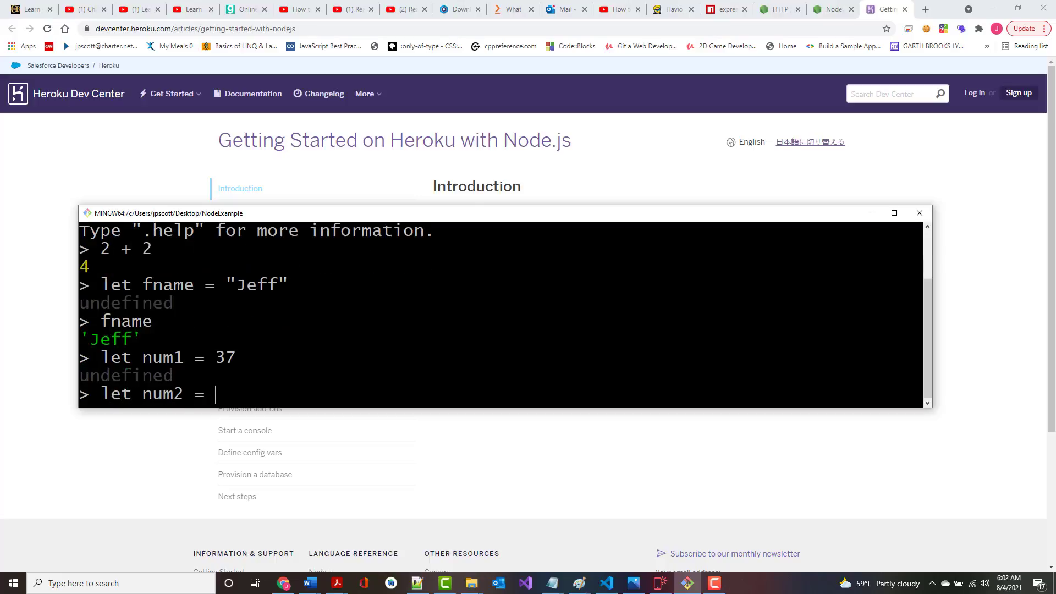
{"action": "type", "text": "48"}
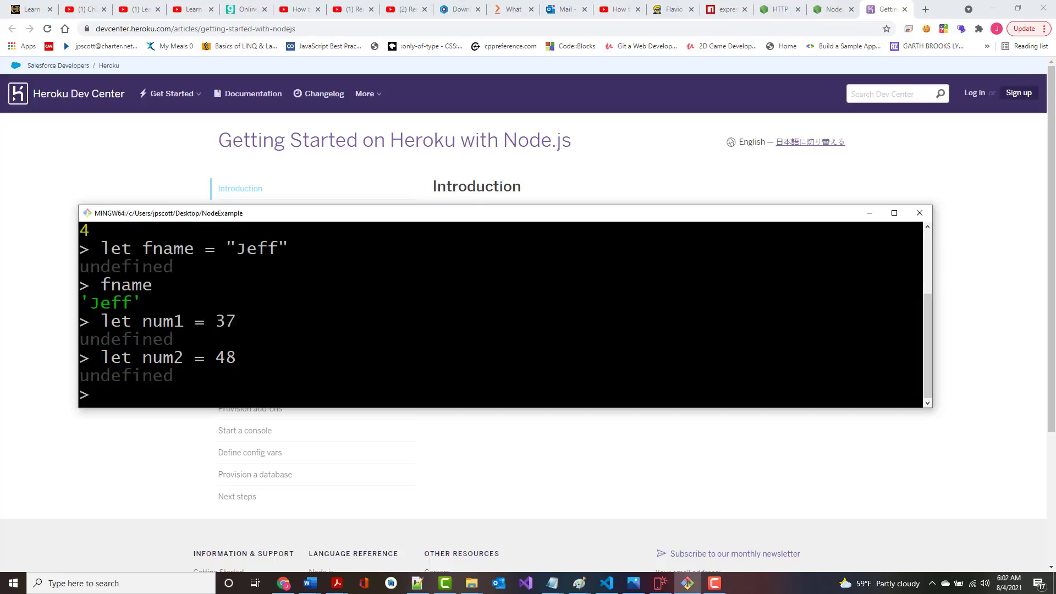
{"action": "type", "text": "let produ"}
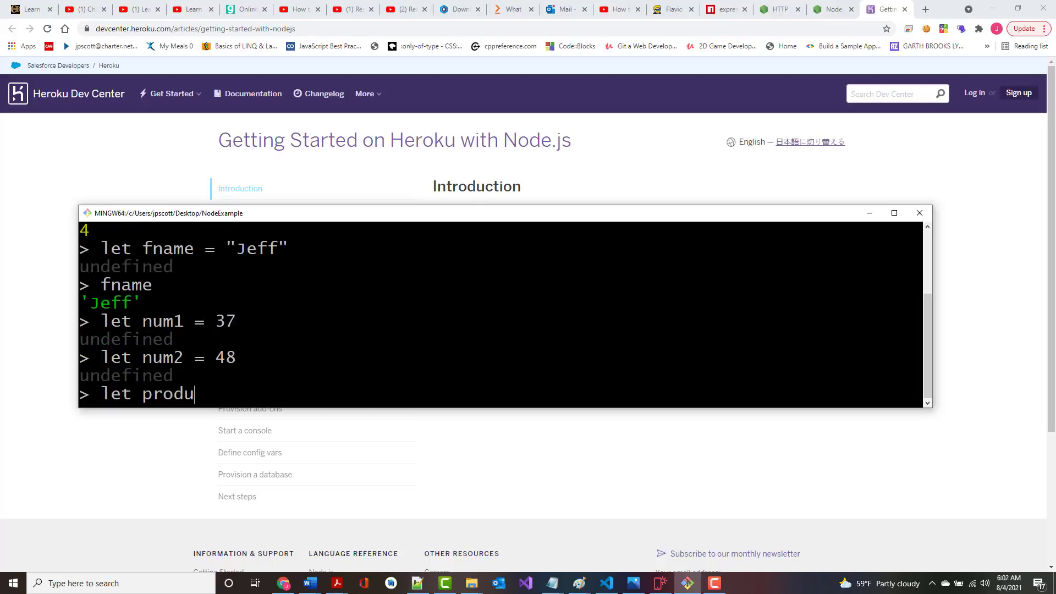
{"action": "type", "text": "ct = n"}
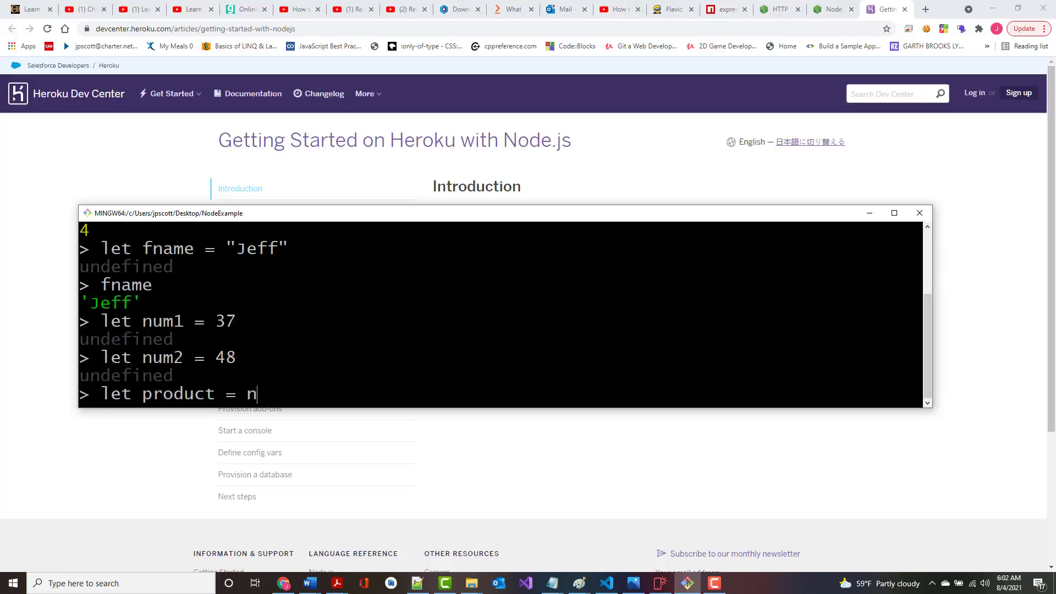
{"action": "type", "text": "um1 * nu"}
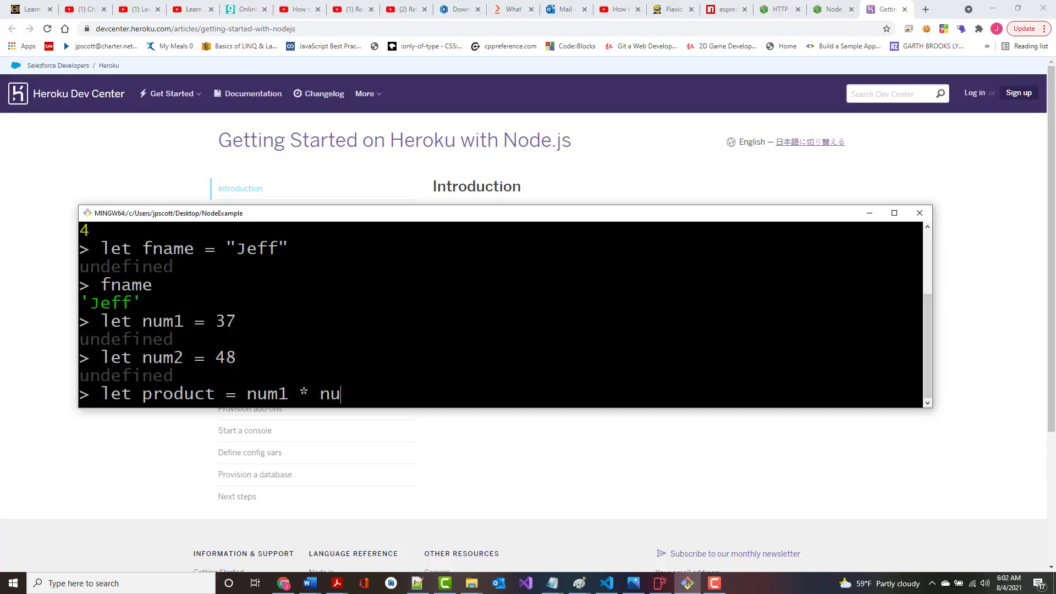
{"action": "type", "text": "m2"}
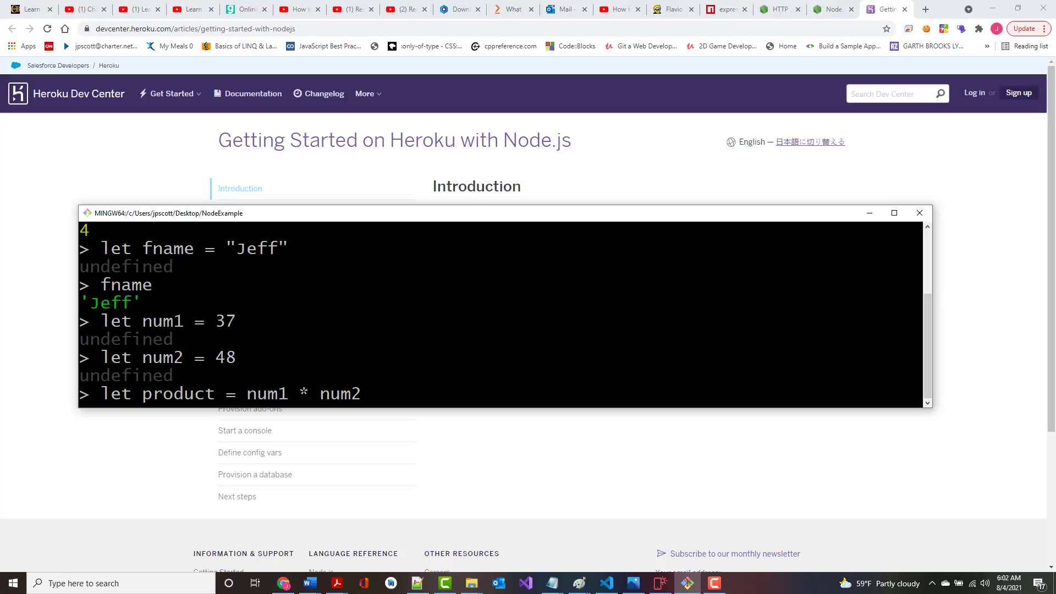
{"action": "type", "text": "pro"}
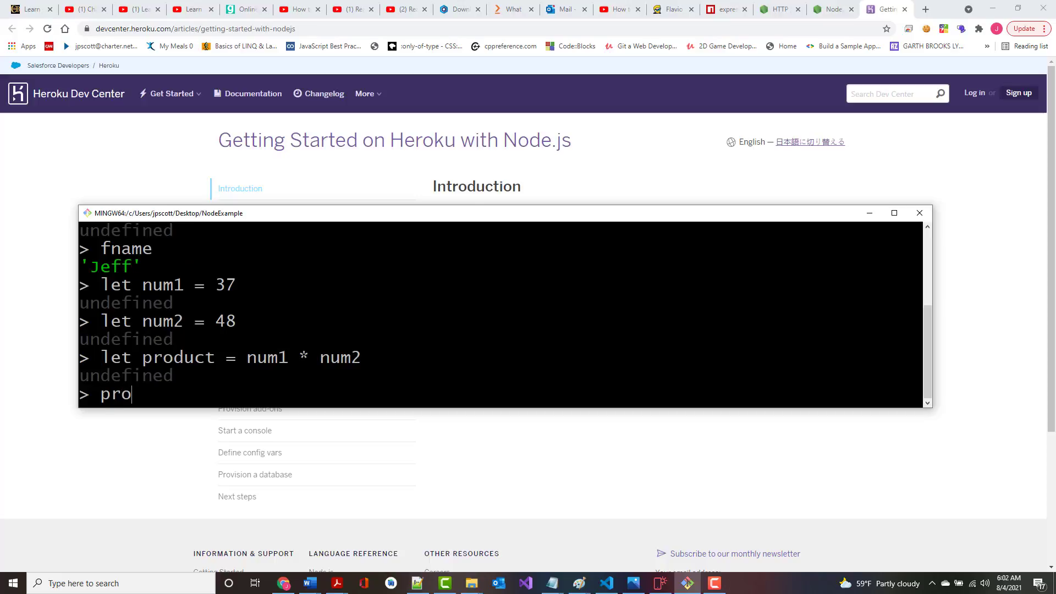
{"action": "type", "text": "duct"}
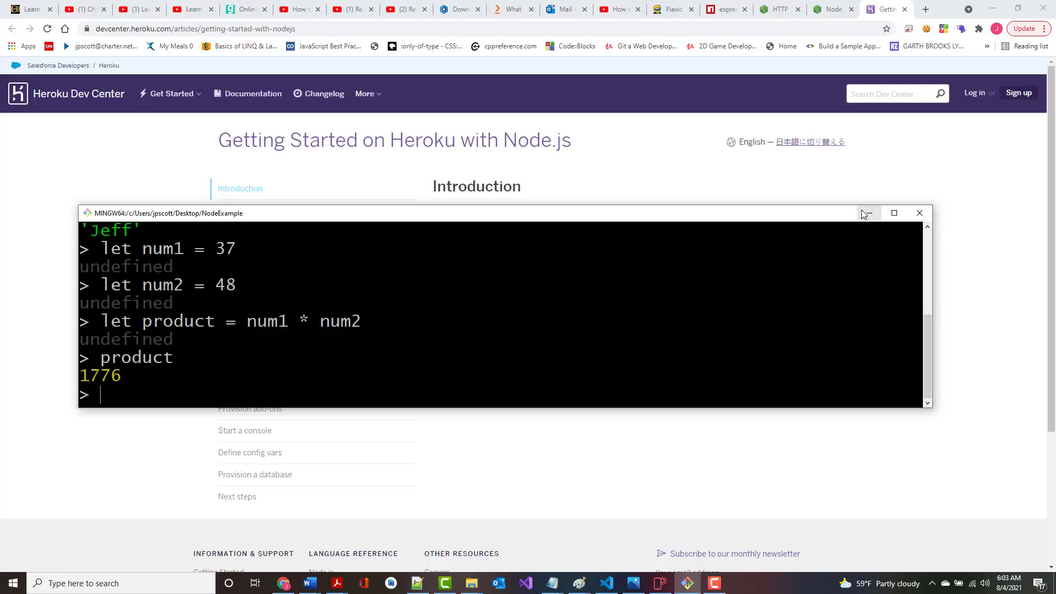
- Hide Git Bash, return to node-handbook.pdf, and read past the undefined example
{"action": "left_click", "coordinate": [867, 212]}
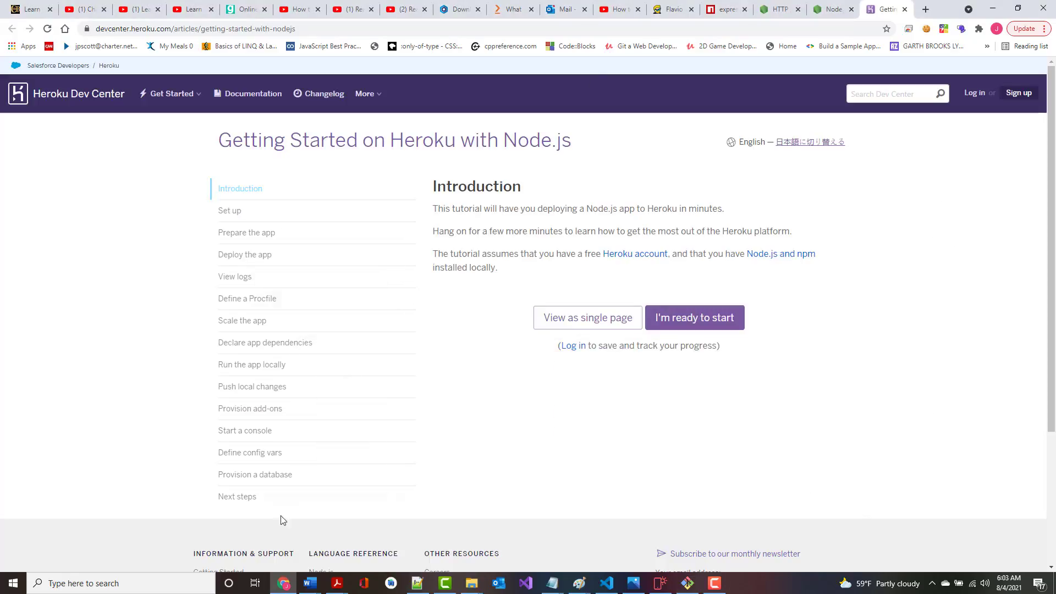
{"action": "mouse_move", "coordinate": [335, 582]}
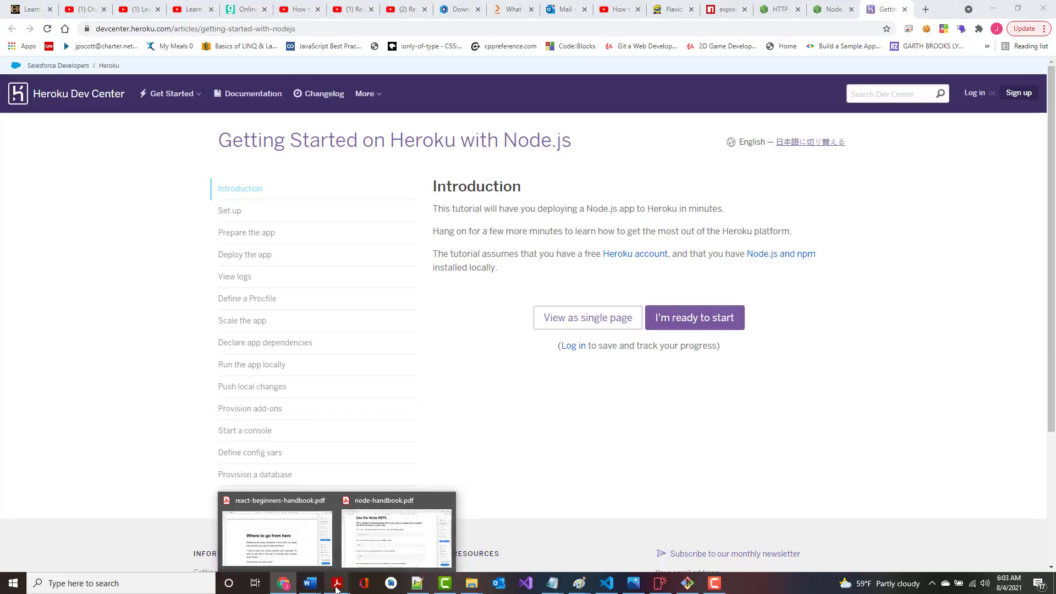
{"action": "left_click", "coordinate": [396, 531]}
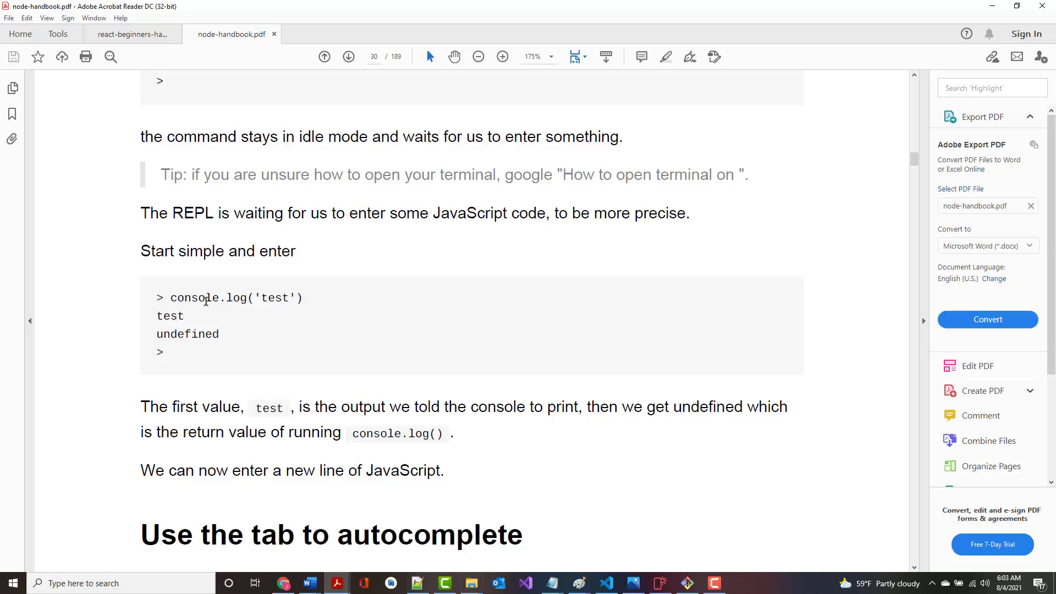
{"action": "scroll", "scroll_direction": "down", "scroll_amount": 3}
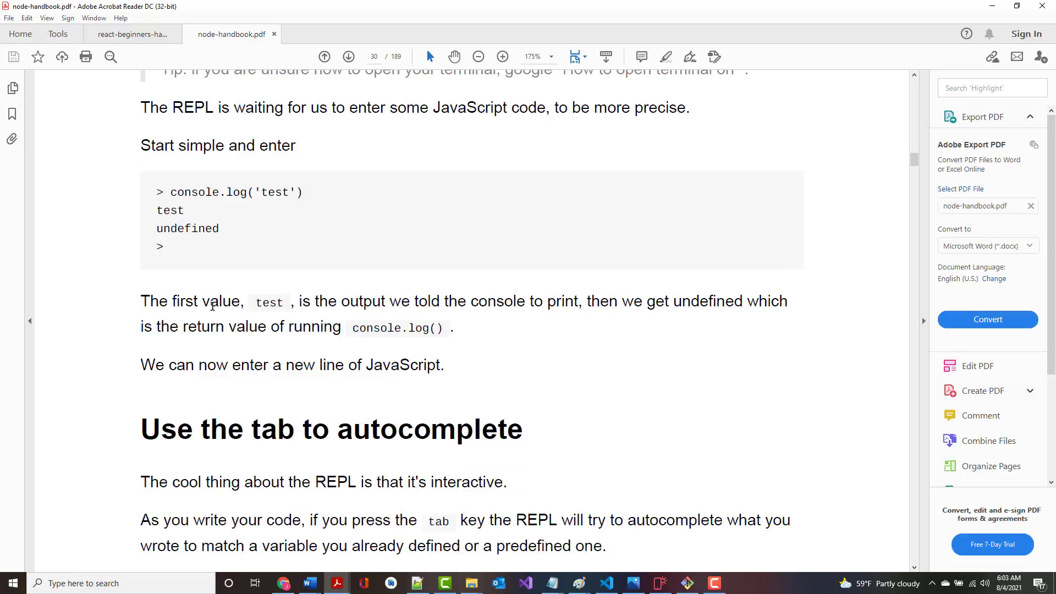
{"action": "scroll", "scroll_direction": "down", "scroll_amount": 3}
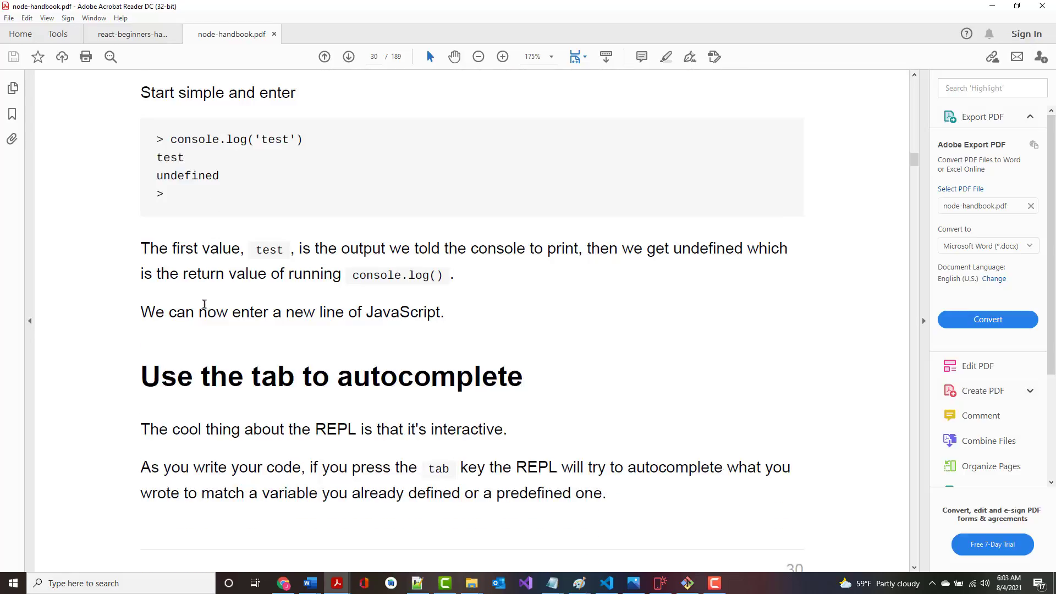
{"action": "double_click", "coordinate": [187, 176]}
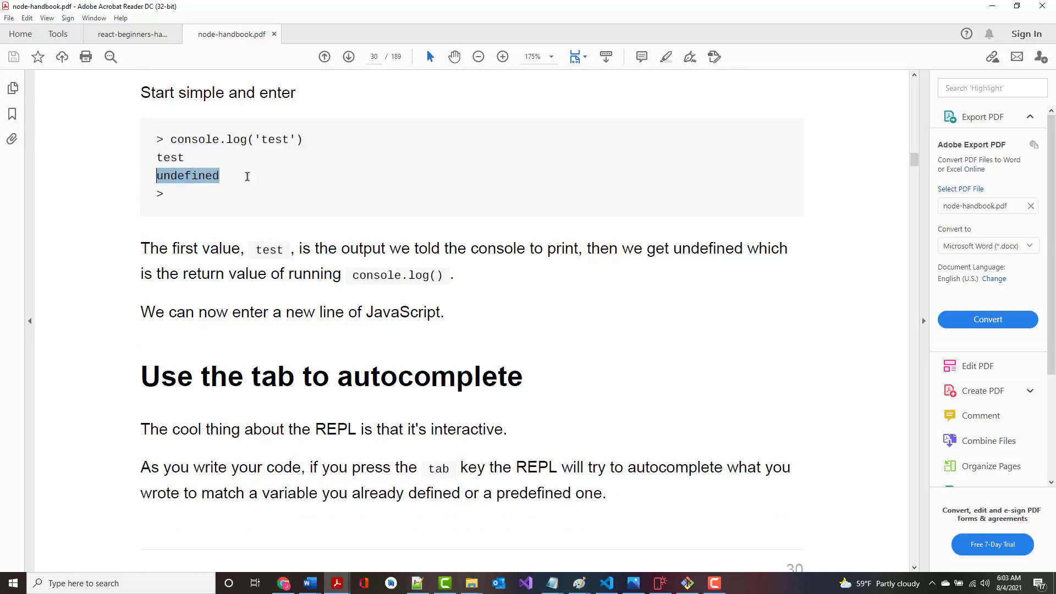
{"action": "left_click", "coordinate": [188, 176]}
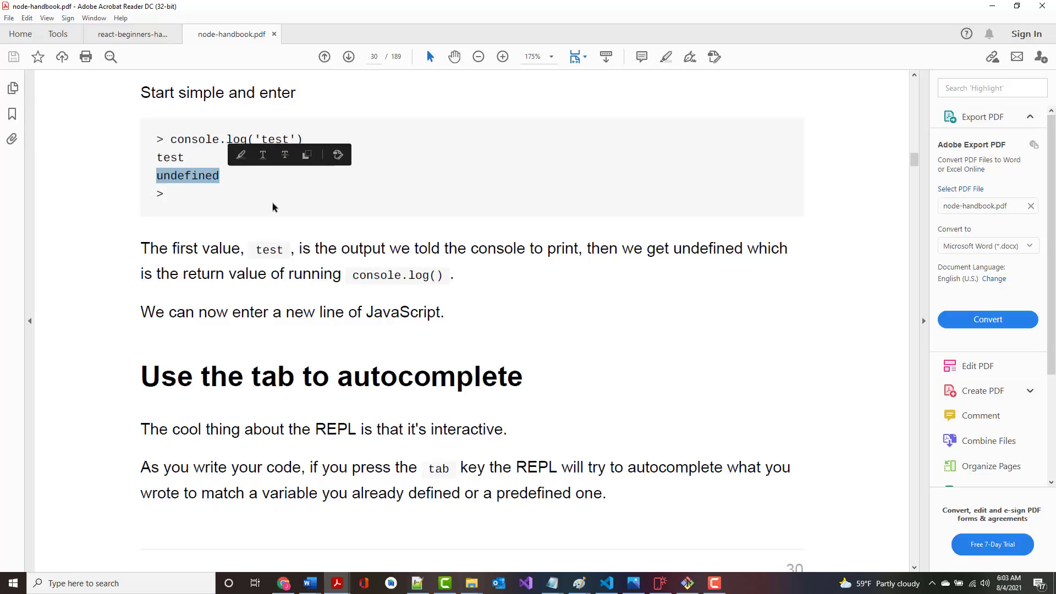
- Scroll on to page 31's 'Exploring JavaScript objects' section
{"action": "scroll", "scroll_direction": "down", "scroll_amount": 3}
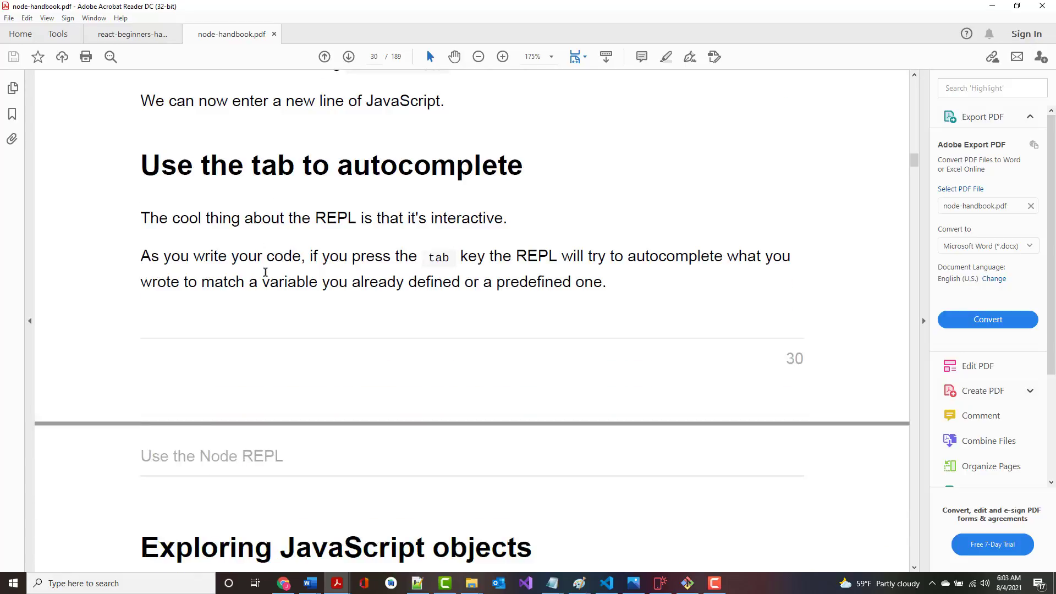
{"action": "scroll", "scroll_direction": "down", "scroll_amount": 3}
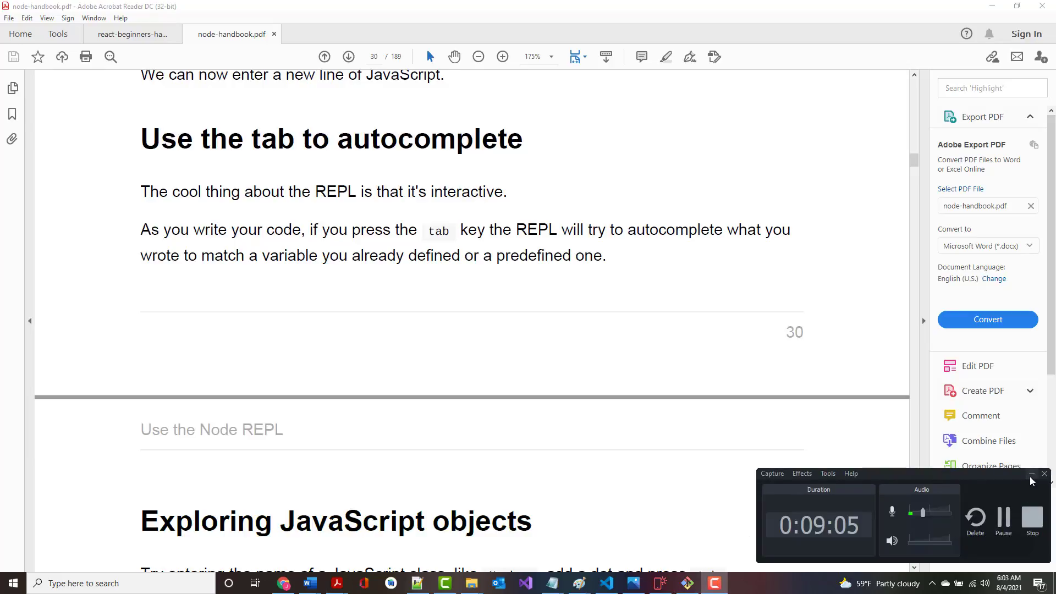
{"action": "left_click", "coordinate": [1043, 474]}
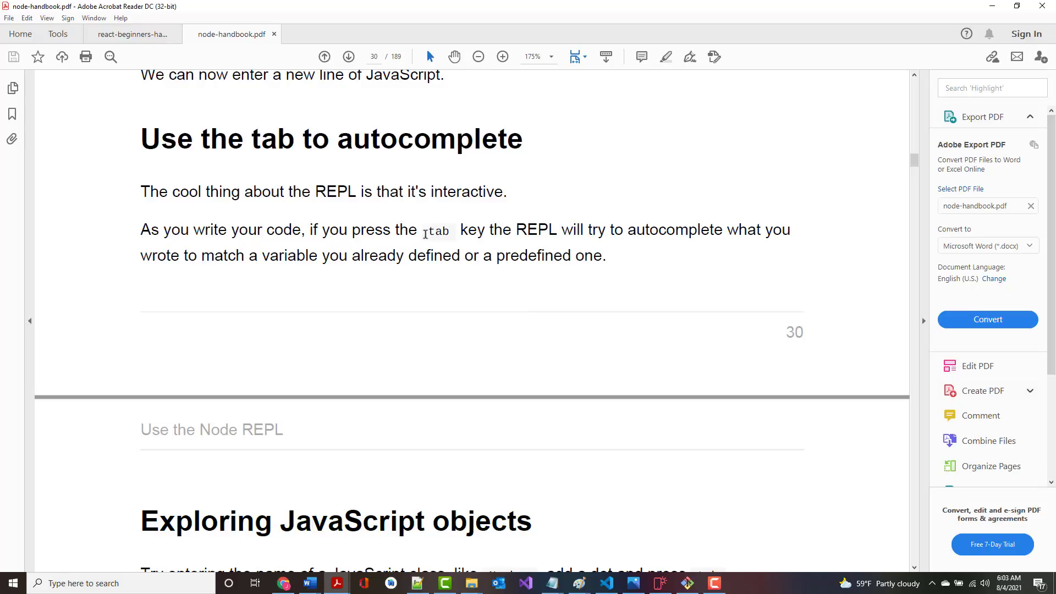
{"action": "mouse_move", "coordinate": [400, 270]}
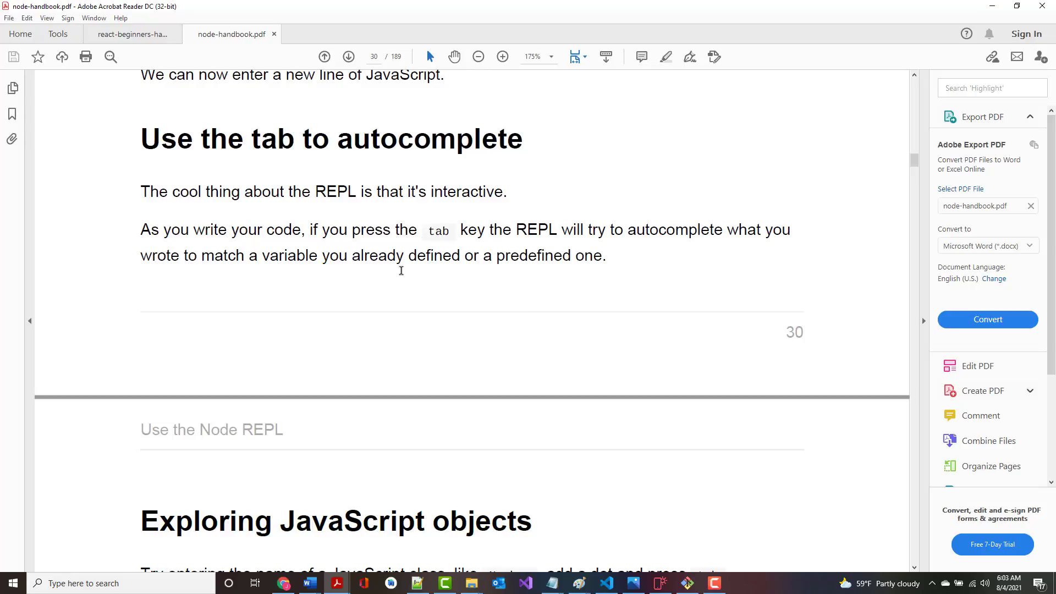
{"action": "scroll", "scroll_direction": "down", "scroll_amount": 3}
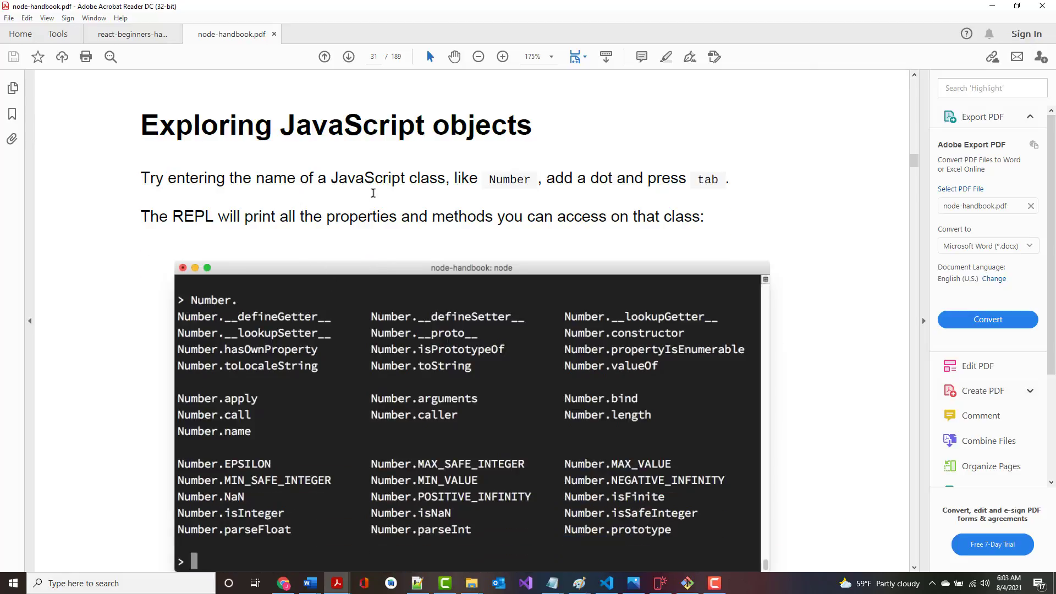
{"action": "mouse_move", "coordinate": [514, 195]}
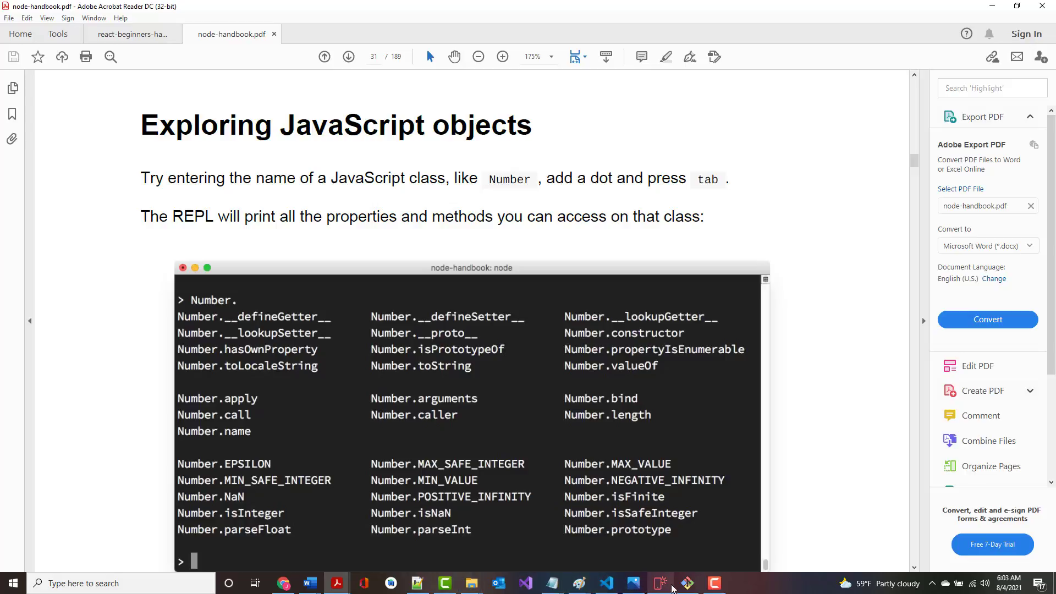
- In the Node REPL, type Number and press Tab to autocomplete its members
{"action": "left_click", "coordinate": [686, 583]}
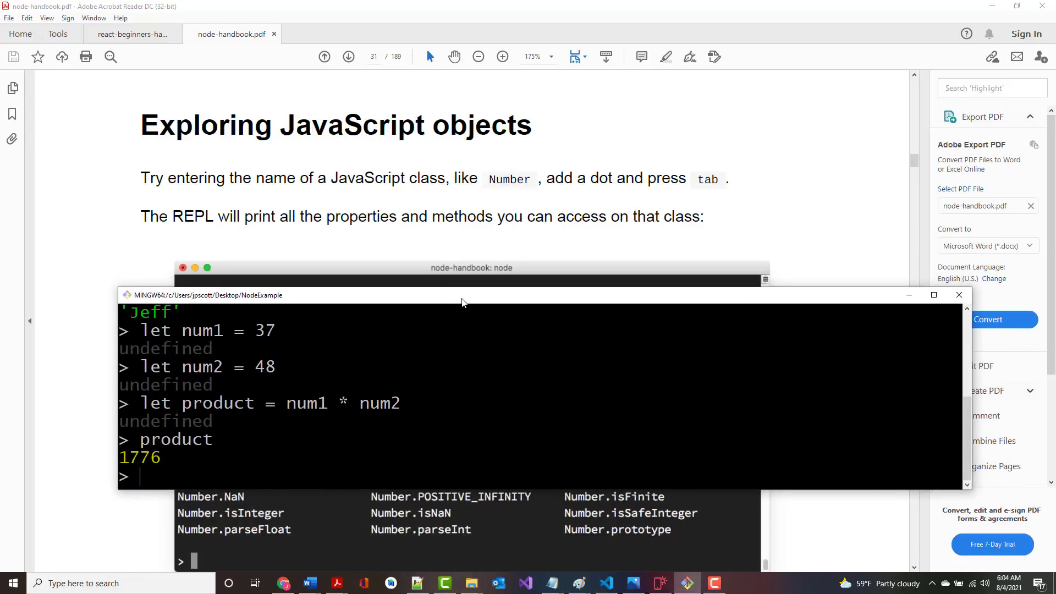
{"action": "type", "text": "Number."}
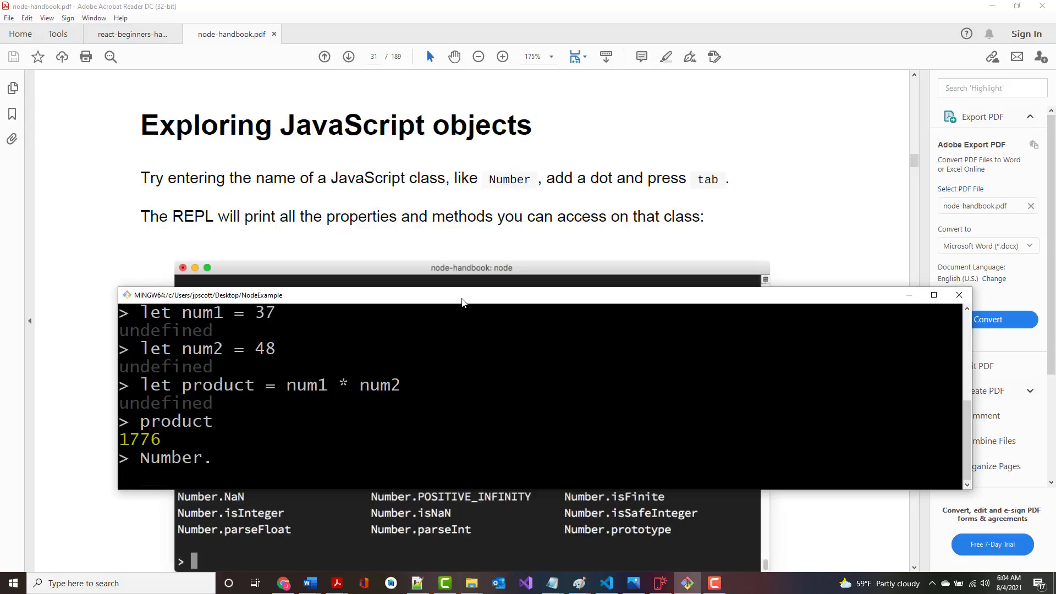
{"action": "key", "text": "tab"}
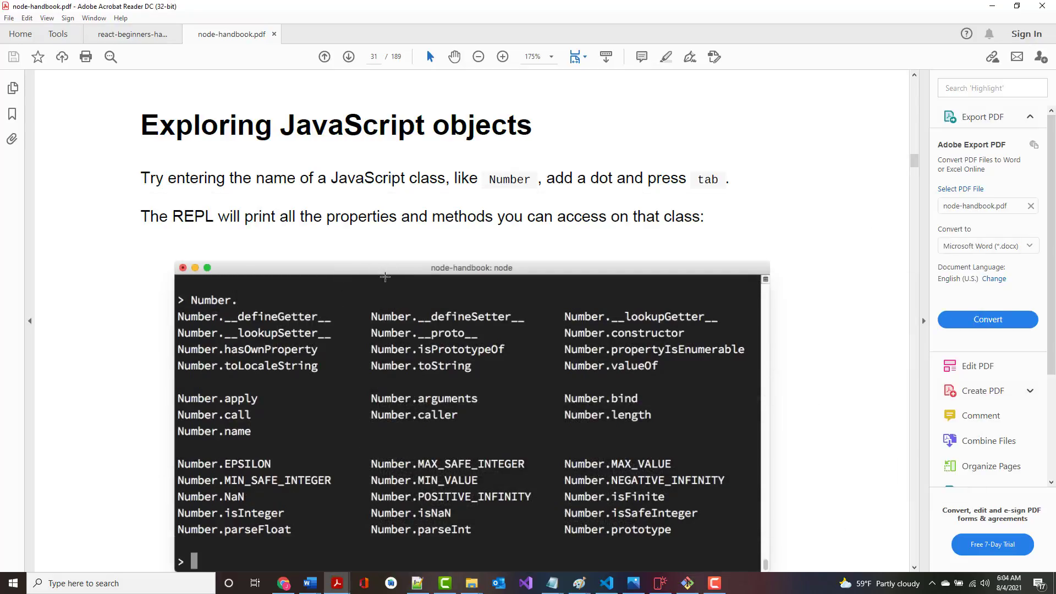
- Scroll past the Number completion screenshot to page 32's 'Explore global objects' list
{"action": "scroll", "scroll_direction": "down", "scroll_amount": 3}
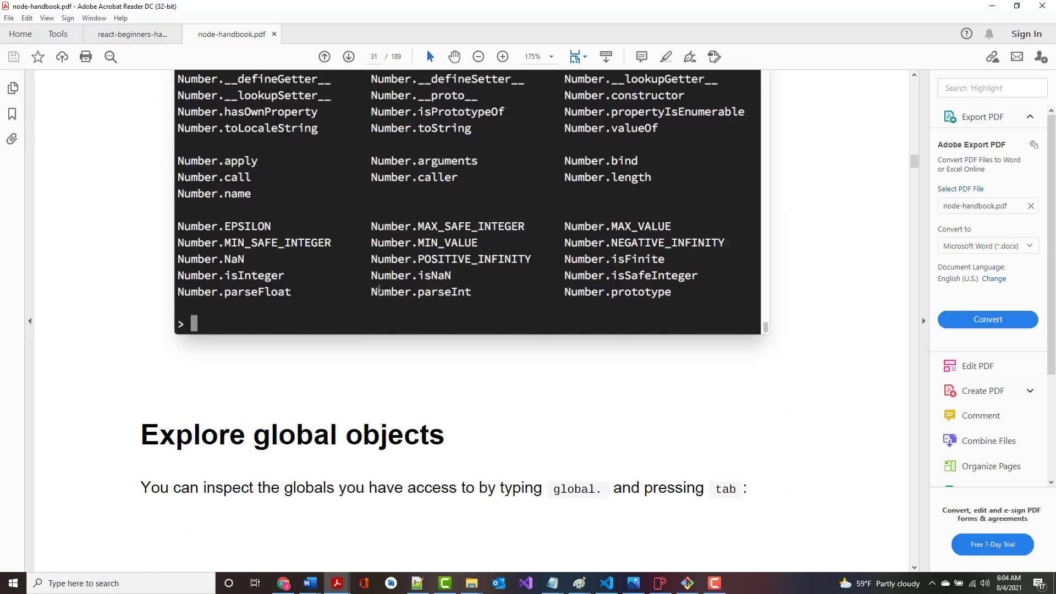
{"action": "scroll", "scroll_direction": "down", "scroll_amount": 3}
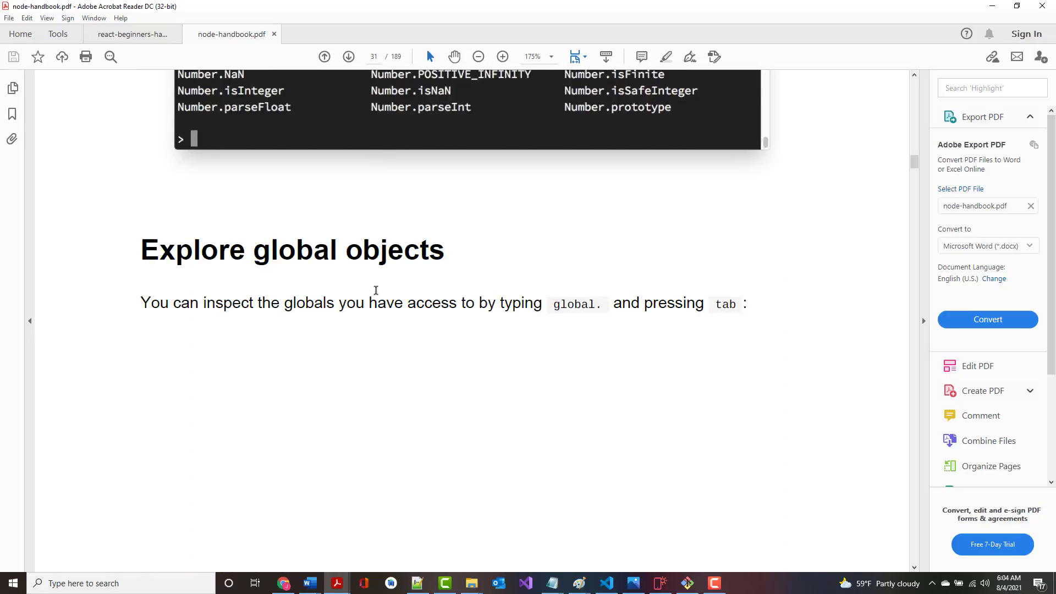
{"action": "scroll", "scroll_direction": "down", "scroll_amount": 3}
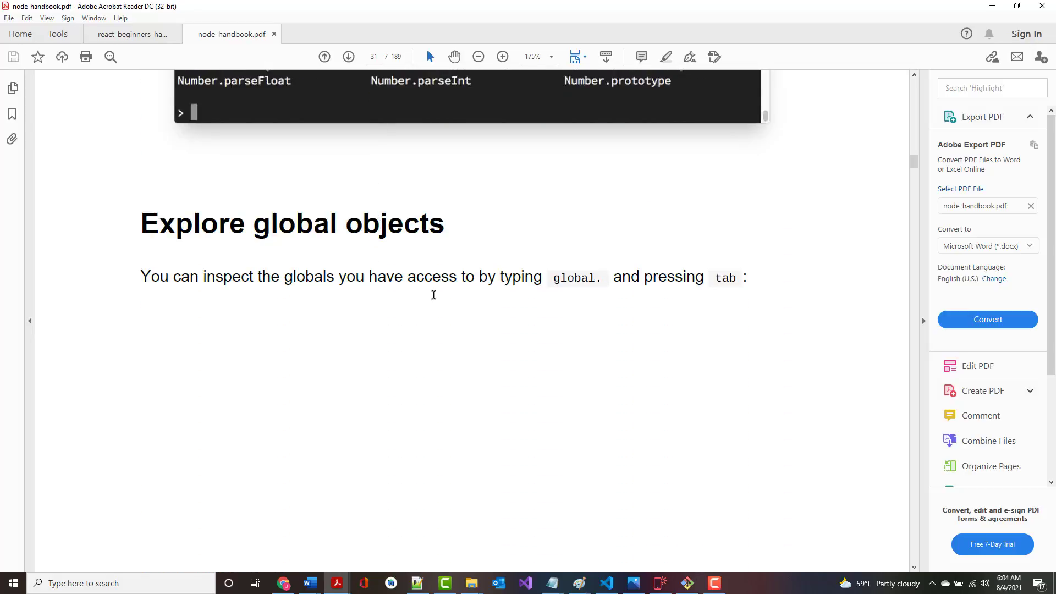
{"action": "scroll", "scroll_direction": "down", "scroll_amount": 3}
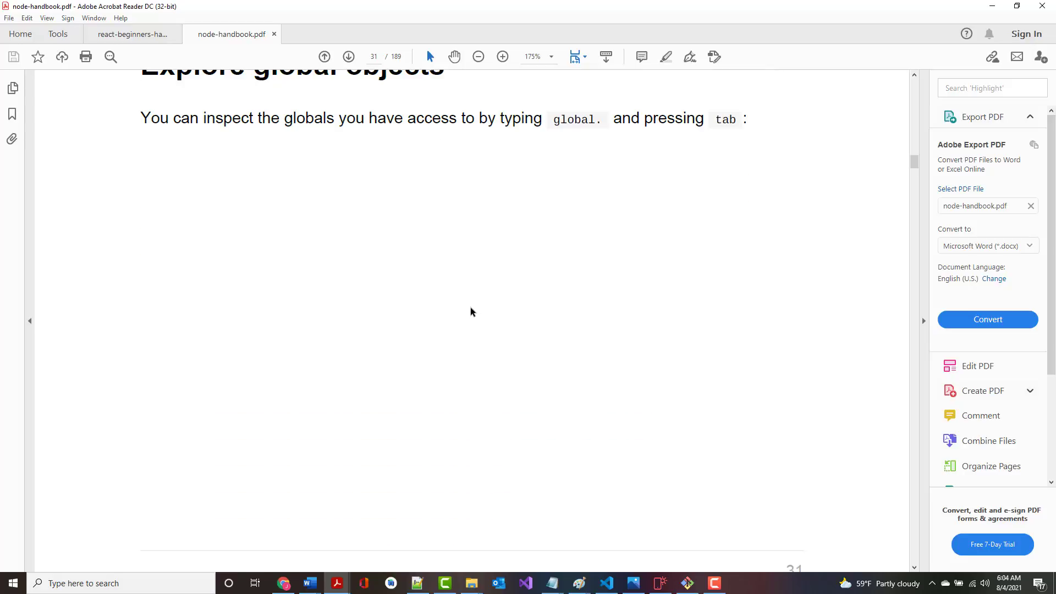
{"action": "scroll", "scroll_direction": "down", "scroll_amount": 3}
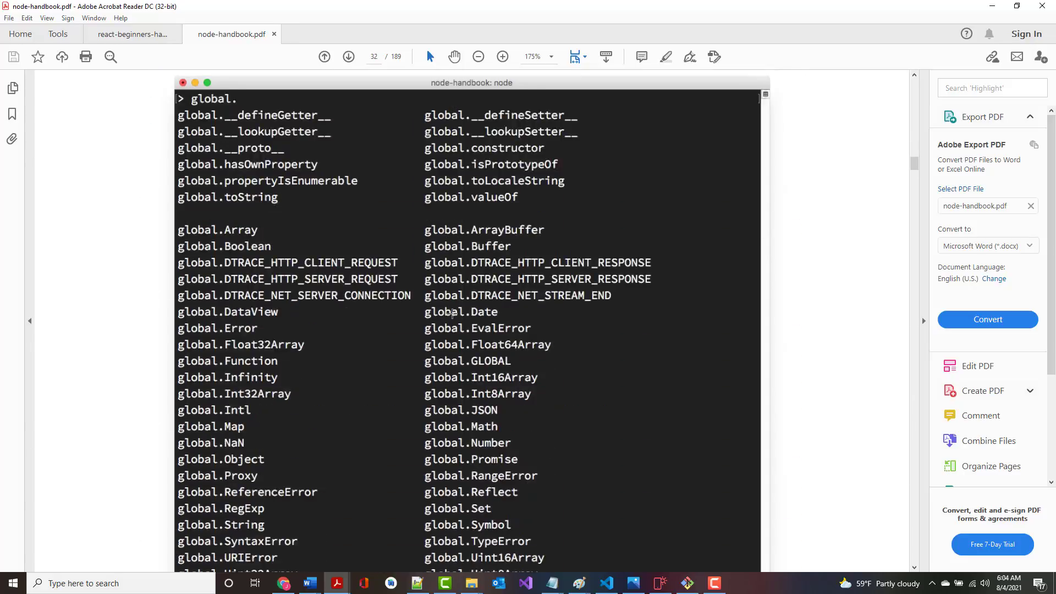
{"action": "scroll", "scroll_direction": "down", "scroll_amount": 3}
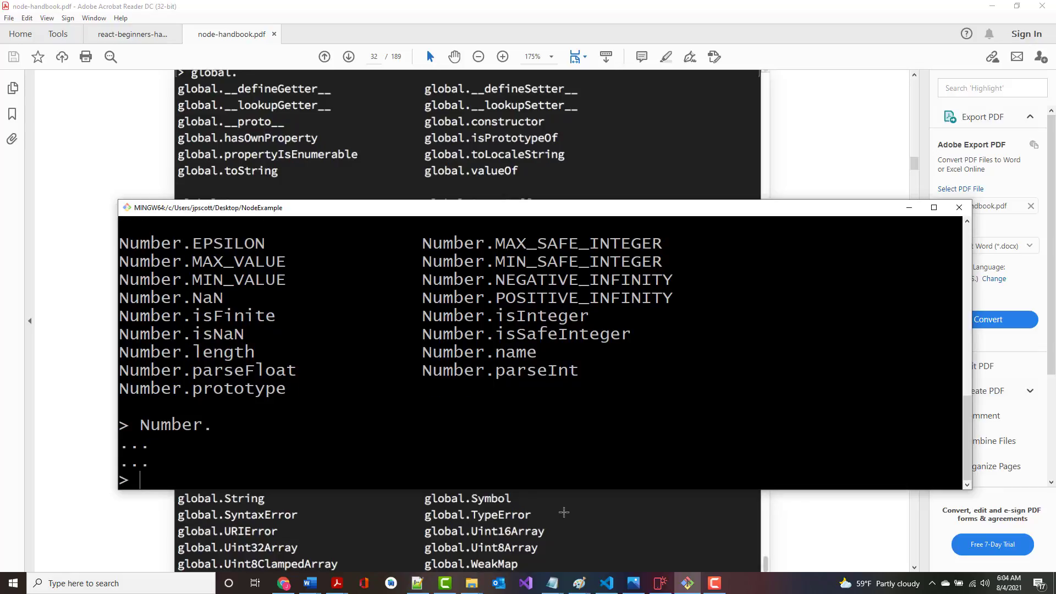
- Type global. at the Node prompt to try listing the global objects
{"action": "type", "text": "globl"}
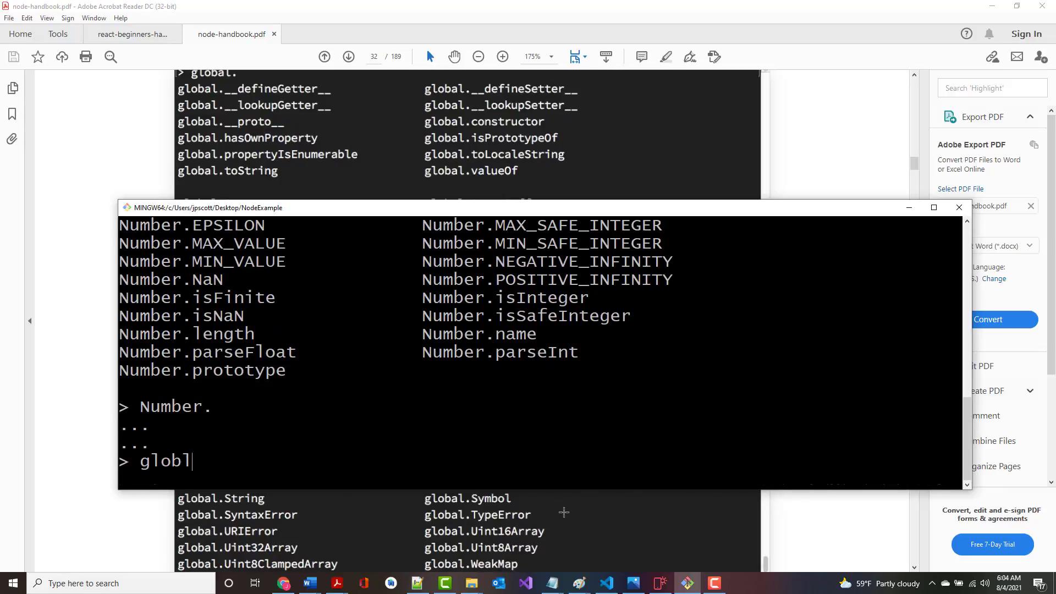
{"action": "type", "text": "."}
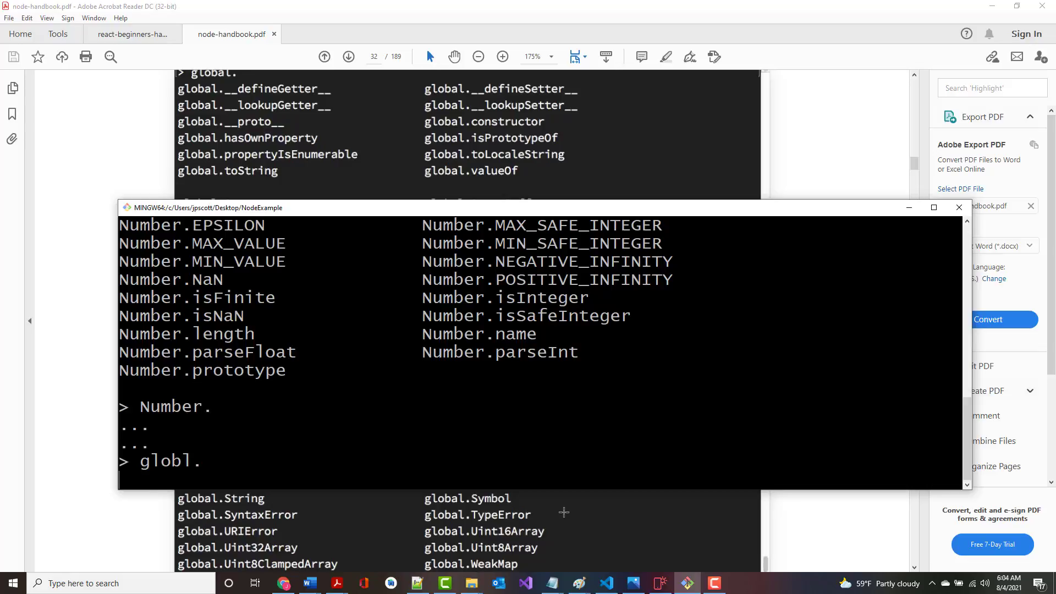
{"action": "type", "text": "globa"}
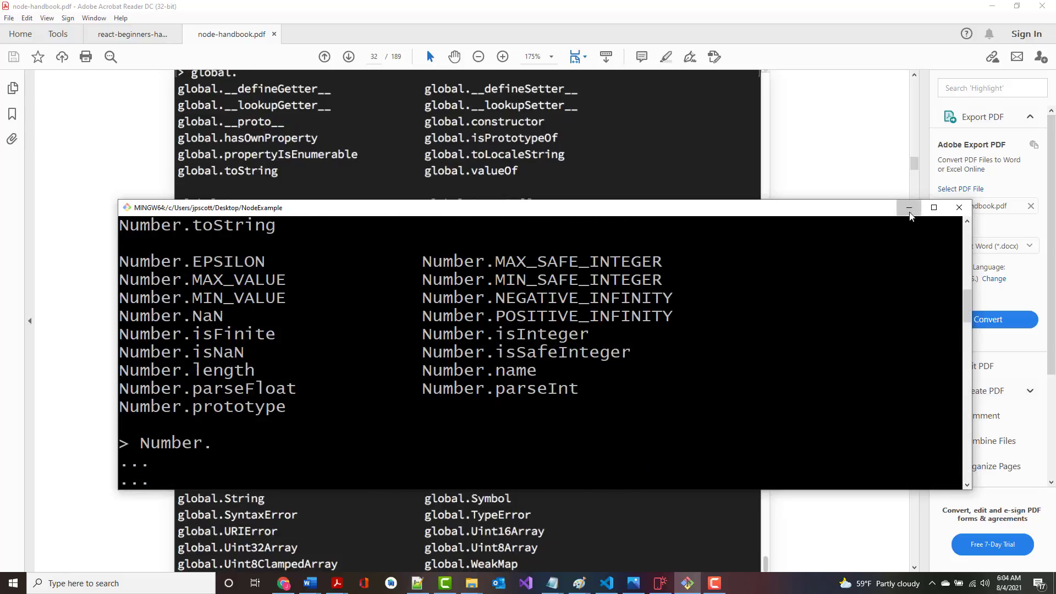
- Hide Git Bash and scroll to page 32's '_ special variable' and 'Dot commands' sections
{"action": "left_click", "coordinate": [909, 207]}
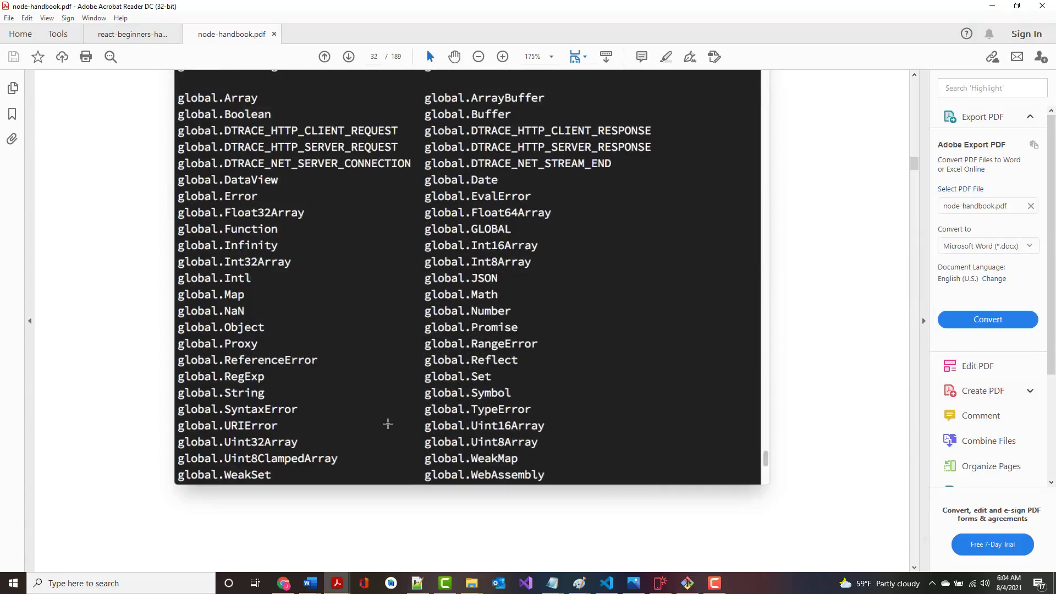
{"action": "scroll", "scroll_direction": "down", "scroll_amount": 3}
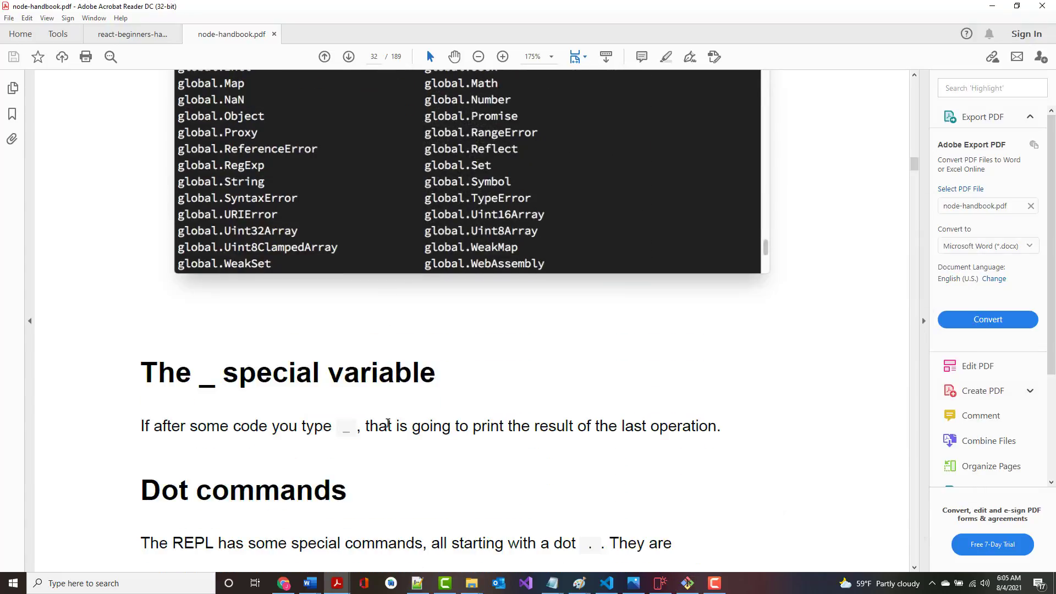
{"action": "scroll", "scroll_direction": "down", "scroll_amount": 3}
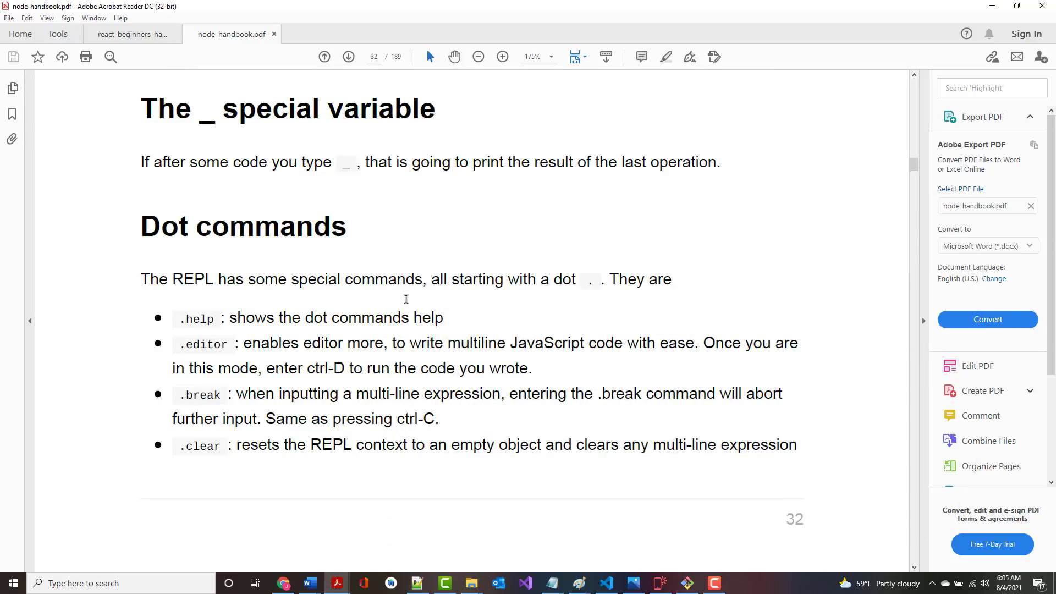
{"action": "scroll", "scroll_direction": "down", "scroll_amount": 3}
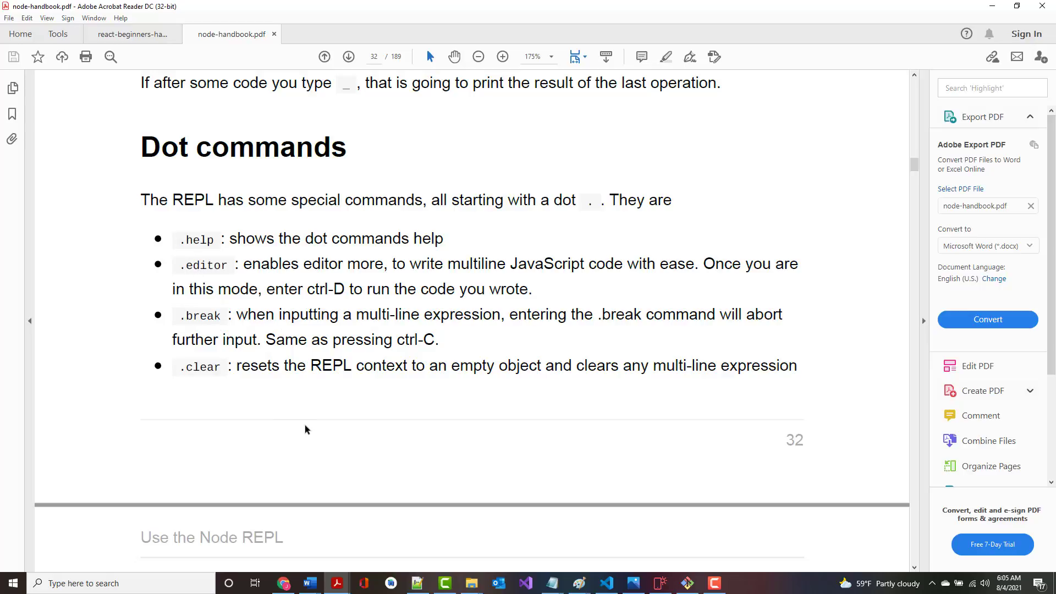
{"action": "mouse_move", "coordinate": [387, 487]}
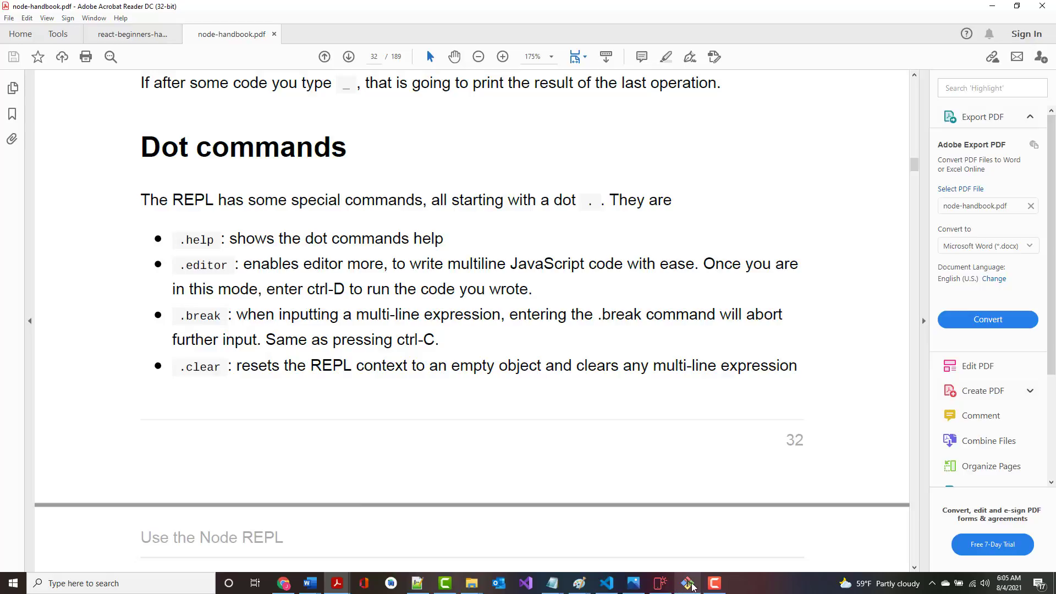
- Bring Git Bash back and enter .help in the REPL to list dot commands
{"action": "left_click", "coordinate": [686, 582]}
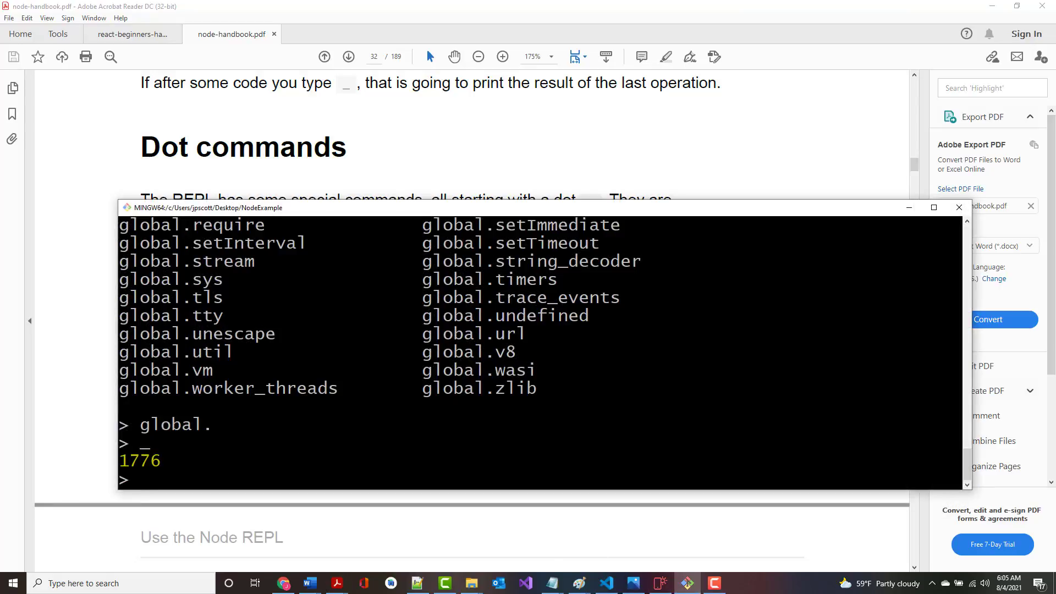
{"action": "type", "text": ".help"}
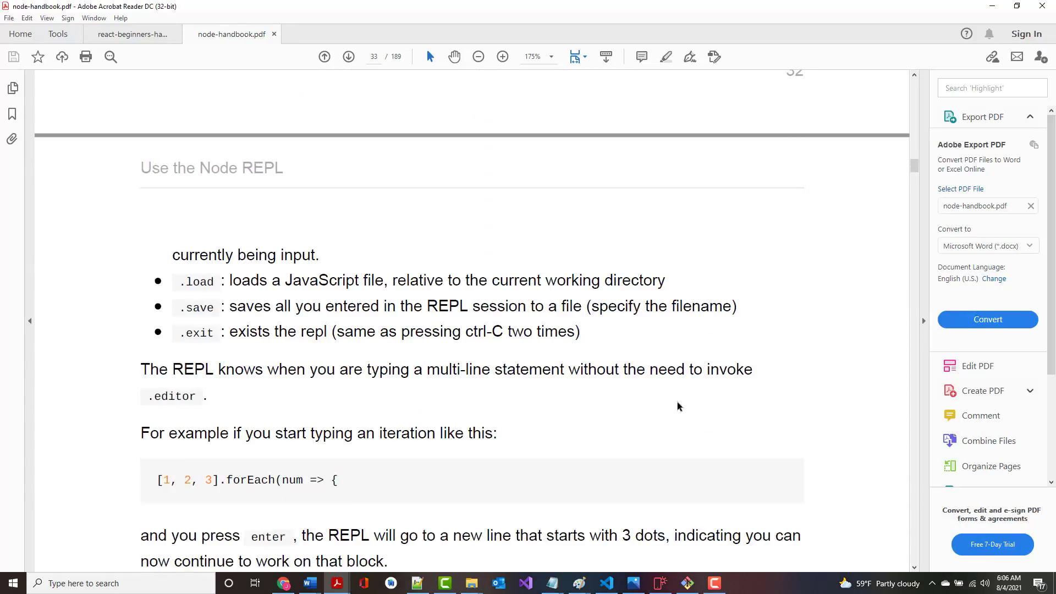
- Scroll the handbook to page 34's 'Pass arguments from the command line', then return to Git Bash
{"action": "scroll", "scroll_direction": "down", "scroll_amount": 3}
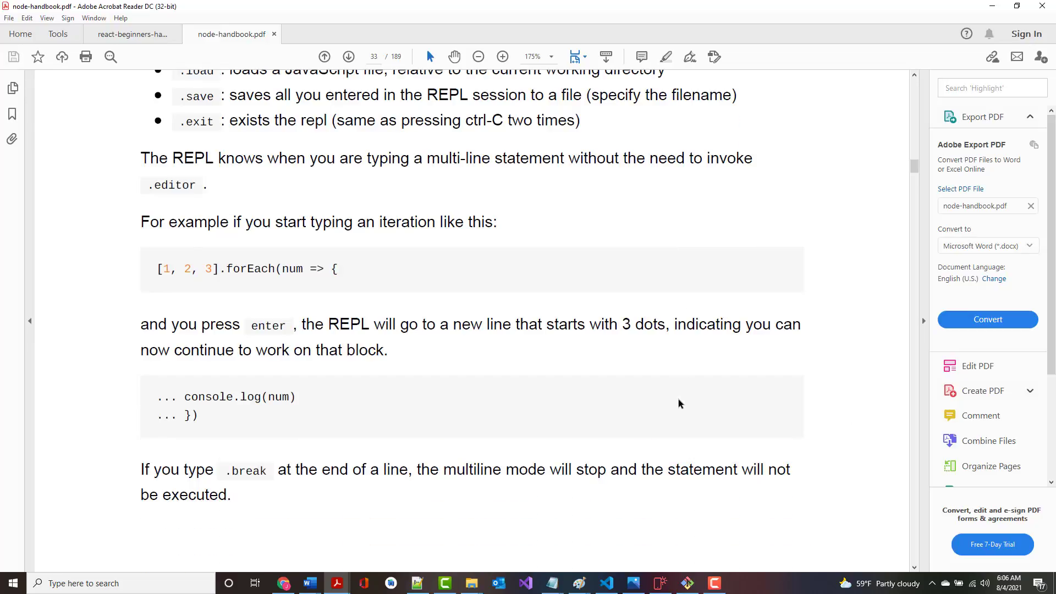
{"action": "scroll", "scroll_direction": "down", "scroll_amount": 3}
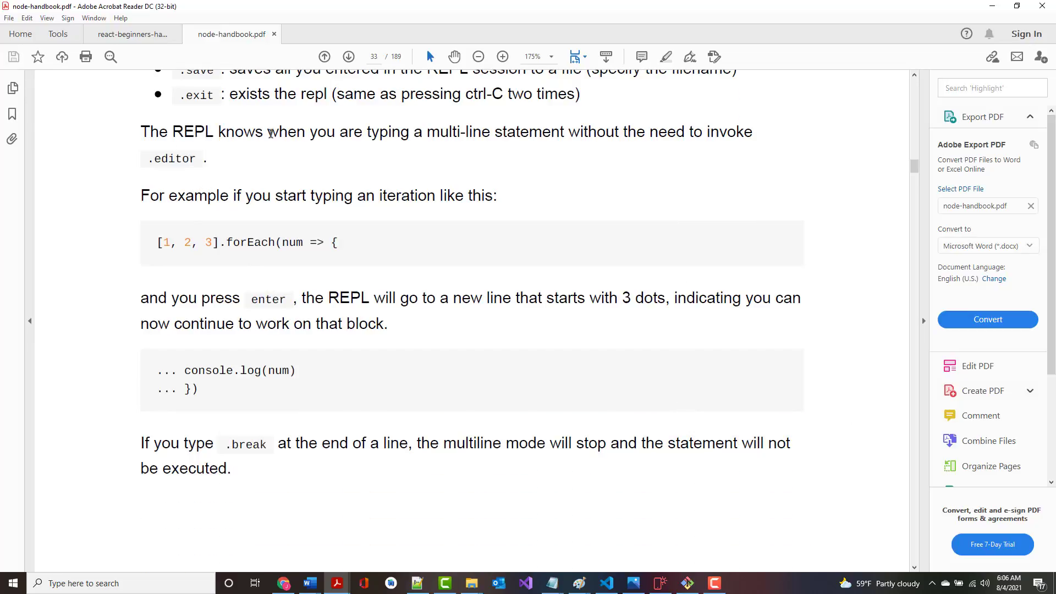
{"action": "mouse_move", "coordinate": [612, 133]}
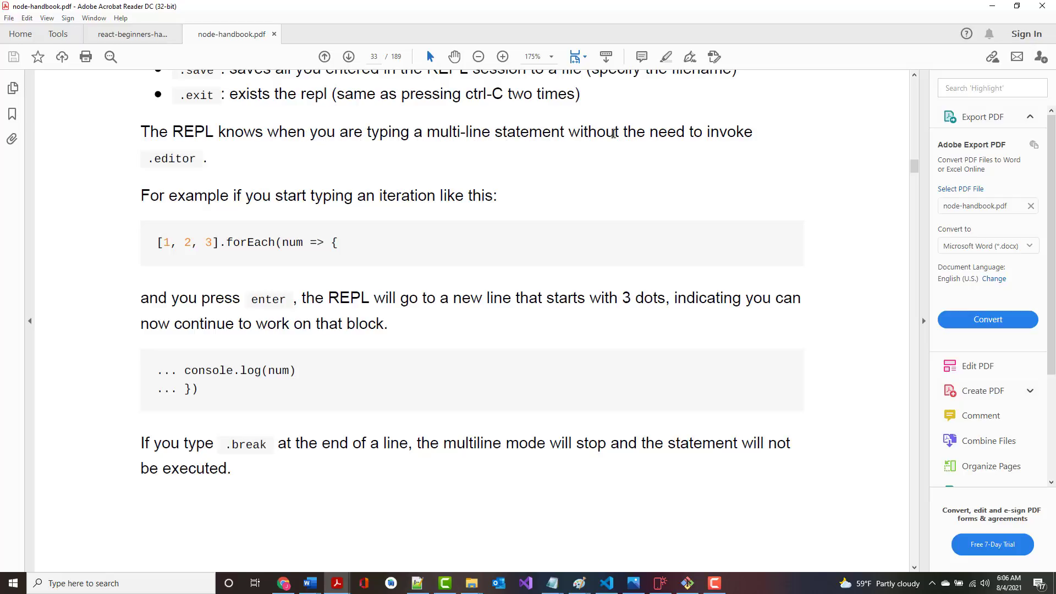
{"action": "mouse_move", "coordinate": [168, 223]}
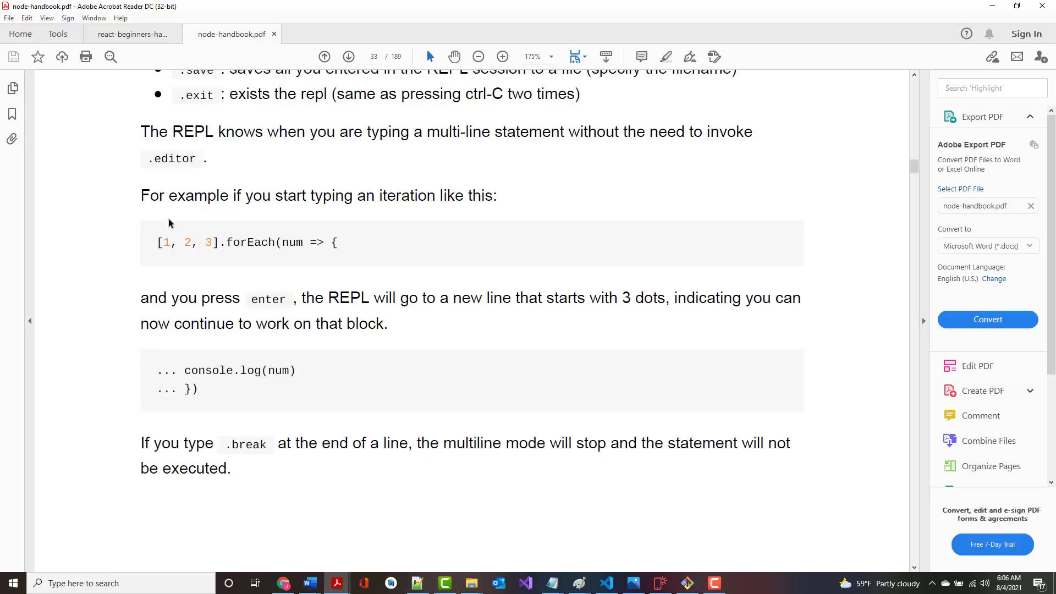
{"action": "mouse_move", "coordinate": [200, 249]}
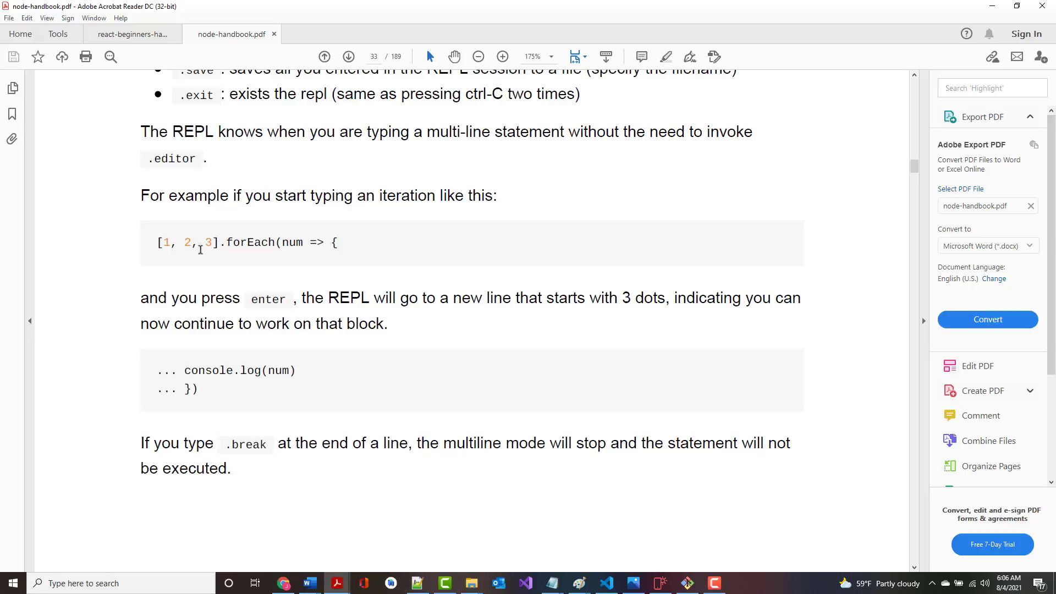
{"action": "scroll", "scroll_direction": "down", "scroll_amount": 3}
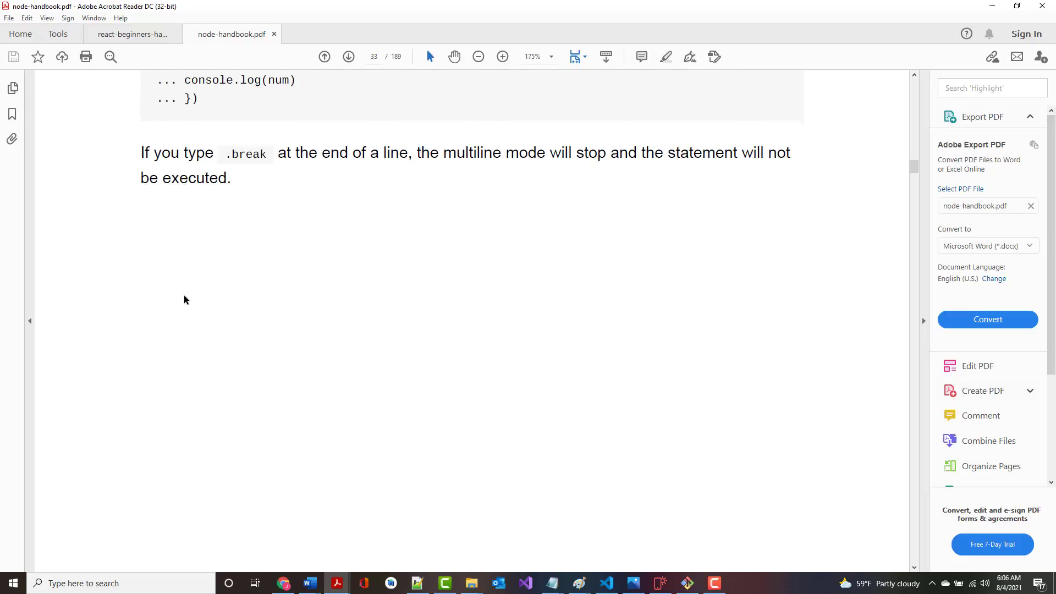
{"action": "scroll", "scroll_direction": "down", "scroll_amount": 3}
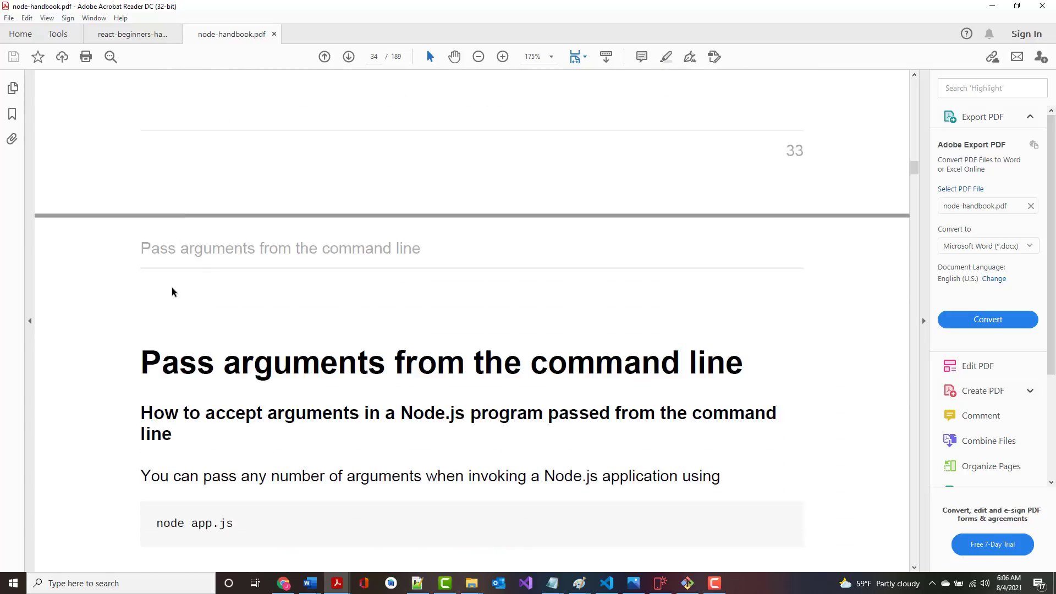
{"action": "scroll", "scroll_direction": "down", "scroll_amount": 3}
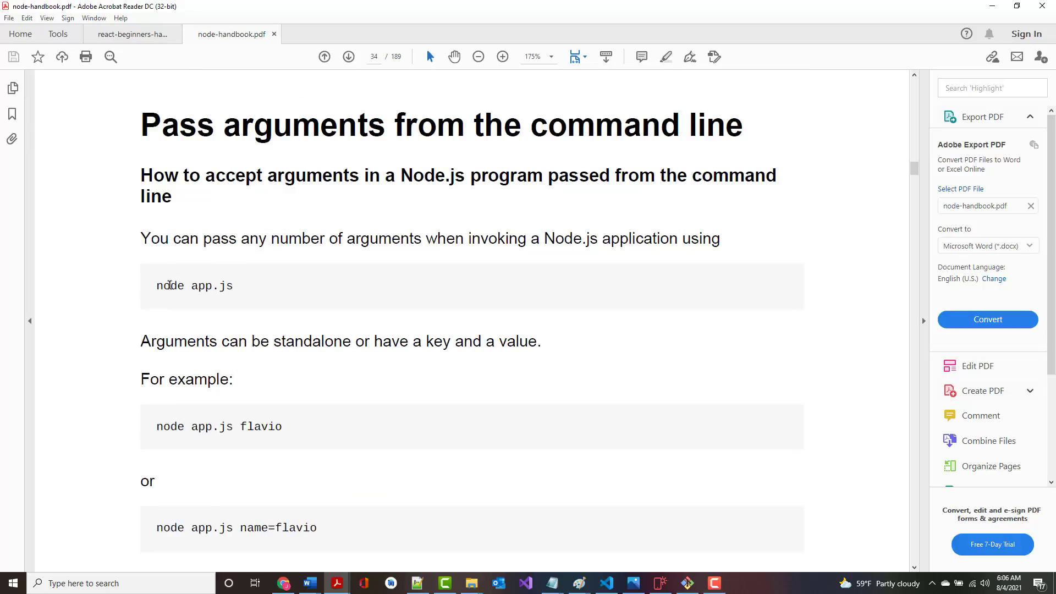
{"action": "mouse_move", "coordinate": [224, 294]}
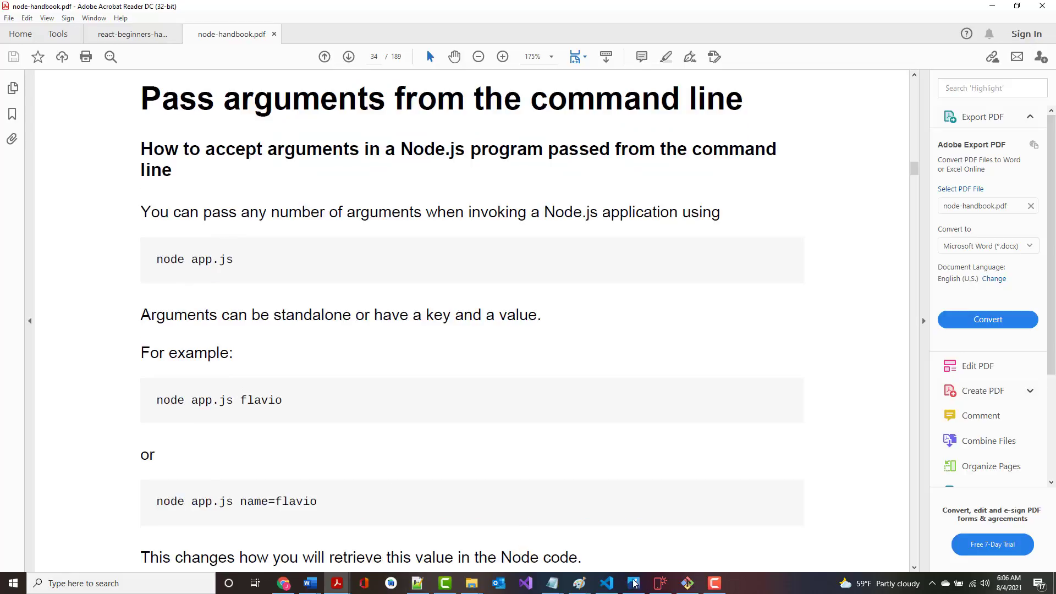
{"action": "left_click", "coordinate": [686, 582]}
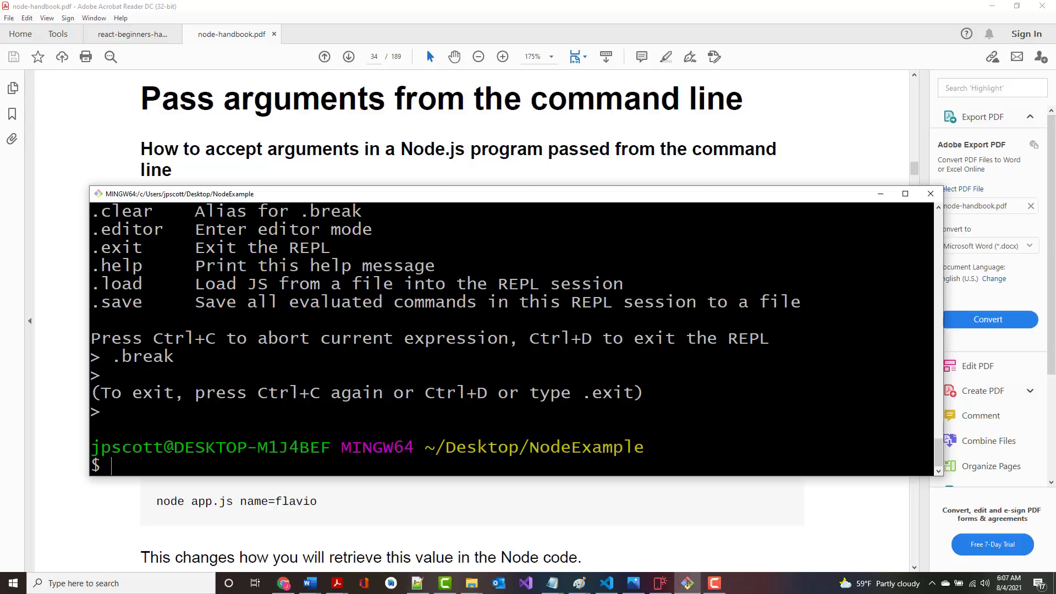
{"action": "type", "text": "clea"}
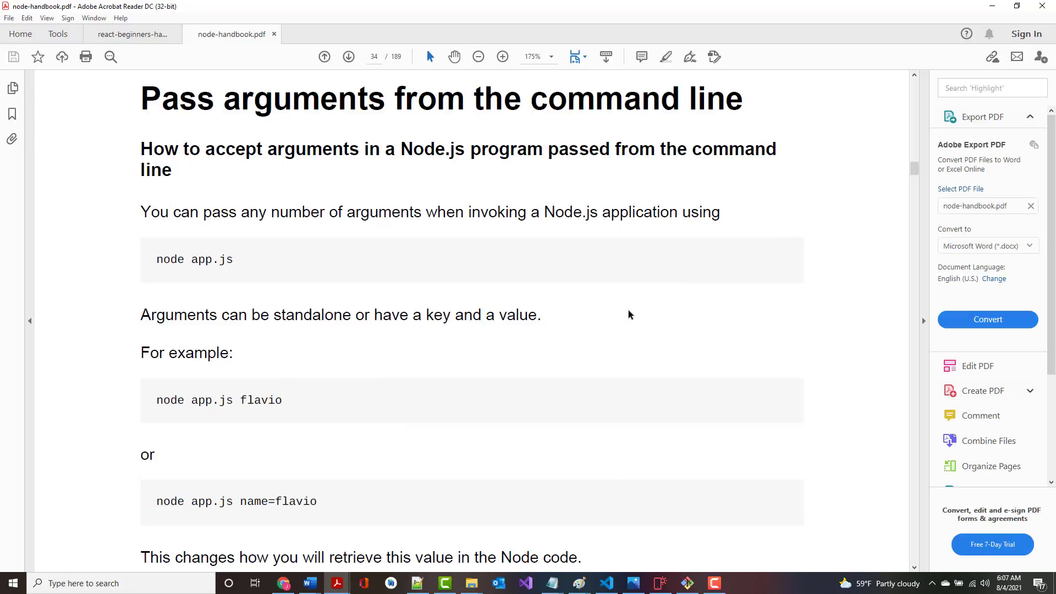
{"action": "mouse_move", "coordinate": [618, 356]}
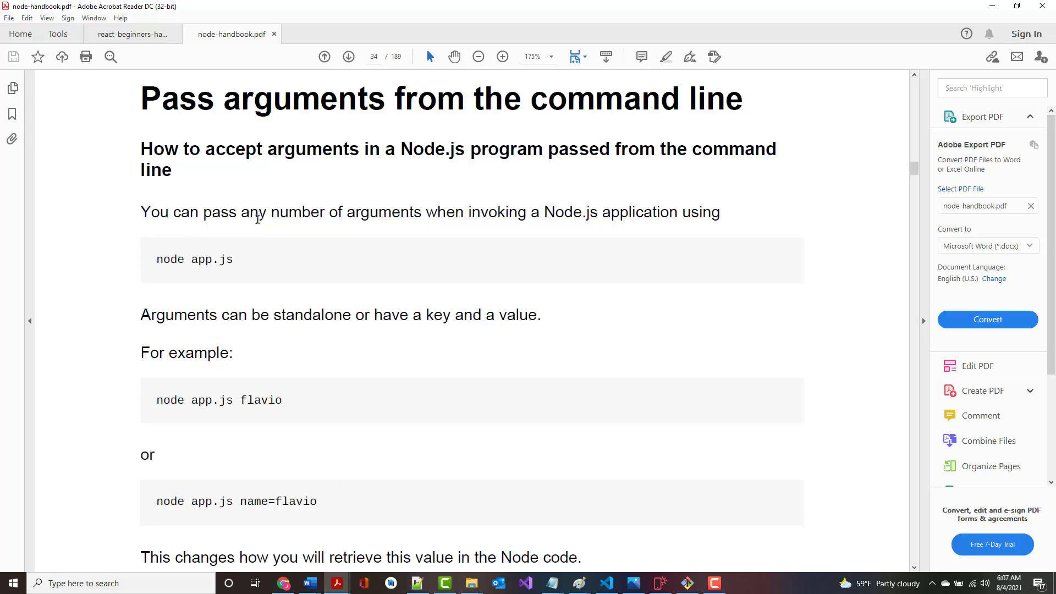
{"action": "mouse_move", "coordinate": [563, 228]}
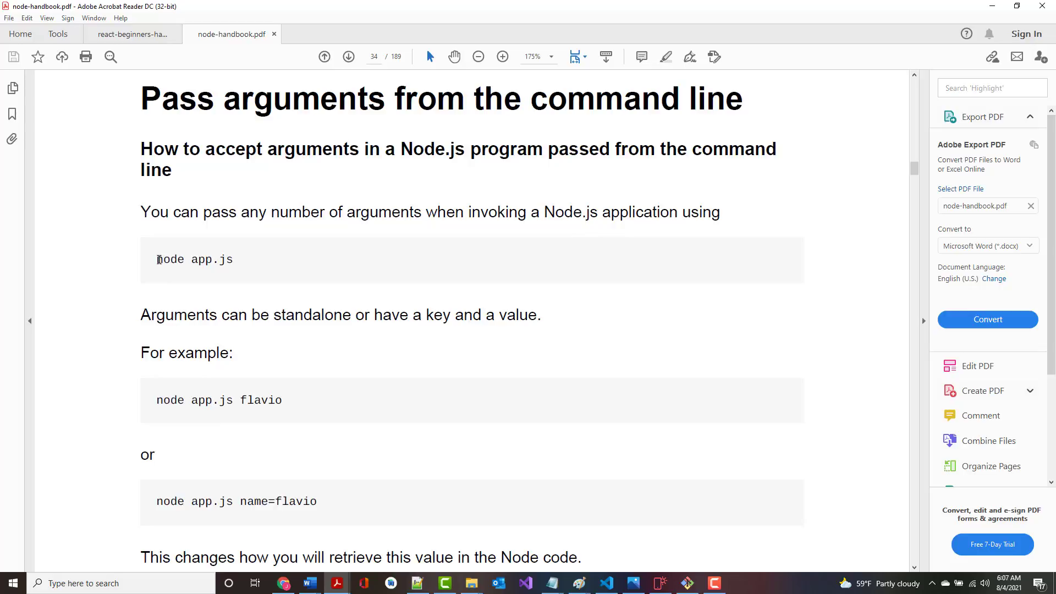
- Select the example arguments 'flavio' and 'name=flavio' in page 34's code blocks
{"action": "double_click", "coordinate": [170, 259]}
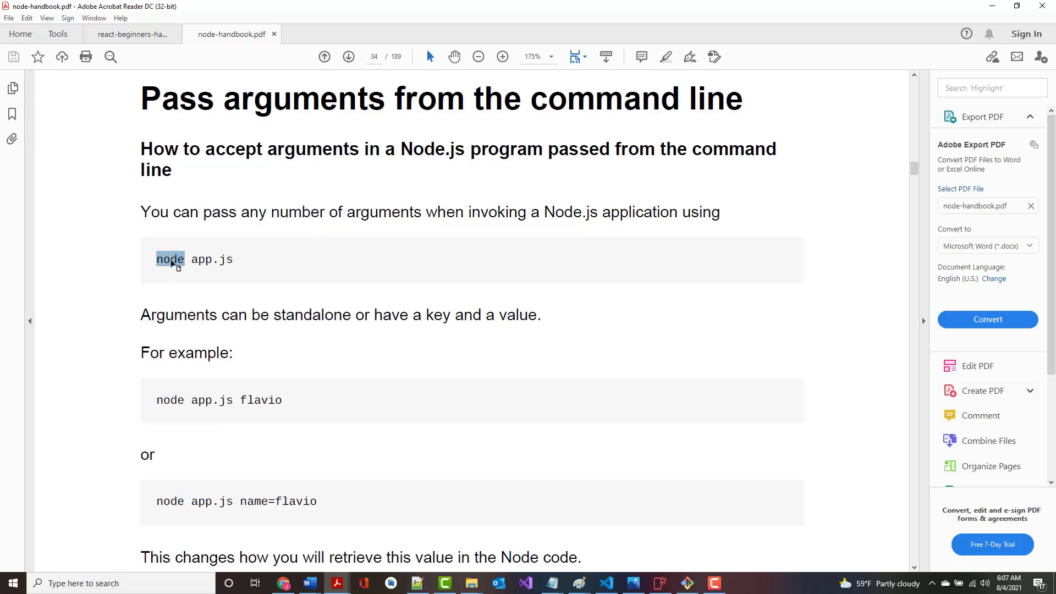
{"action": "left_click", "coordinate": [222, 261]}
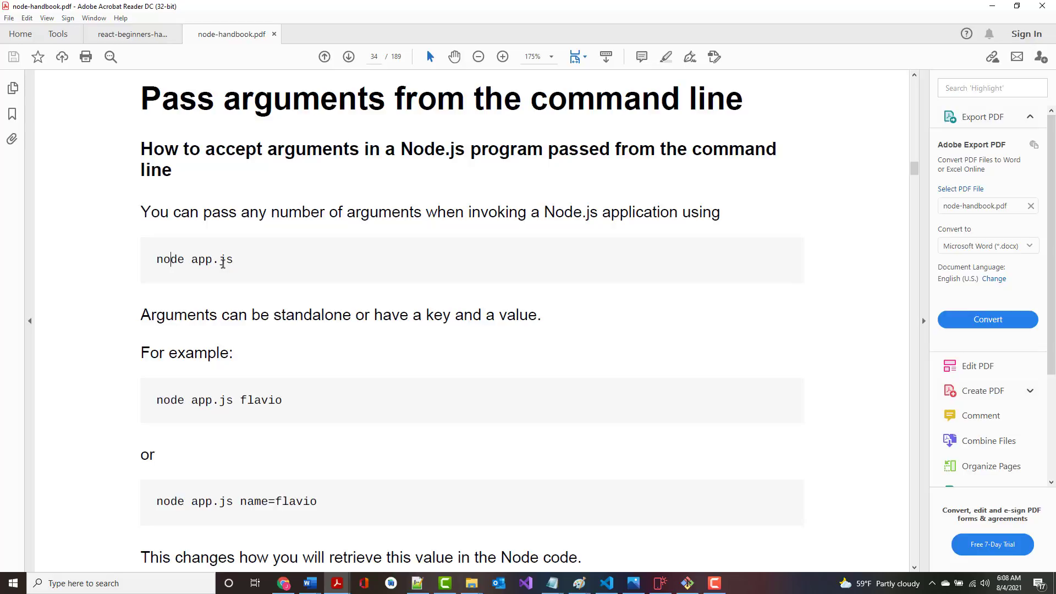
{"action": "scroll", "scroll_direction": "down", "scroll_amount": 3}
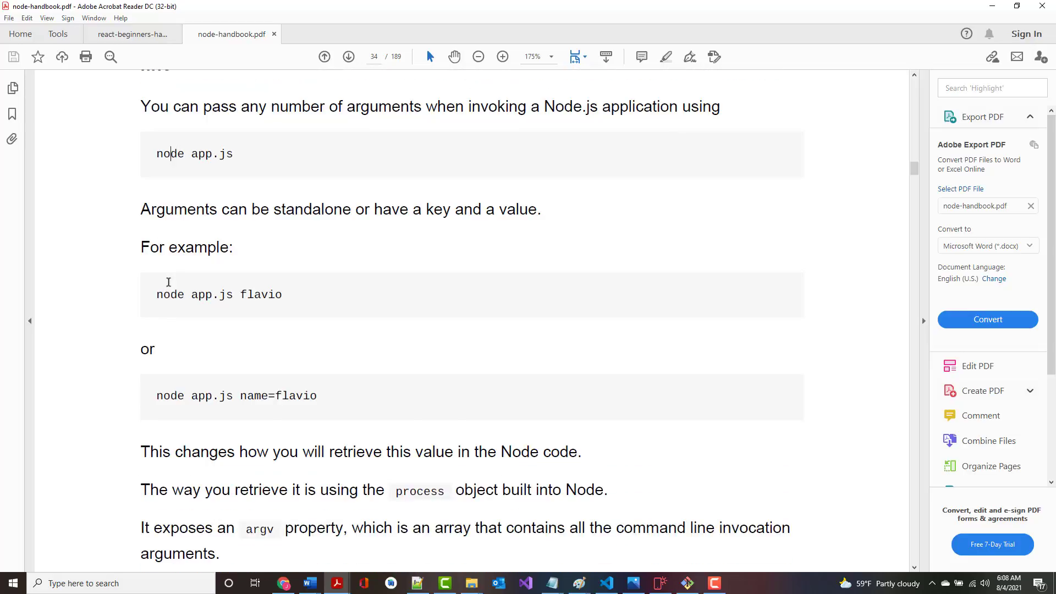
{"action": "mouse_move", "coordinate": [241, 294]}
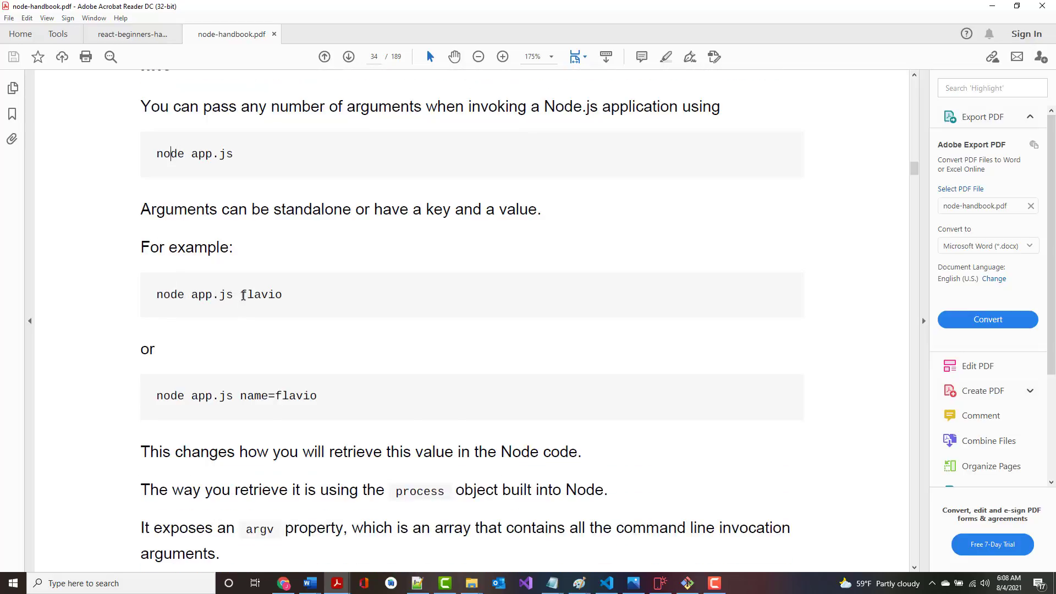
{"action": "double_click", "coordinate": [260, 295]}
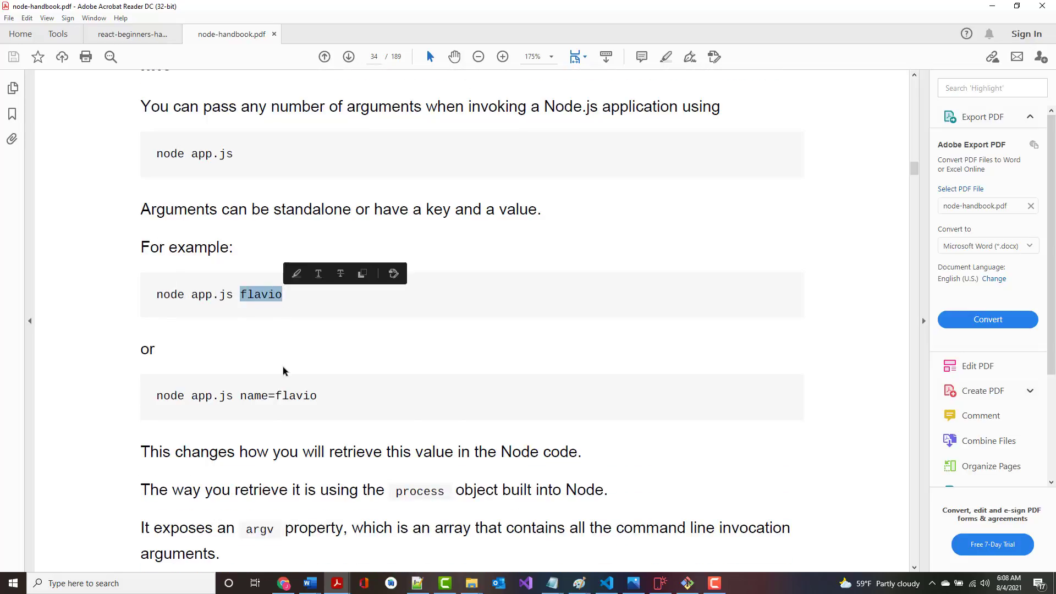
{"action": "mouse_move", "coordinate": [251, 370]}
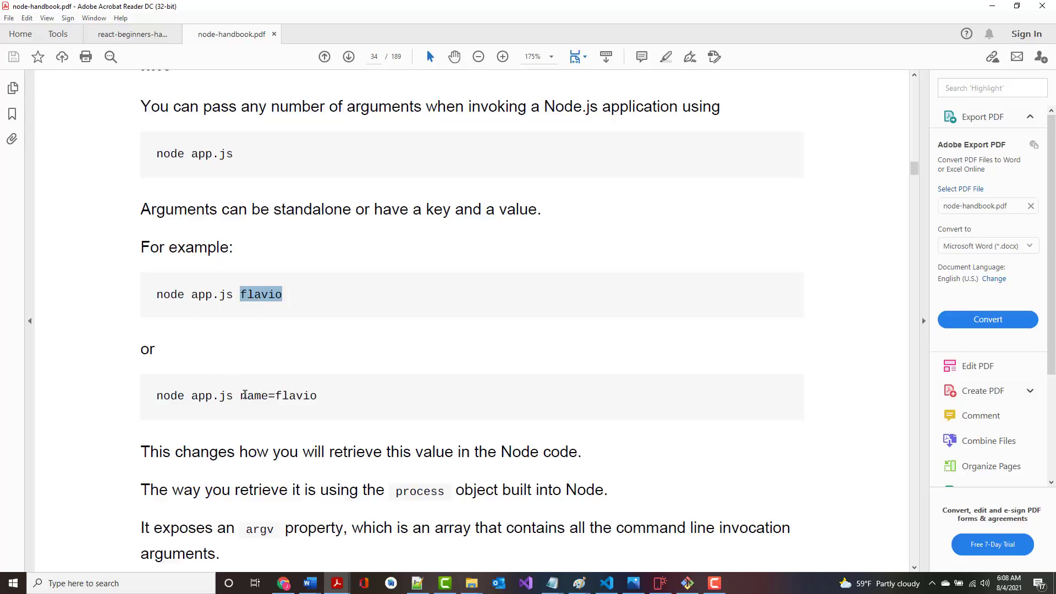
{"action": "left_click_drag", "start_coordinate": [247, 396], "coordinate": [317, 396]}
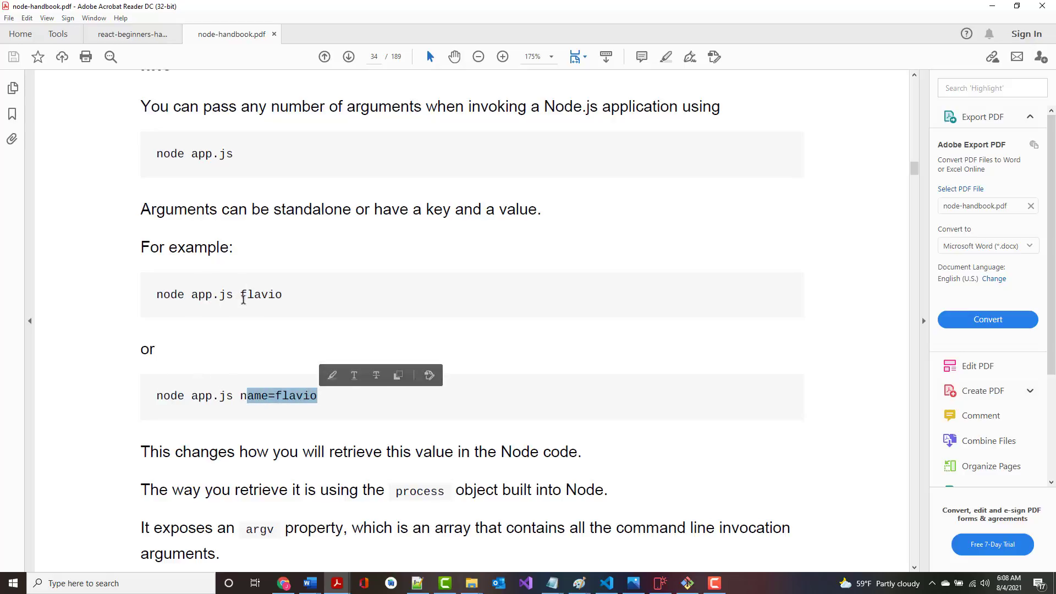
{"action": "mouse_move", "coordinate": [228, 355]}
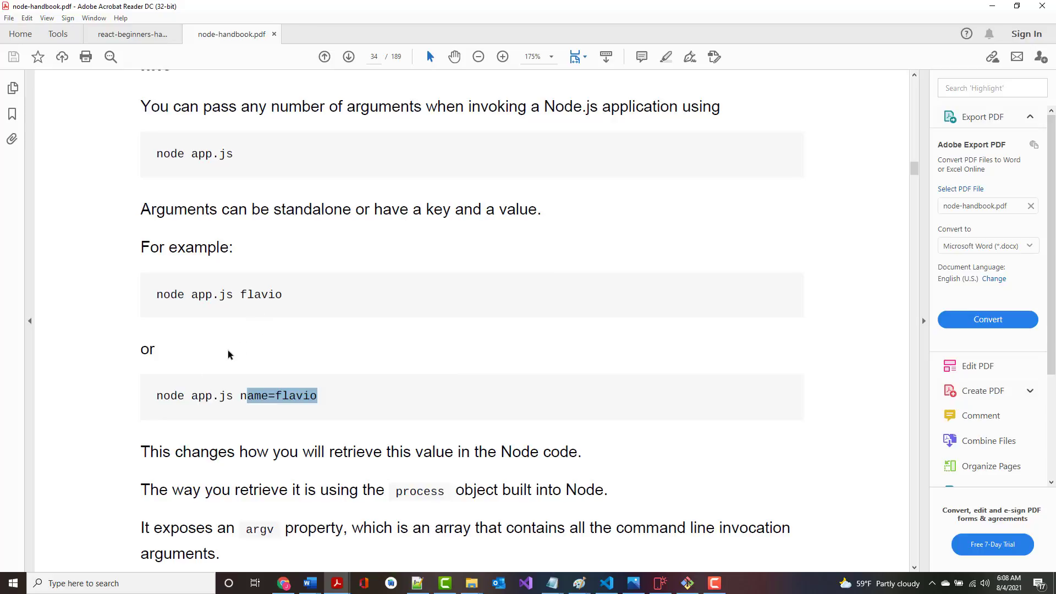
- Read through the process.argv, slice and minimist examples to page 35's 'Output to the command line'
{"action": "scroll", "scroll_direction": "down", "scroll_amount": 3}
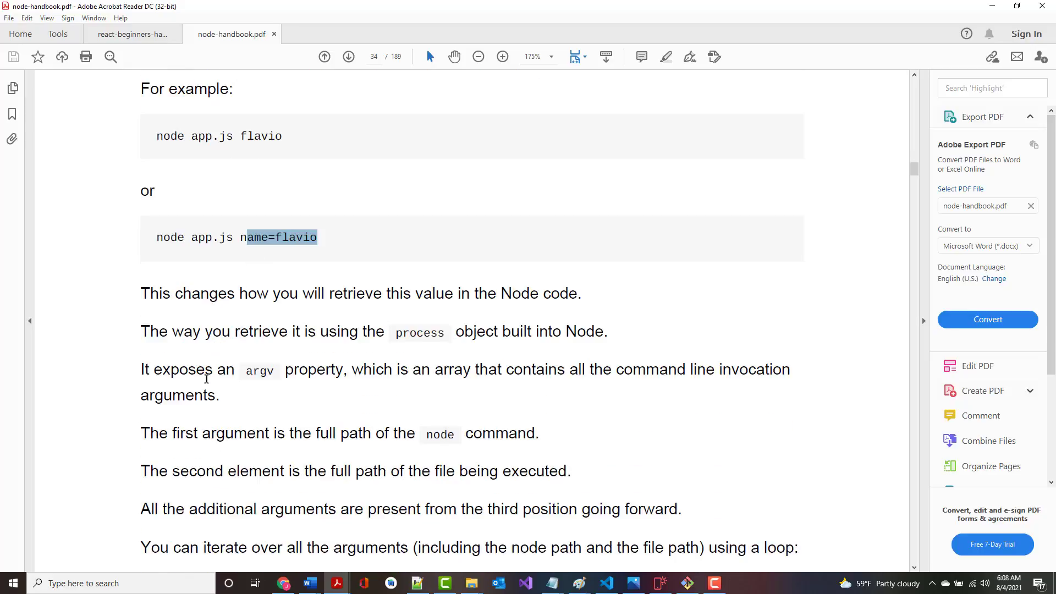
{"action": "scroll", "scroll_direction": "down", "scroll_amount": 3}
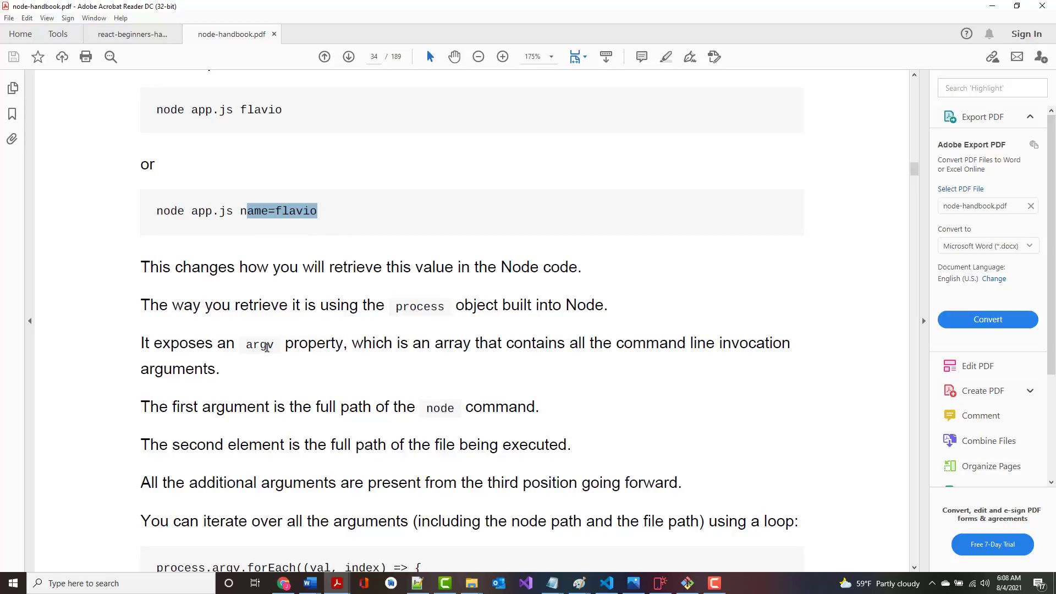
{"action": "mouse_move", "coordinate": [265, 346]}
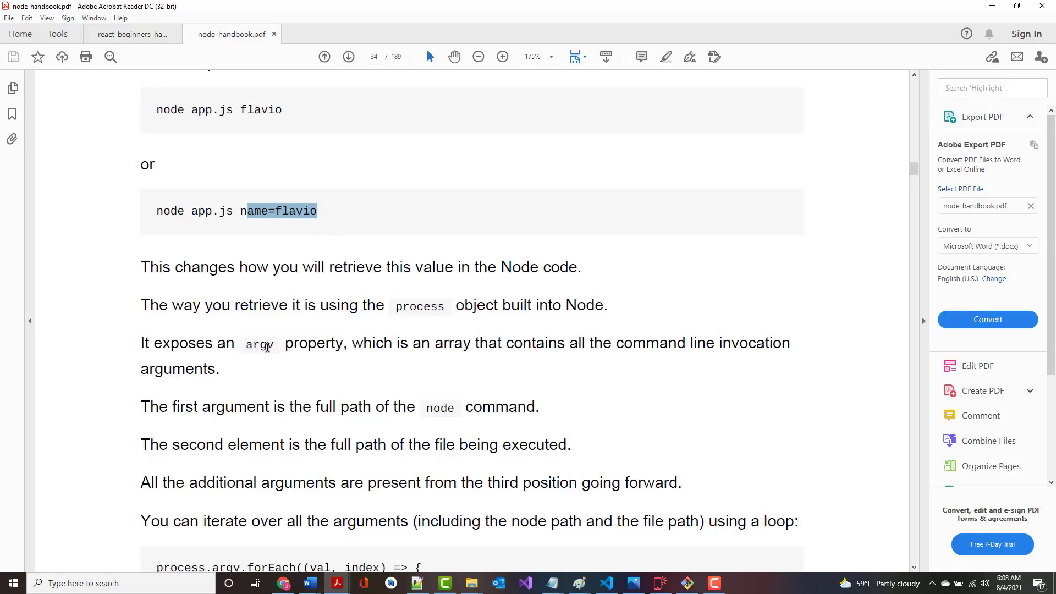
{"action": "mouse_move", "coordinate": [327, 407]}
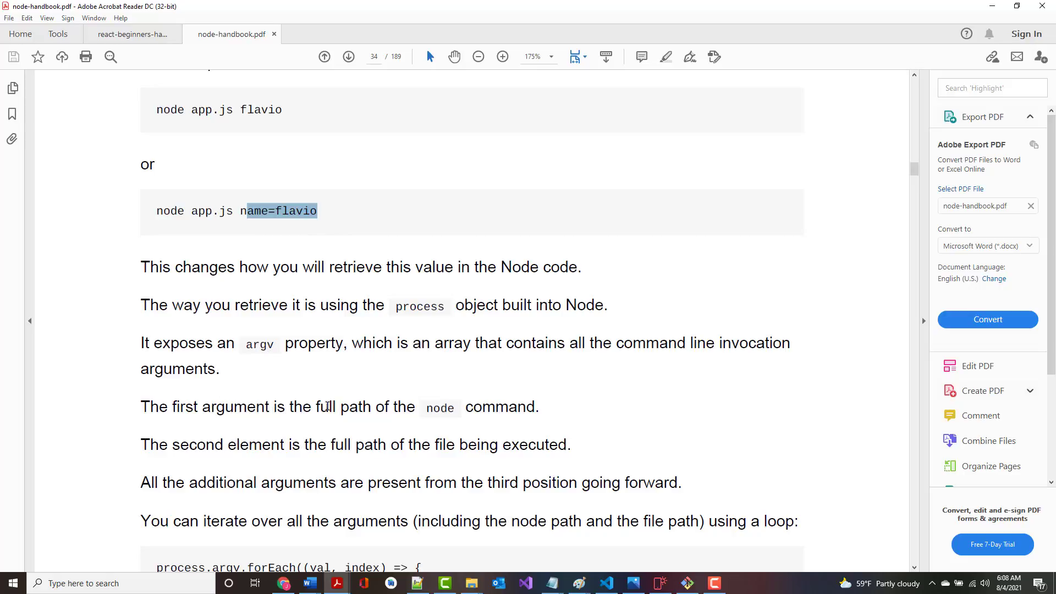
{"action": "mouse_move", "coordinate": [335, 432]}
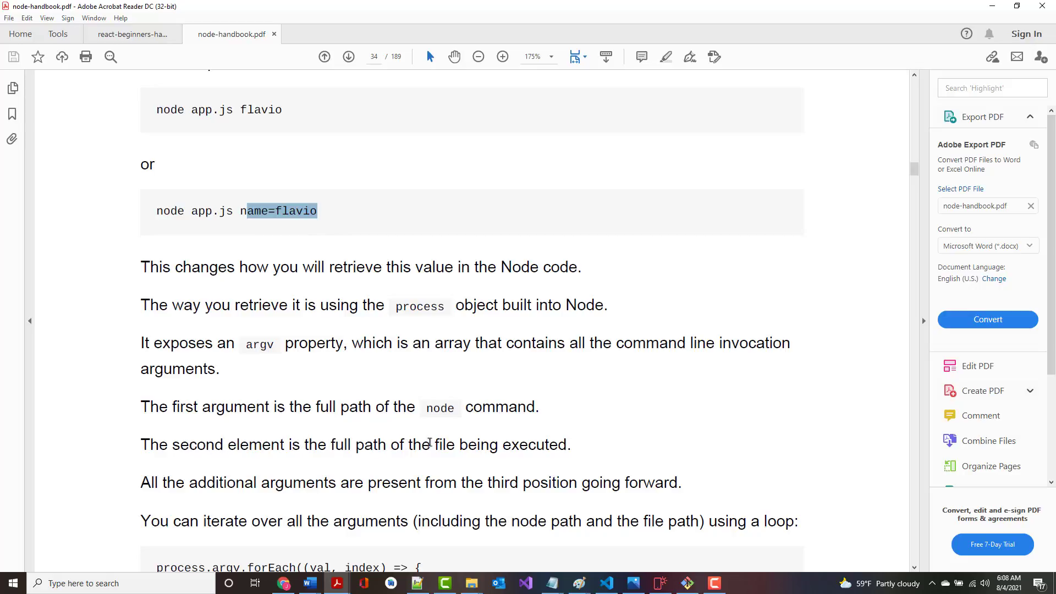
{"action": "mouse_move", "coordinate": [188, 211]}
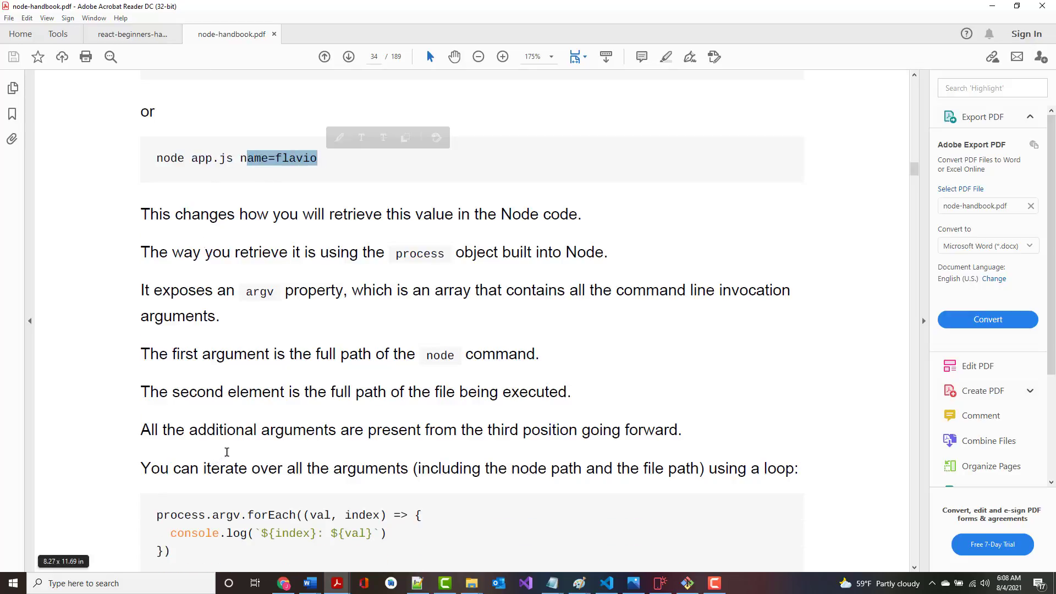
{"action": "scroll", "scroll_direction": "down", "scroll_amount": 3}
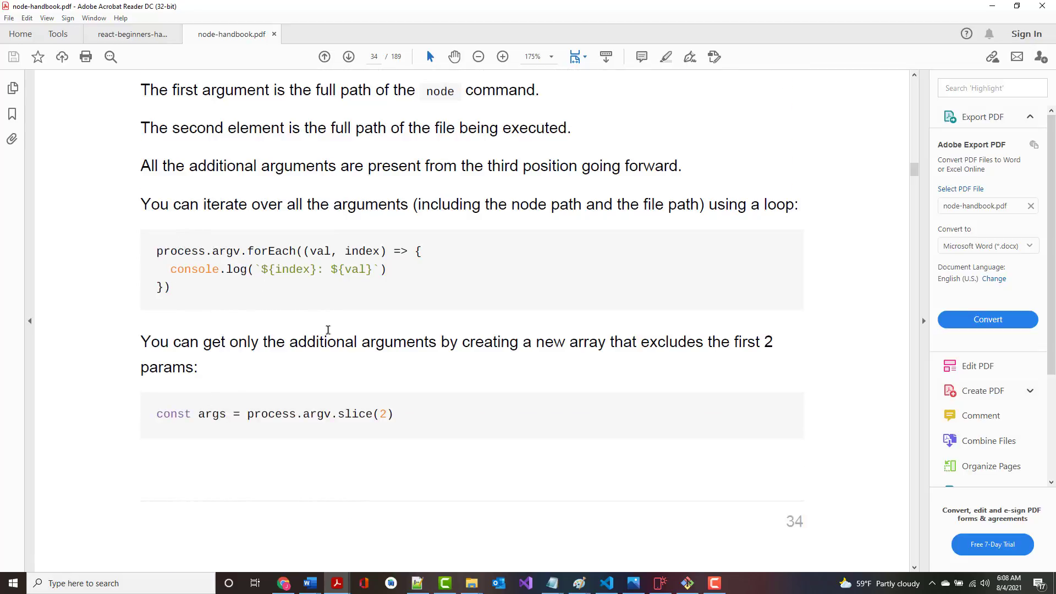
{"action": "scroll", "scroll_direction": "down", "scroll_amount": 3}
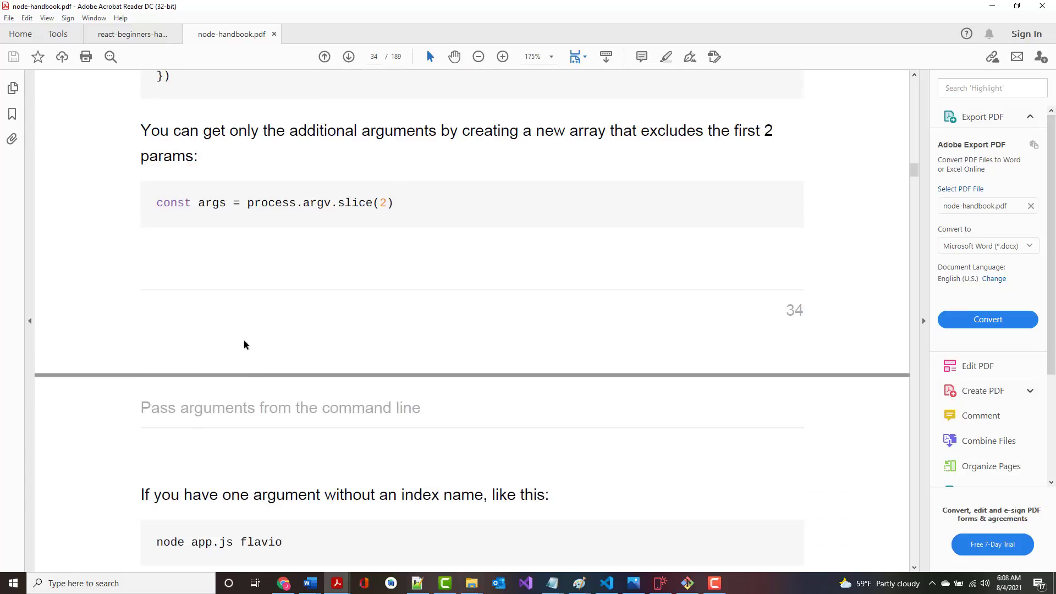
{"action": "scroll", "scroll_direction": "down", "scroll_amount": 3}
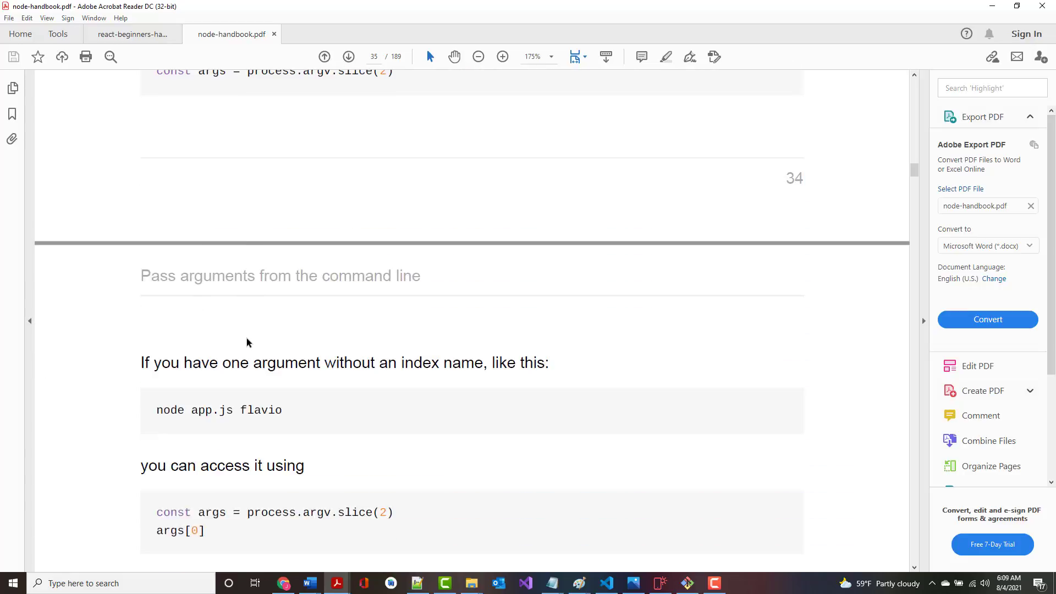
{"action": "scroll", "scroll_direction": "down", "scroll_amount": 3}
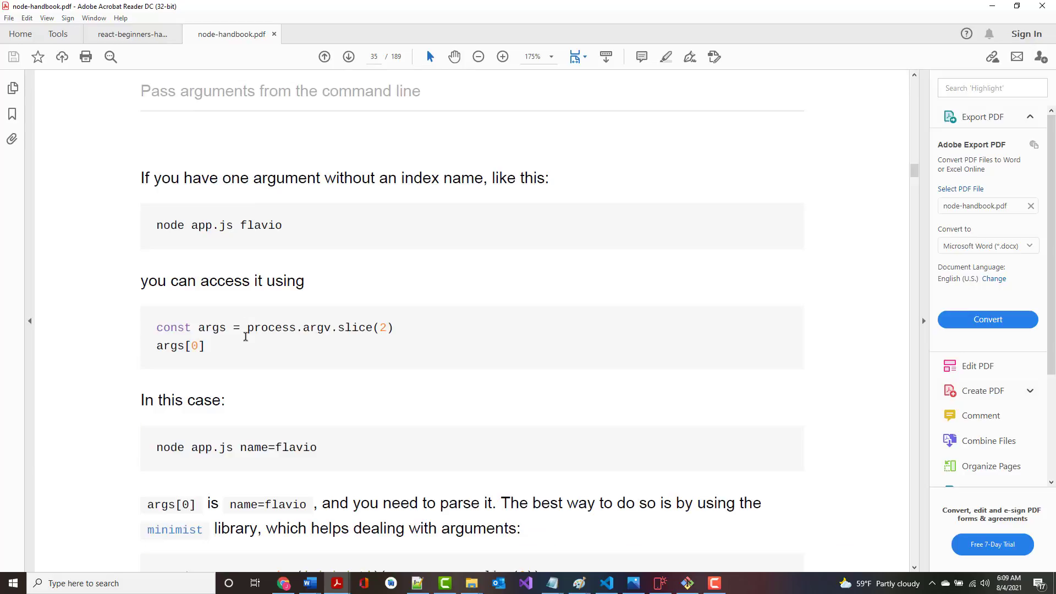
{"action": "scroll", "scroll_direction": "down", "scroll_amount": 3}
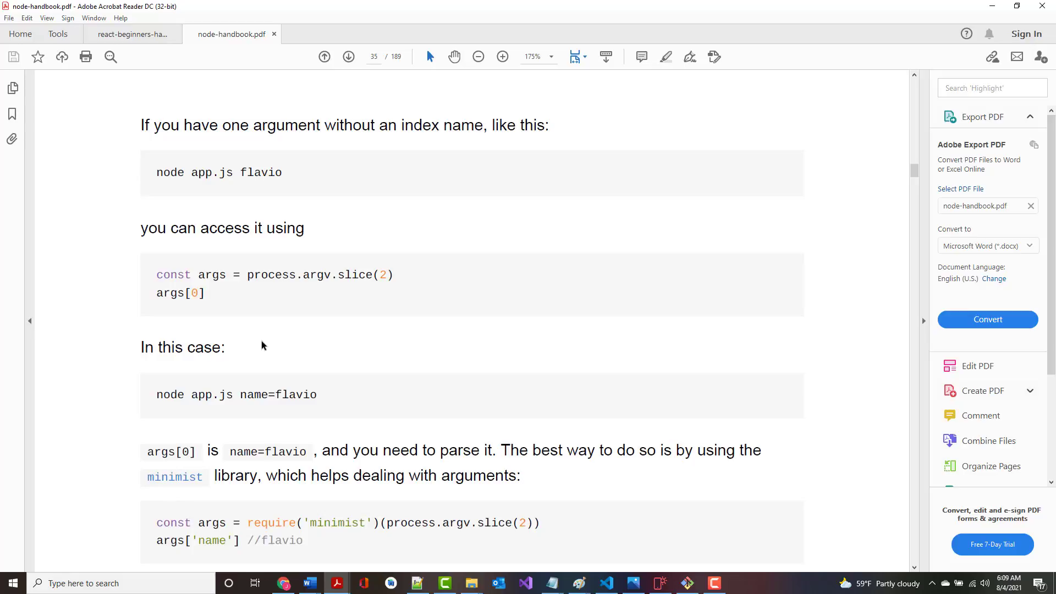
{"action": "mouse_move", "coordinate": [216, 275]}
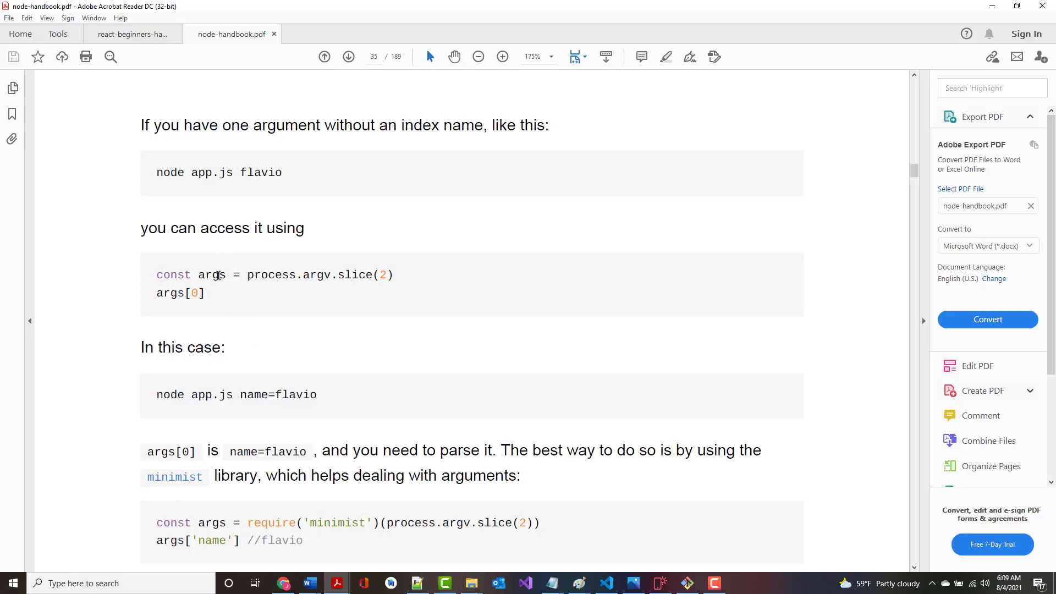
{"action": "mouse_move", "coordinate": [344, 302]}
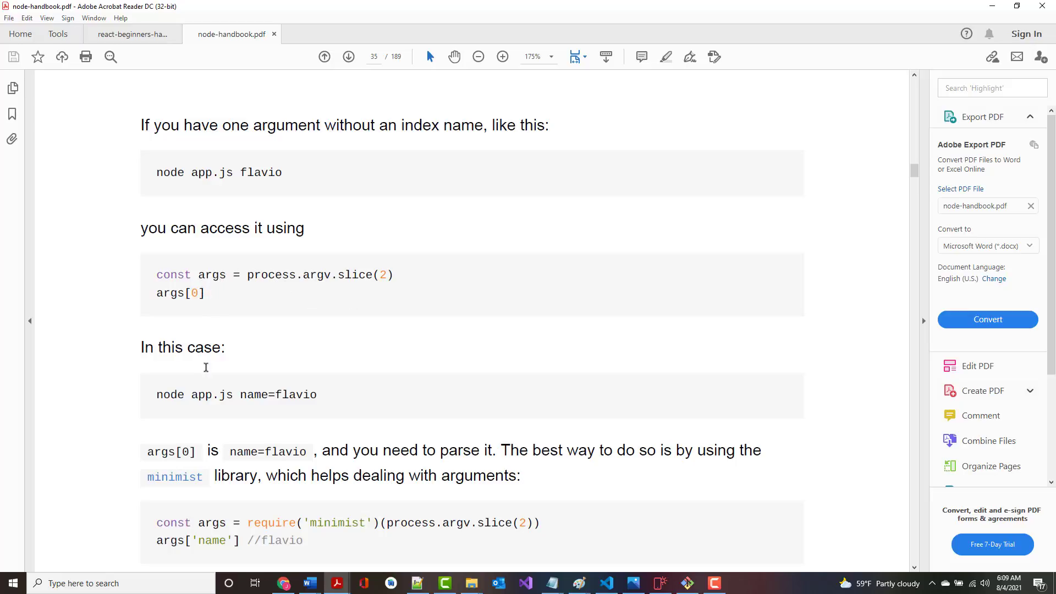
{"action": "scroll", "scroll_direction": "down", "scroll_amount": 3}
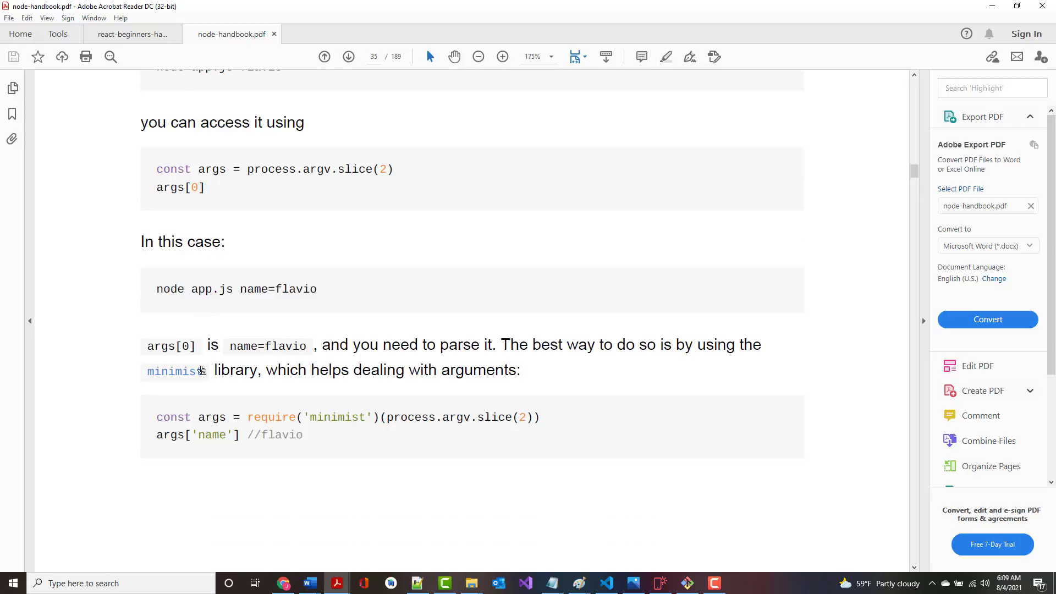
{"action": "scroll", "scroll_direction": "down", "scroll_amount": 3}
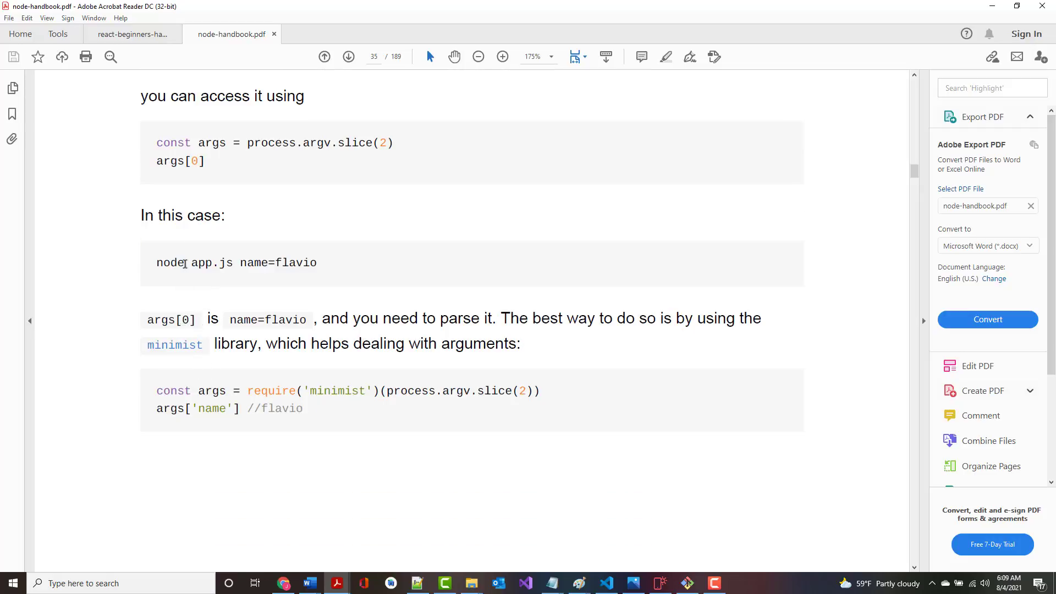
{"action": "left_click_drag", "start_coordinate": [230, 319], "coordinate": [283, 319]}
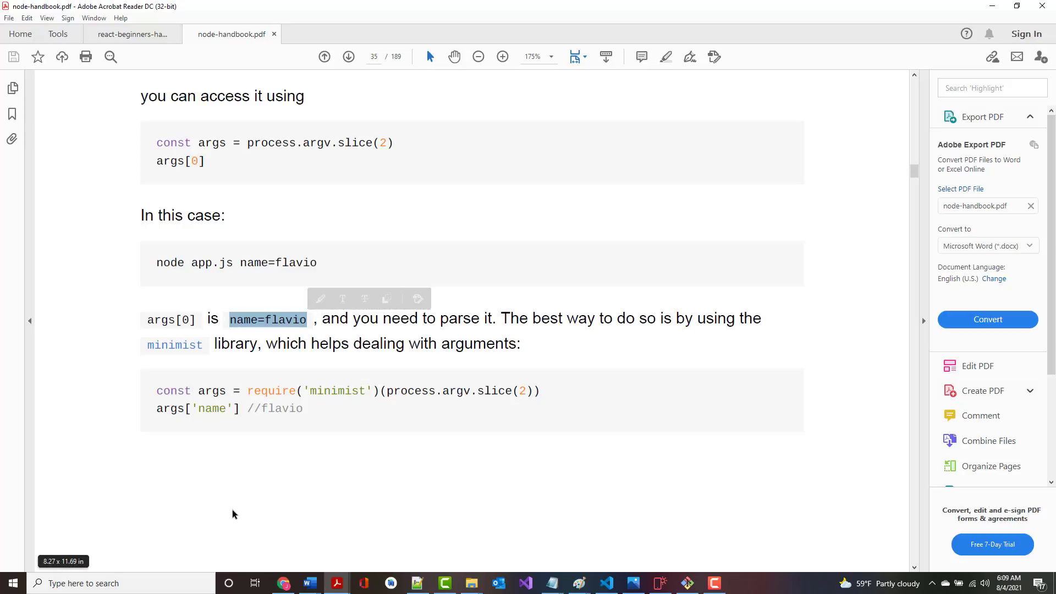
{"action": "scroll", "scroll_direction": "down", "scroll_amount": 3}
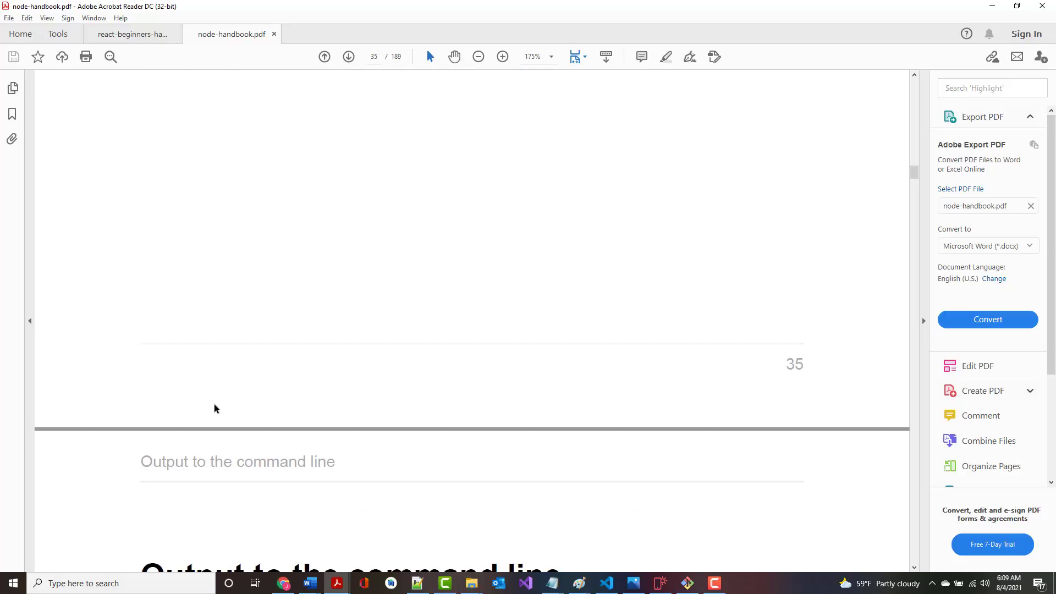
- Read through the console.log format specifiers, selecting %d, down to page 37's %O example
{"action": "scroll", "scroll_direction": "down", "scroll_amount": 3}
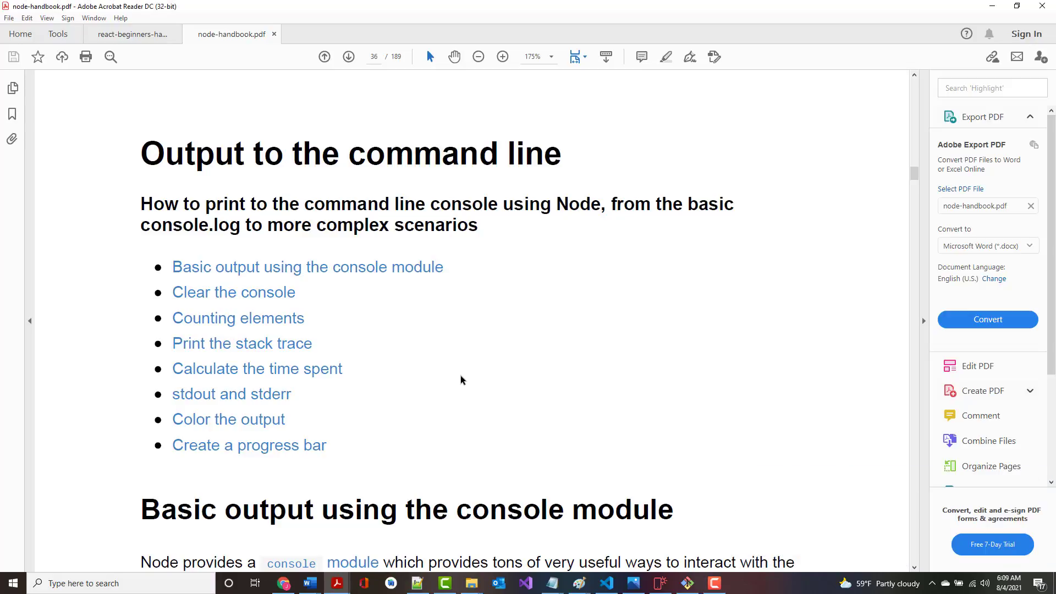
{"action": "mouse_move", "coordinate": [468, 382]}
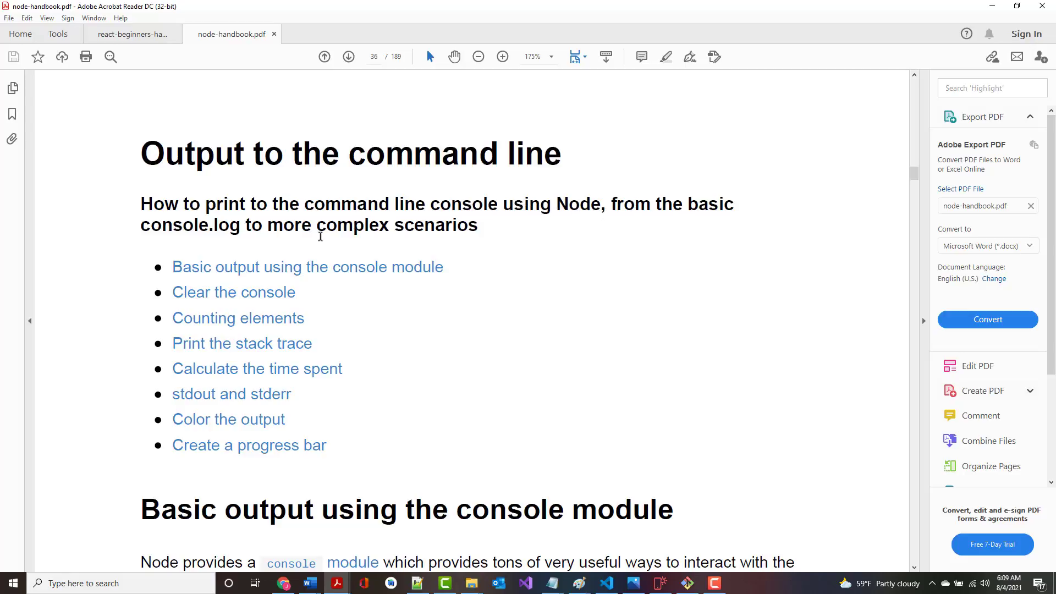
{"action": "scroll", "scroll_direction": "down", "scroll_amount": 3}
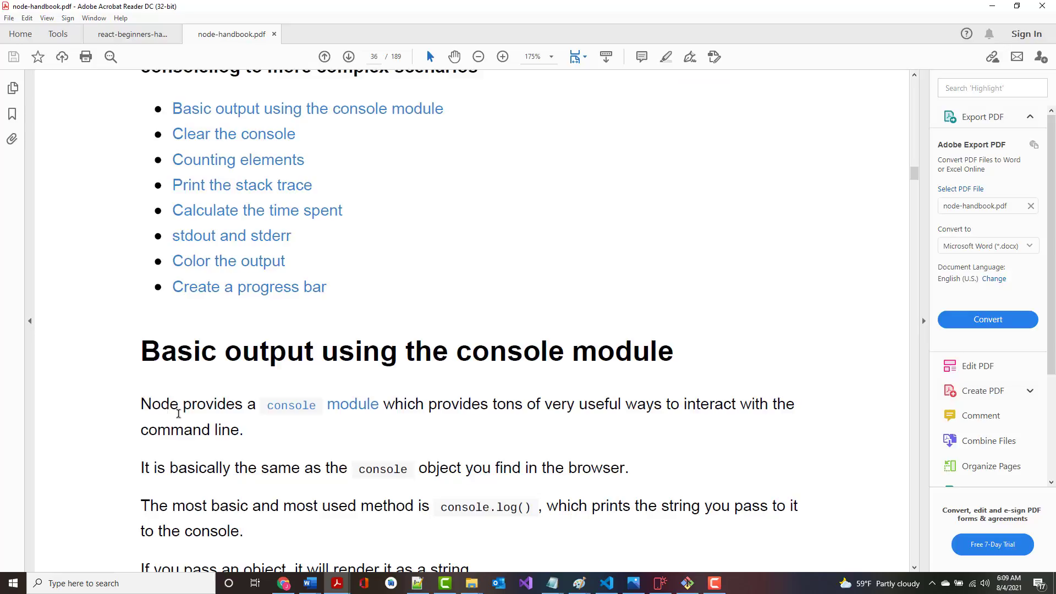
{"action": "mouse_move", "coordinate": [460, 398]}
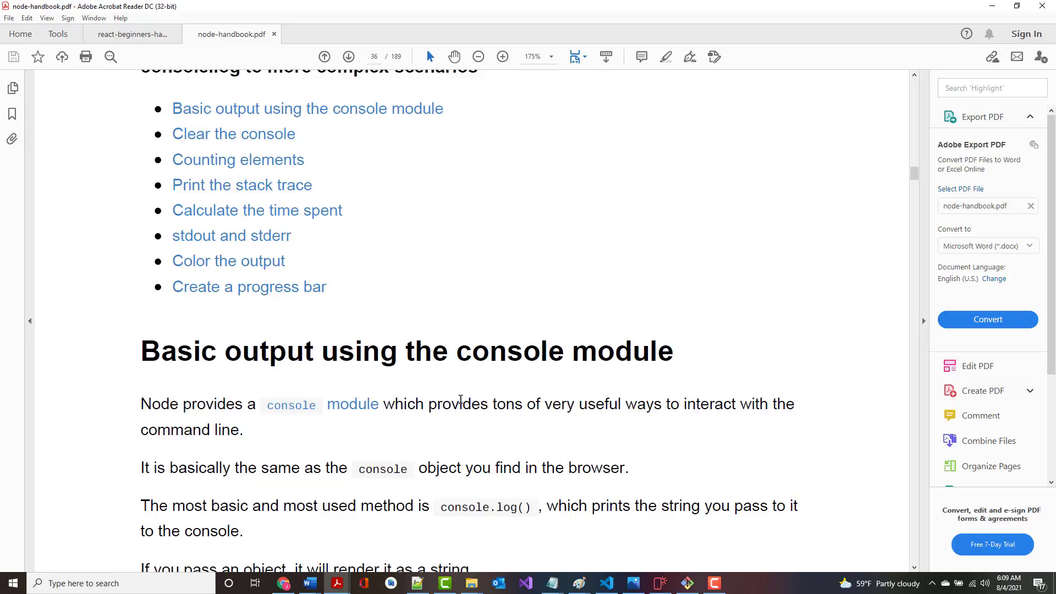
{"action": "mouse_move", "coordinate": [552, 404]}
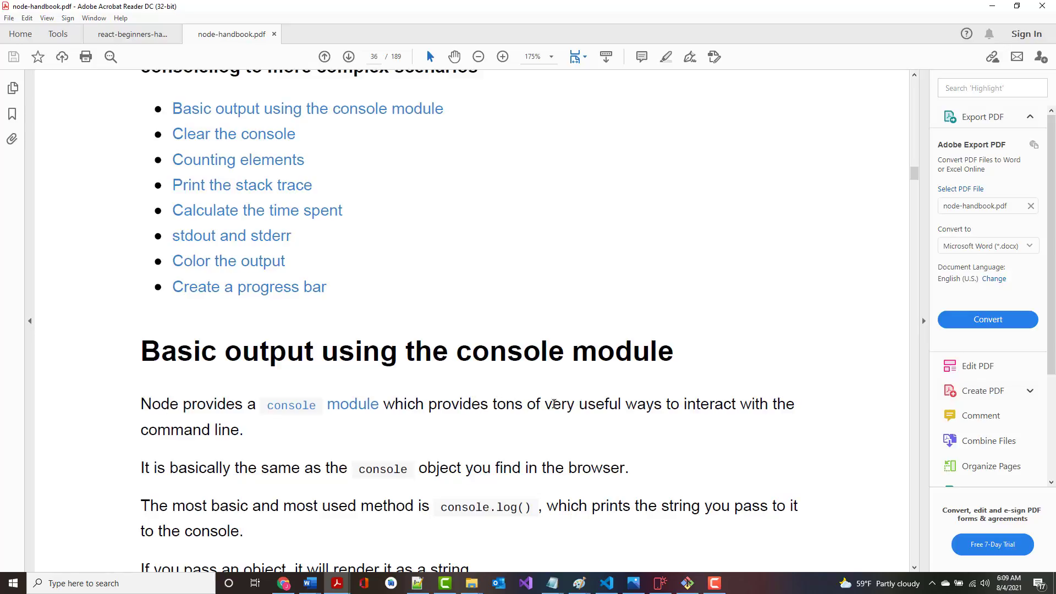
{"action": "scroll", "scroll_direction": "down", "scroll_amount": 3}
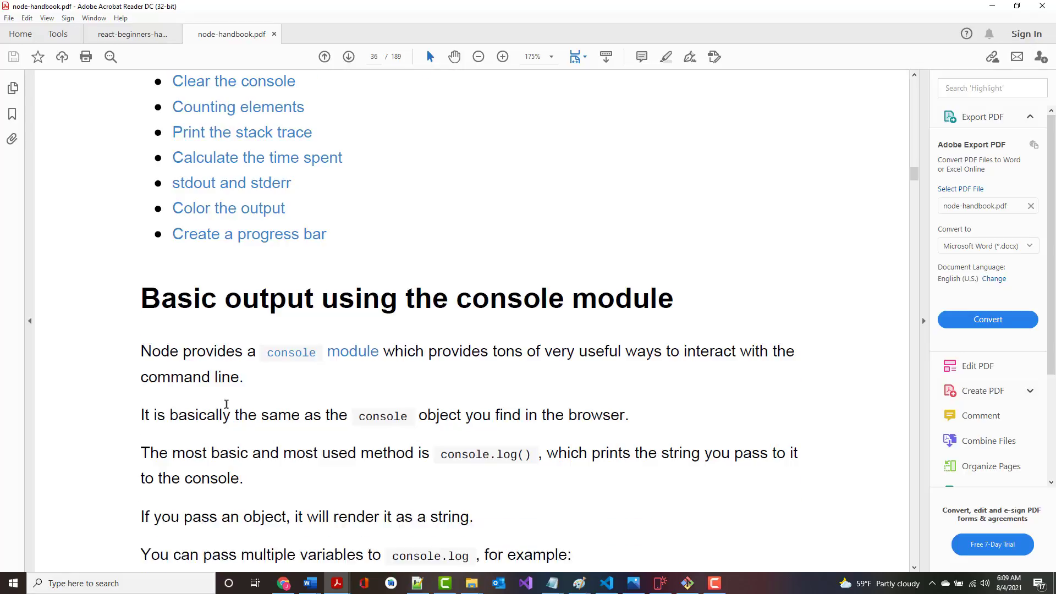
{"action": "scroll", "scroll_direction": "down", "scroll_amount": 3}
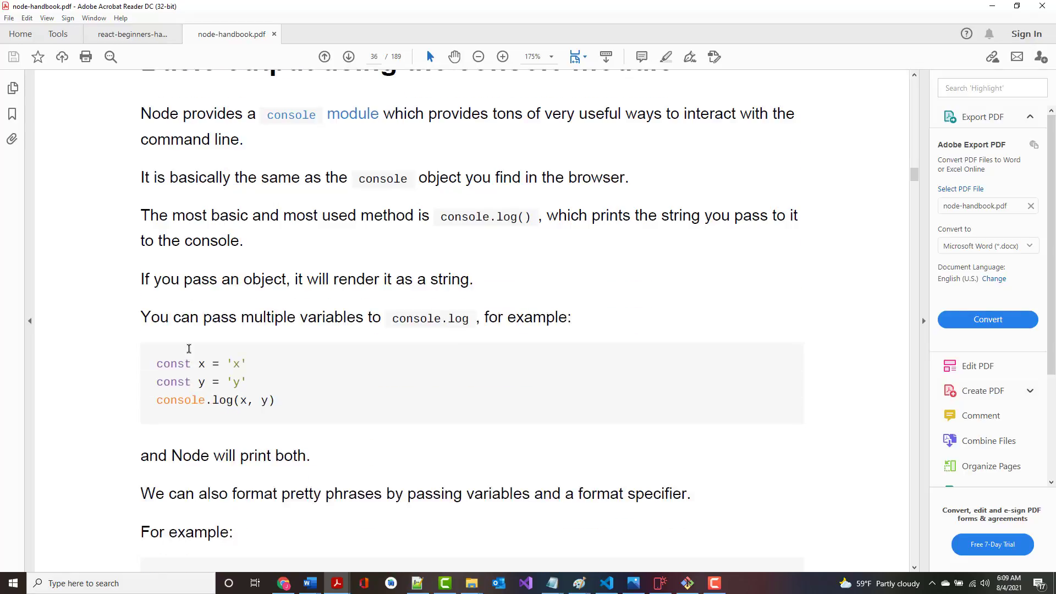
{"action": "scroll", "scroll_direction": "down", "scroll_amount": 3}
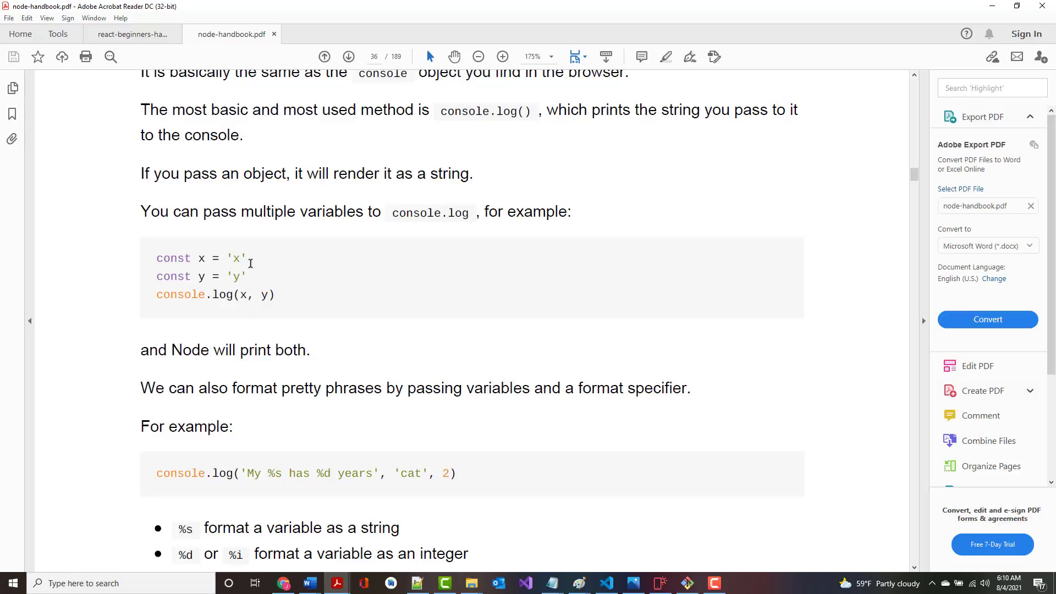
{"action": "scroll", "scroll_direction": "down", "scroll_amount": 3}
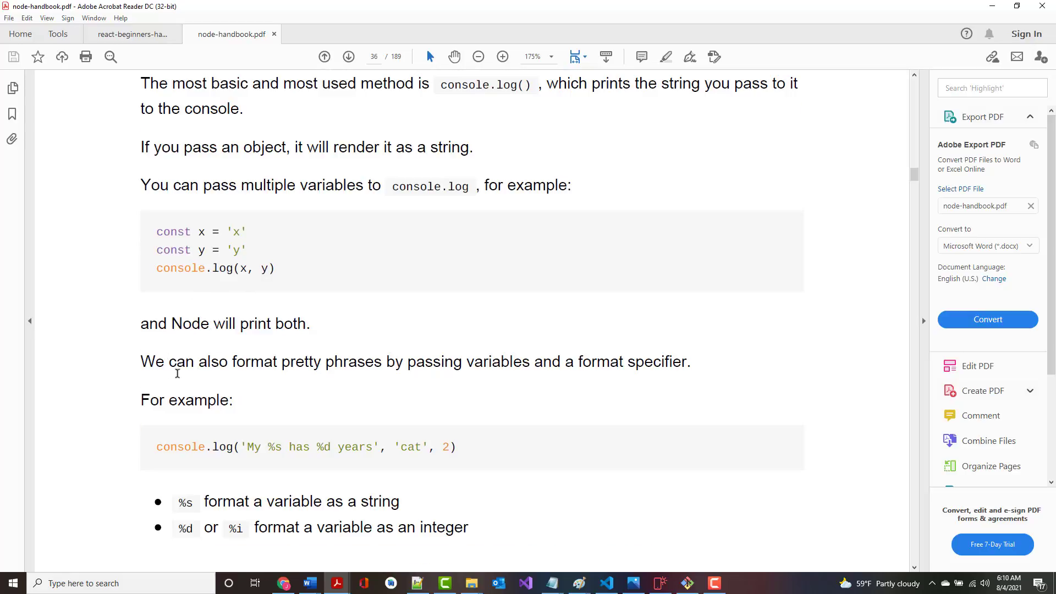
{"action": "scroll", "scroll_direction": "down", "scroll_amount": 3}
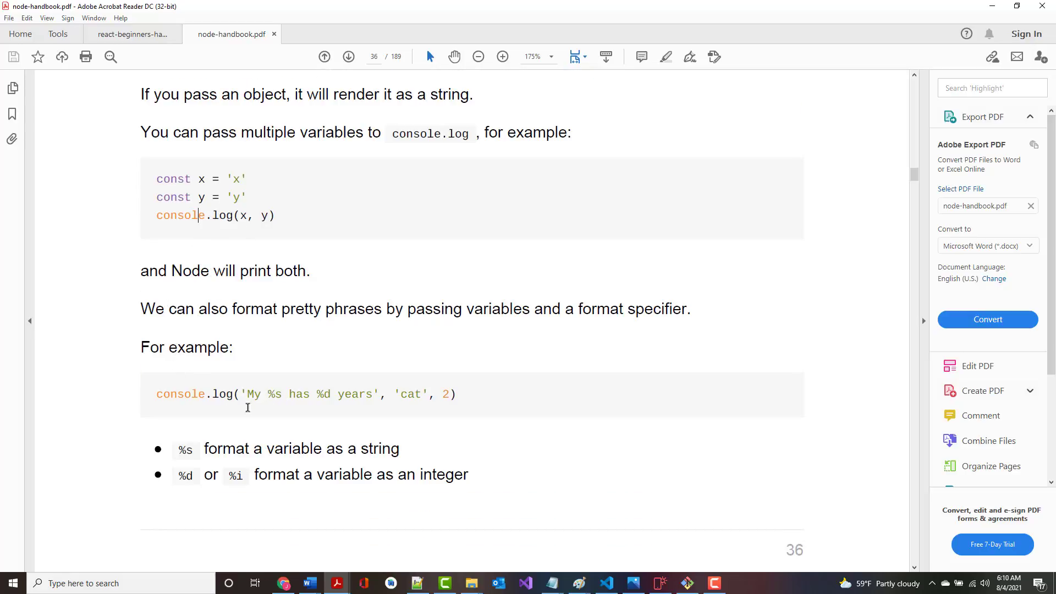
{"action": "mouse_move", "coordinate": [281, 417]}
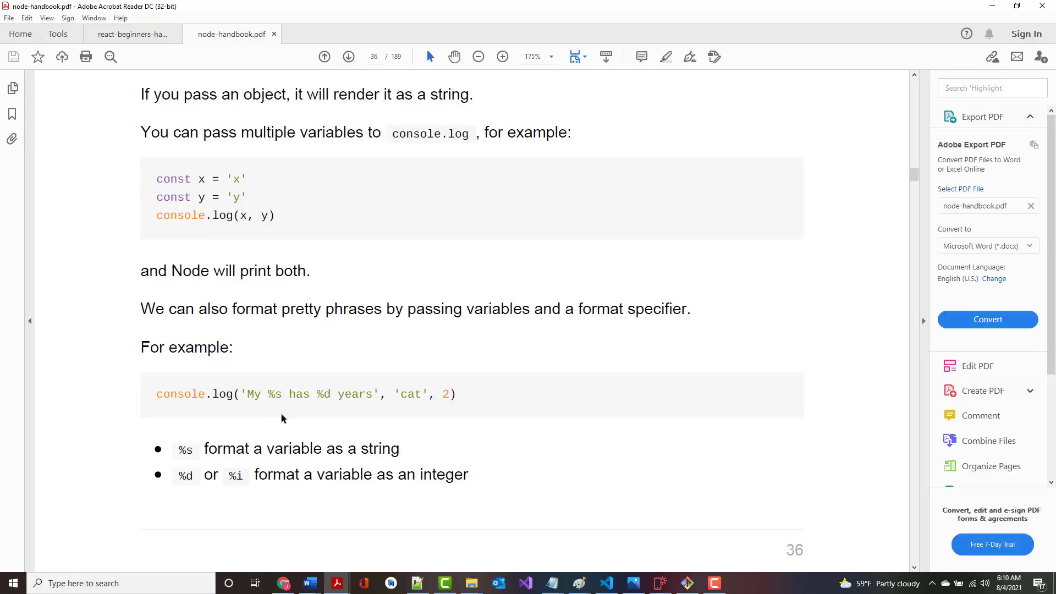
{"action": "double_click", "coordinate": [275, 393]}
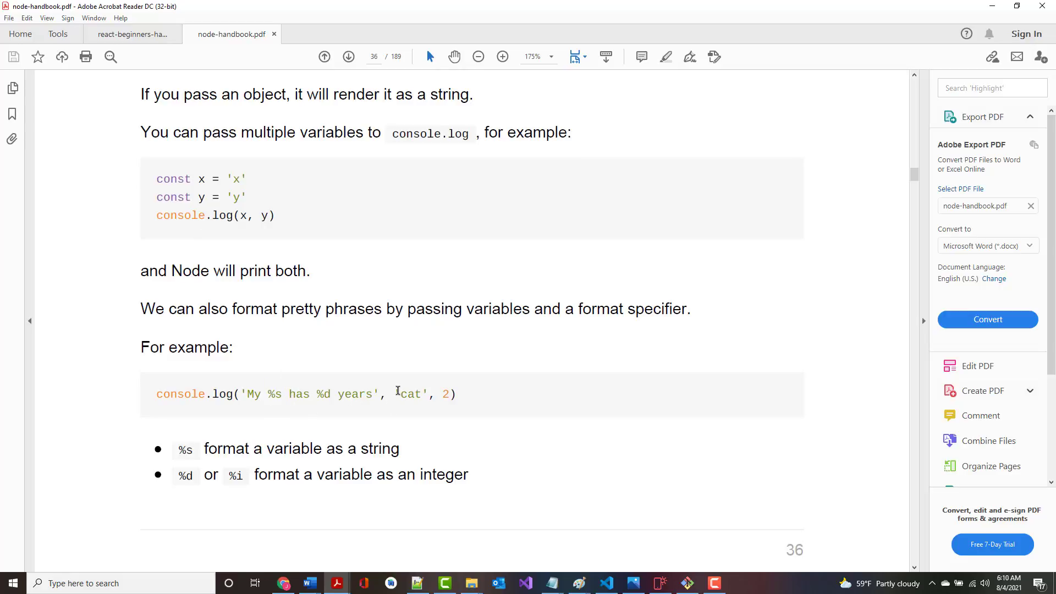
{"action": "double_click", "coordinate": [408, 394]}
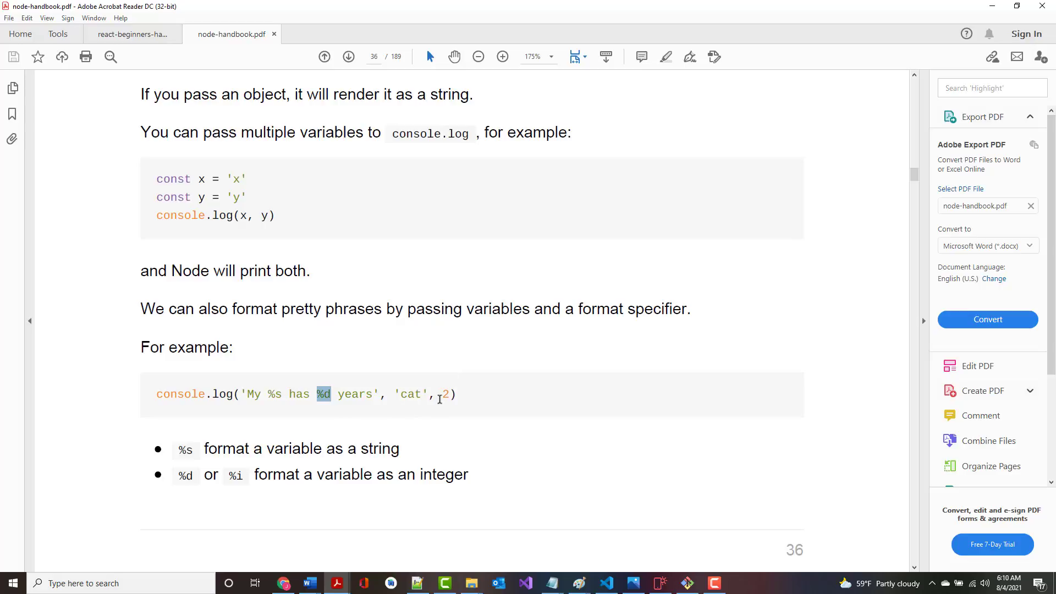
{"action": "left_click", "coordinate": [445, 393]}
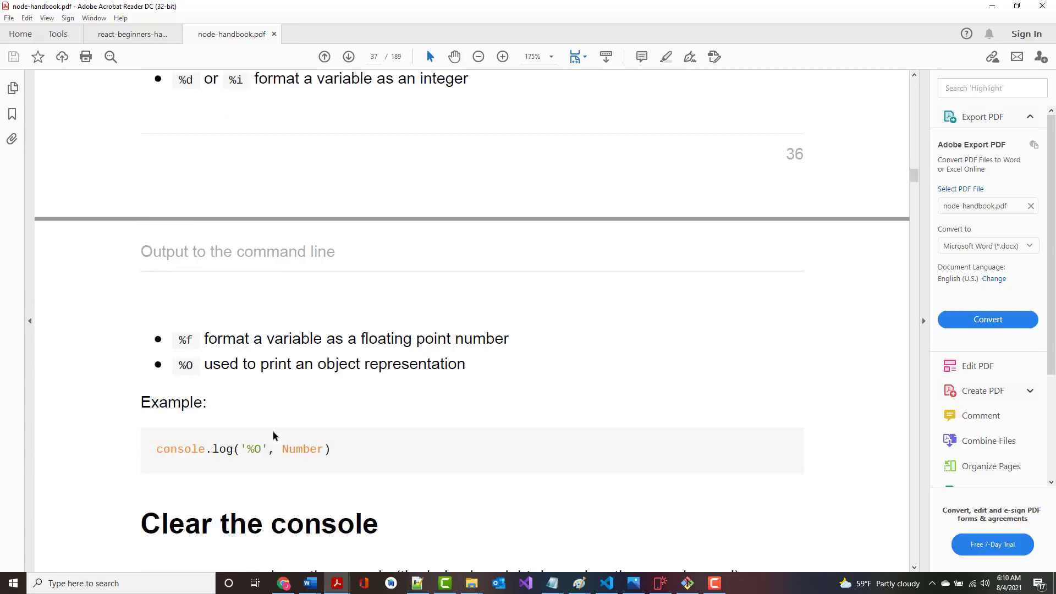
- Scroll the handbook down to the 'Clear the console' section
{"action": "scroll", "scroll_direction": "down", "scroll_amount": 3}
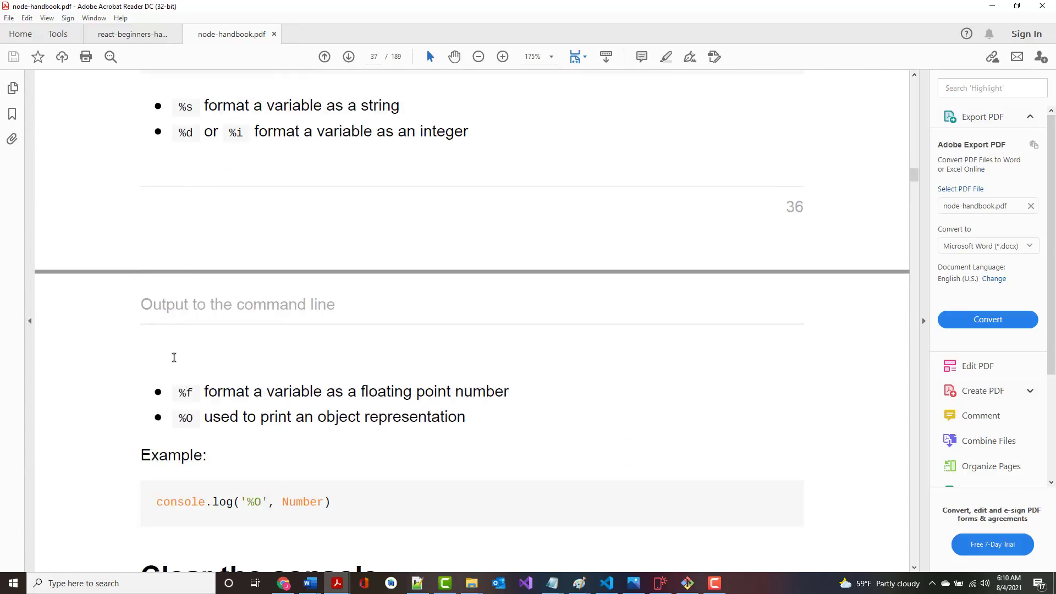
{"action": "scroll", "scroll_direction": "down", "scroll_amount": 3}
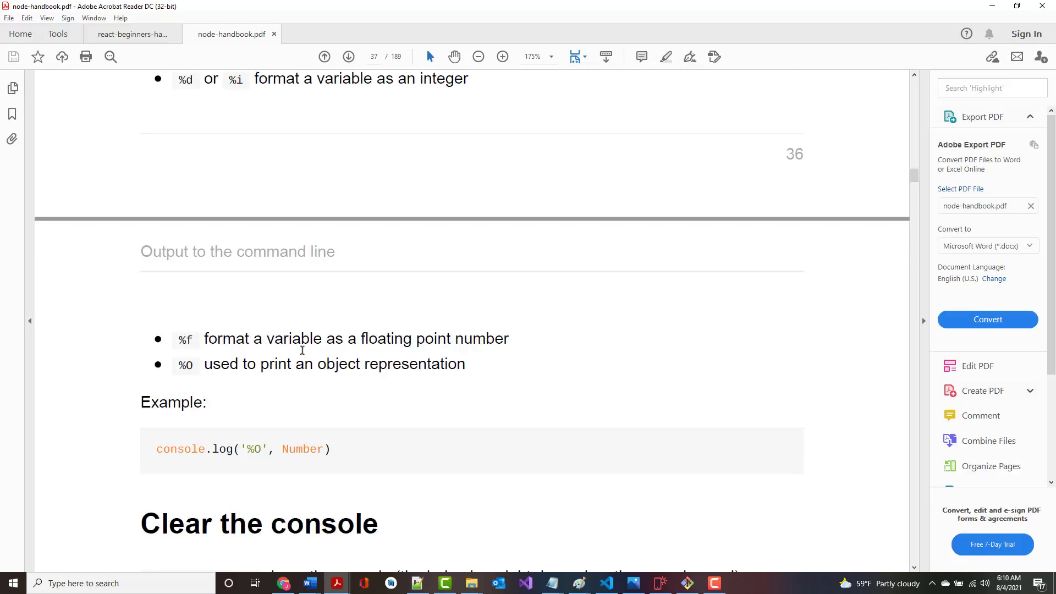
{"action": "scroll", "scroll_direction": "down", "scroll_amount": 3}
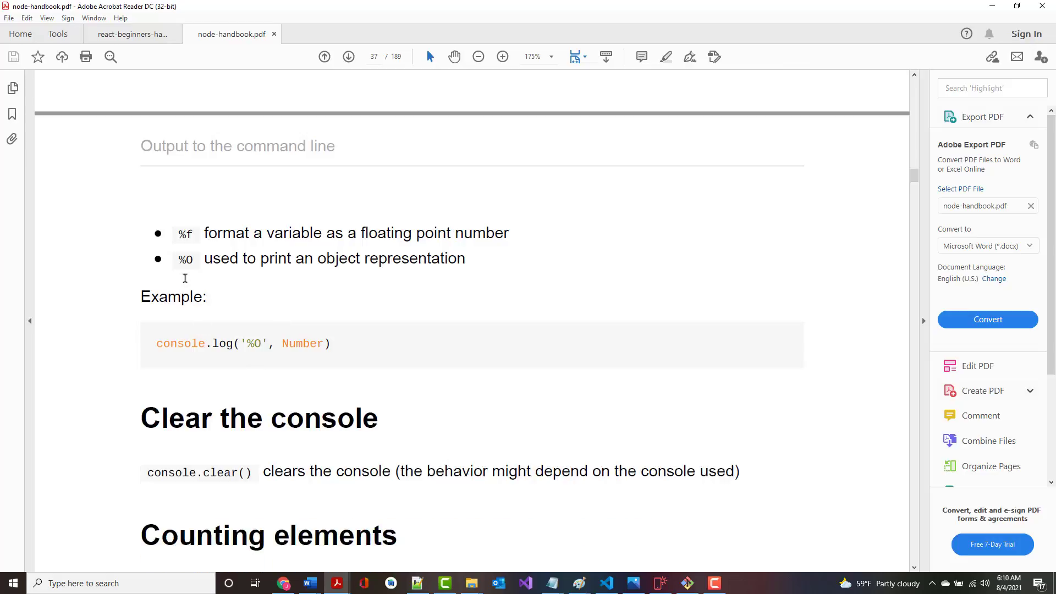
{"action": "mouse_move", "coordinate": [255, 297]}
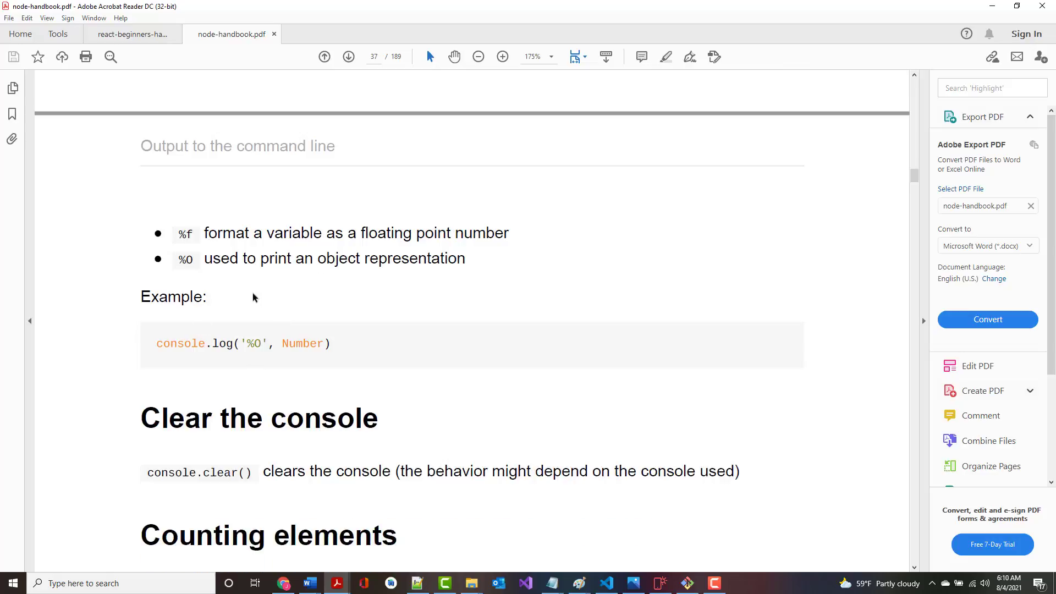
{"action": "scroll", "scroll_direction": "down", "scroll_amount": 3}
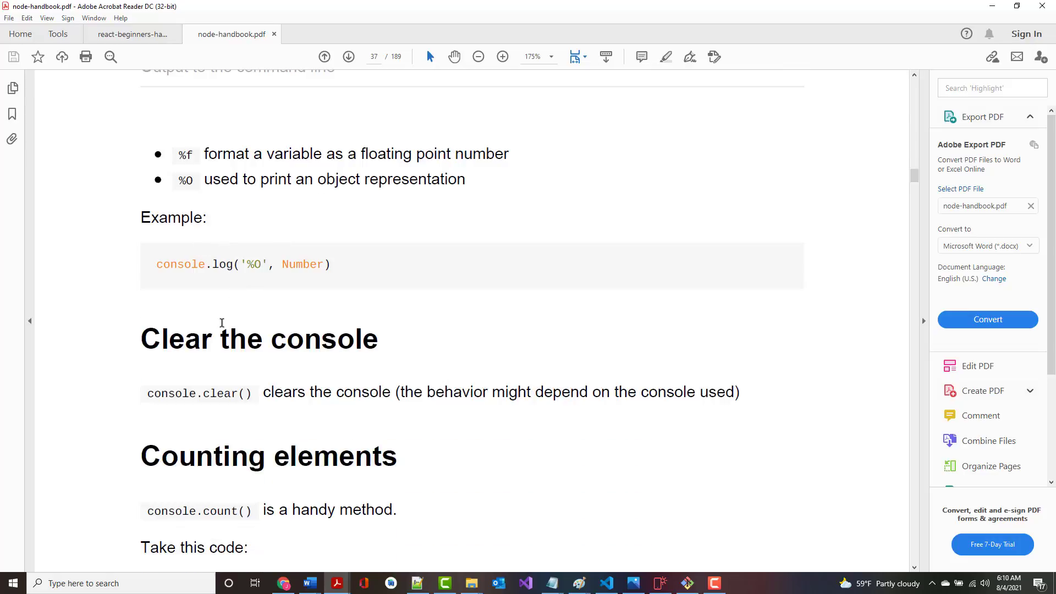
{"action": "scroll", "scroll_direction": "down", "scroll_amount": 3}
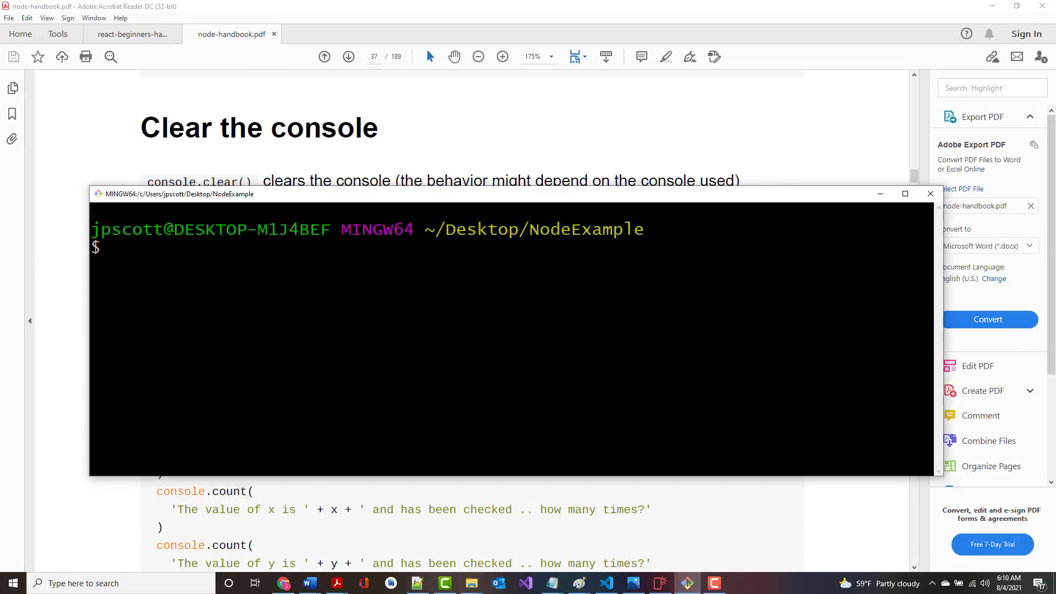
- Try console.clear() directly in Git Bash, cancel the failed command, and clear the terminal
{"action": "type", "text": "consol"}
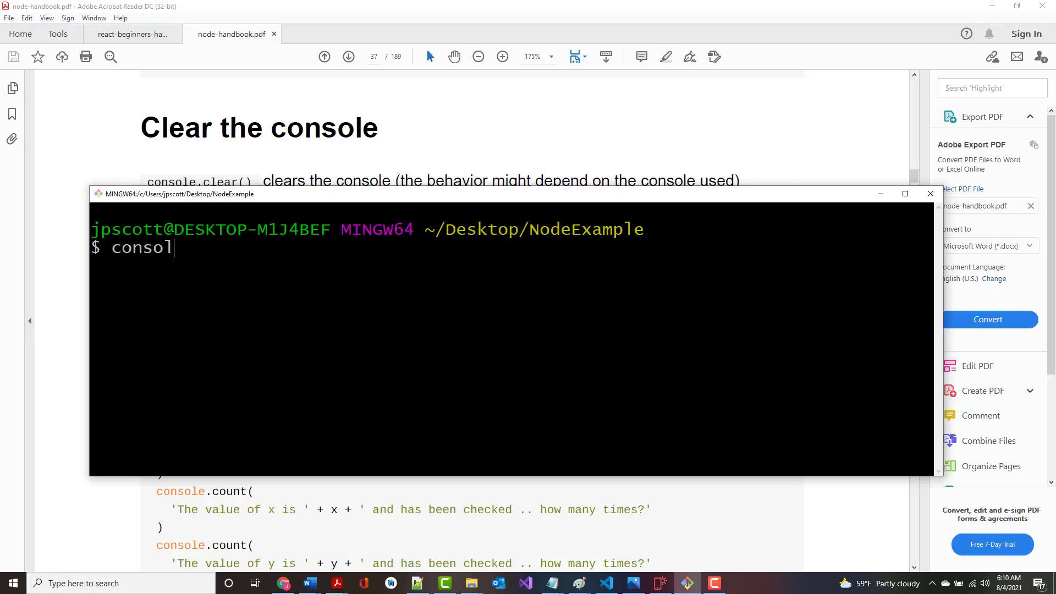
{"action": "type", "text": "e.clear()"}
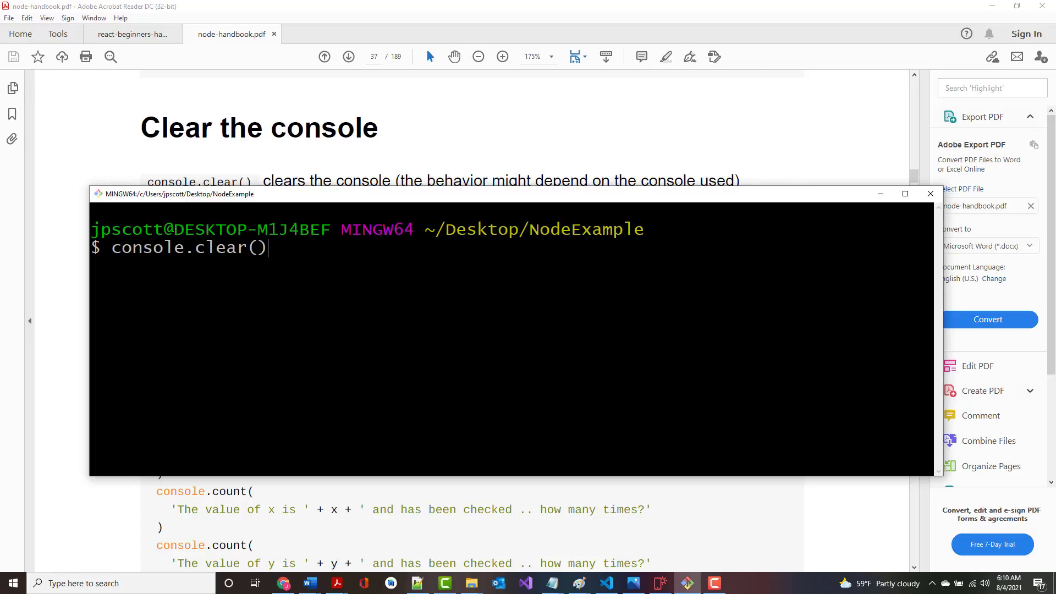
{"action": "key", "text": "enter"}
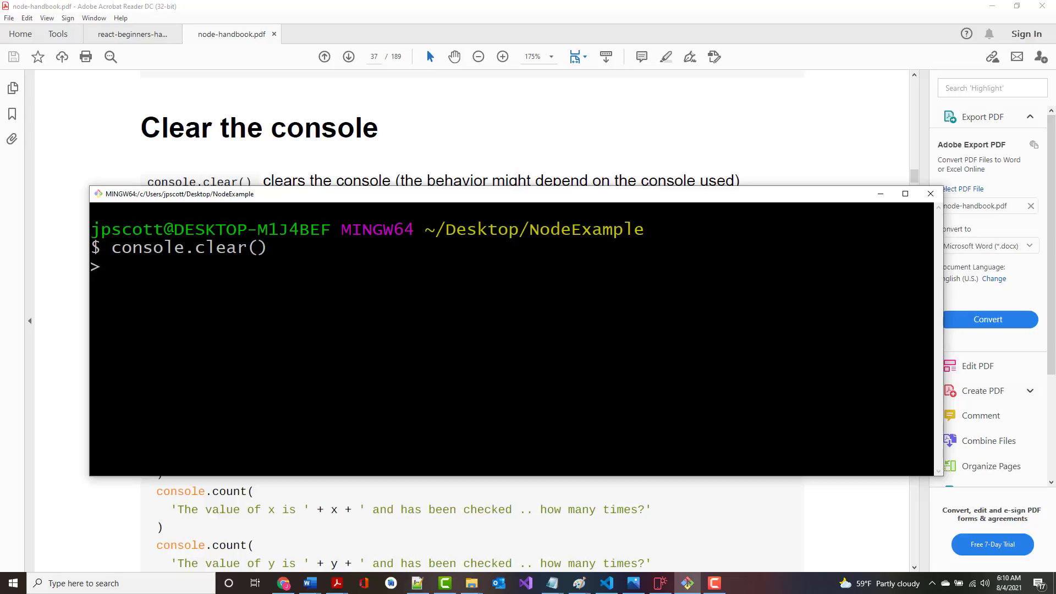
{"action": "key", "text": "ctrl+c"}
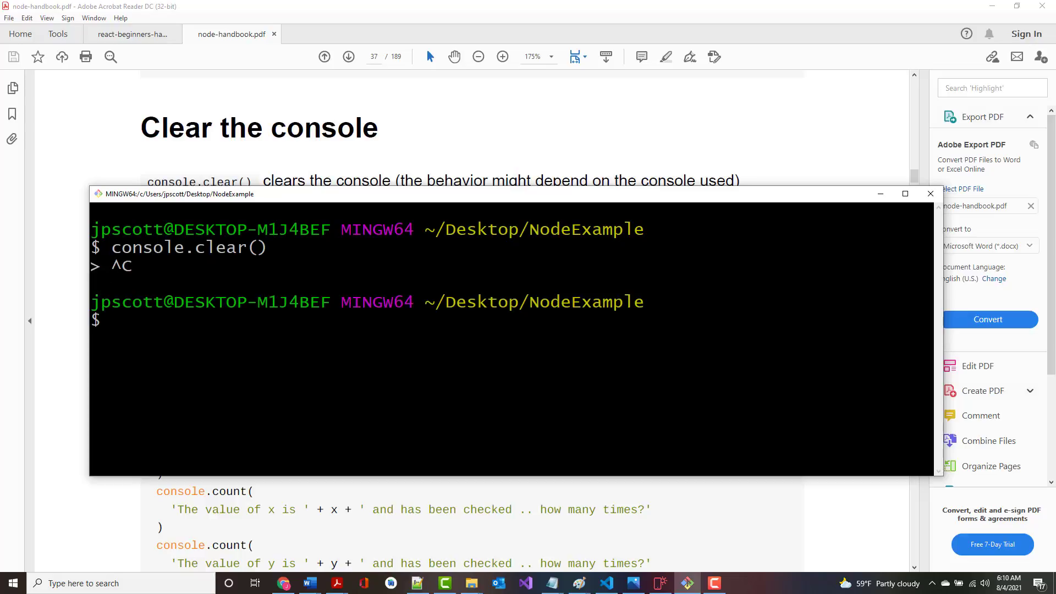
{"action": "type", "text": "console.clear"}
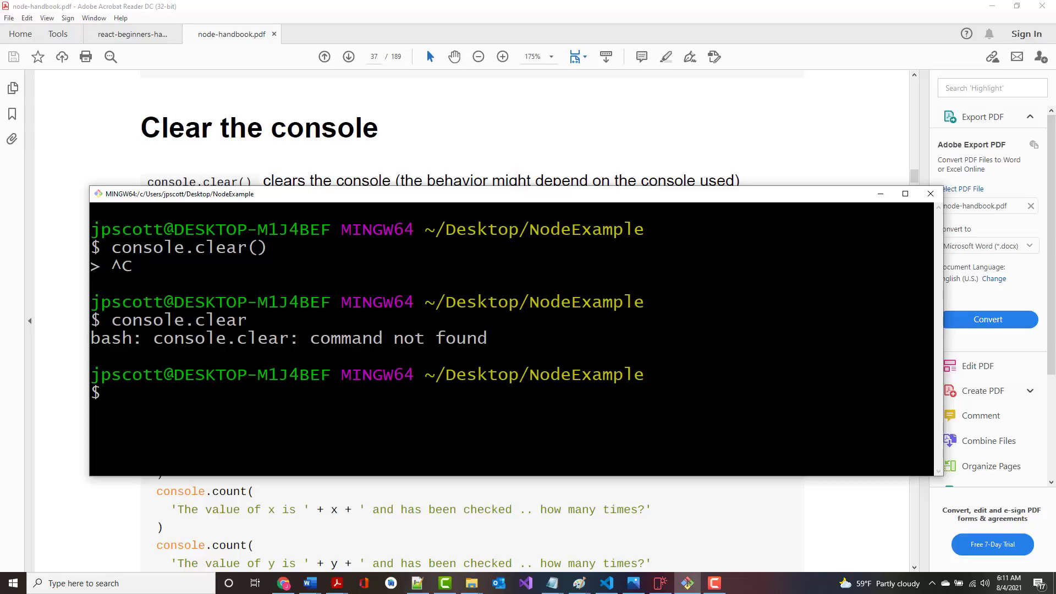
{"action": "type", "text": "c"}
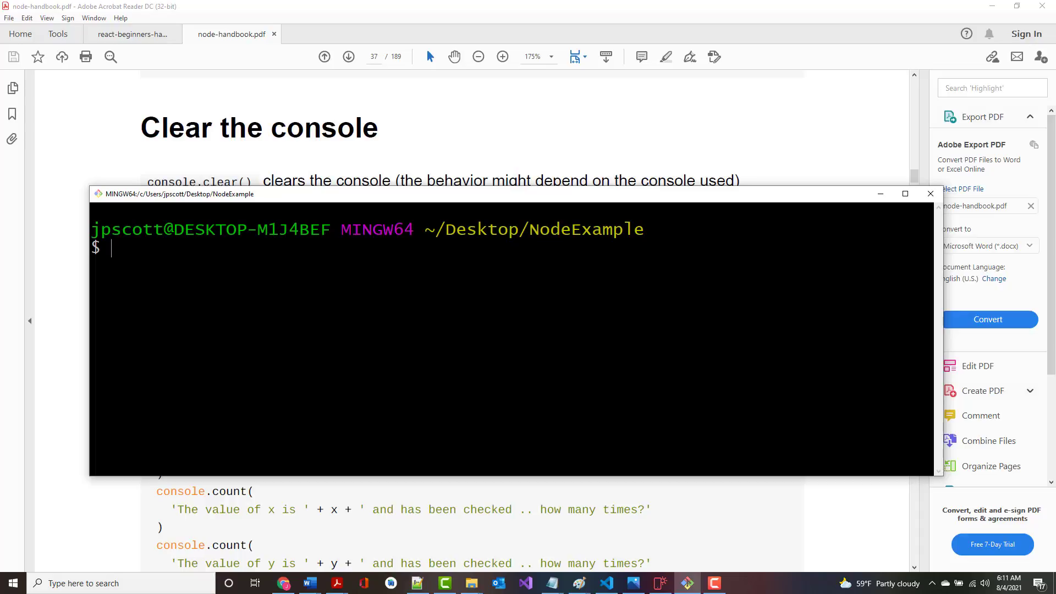
- Start the Node REPL, run console.clear() inside it, and minimise Git Bash
{"action": "type", "text": "node"}
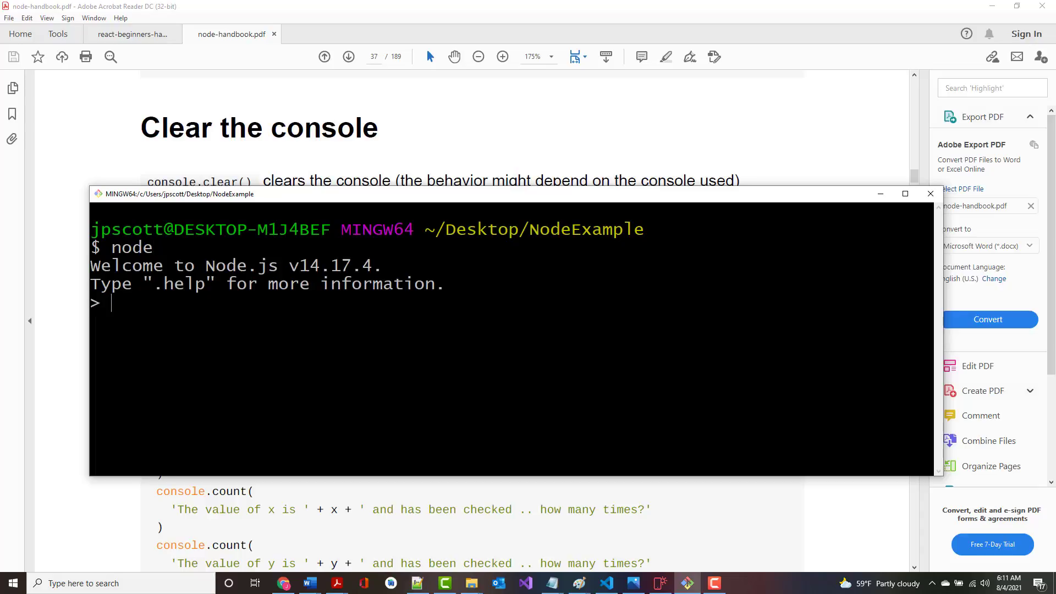
{"action": "type", "text": "console"}
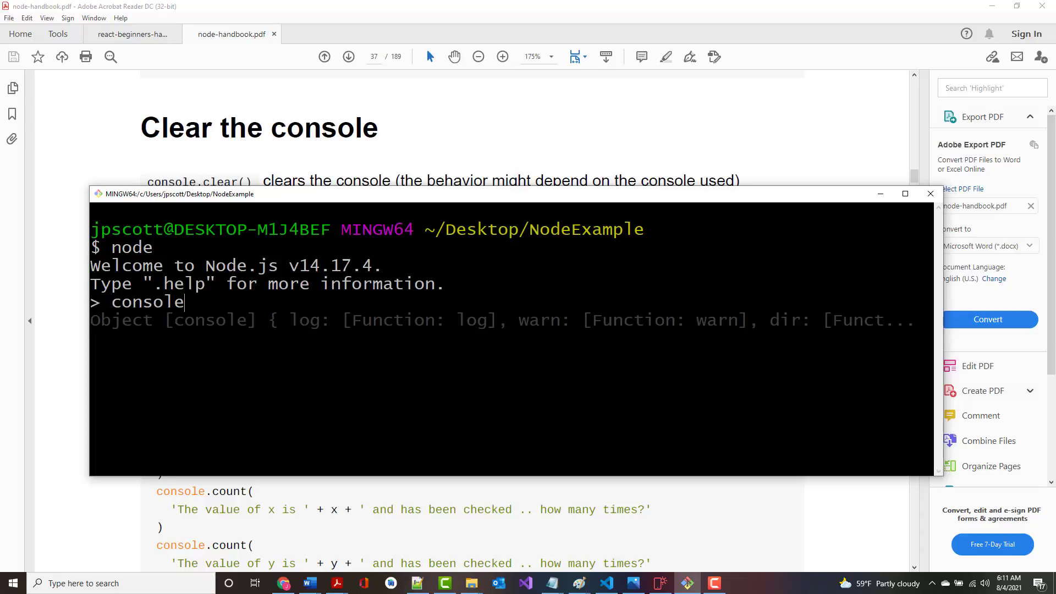
{"action": "type", "text": ".clear()"}
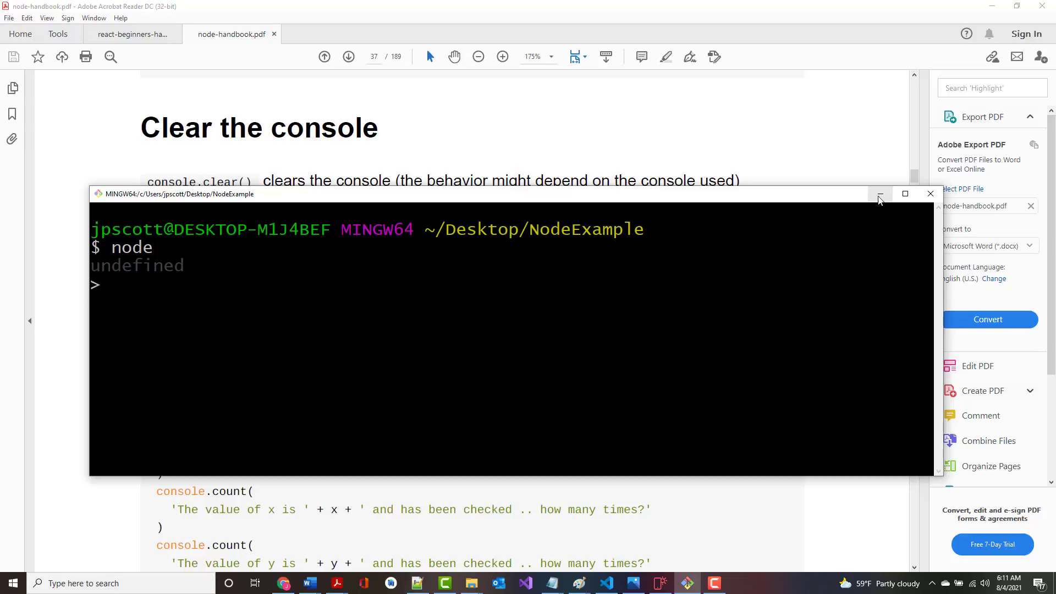
{"action": "left_click", "coordinate": [879, 195]}
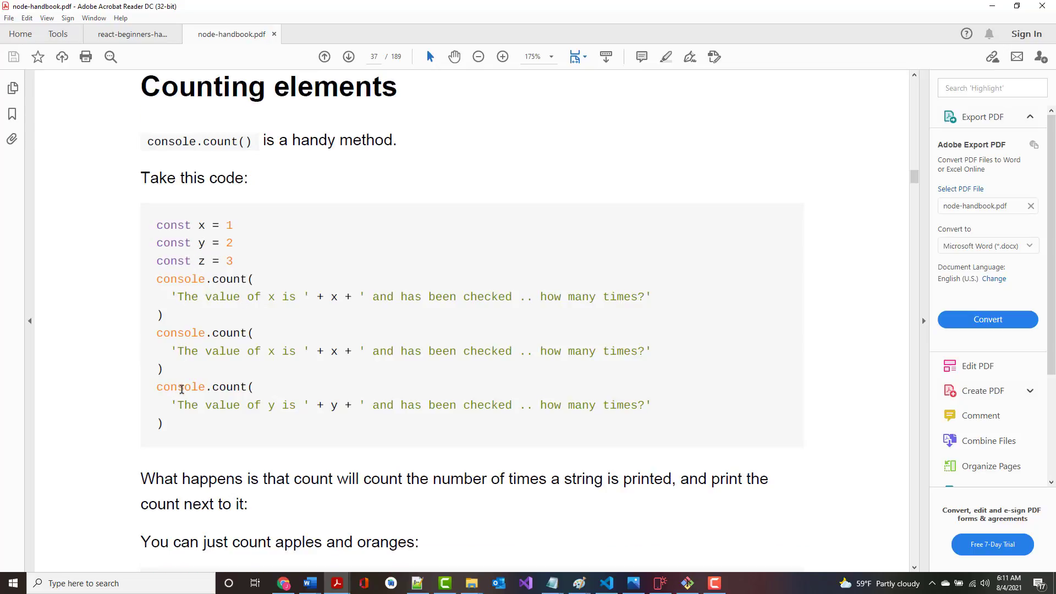
{"action": "scroll", "scroll_direction": "down", "scroll_amount": 3}
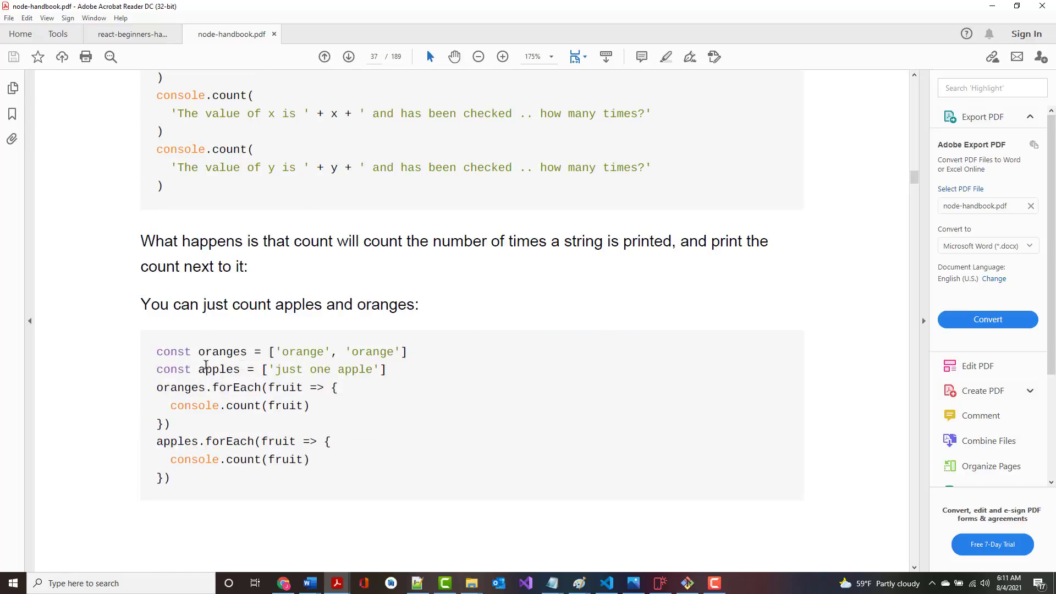
{"action": "scroll", "scroll_direction": "down", "scroll_amount": 3}
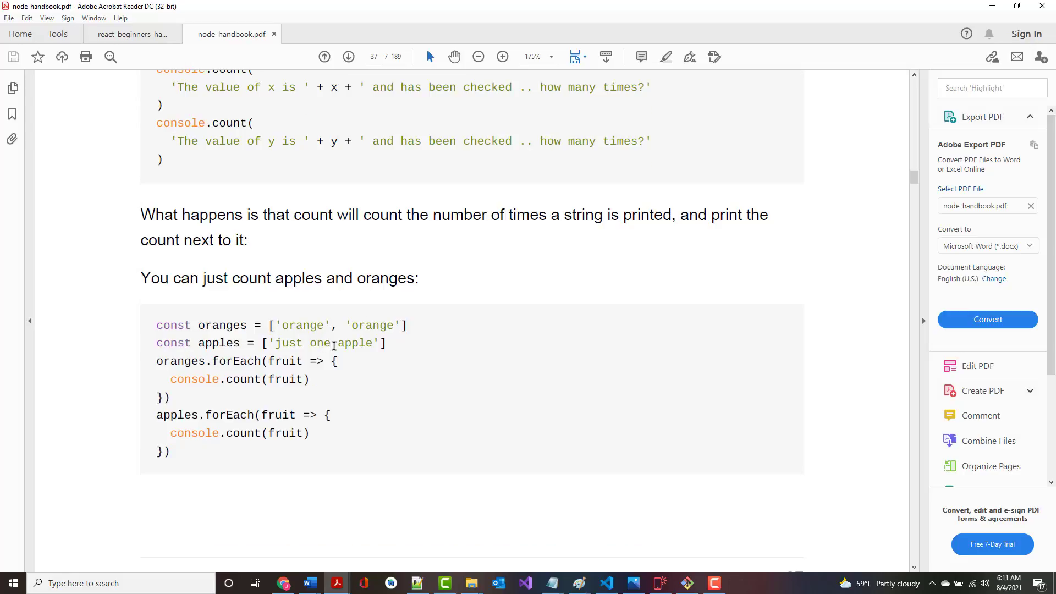
{"action": "scroll", "scroll_direction": "down", "scroll_amount": 3}
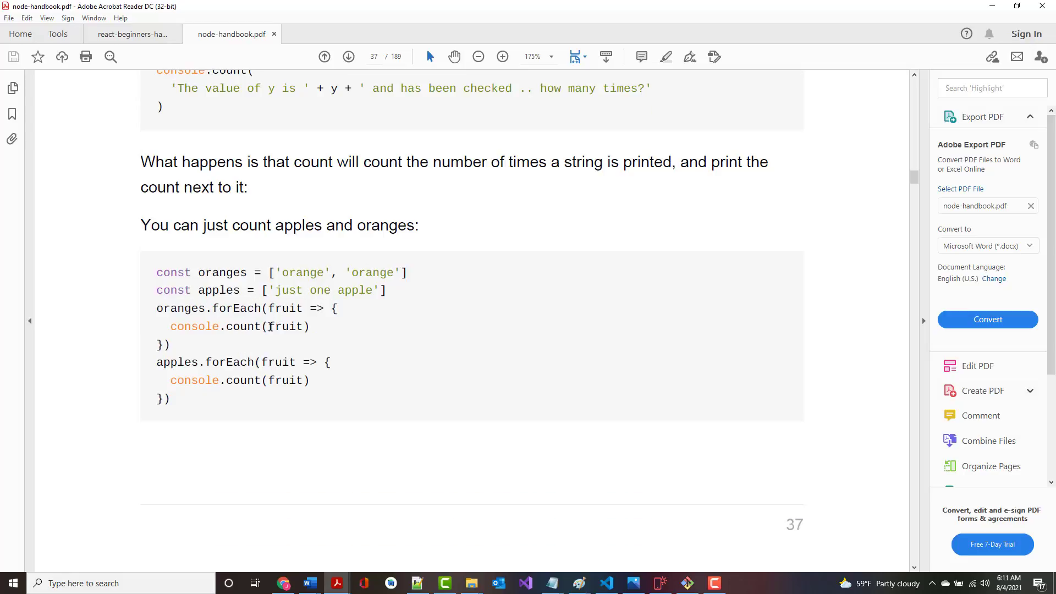
{"action": "scroll", "scroll_direction": "down", "scroll_amount": 3}
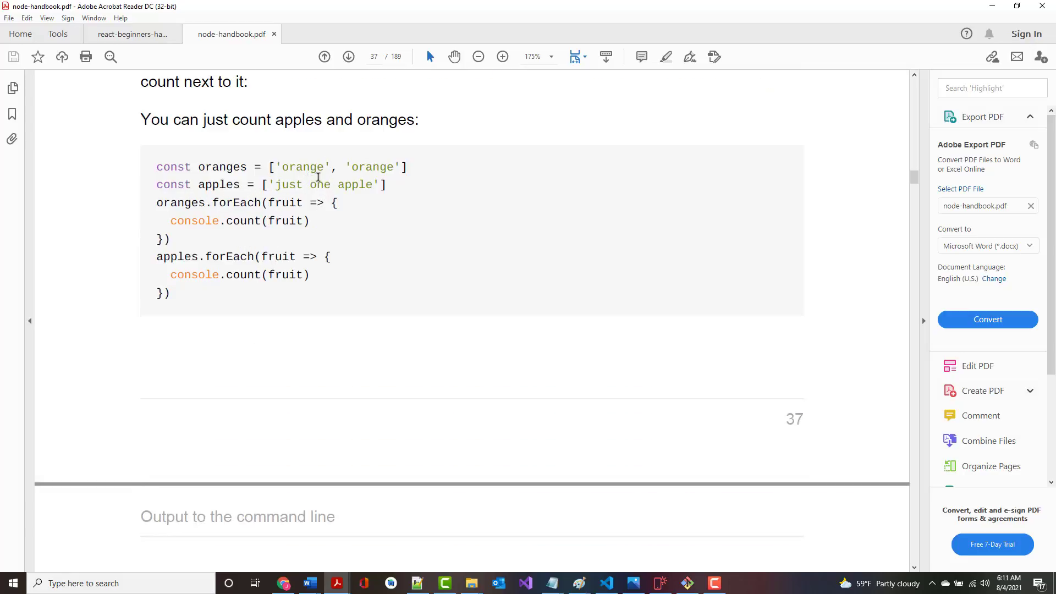
{"action": "scroll", "scroll_direction": "down", "scroll_amount": 3}
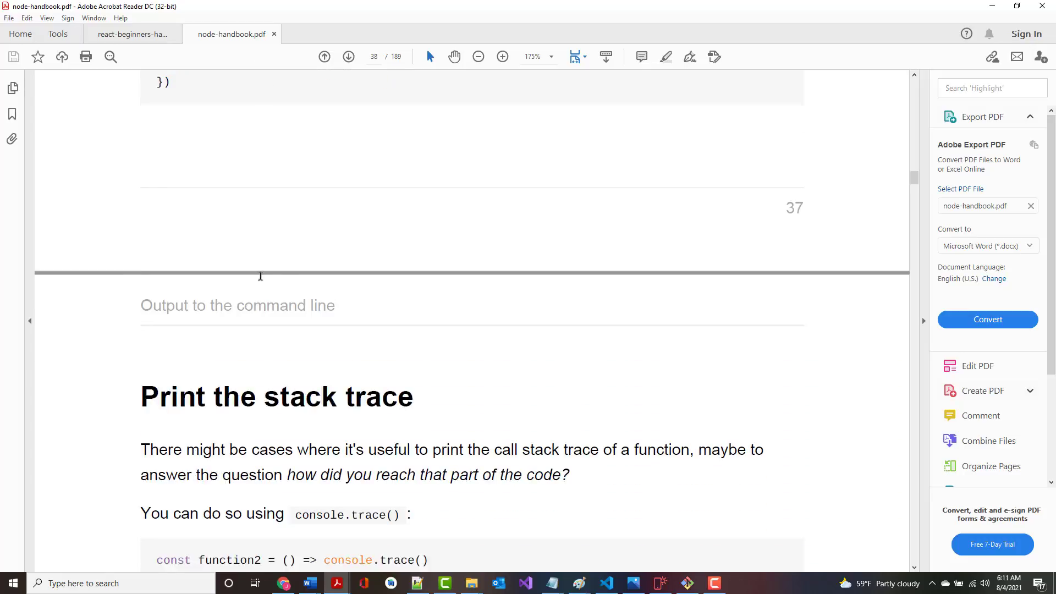
{"action": "scroll", "scroll_direction": "down", "scroll_amount": 3}
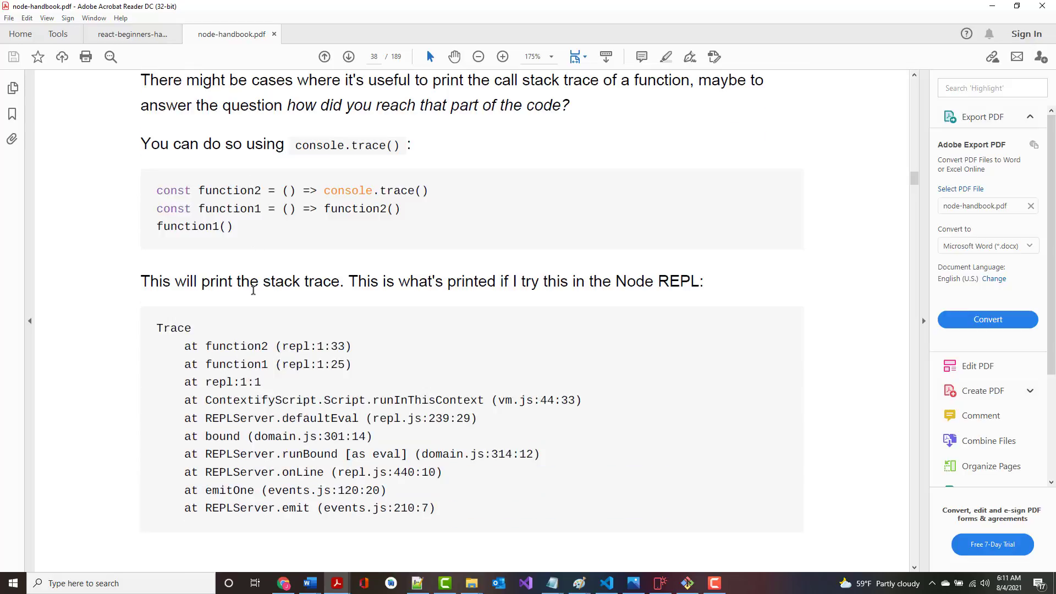
{"action": "scroll", "scroll_direction": "down", "scroll_amount": 3}
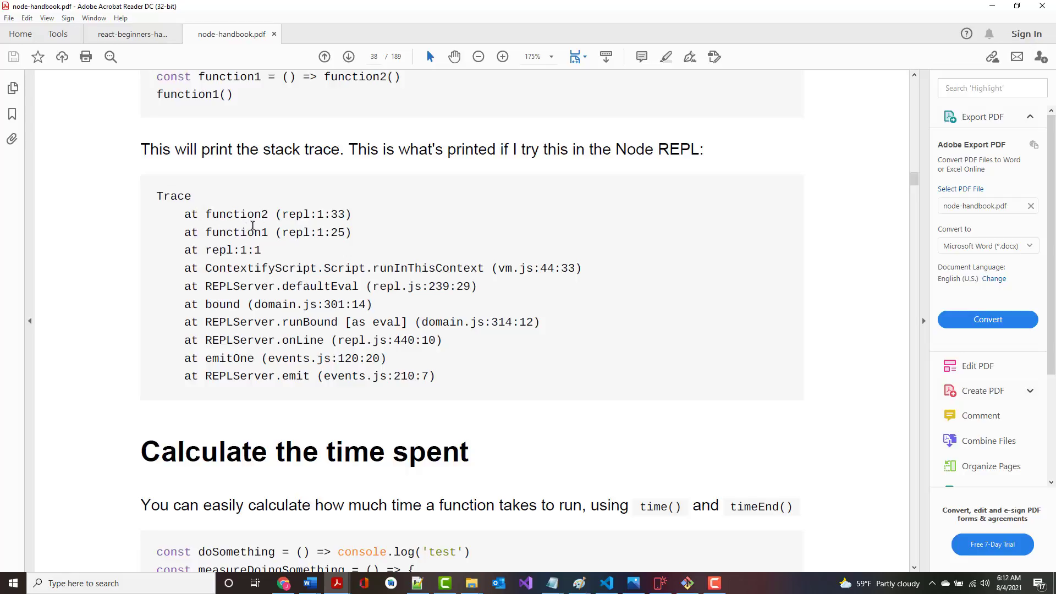
{"action": "mouse_move", "coordinate": [226, 279]}
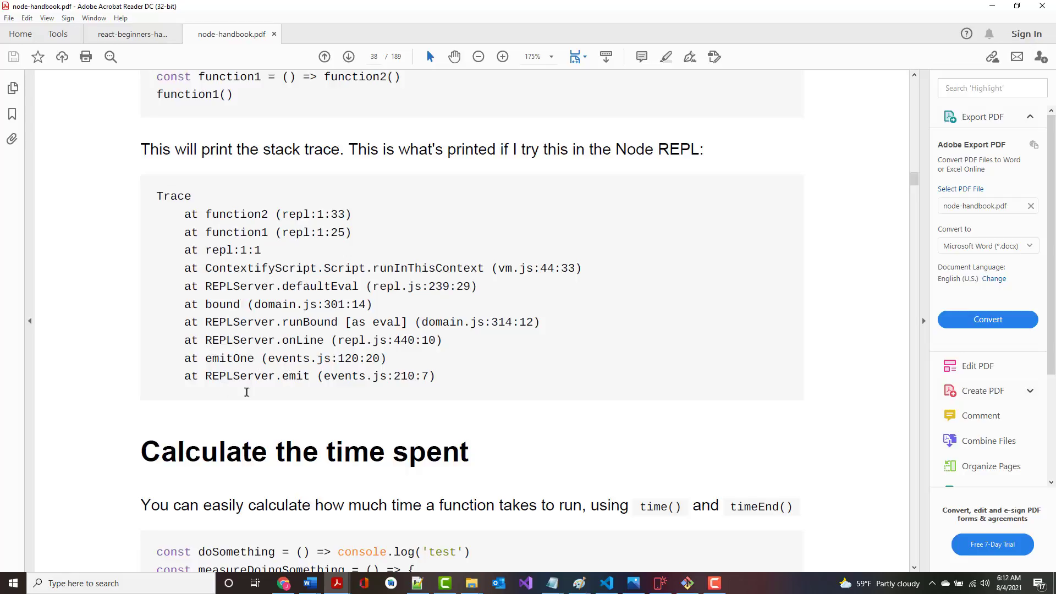
{"action": "mouse_move", "coordinate": [235, 283]}
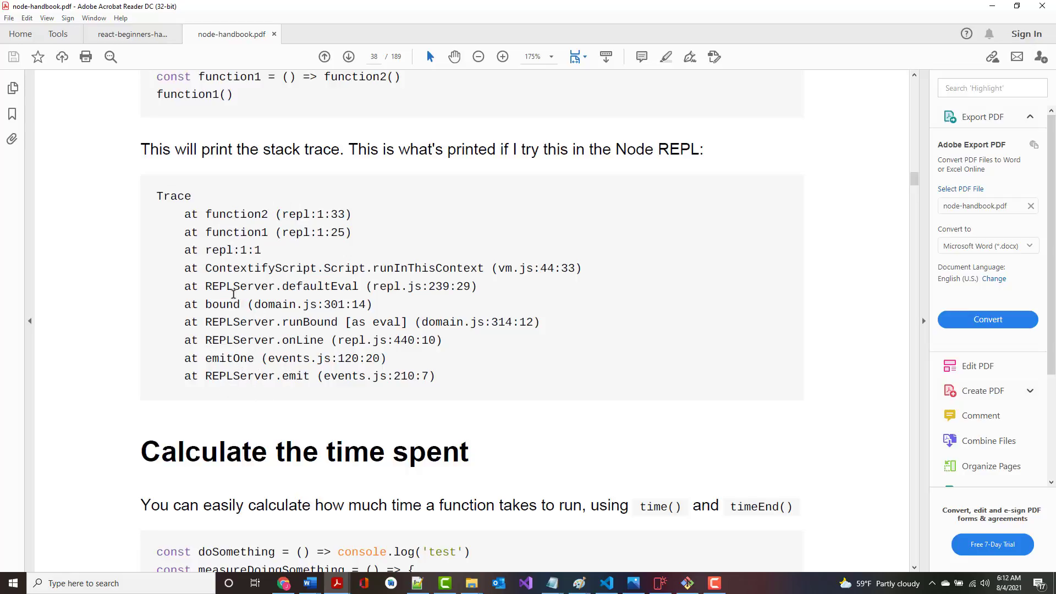
{"action": "mouse_move", "coordinate": [246, 320]}
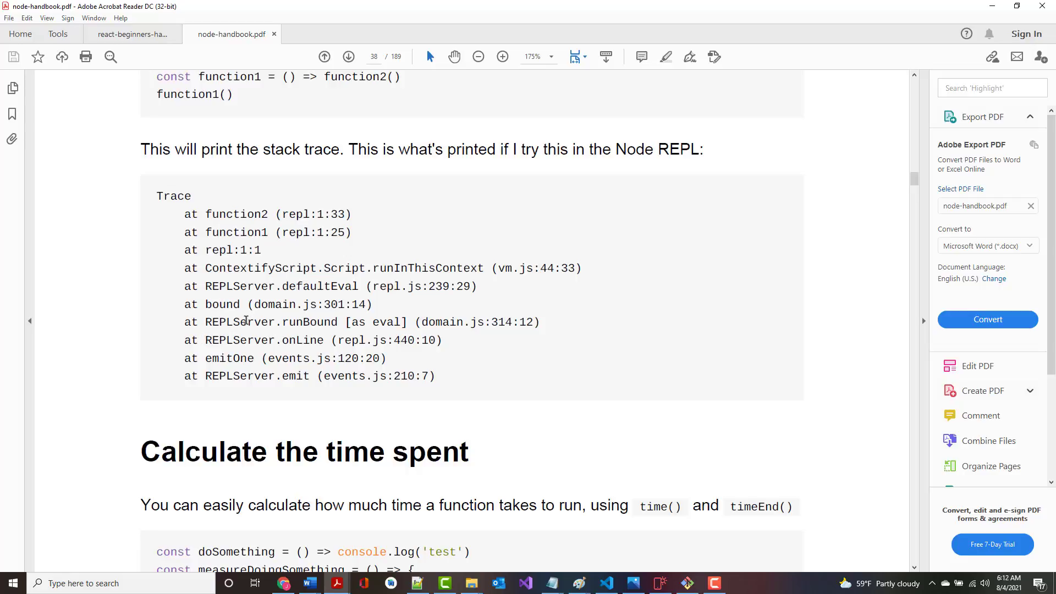
{"action": "mouse_move", "coordinate": [253, 205]}
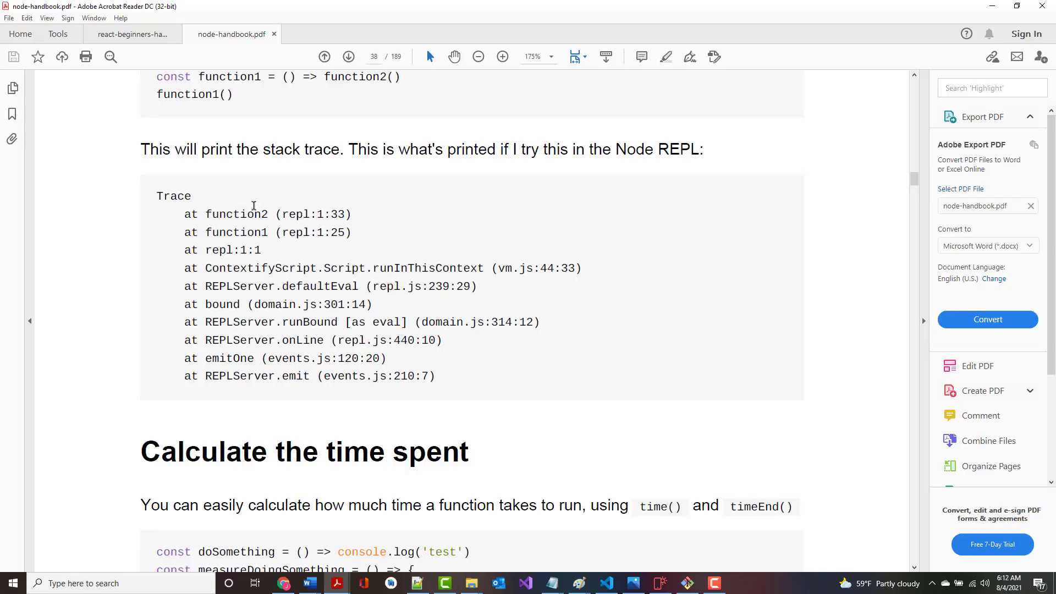
{"action": "mouse_move", "coordinate": [236, 236]}
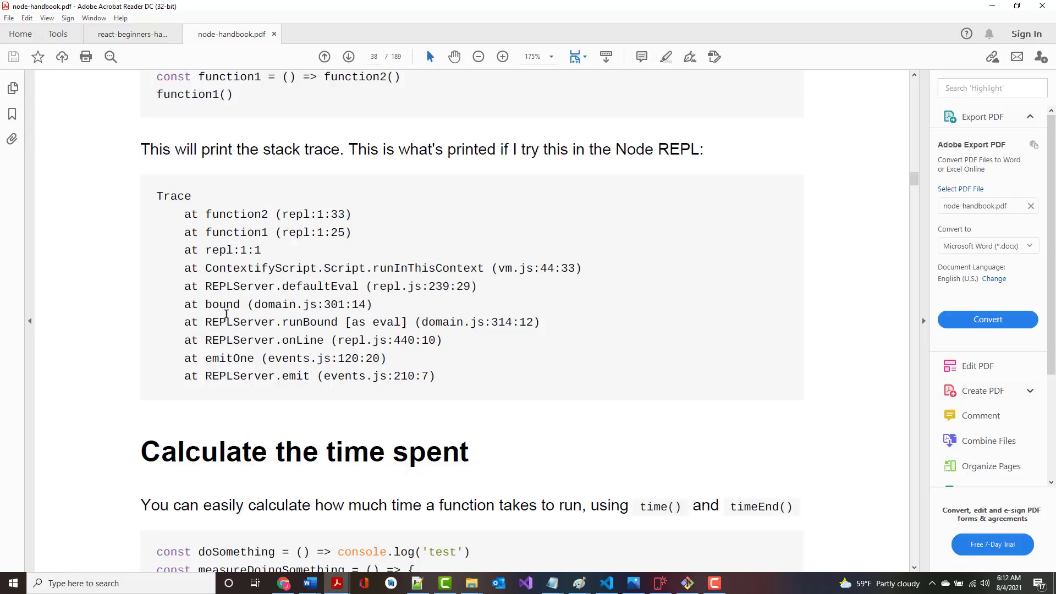
- Scroll past the console.time() example to page 38's 'stdout and stderr' section
{"action": "scroll", "scroll_direction": "down", "scroll_amount": 3}
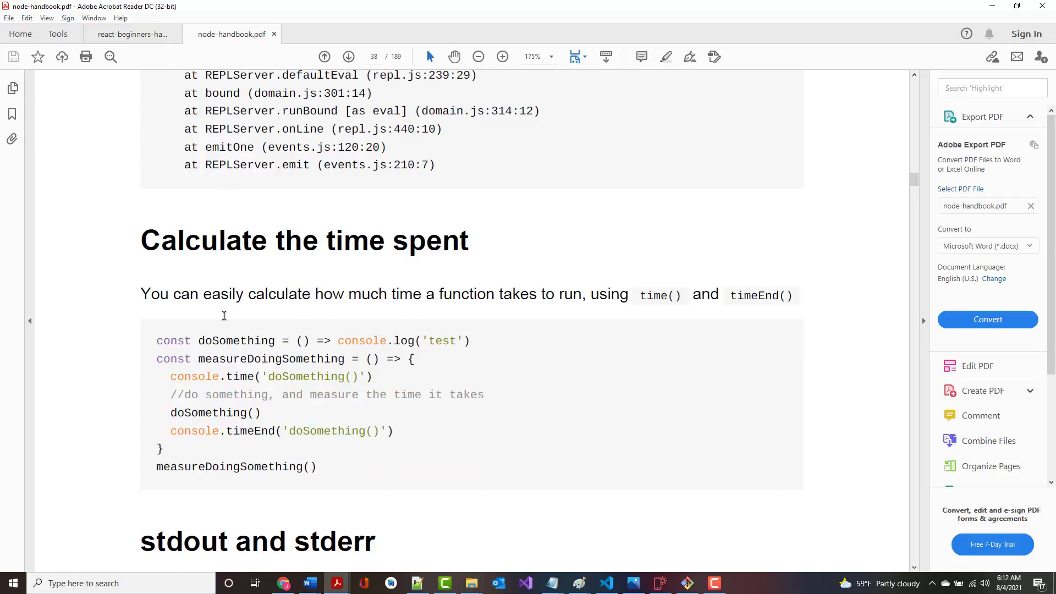
{"action": "scroll", "scroll_direction": "down", "scroll_amount": 3}
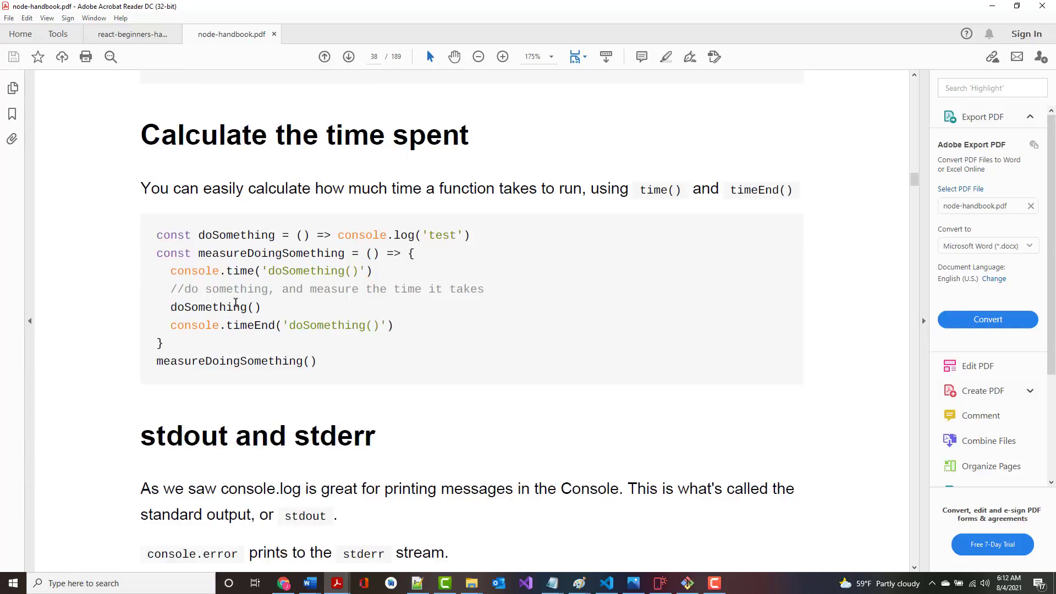
{"action": "scroll", "scroll_direction": "down", "scroll_amount": 3}
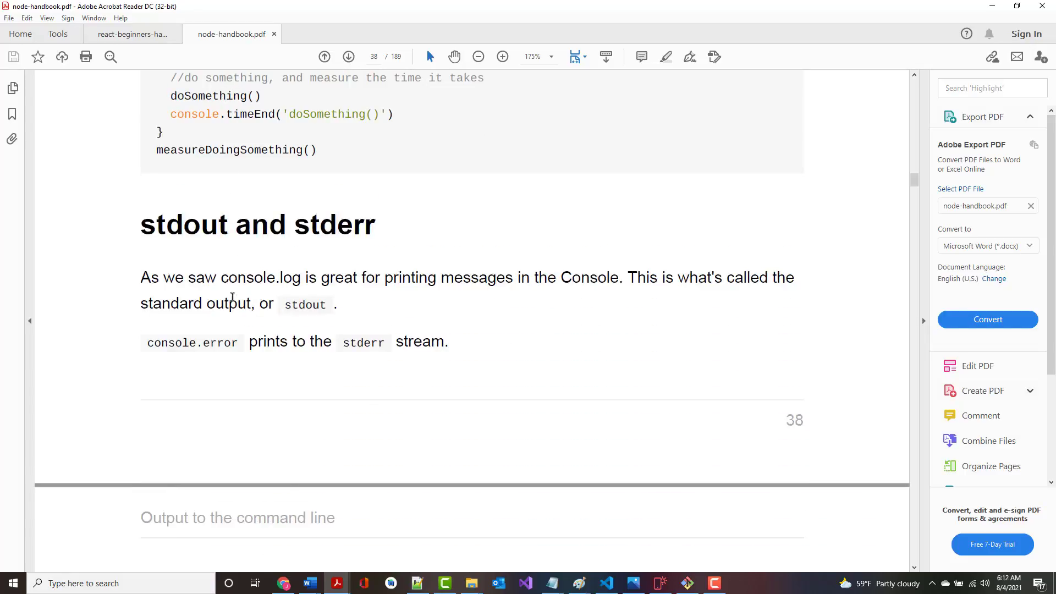
{"action": "scroll", "scroll_direction": "down", "scroll_amount": 3}
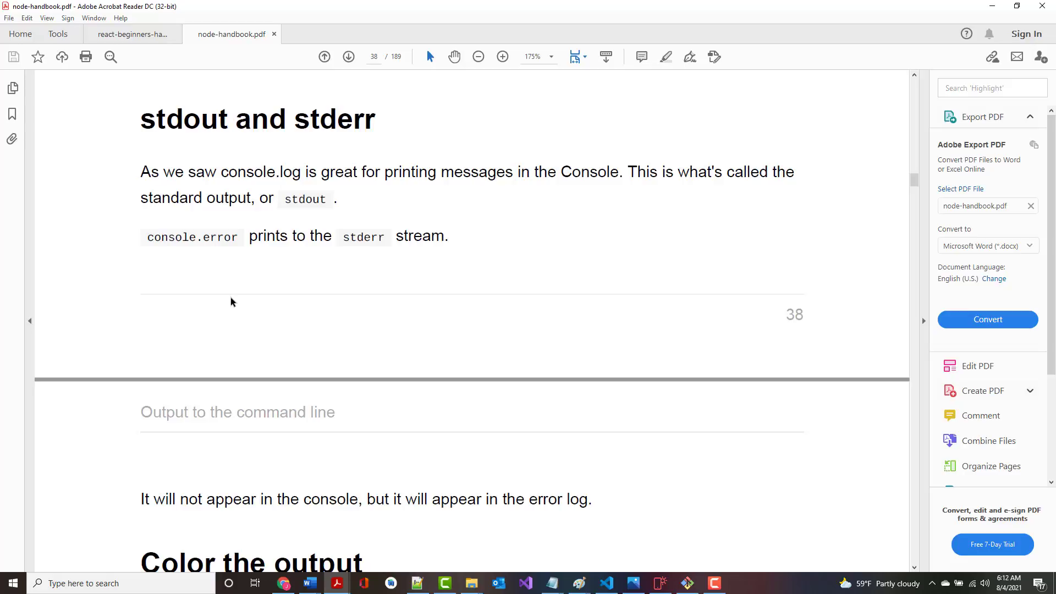
{"action": "mouse_move", "coordinate": [642, 549]}
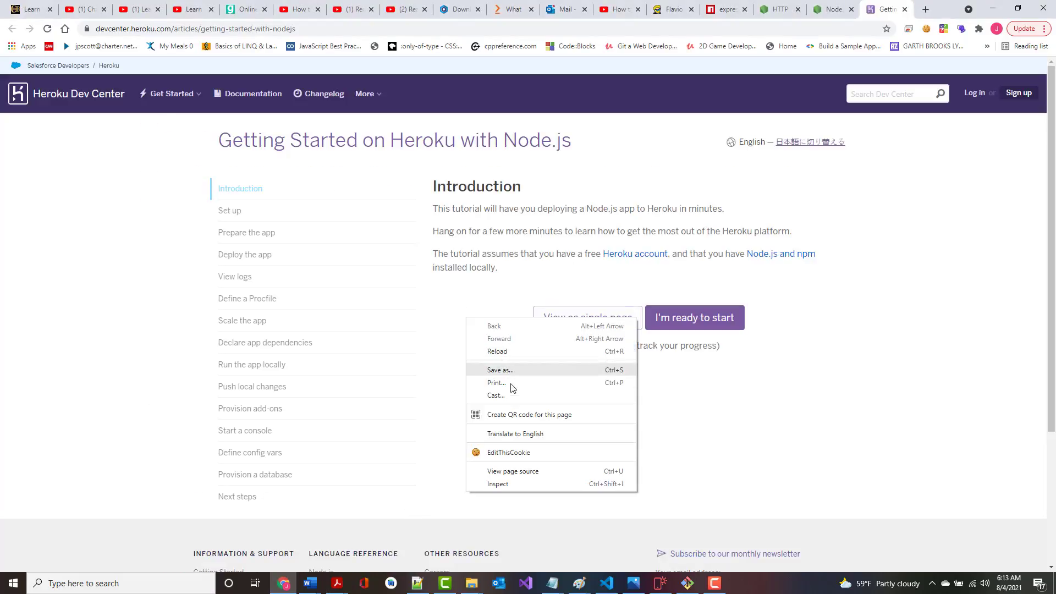
- Open Chrome DevTools on the Heroku Node.js page and run console.clear() in the Console
{"action": "left_click", "coordinate": [497, 483]}
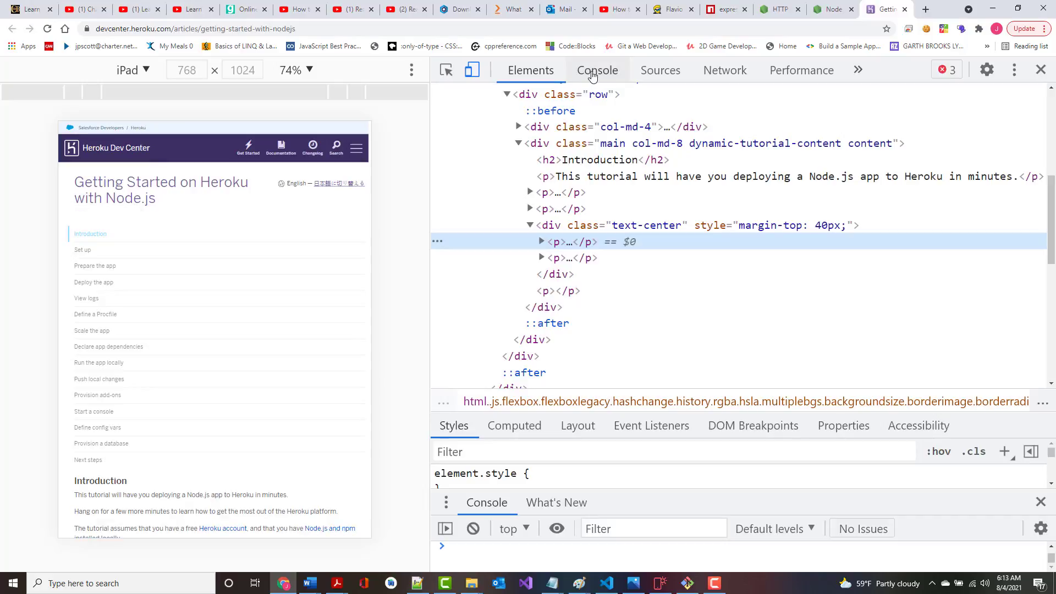
{"action": "left_click", "coordinate": [596, 70]}
{"action": "type", "text": "console.clear"}
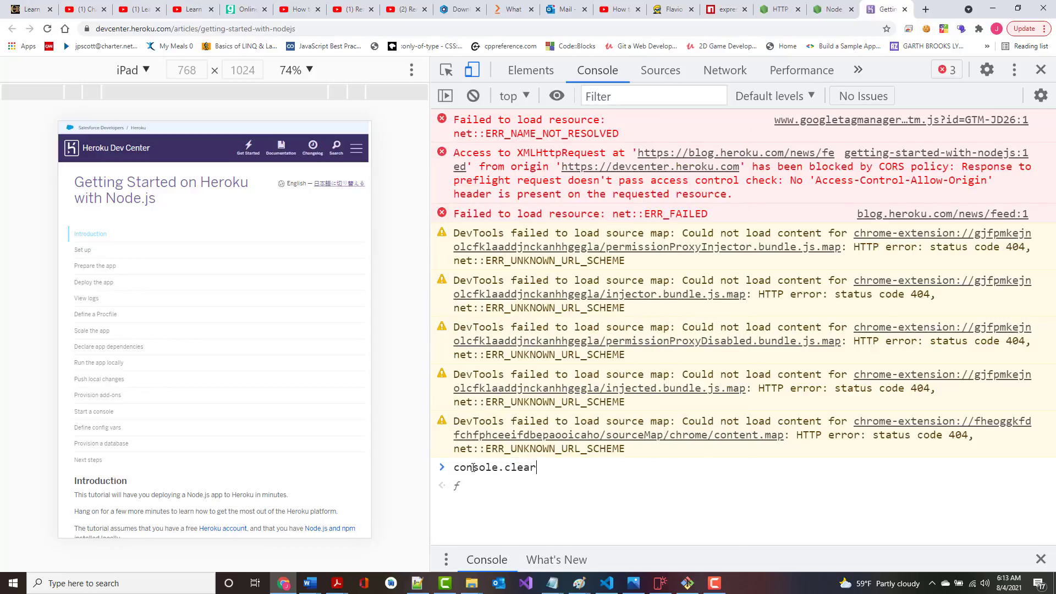
{"action": "key", "text": "Enter"}
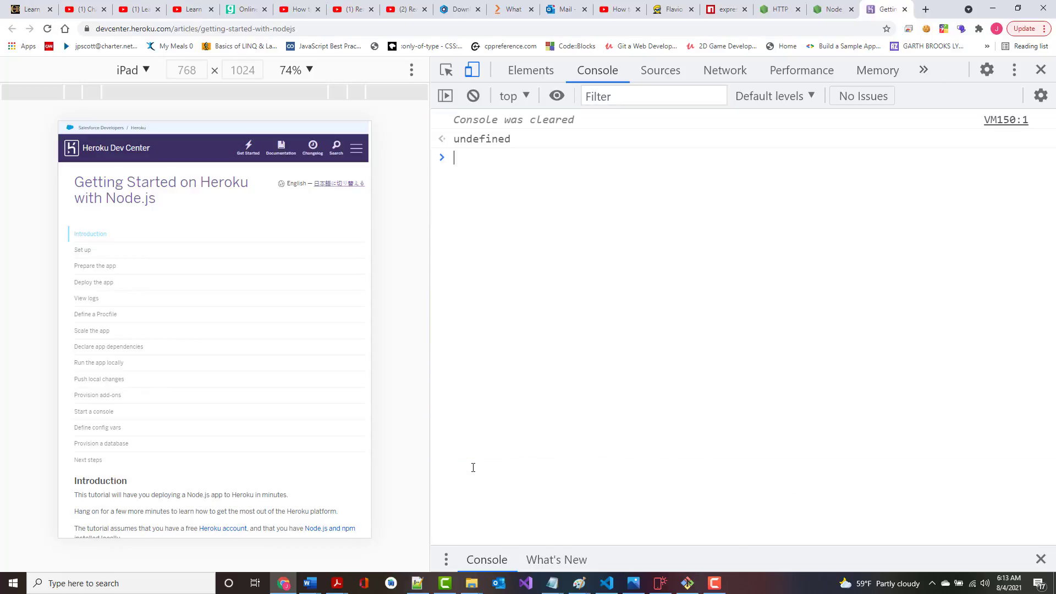
- Run console.log("Hello World"), then console.error("Hello World"), in the DevTools console
{"action": "type", "text": "console.log("}
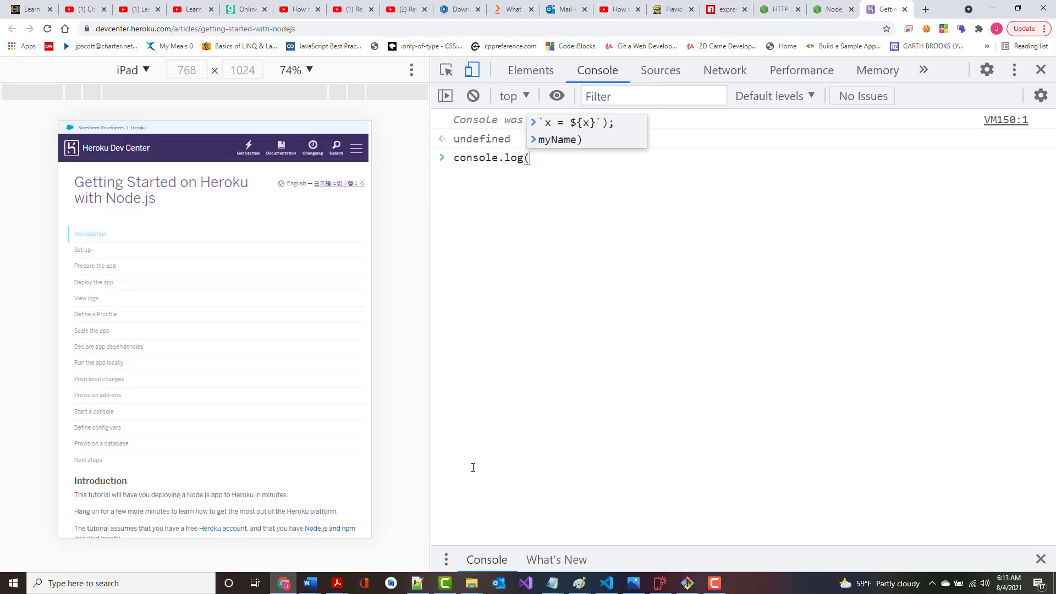
{"action": "type", "text": "\"Hell"}
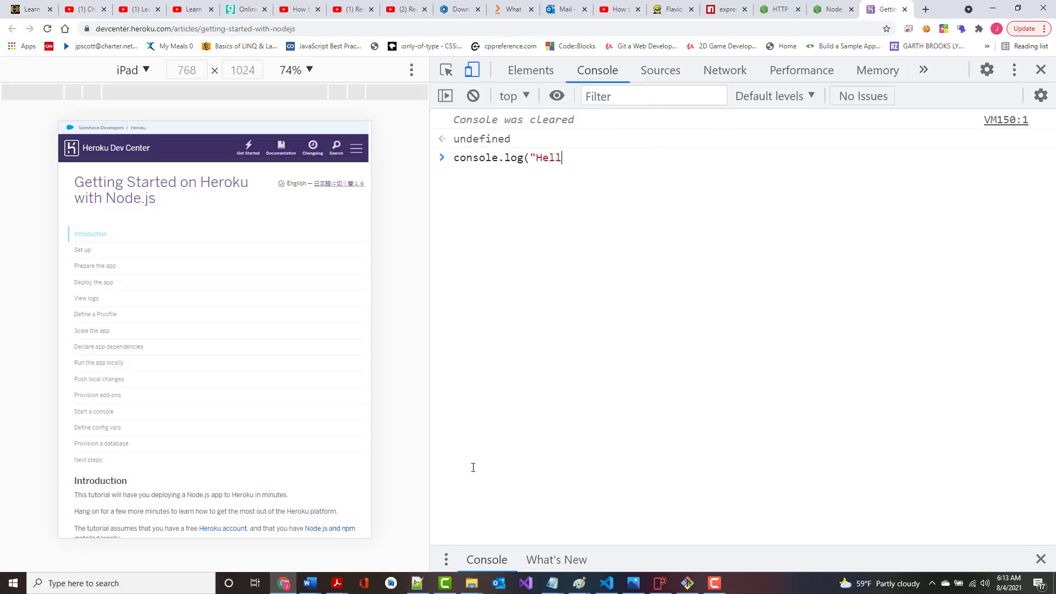
{"action": "type", "text": "o World\")"}
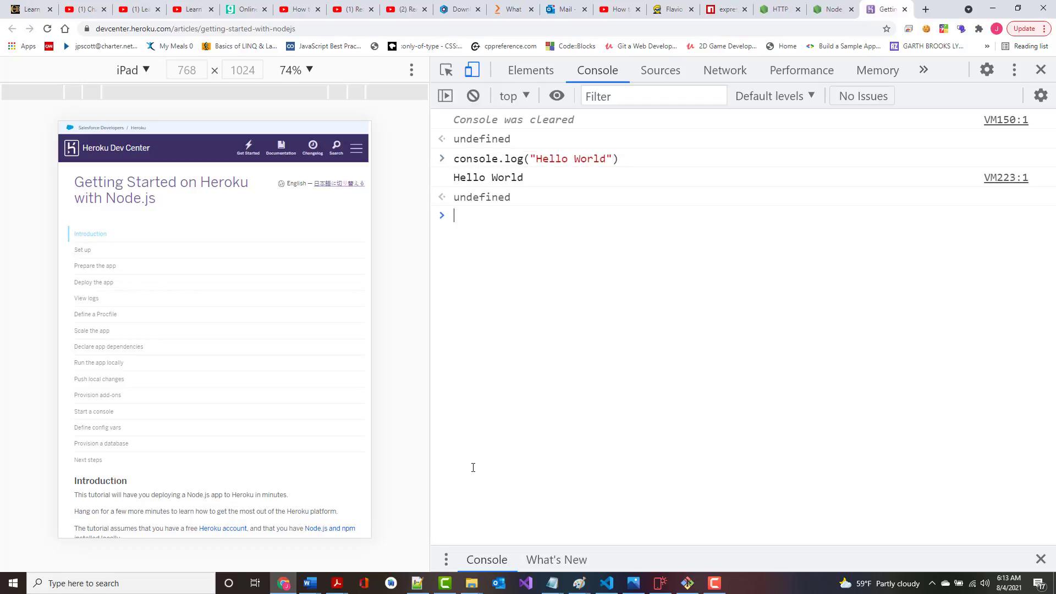
{"action": "type", "text": "console.log(\"Hello World\")"}
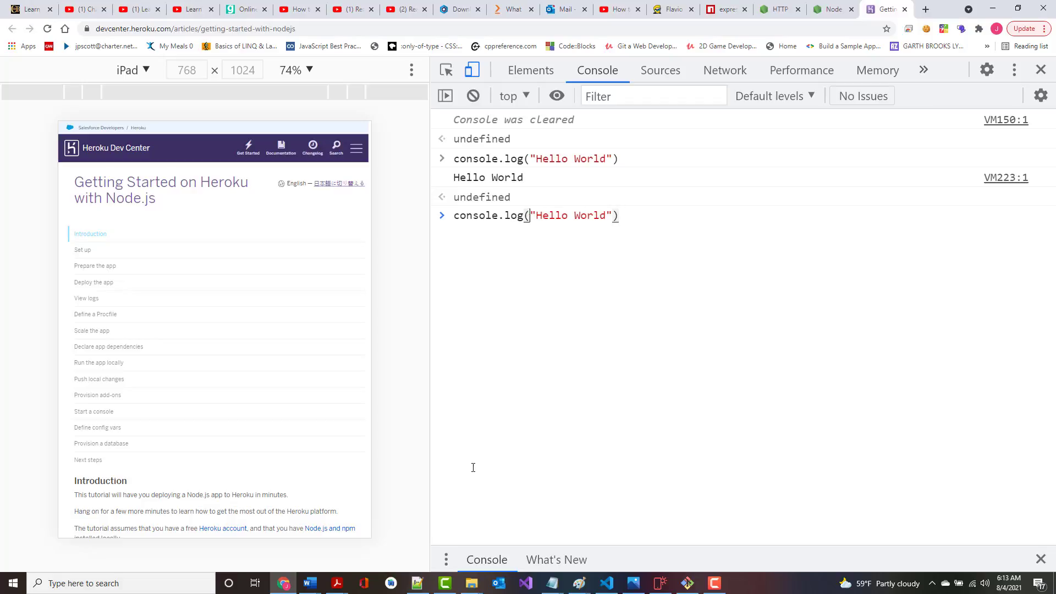
{"action": "type", "text": "e"}
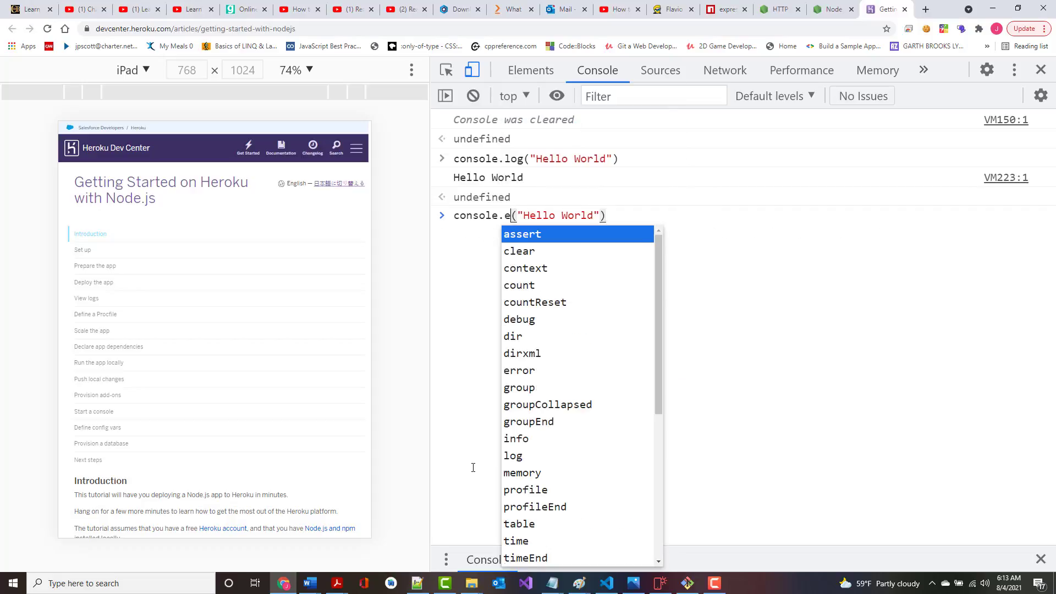
{"action": "type", "text": "rror"}
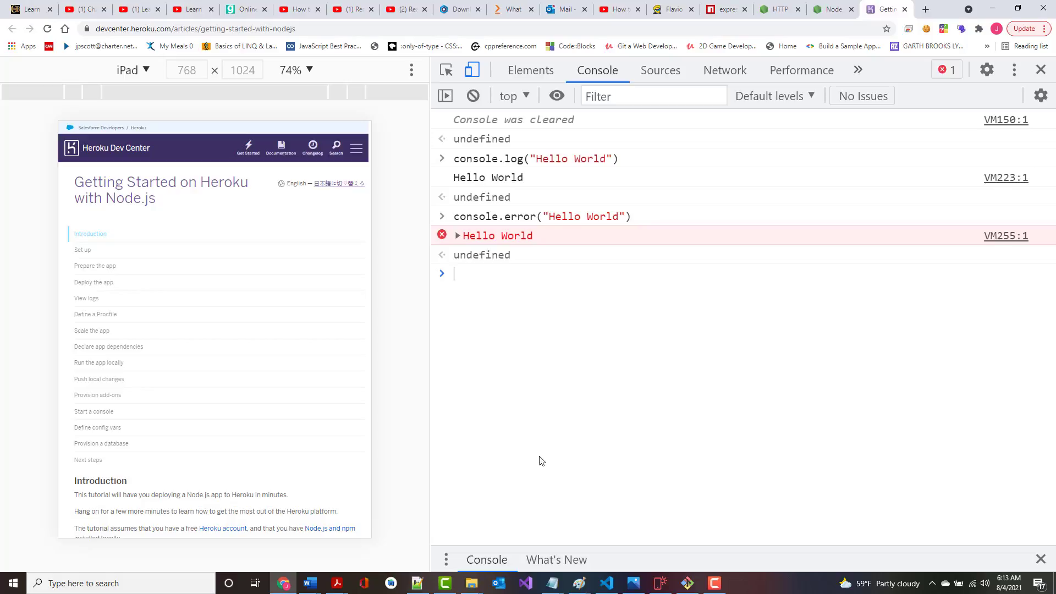
{"action": "mouse_move", "coordinate": [483, 179]}
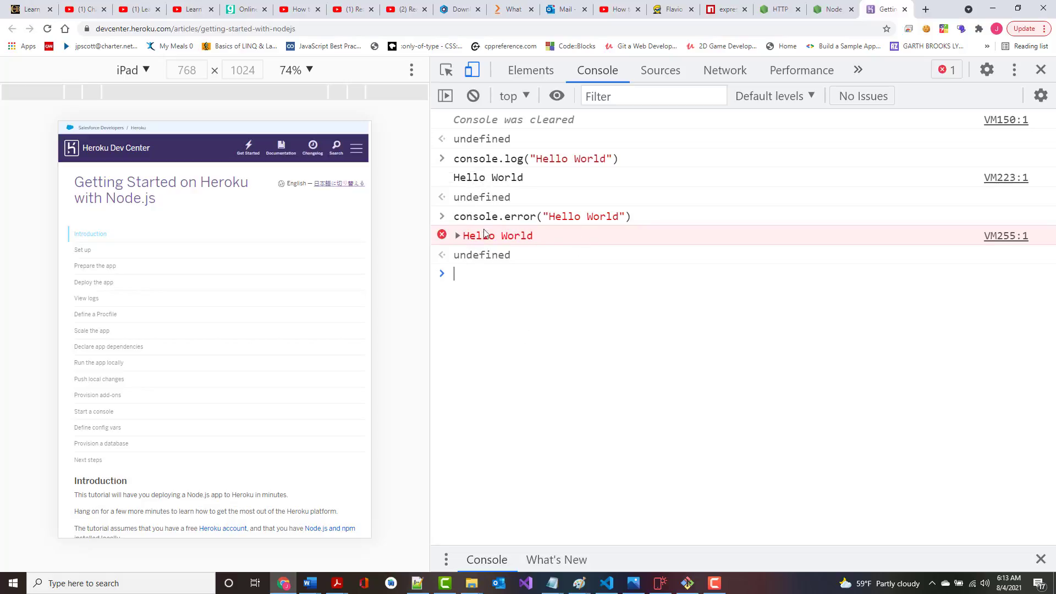
{"action": "mouse_move", "coordinate": [462, 237]}
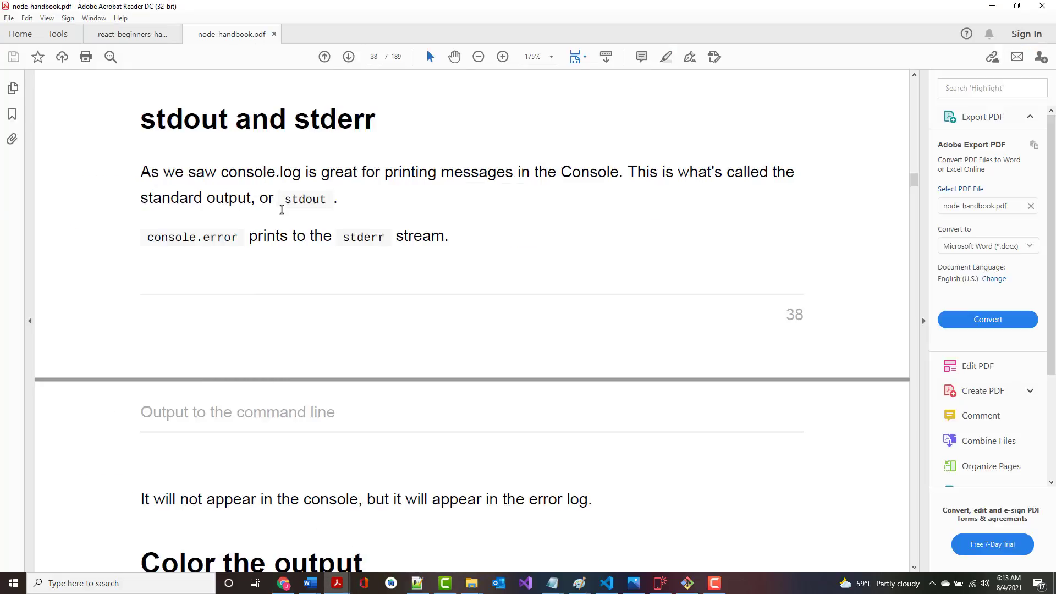
- Scroll past 'Color the output' and the Chalk example to page 41's readline example
{"action": "scroll", "scroll_direction": "down", "scroll_amount": 3}
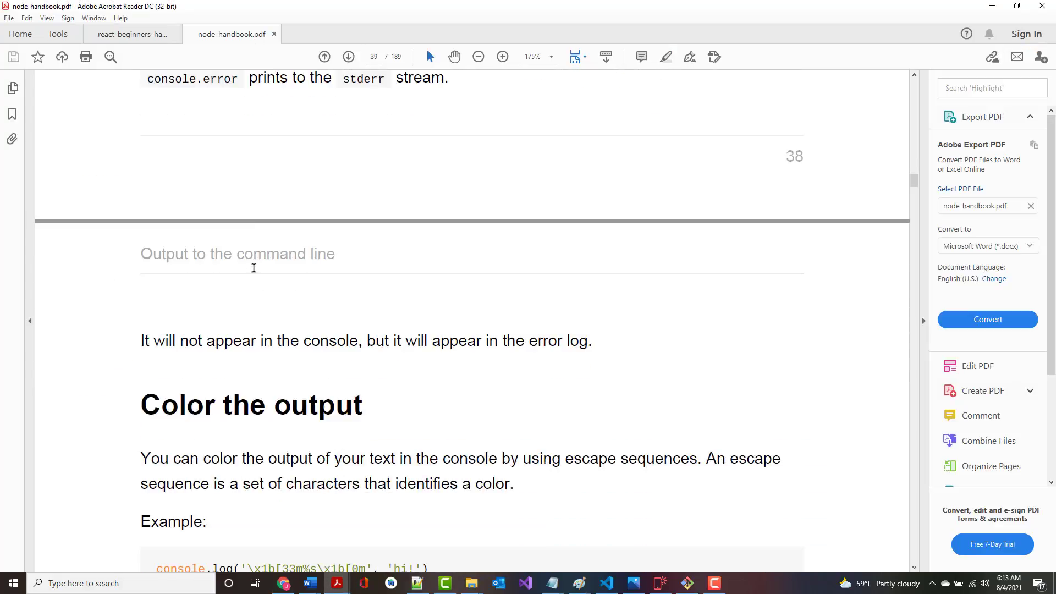
{"action": "scroll", "scroll_direction": "down", "scroll_amount": 3}
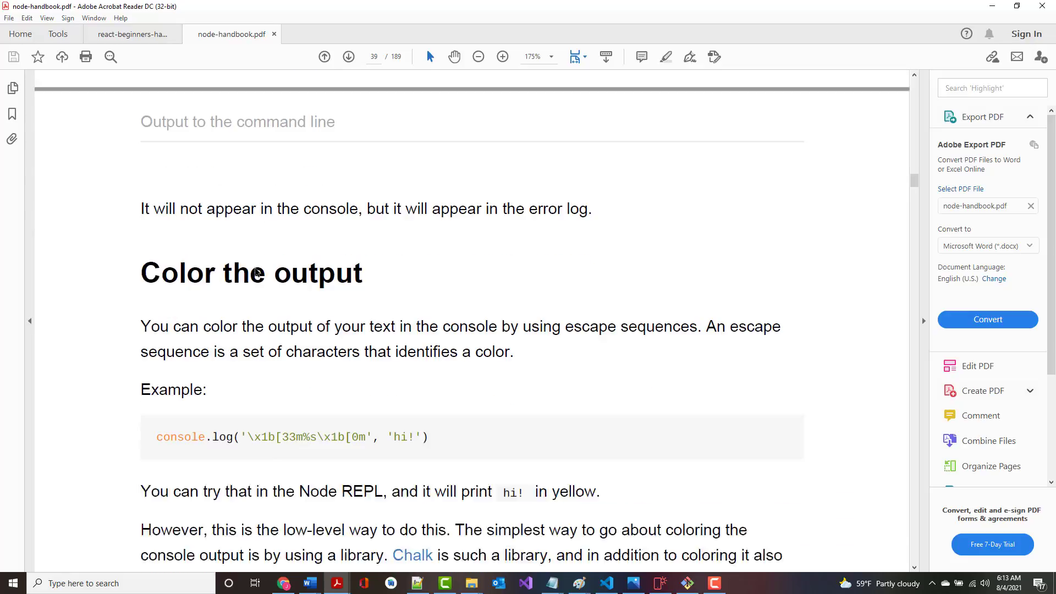
{"action": "scroll", "scroll_direction": "down", "scroll_amount": 3}
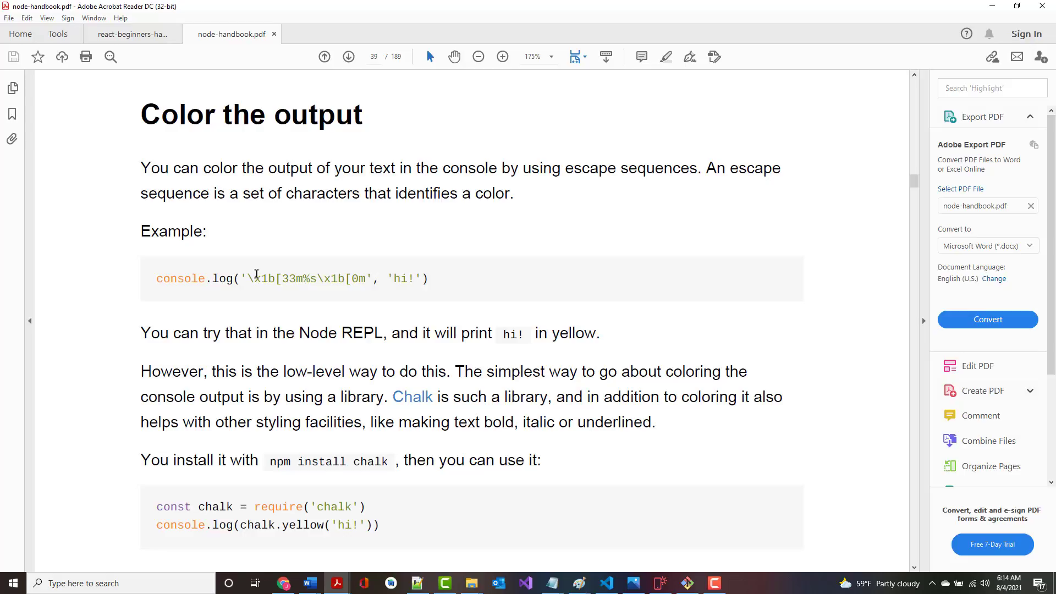
{"action": "scroll", "scroll_direction": "down", "scroll_amount": 3}
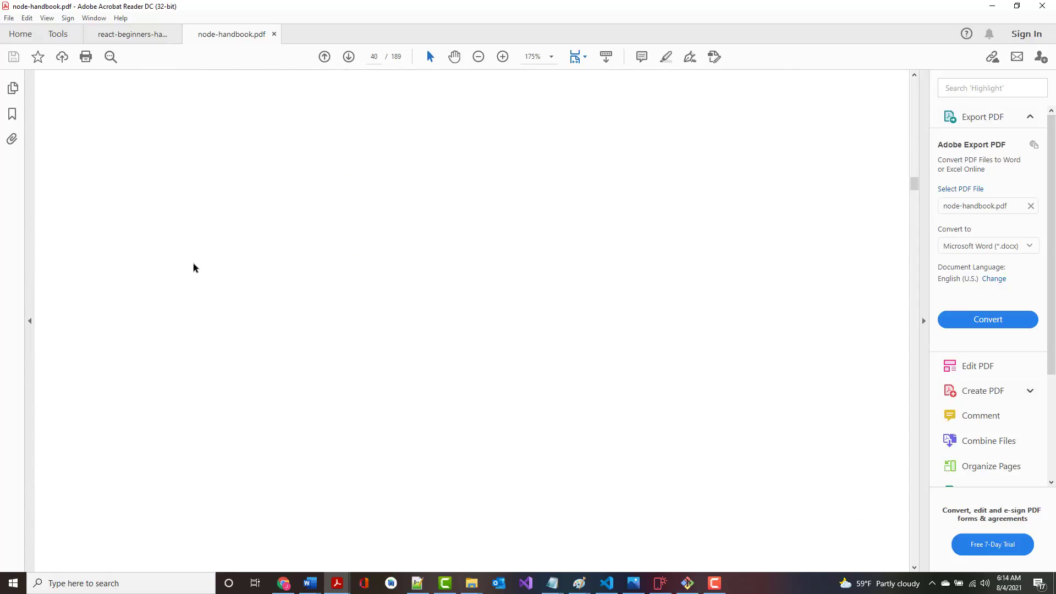
{"action": "scroll", "scroll_direction": "down", "scroll_amount": 3}
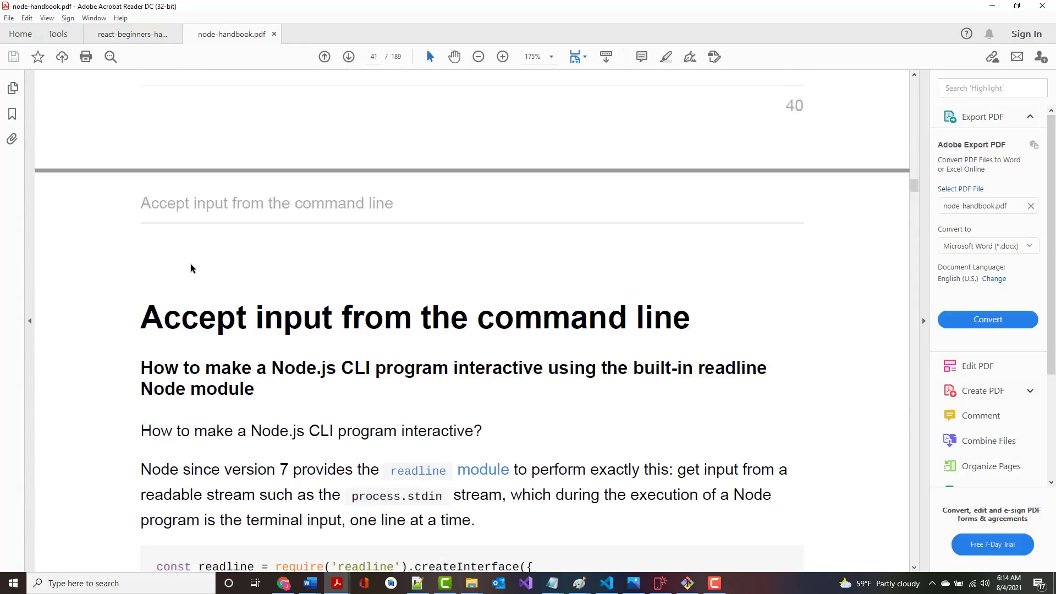
{"action": "scroll", "scroll_direction": "down", "scroll_amount": 3}
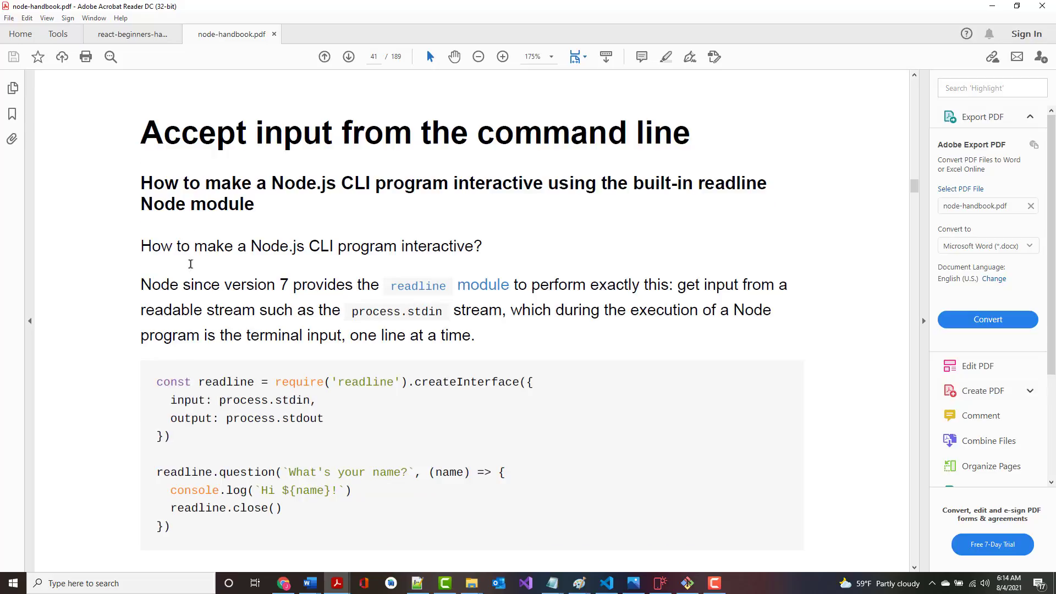
{"action": "scroll", "scroll_direction": "down", "scroll_amount": 3}
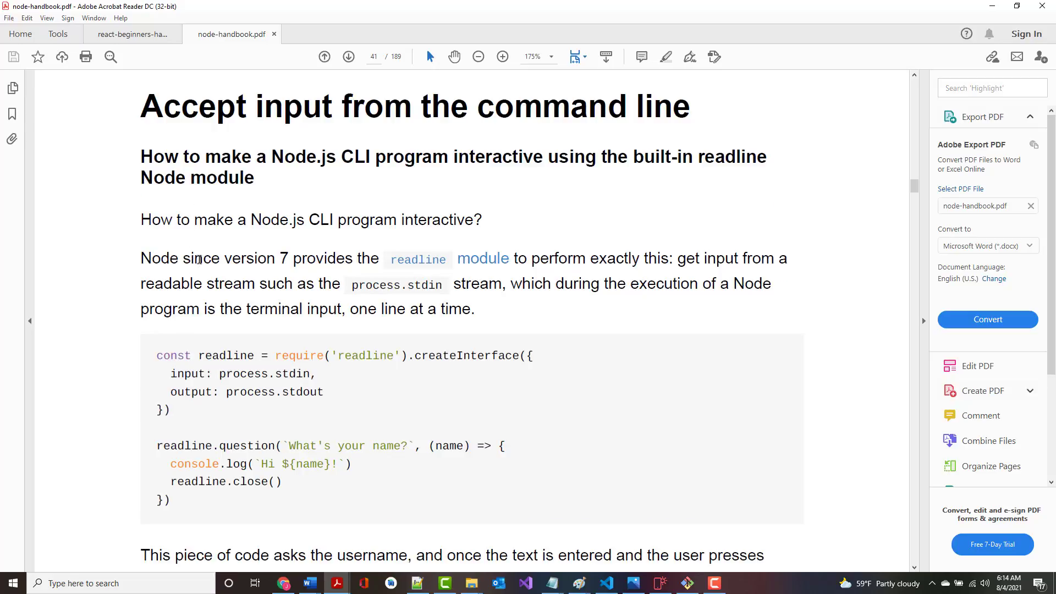